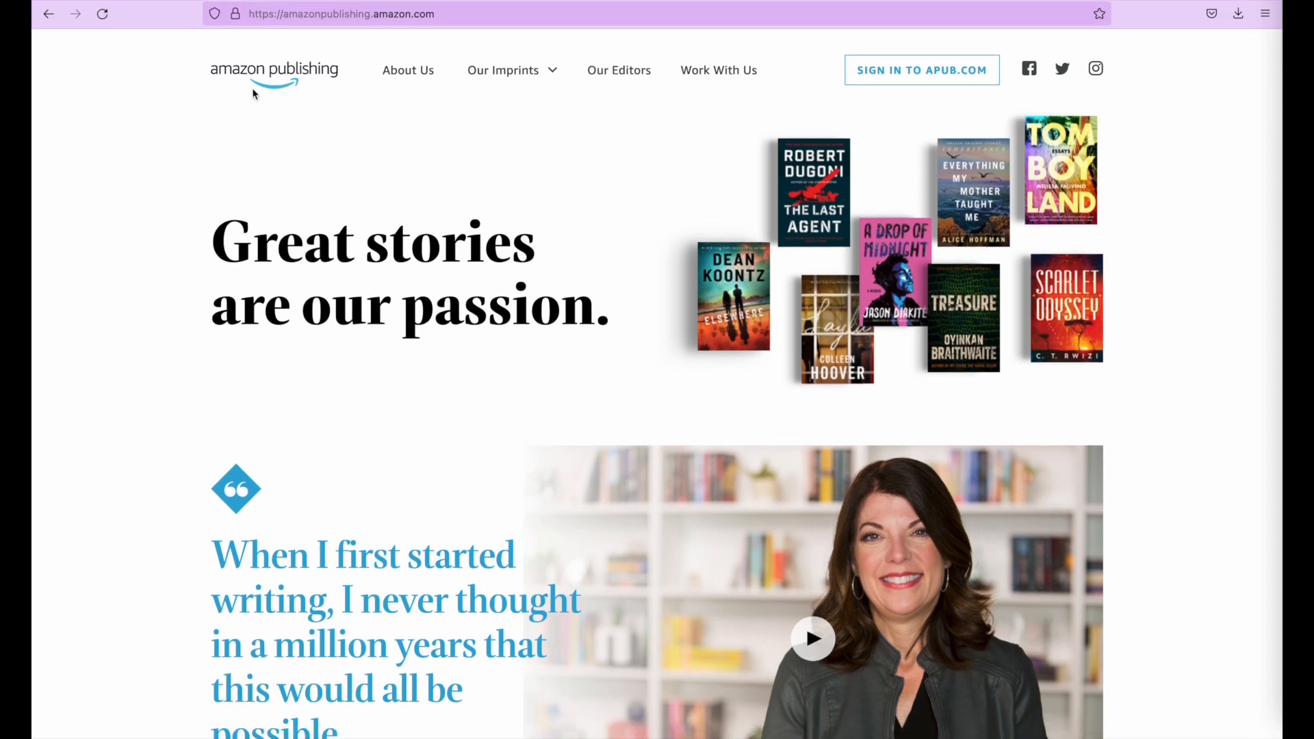
Scroll through the KDP Cover Calculator page before switching to a fresh private Firefox window.
scroll(down, 3)
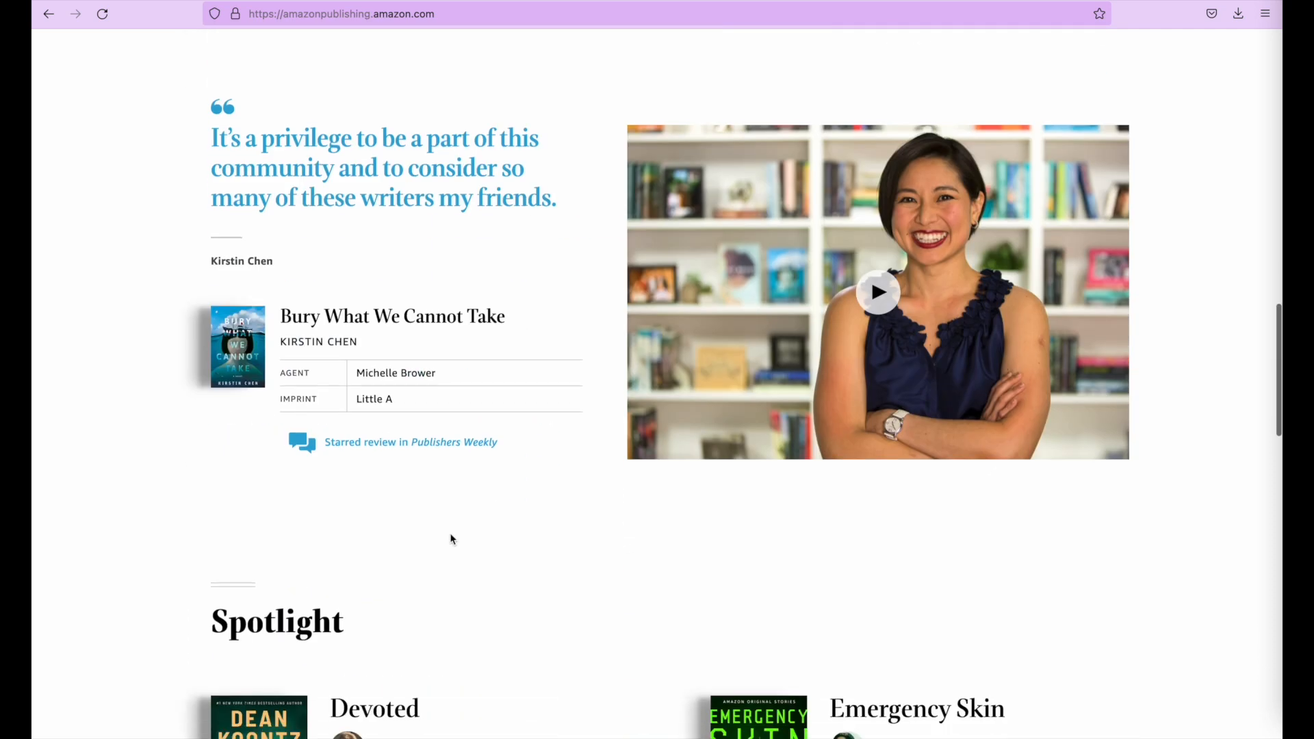
scroll(down, 3)
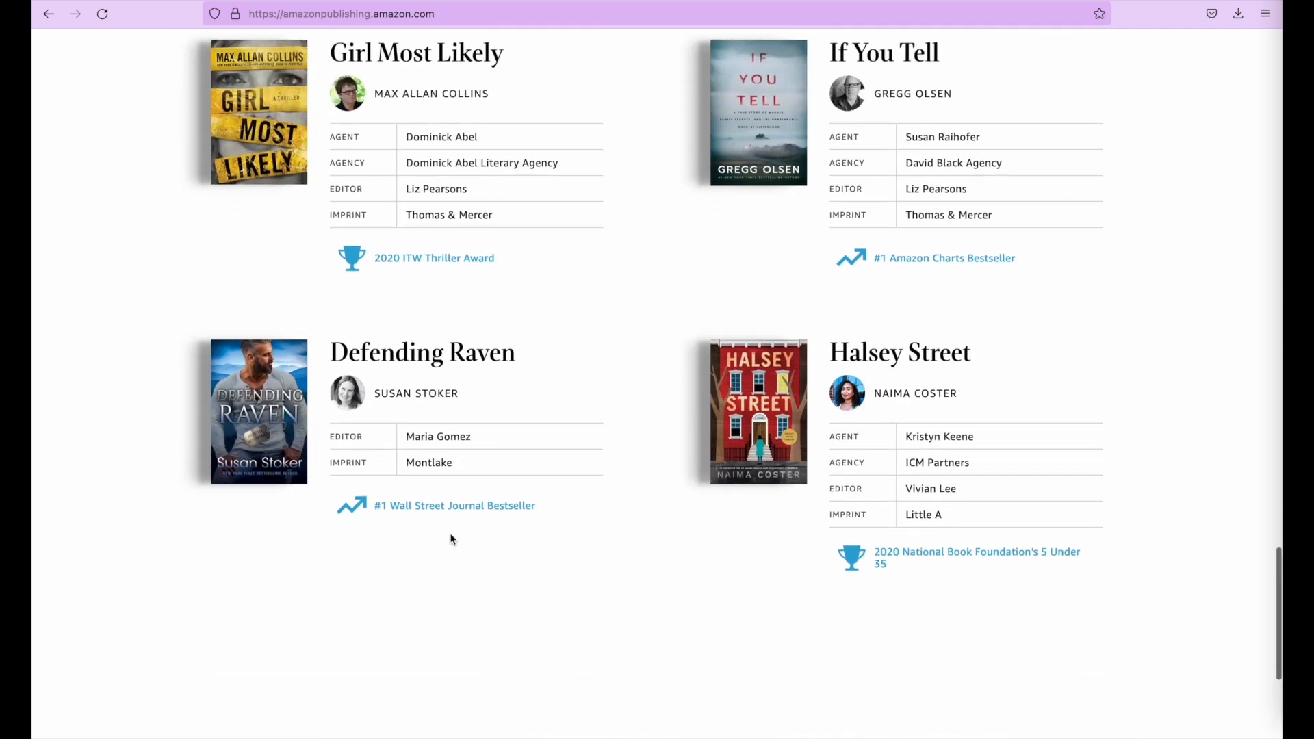
scroll(down, 3)
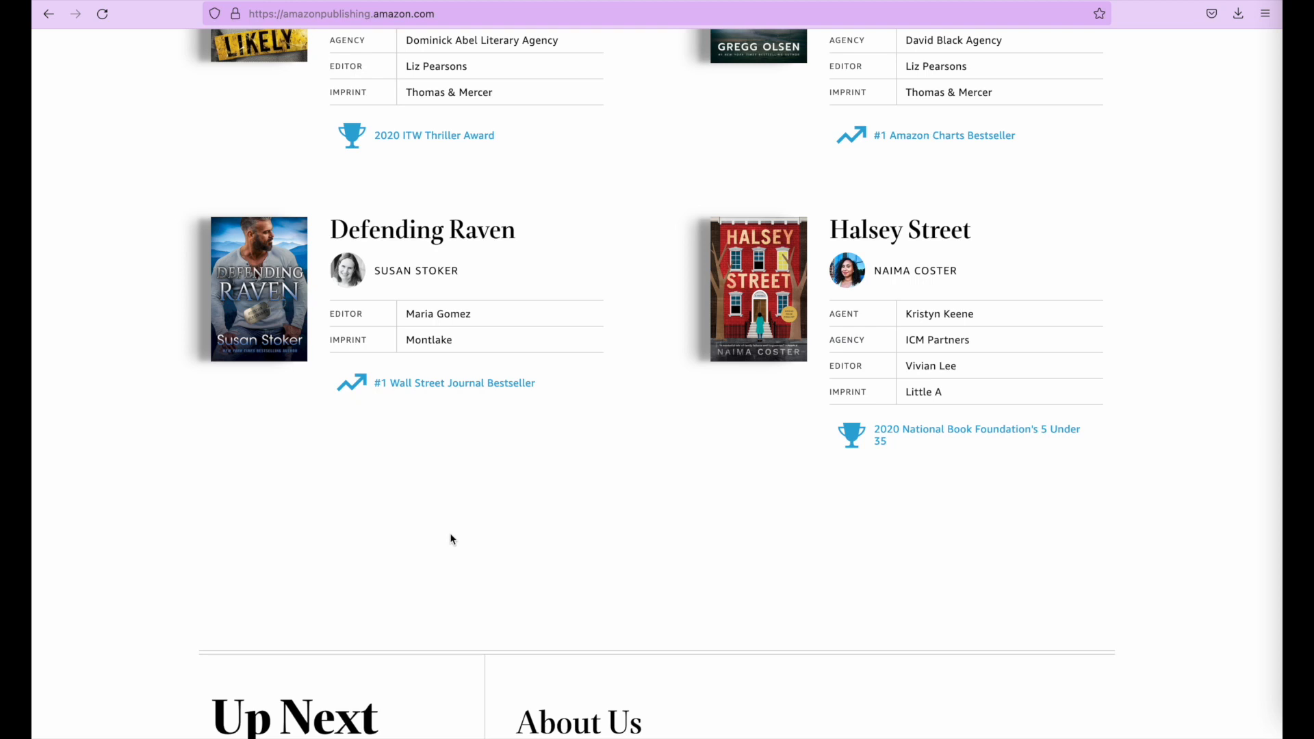
scroll(down, 3)
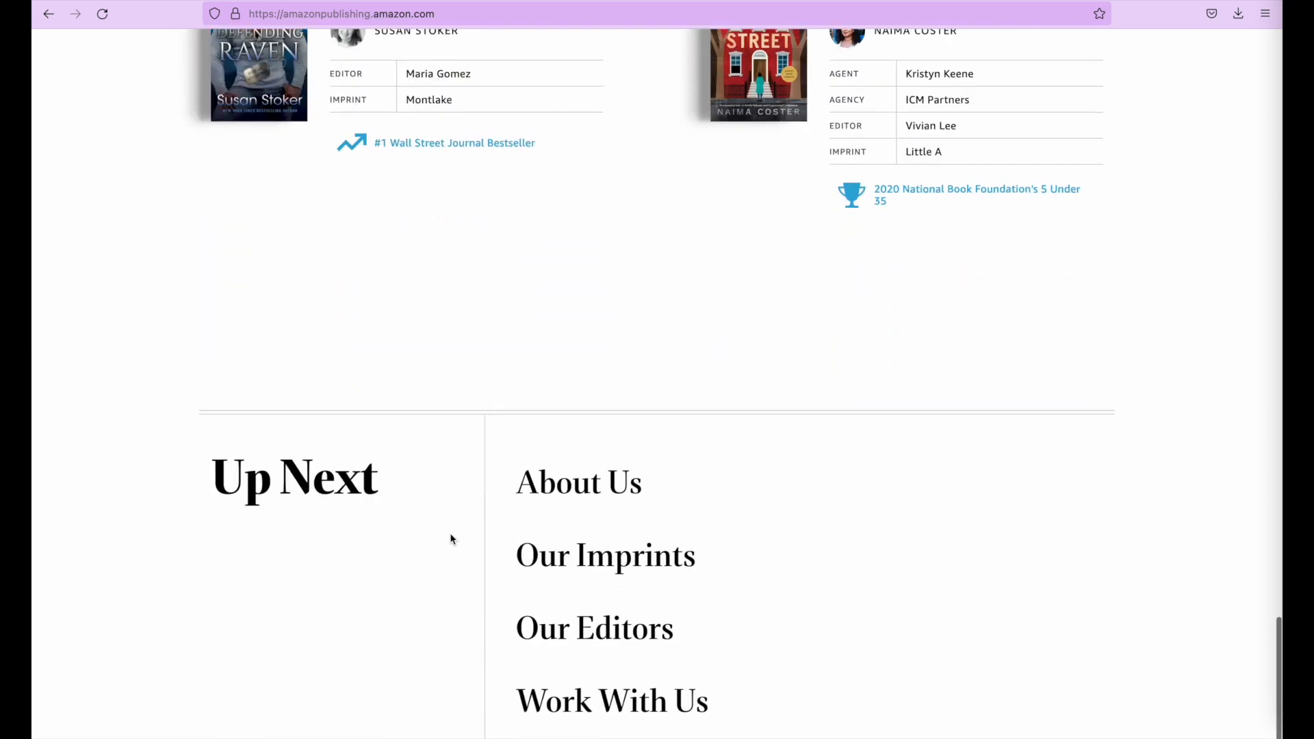
scroll(up, 3)
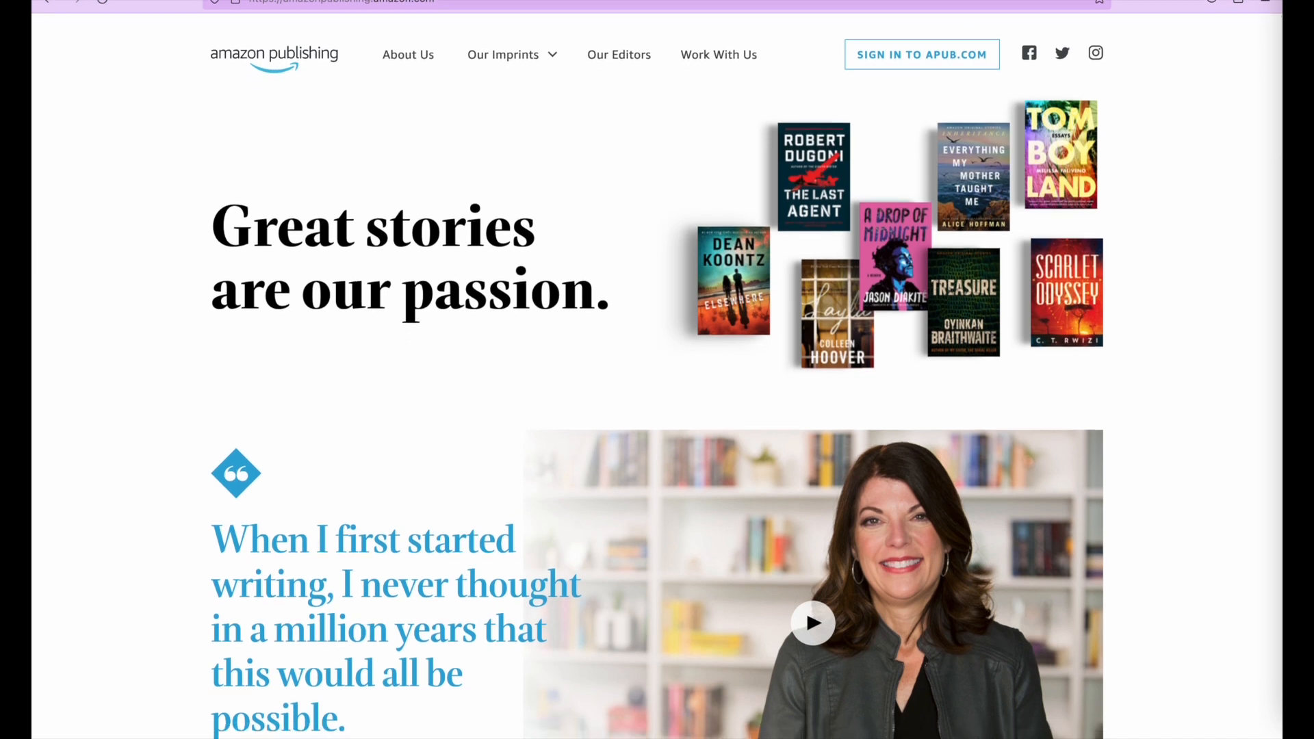
scroll(down, 3)
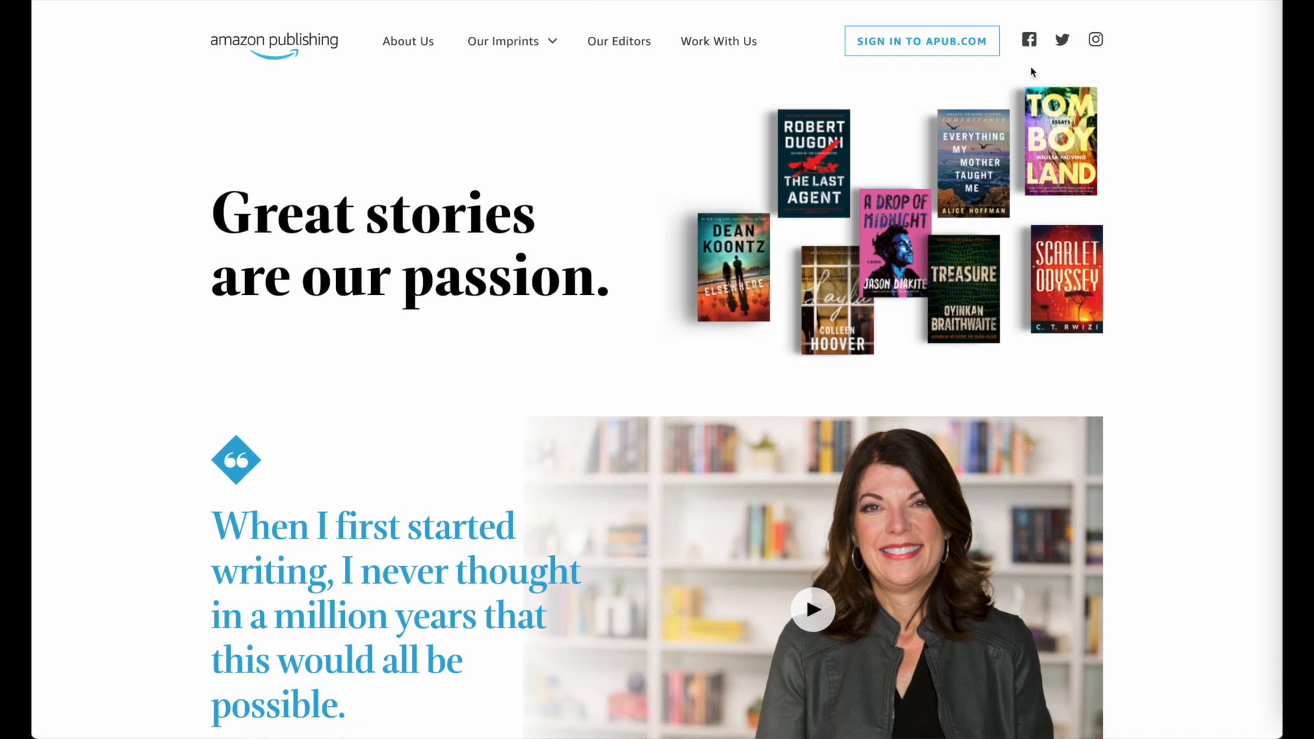
mouse_move(703, 152)
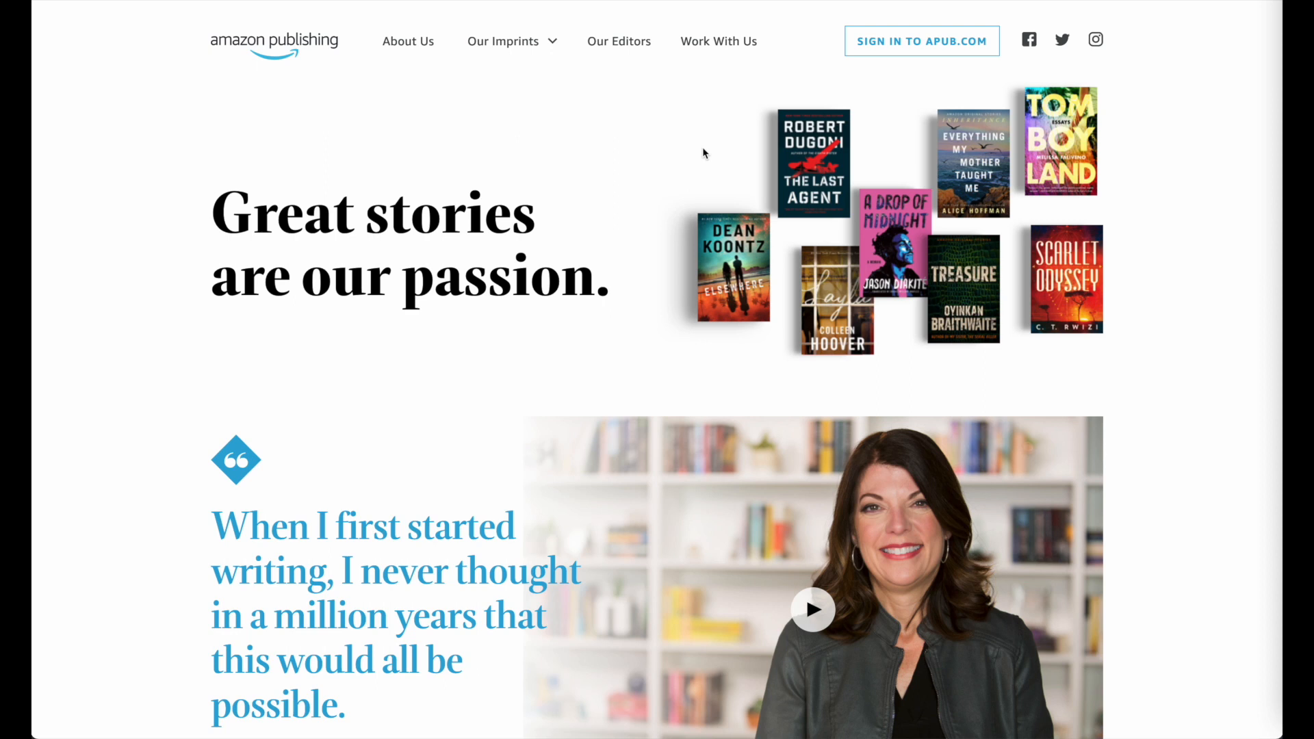
mouse_move(809, 198)
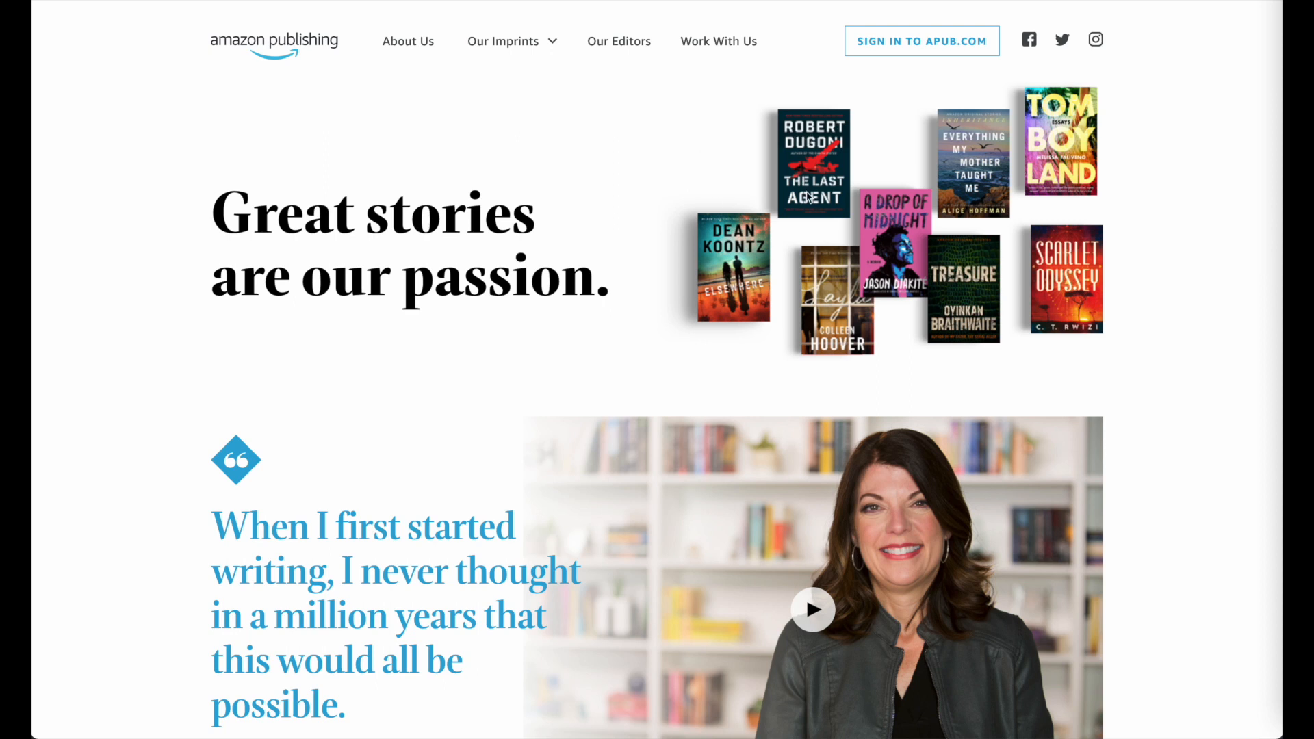
mouse_move(663, 219)
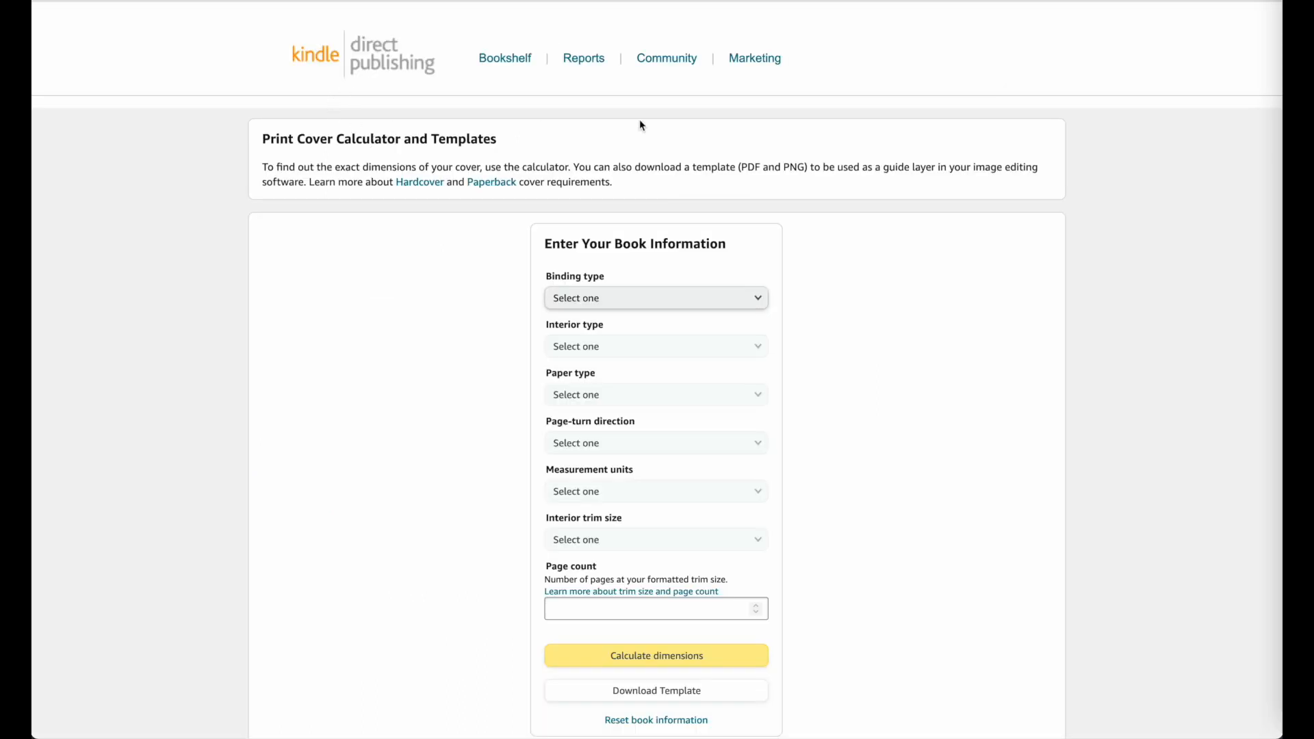
mouse_move(701, 443)
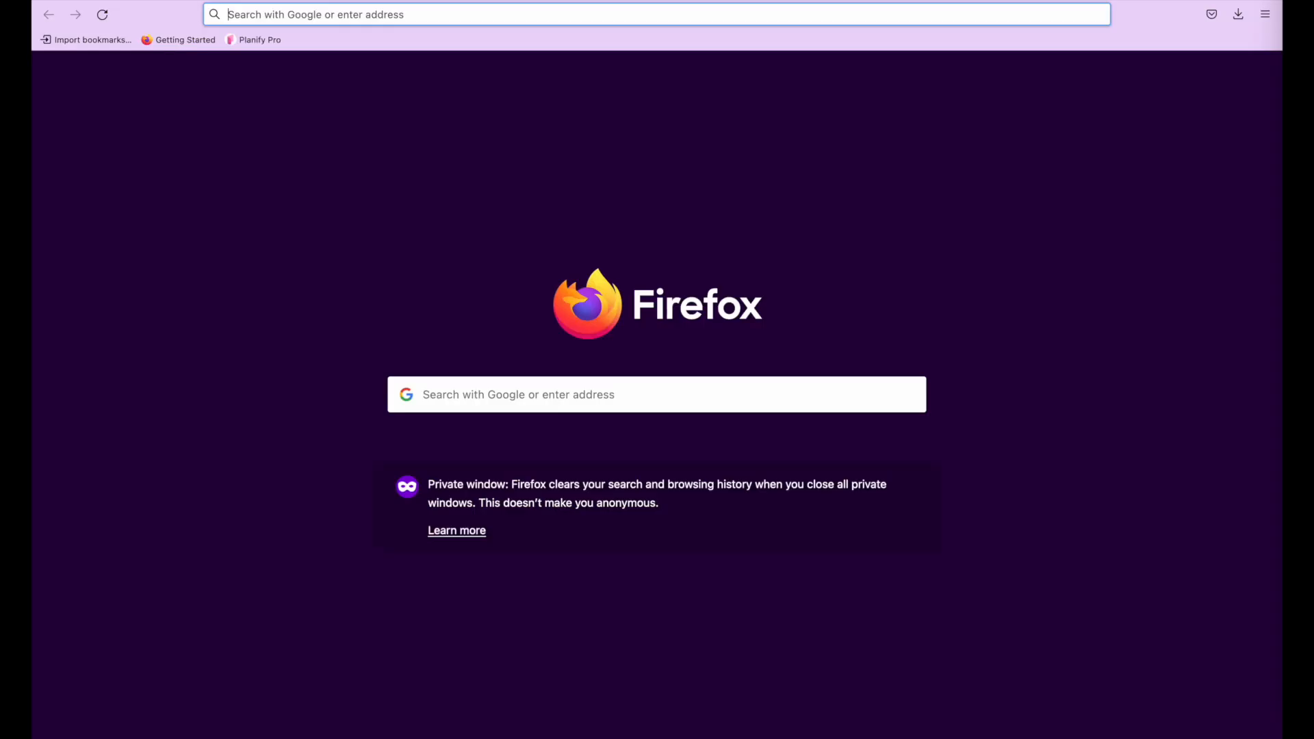
Search Google for 'amazon cover calculator' and go to the KDP Cover Calculator result.
click(655, 394)
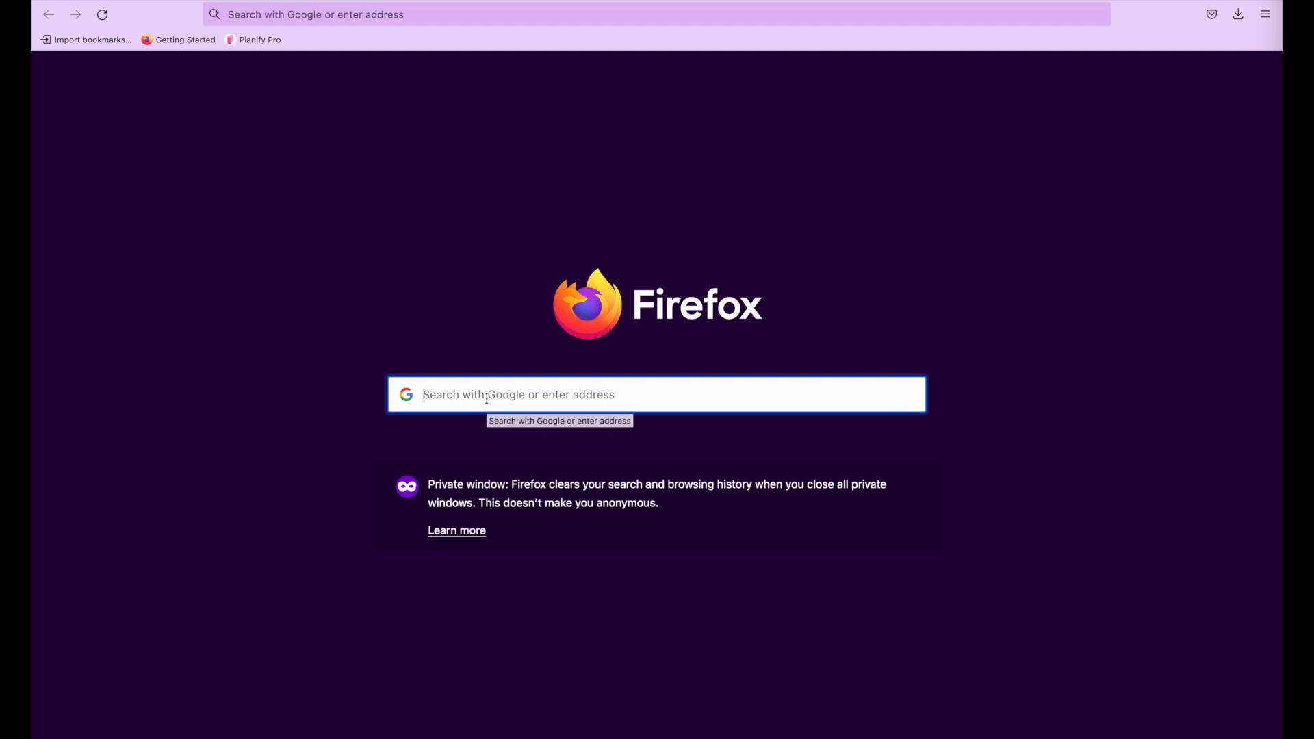
text(amazon)
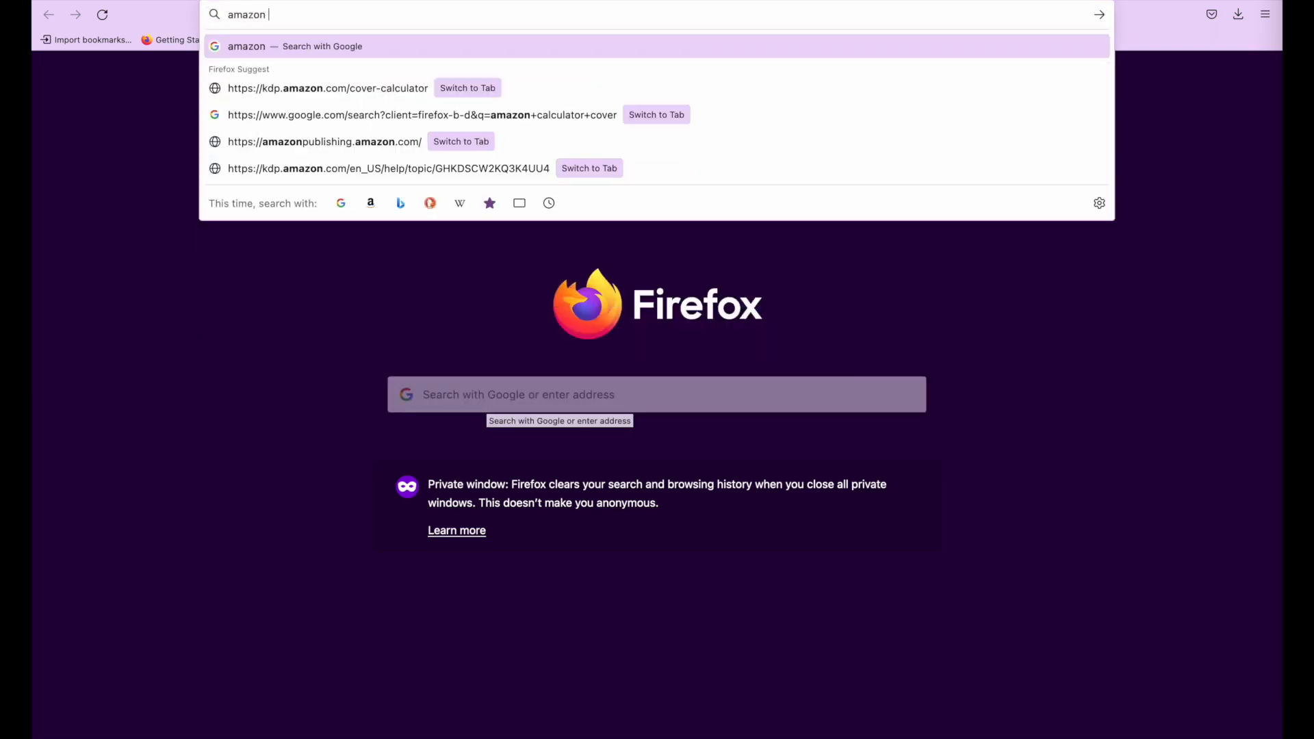
text(cover cal)
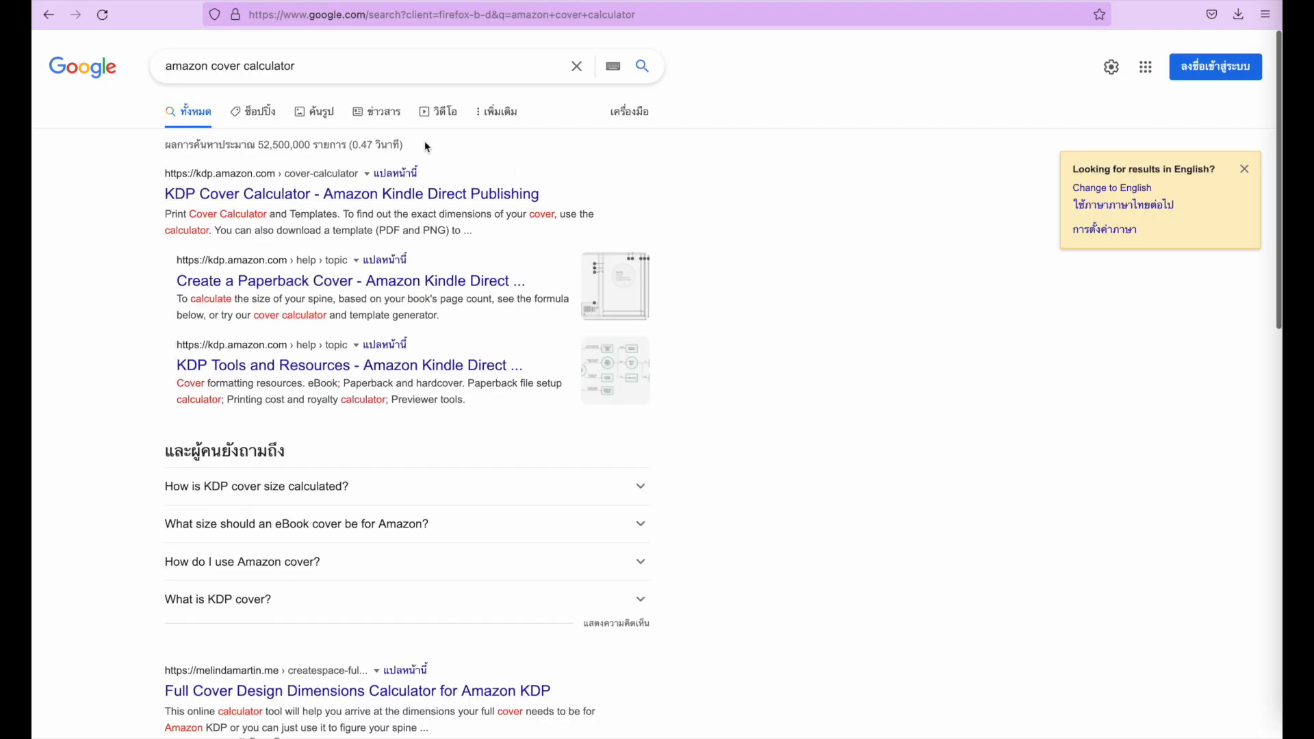
click(350, 193)
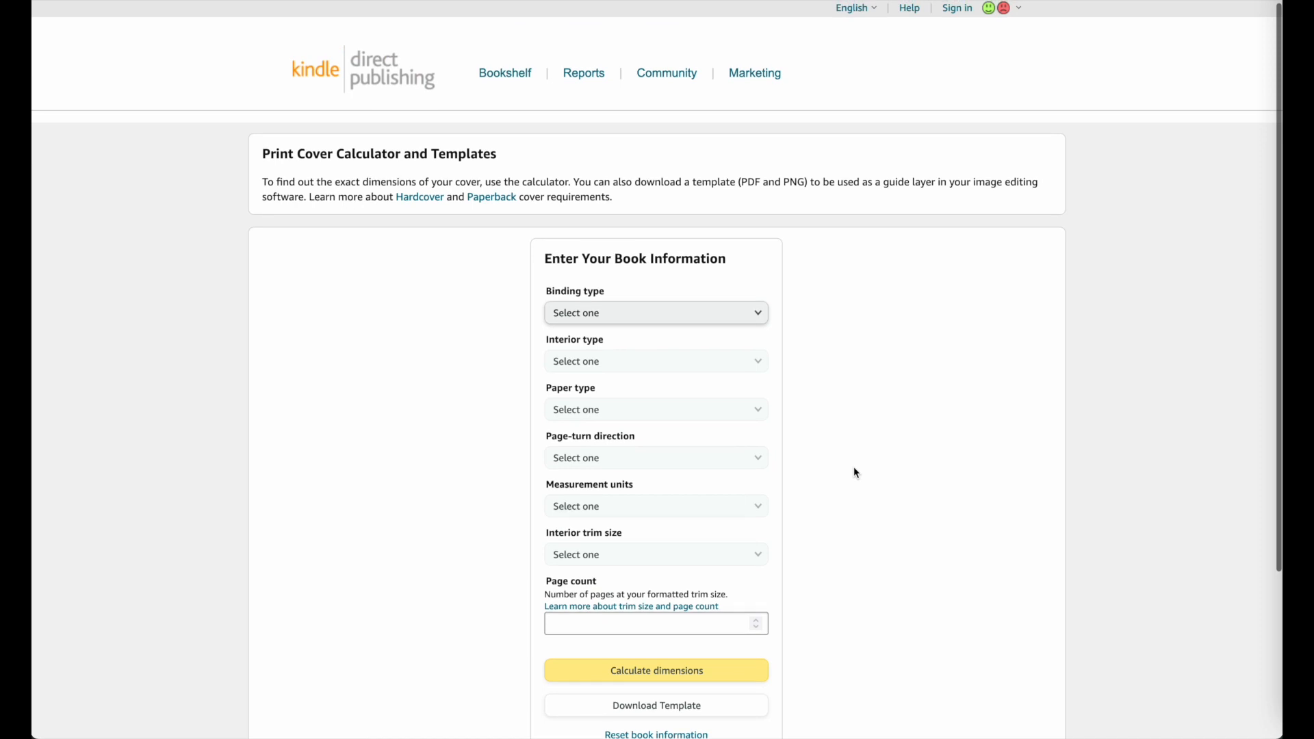
mouse_move(693, 344)
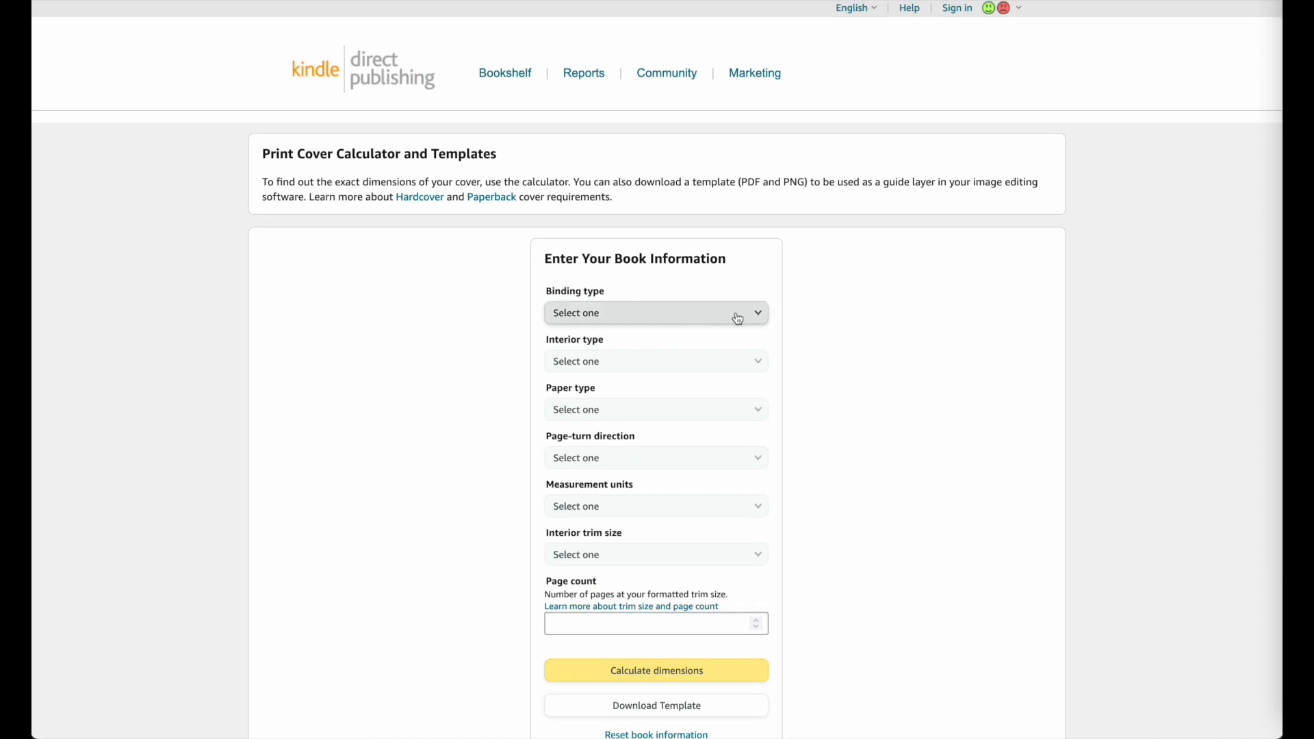
Set binding Paperback, interior Standard color, White paper and Left to Right page turn.
click(655, 312)
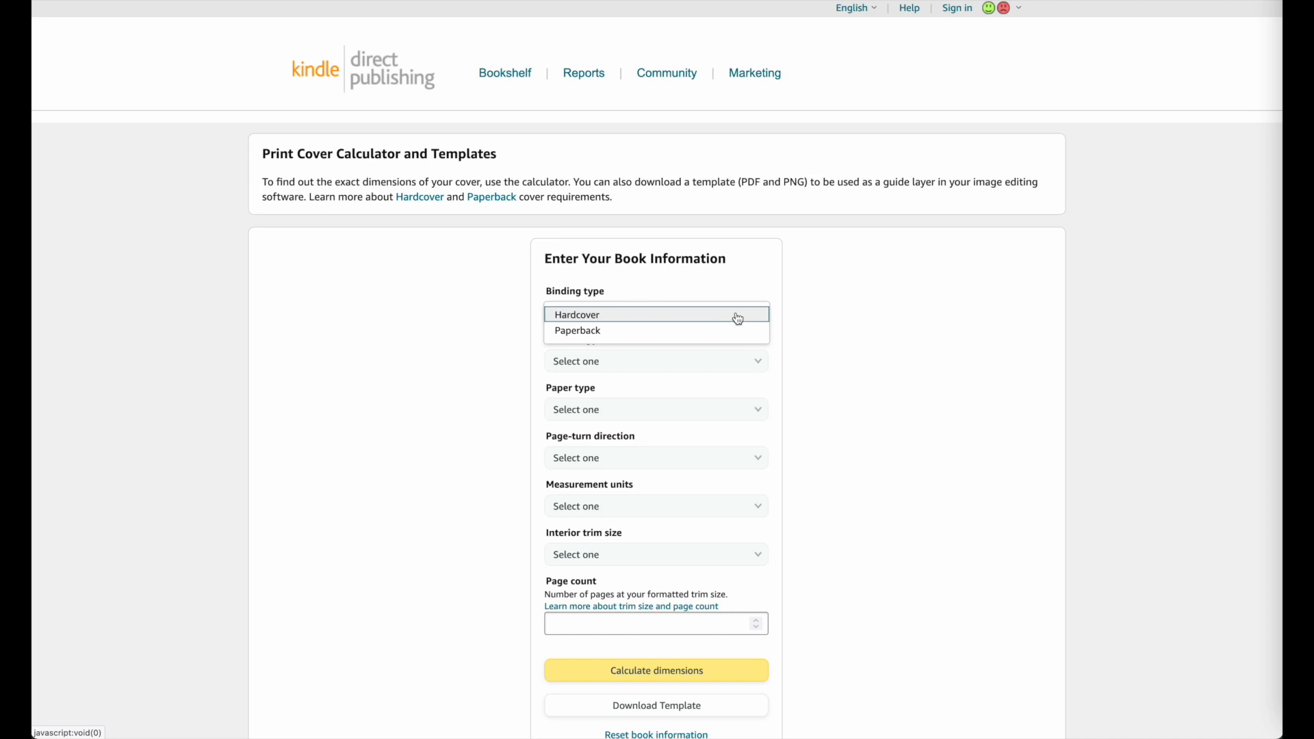
click(578, 330)
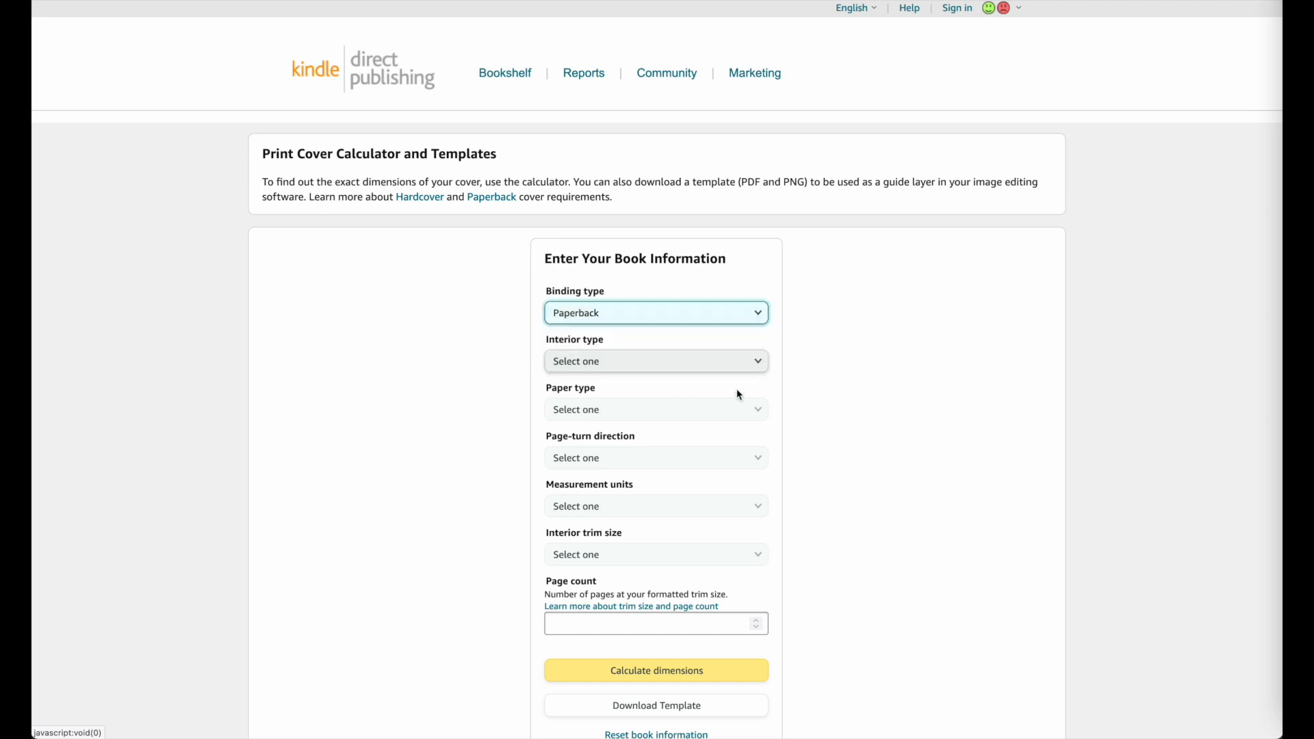
click(656, 360)
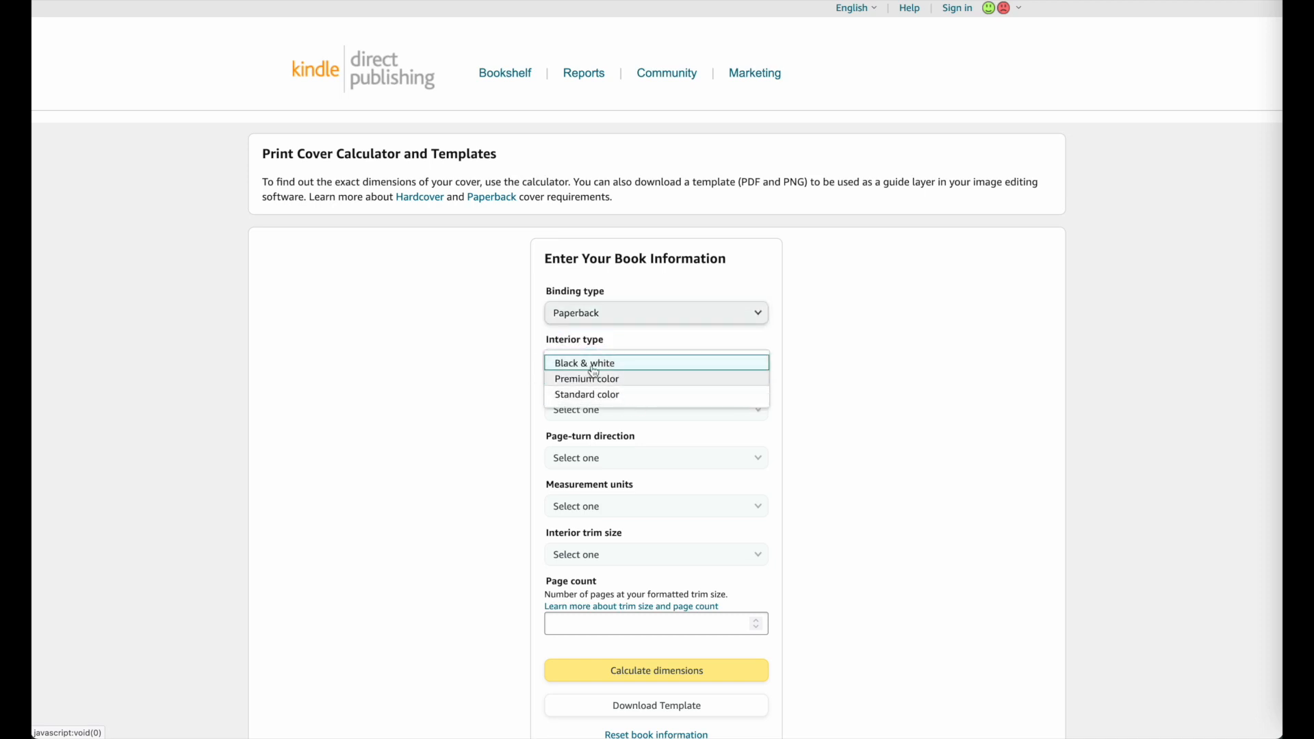
click(587, 394)
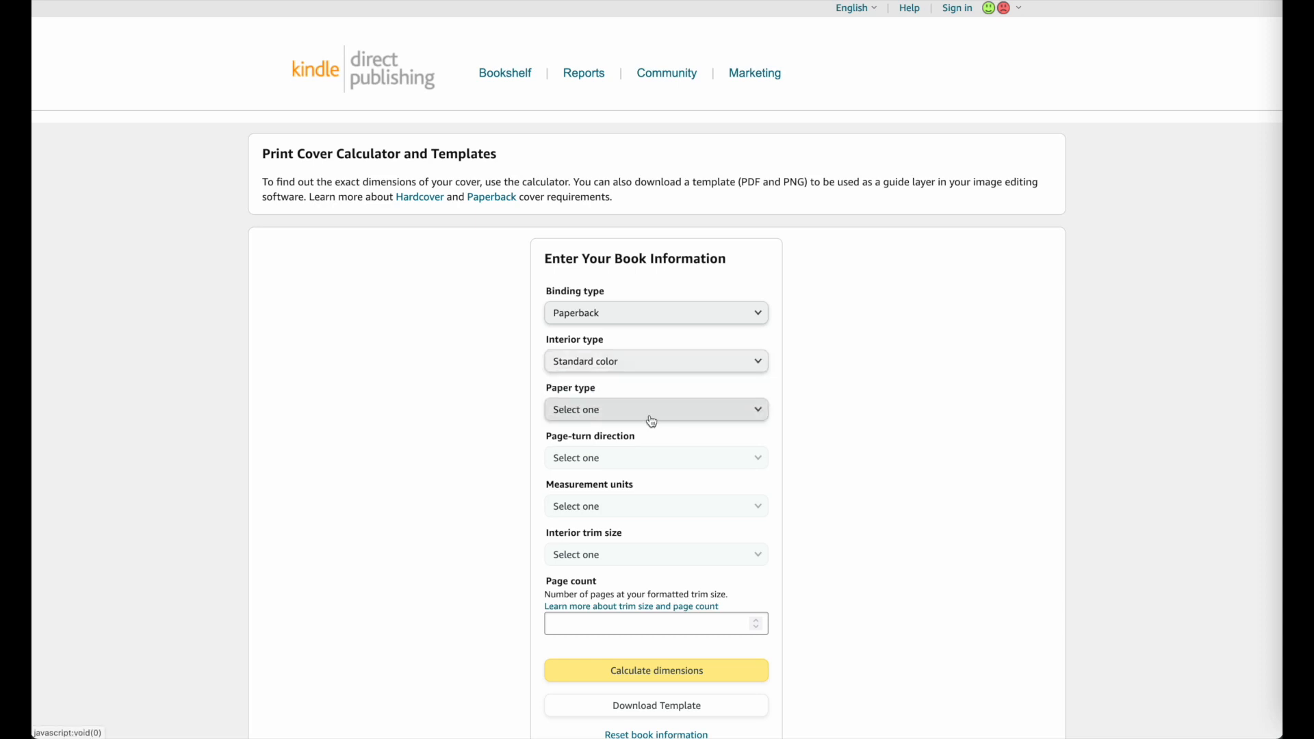
click(656, 409)
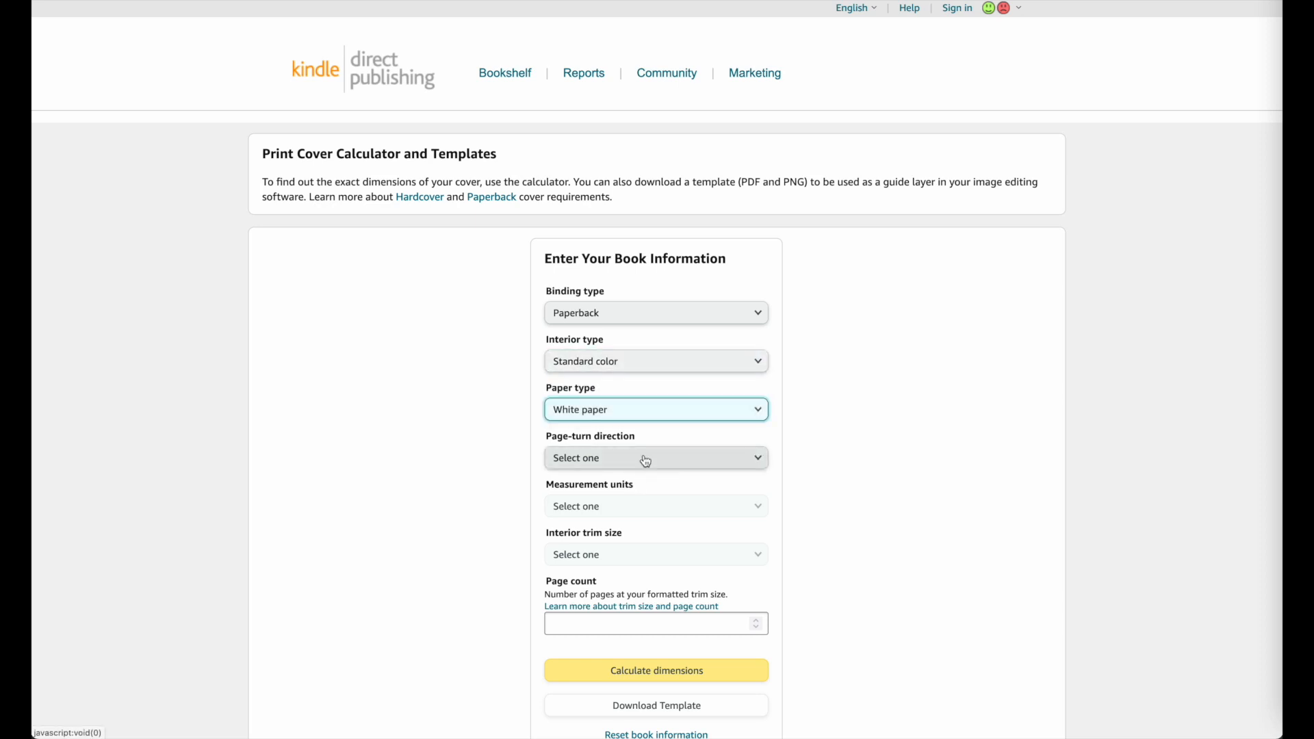
click(655, 457)
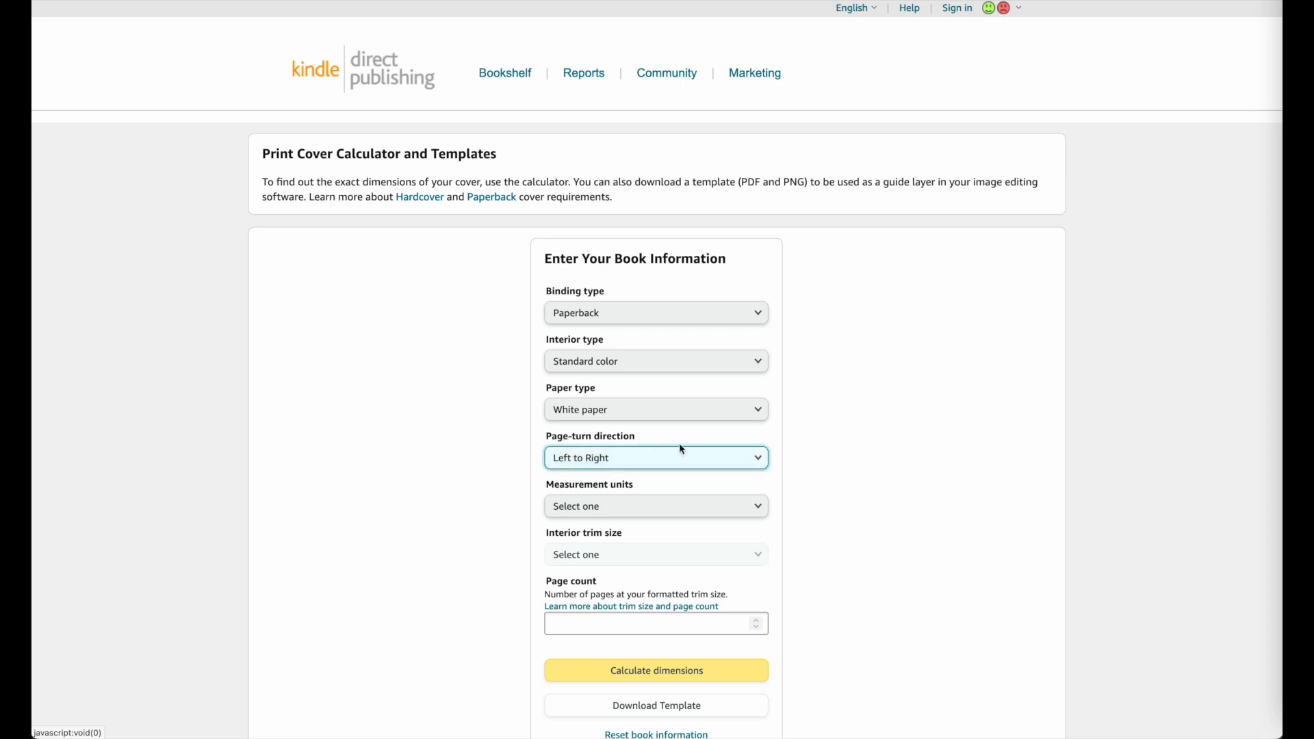
Set measurement units to Inches and bring up the interior trim size choices.
click(656, 505)
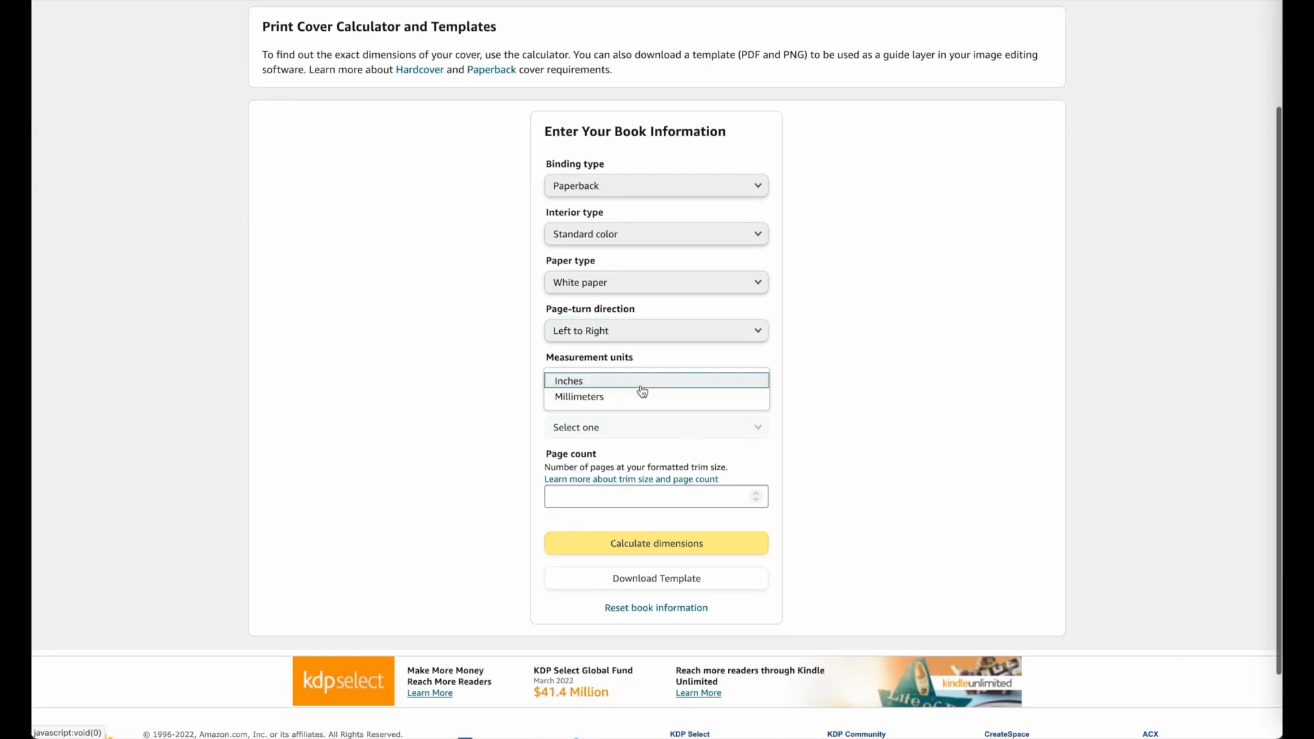
click(568, 381)
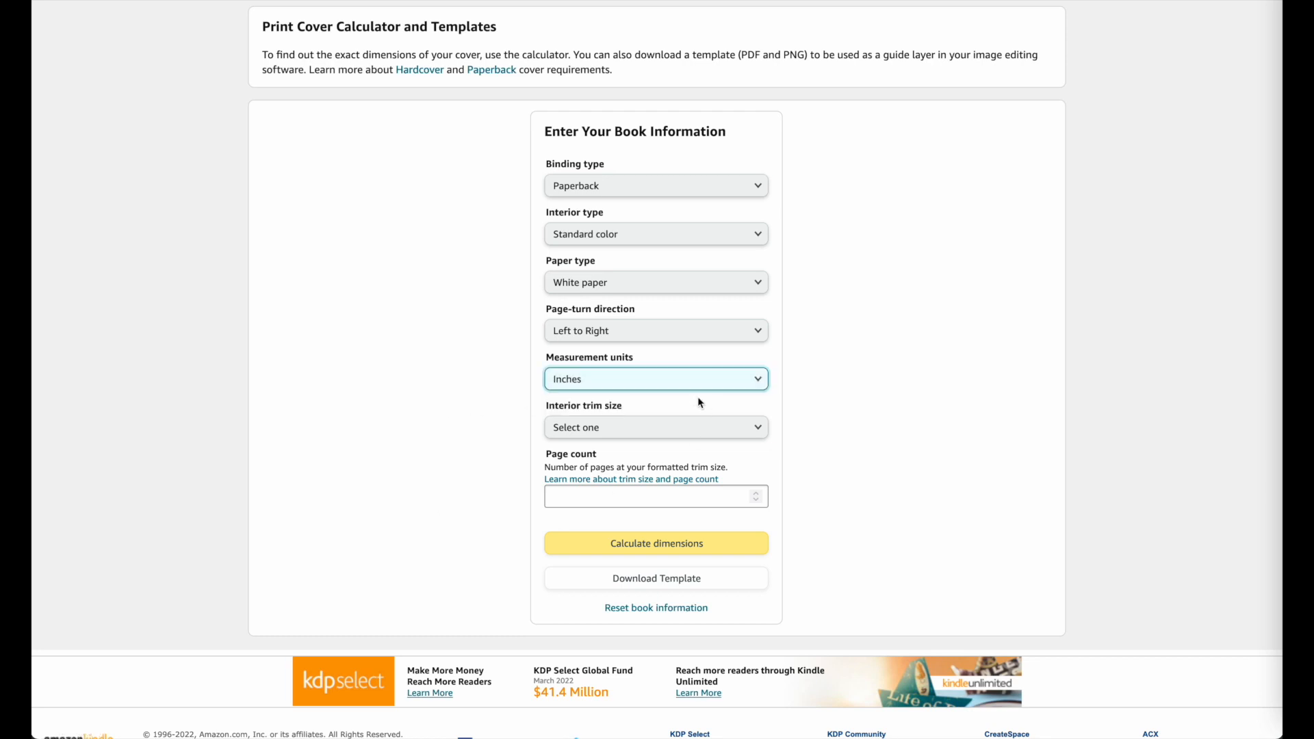
click(655, 427)
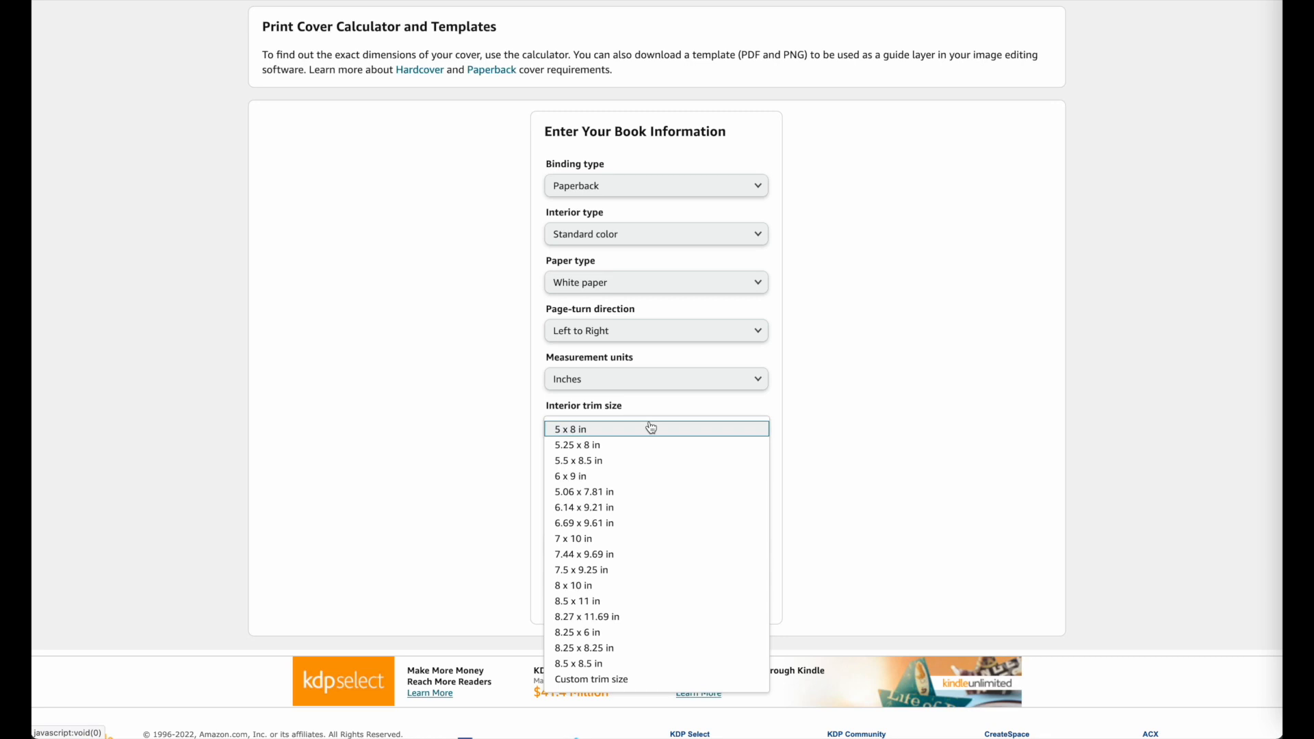
mouse_move(569, 476)
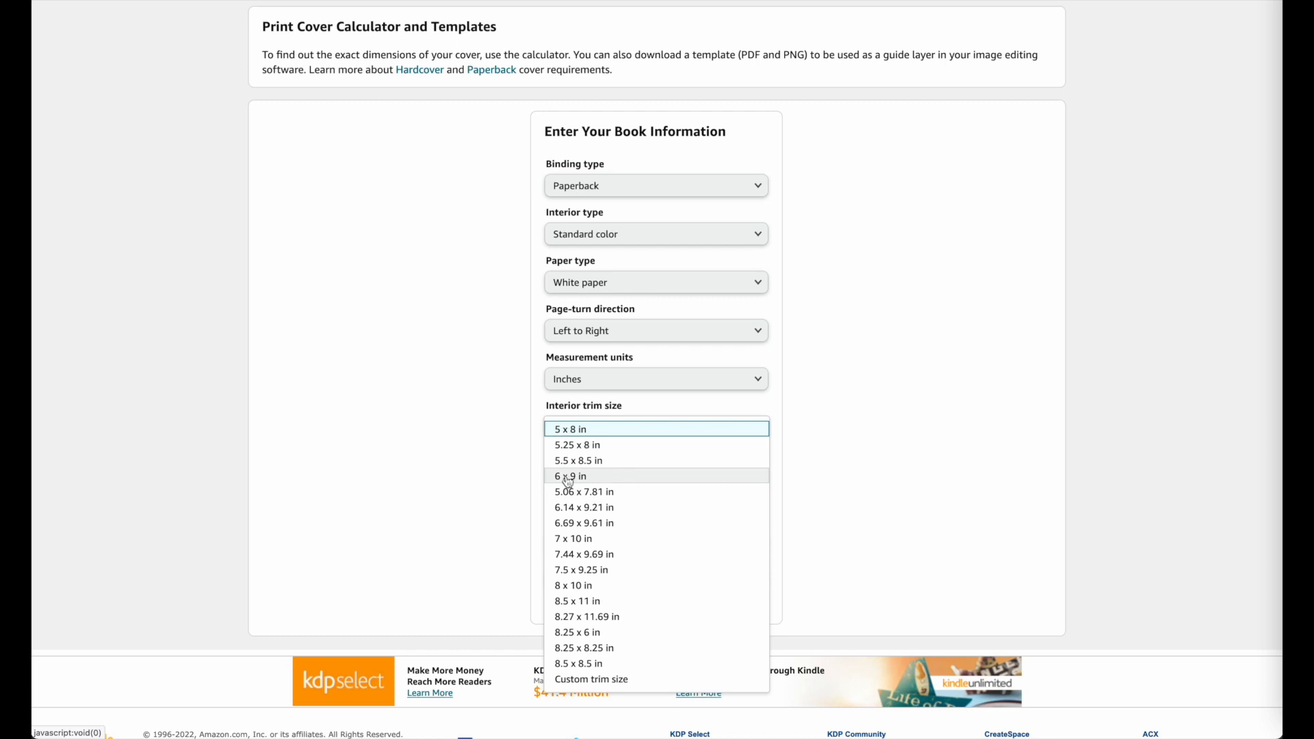
mouse_move(615, 479)
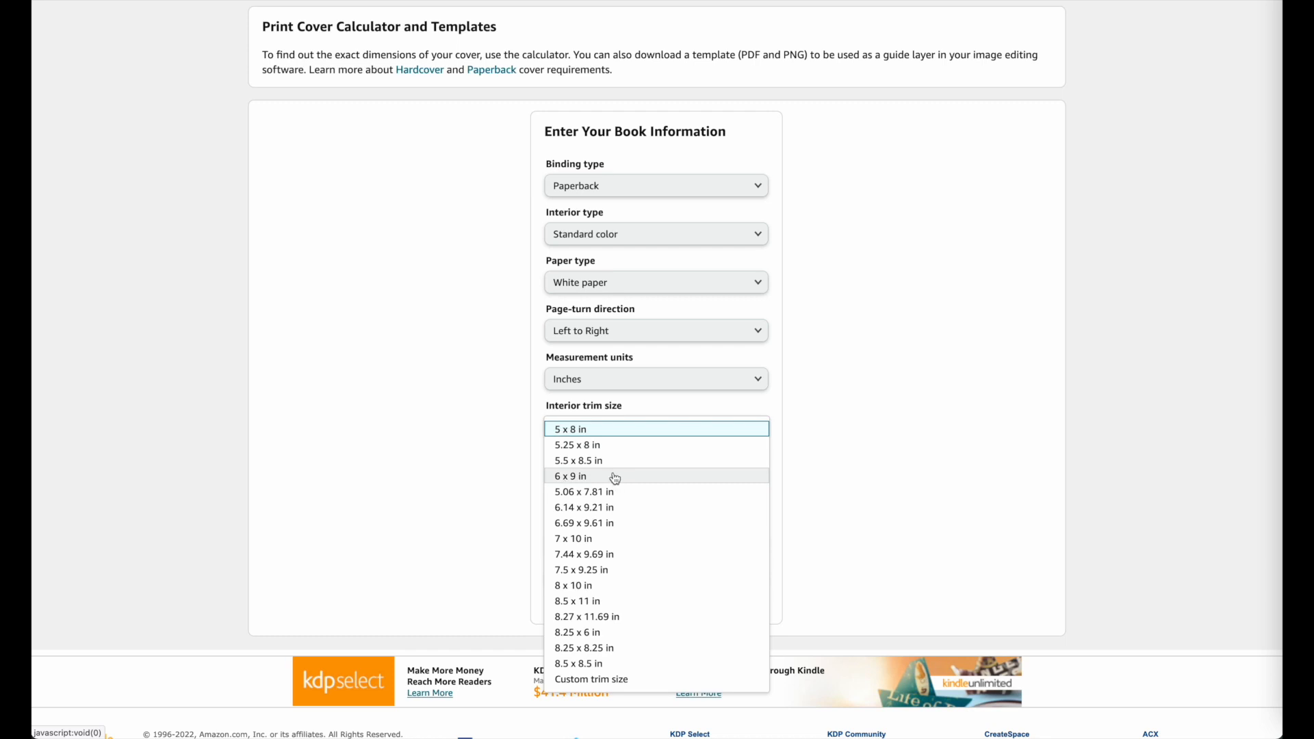
mouse_move(610, 477)
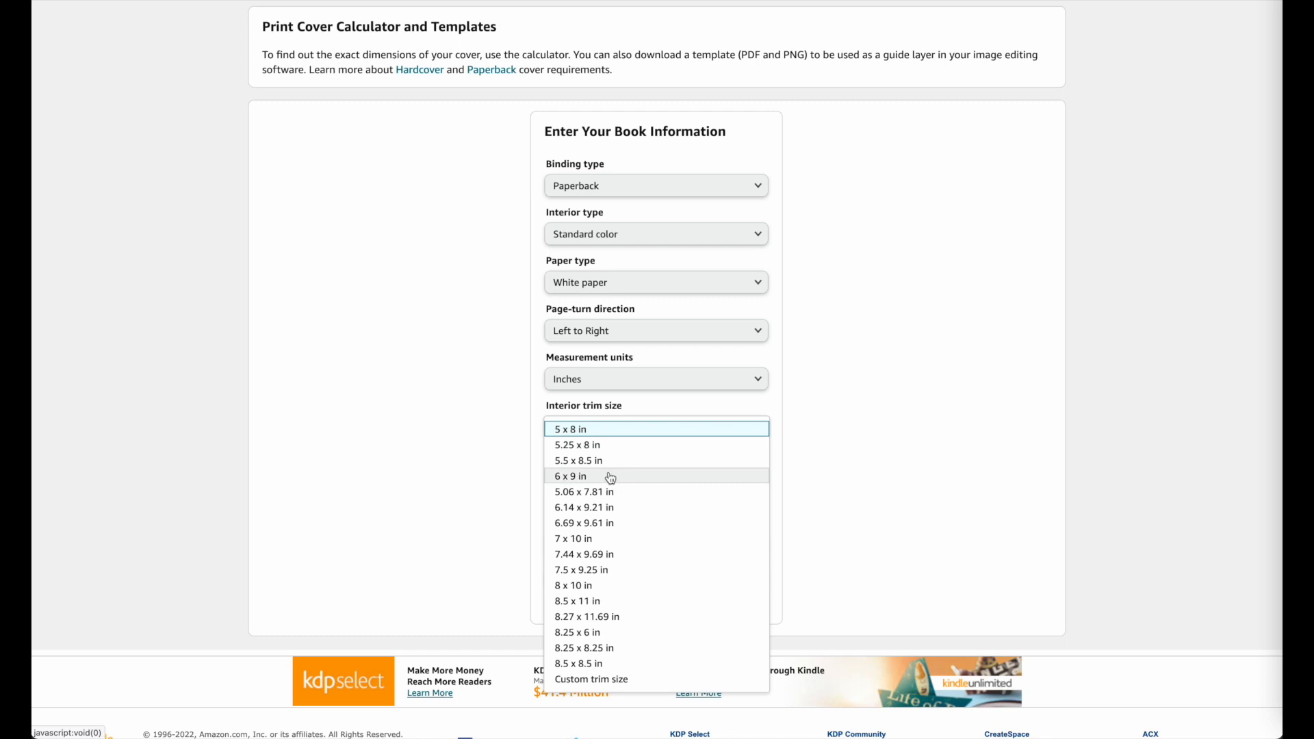
mouse_move(628, 486)
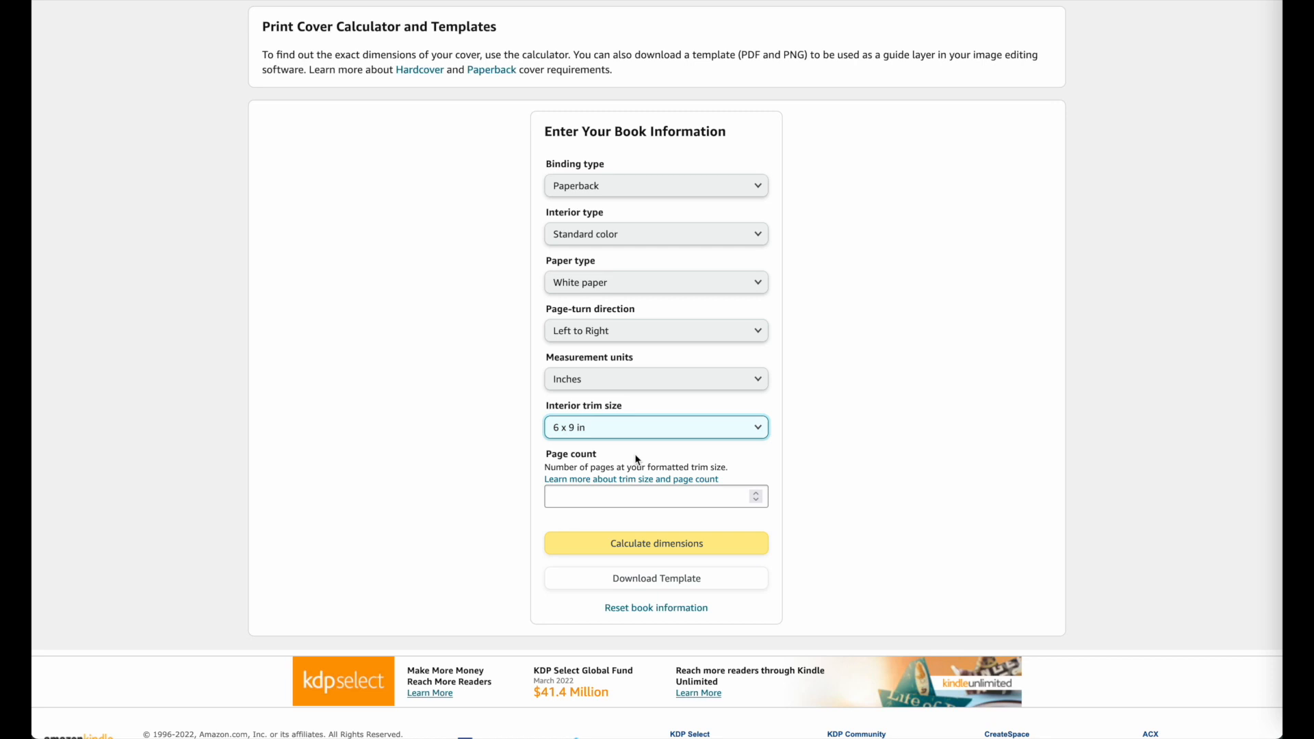
Enter page count 100 and calculate the cover dimensions (12.475 x 9.25 in, spine 0.225 in).
click(656, 495)
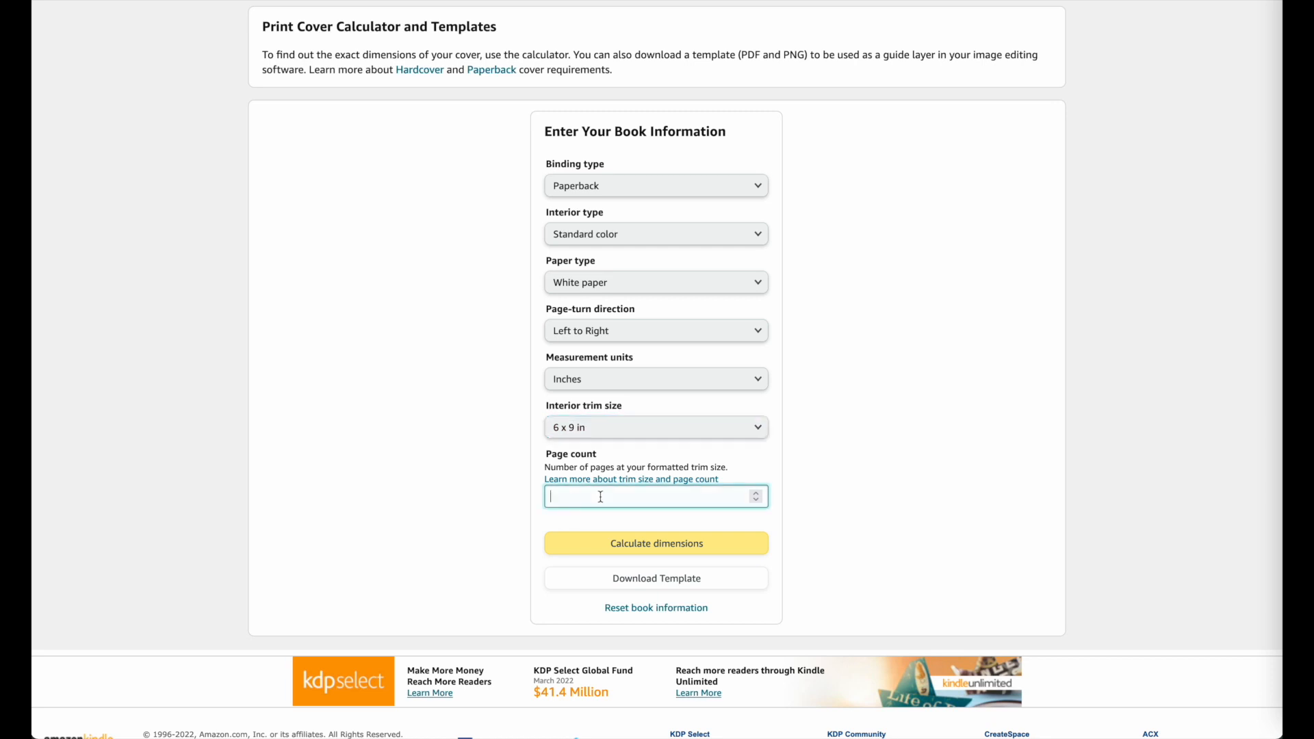
text(100)
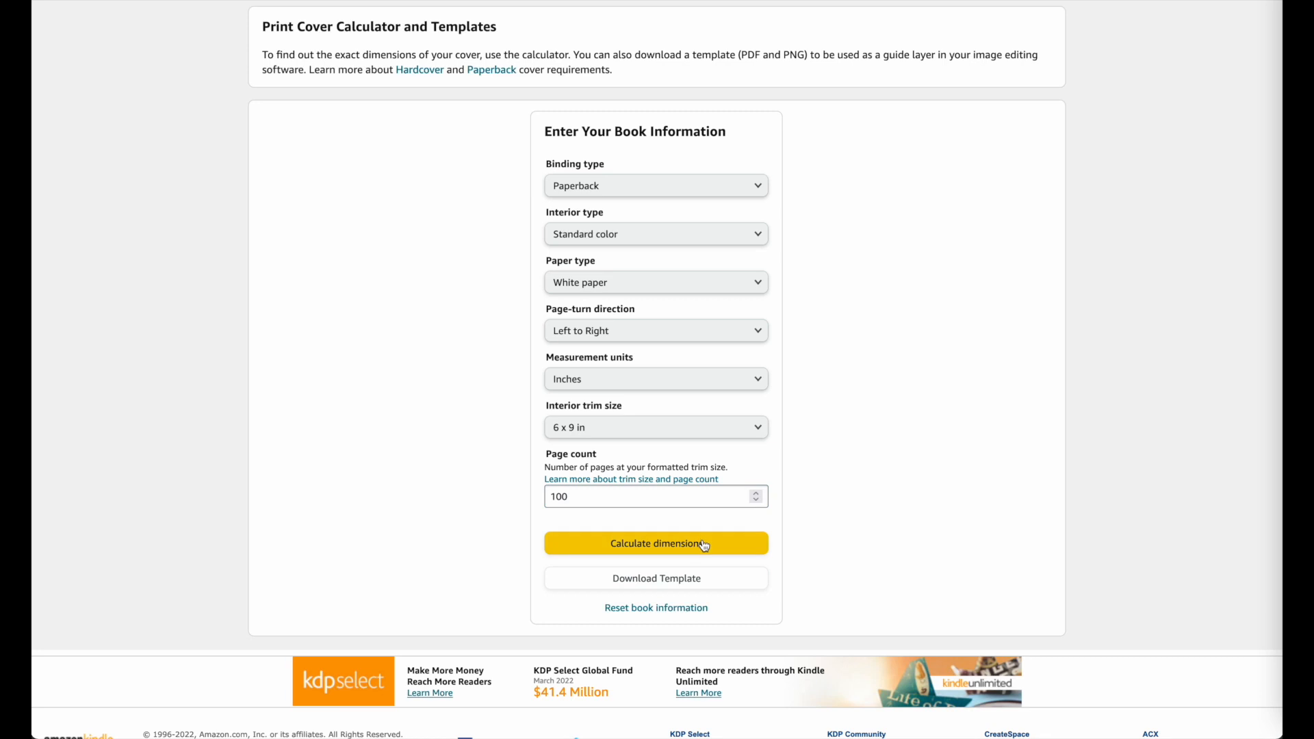
click(655, 543)
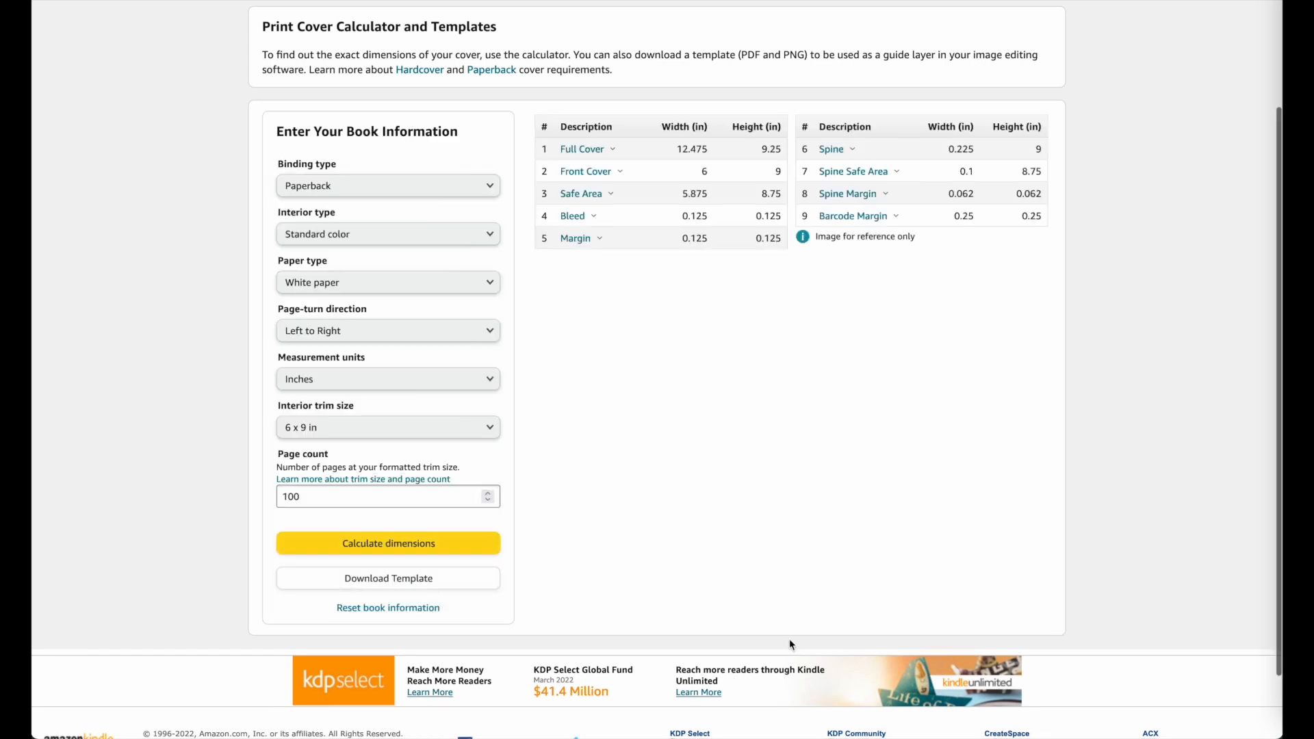
click(387, 543)
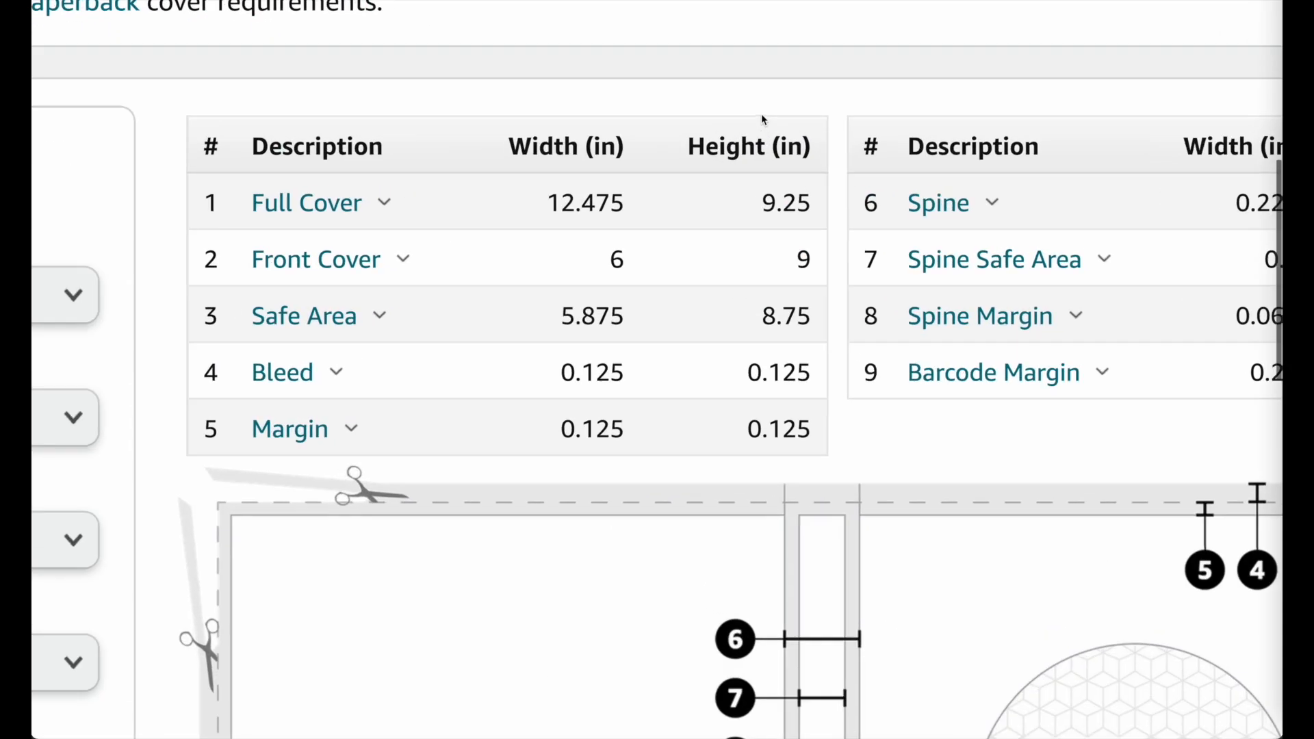
scroll(down, 3)
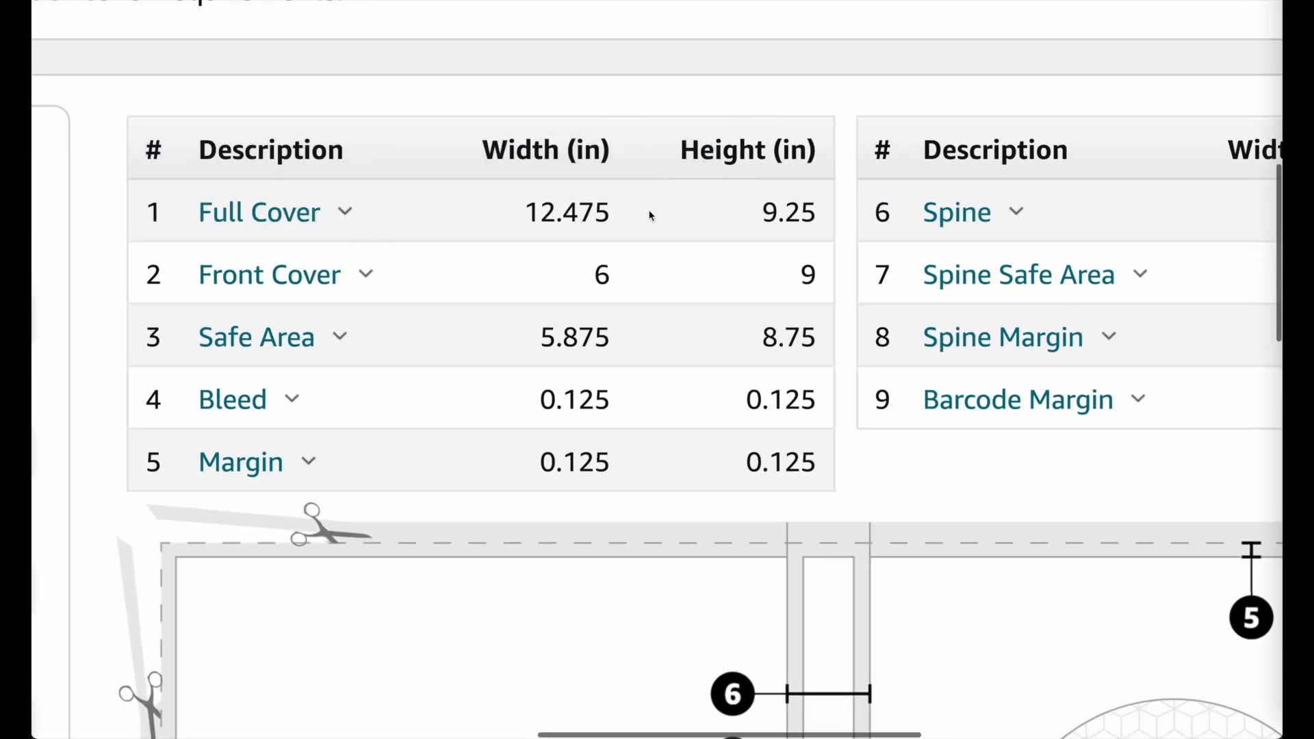
mouse_move(532, 212)
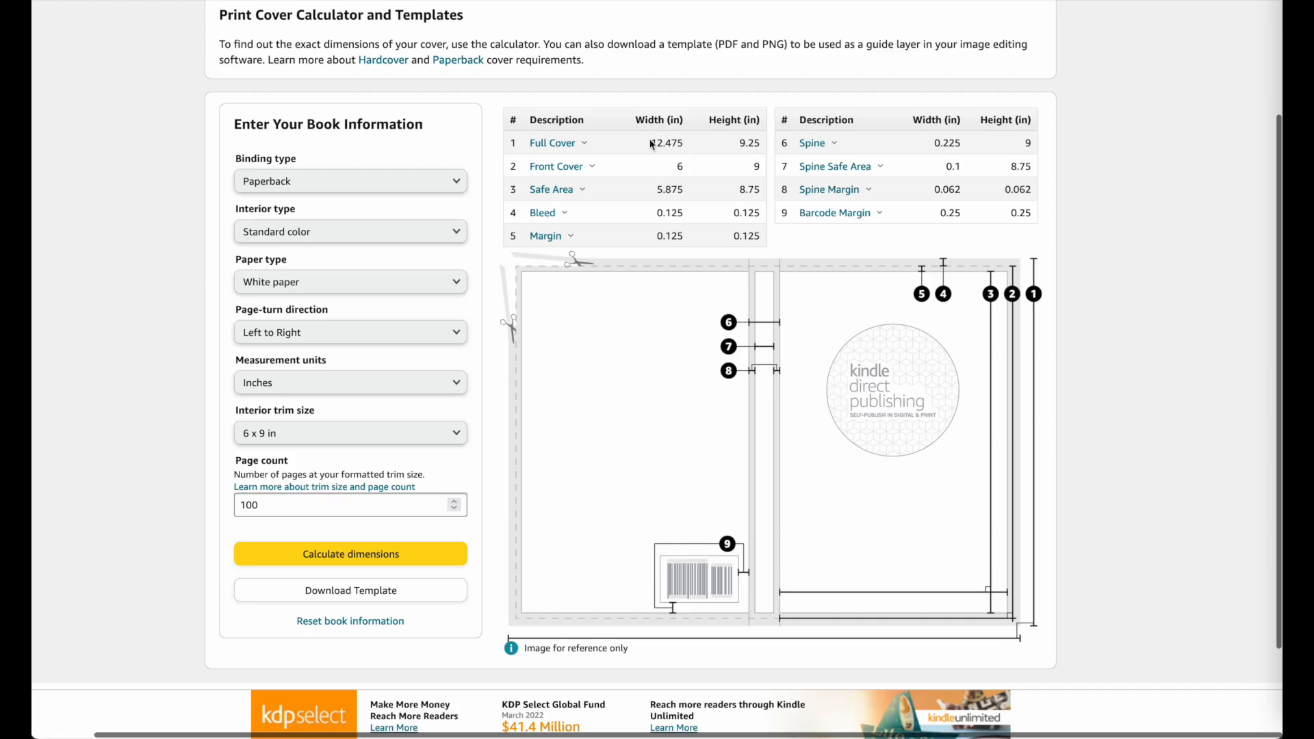
mouse_move(654, 143)
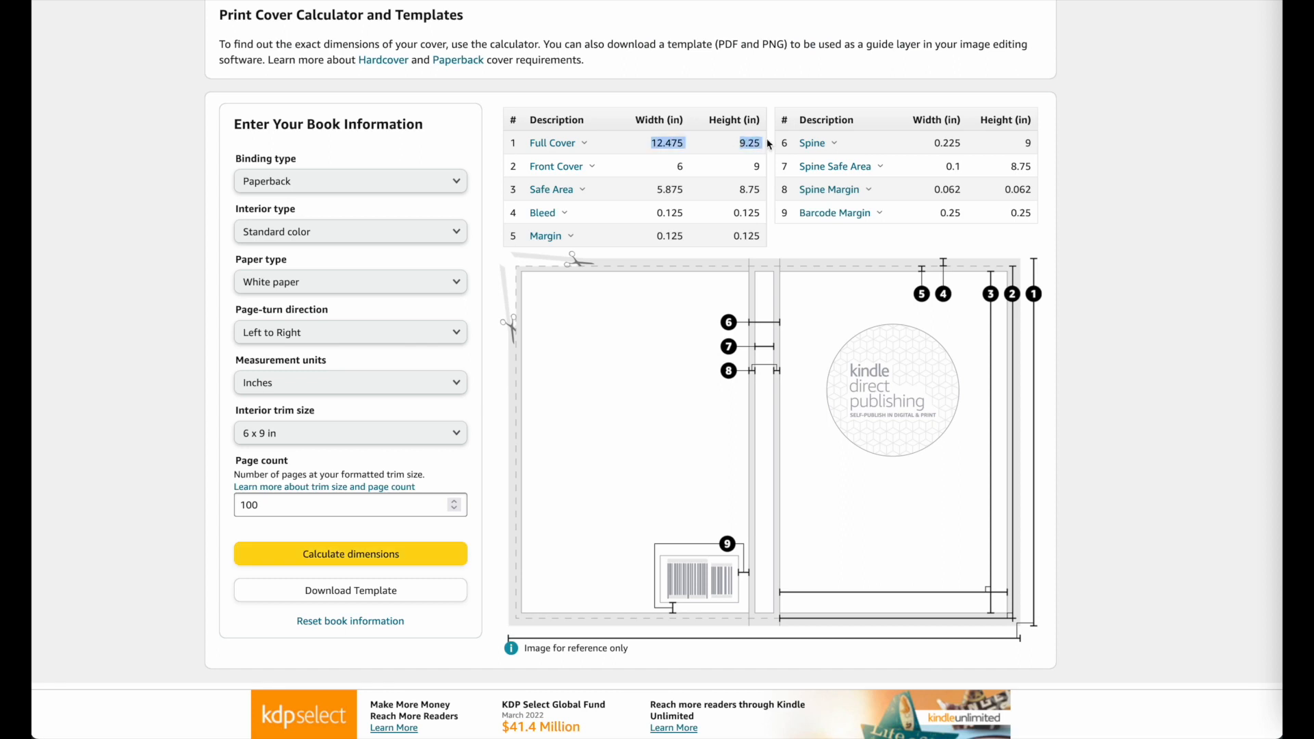
mouse_move(612, 324)
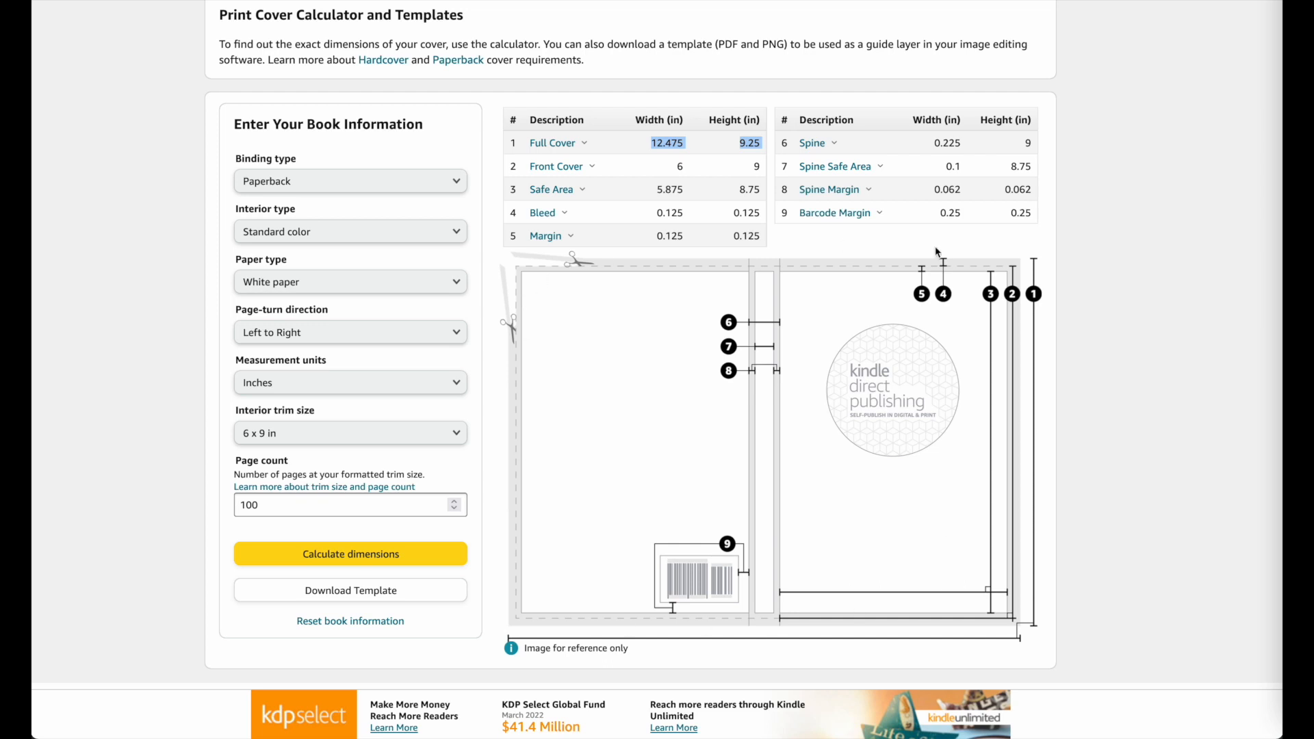
mouse_move(973, 375)
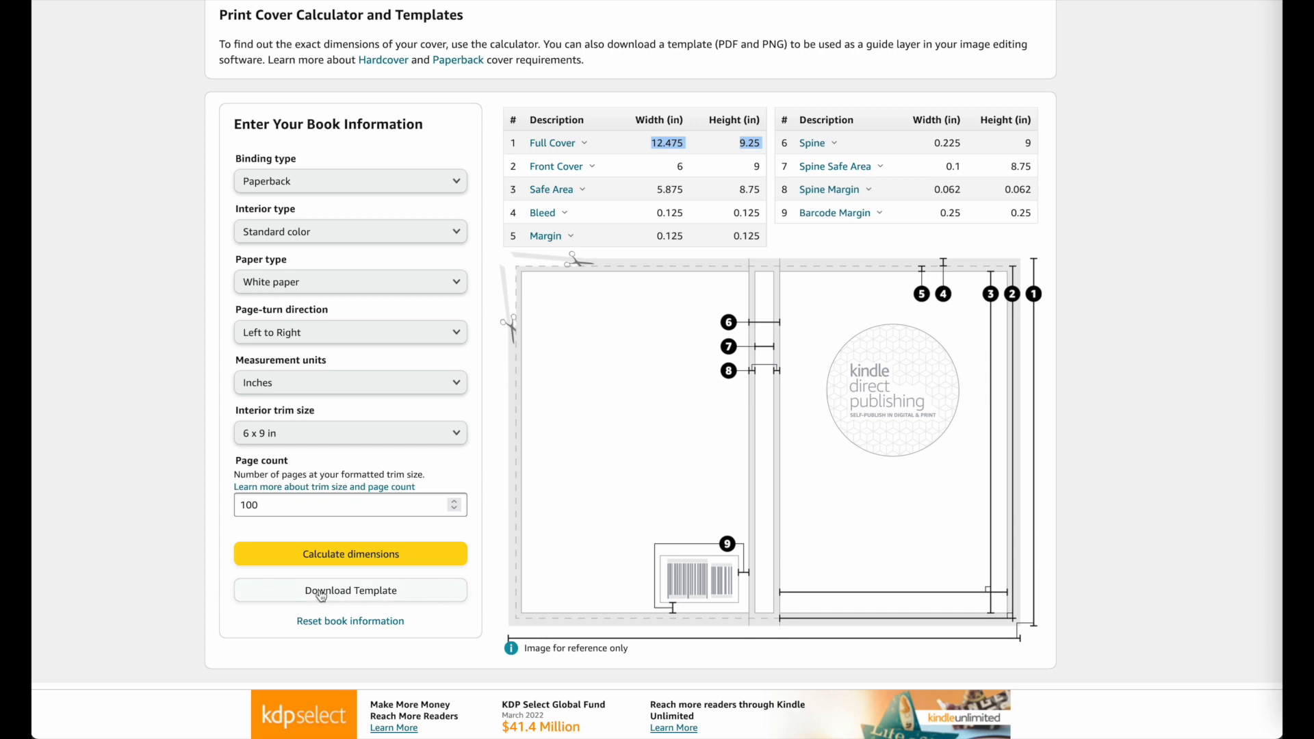
mouse_move(348, 602)
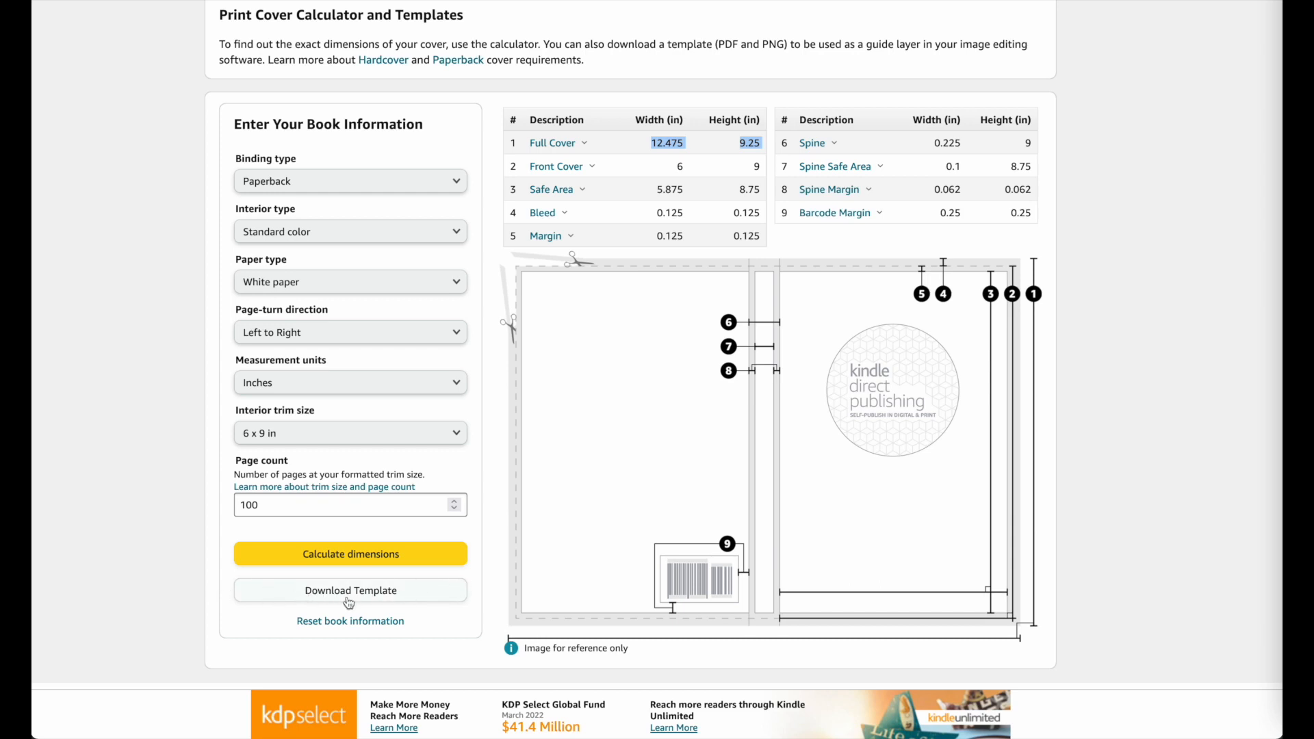
Download the cover template and view the unzipped PAPERBACK folder's files in Finder.
click(349, 590)
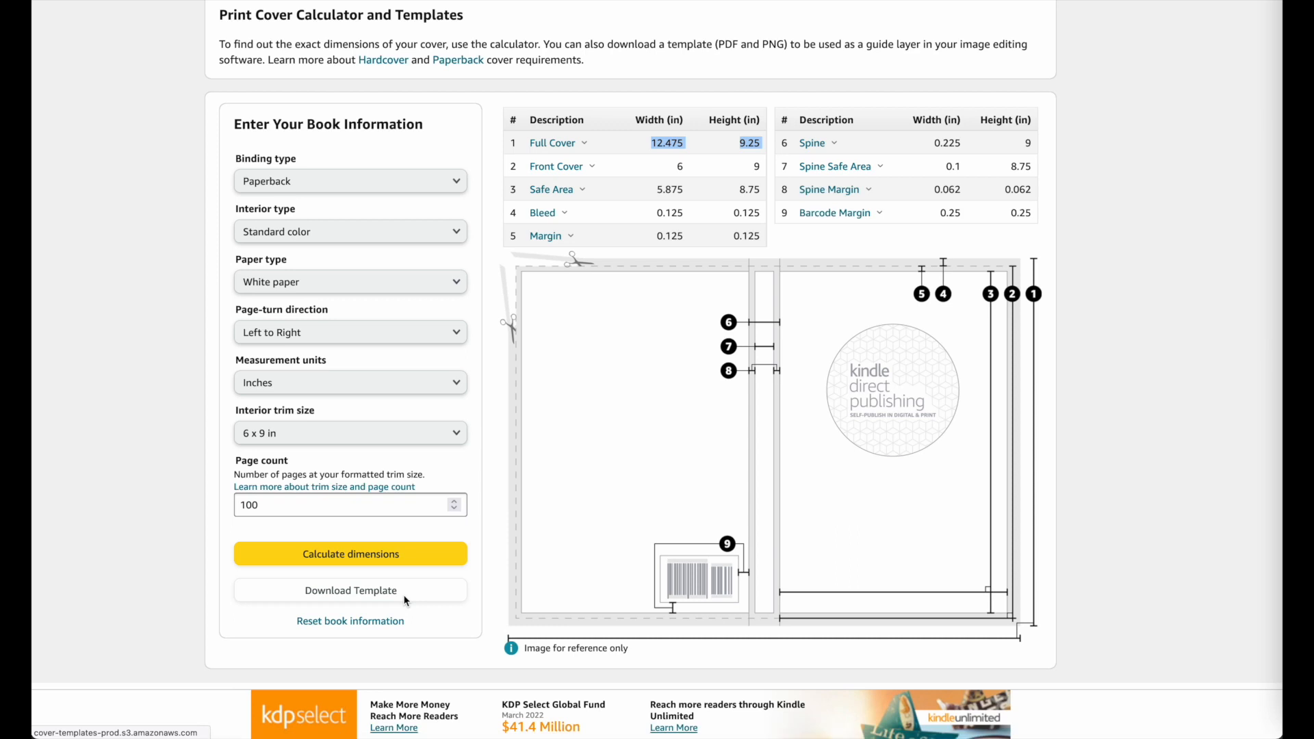
click(349, 590)
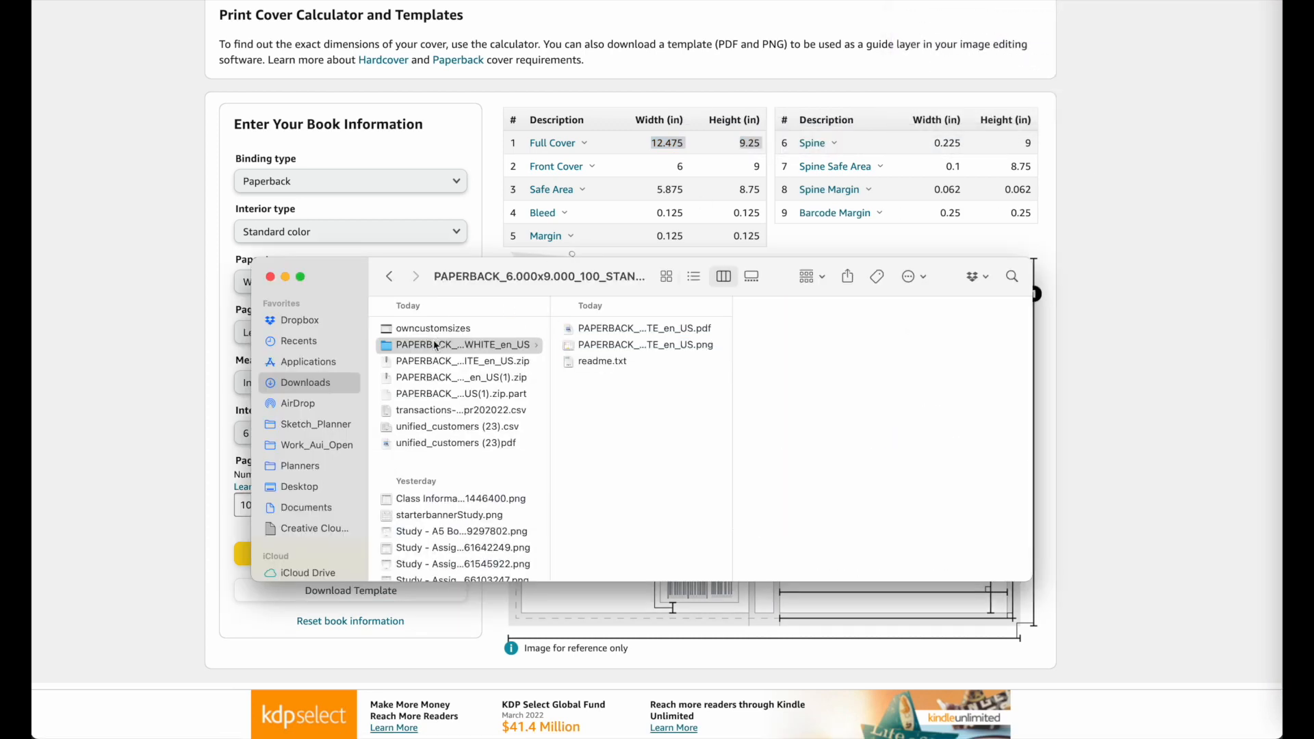
click(461, 360)
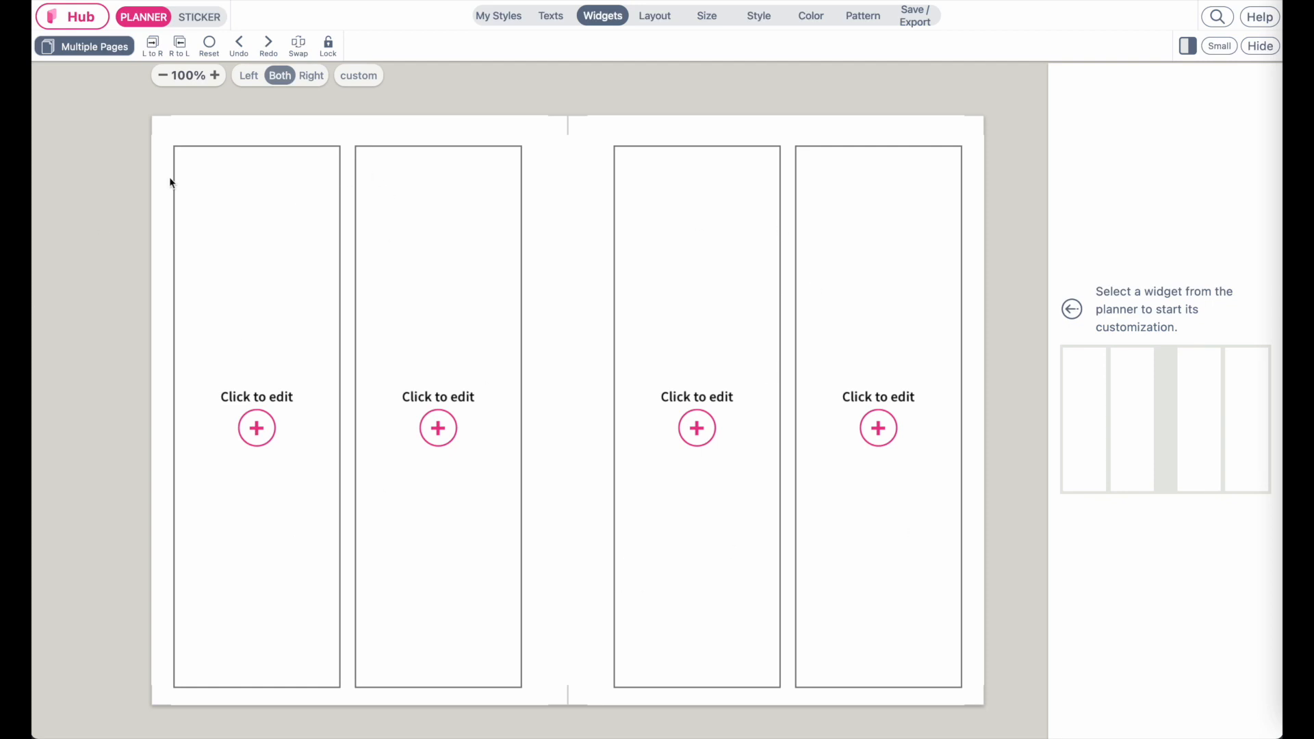
mouse_move(656, 18)
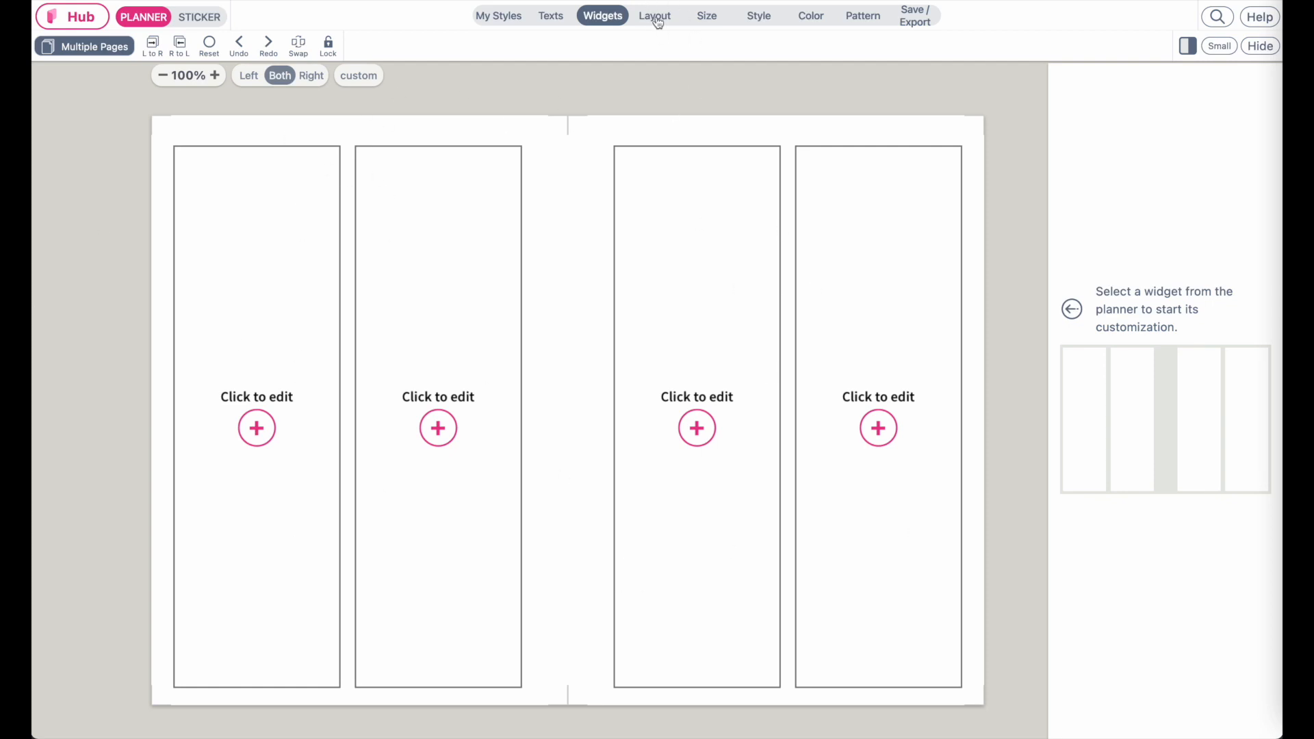
Remove the column widgets via Adjust layout, leaving the two-page spread blank.
click(654, 15)
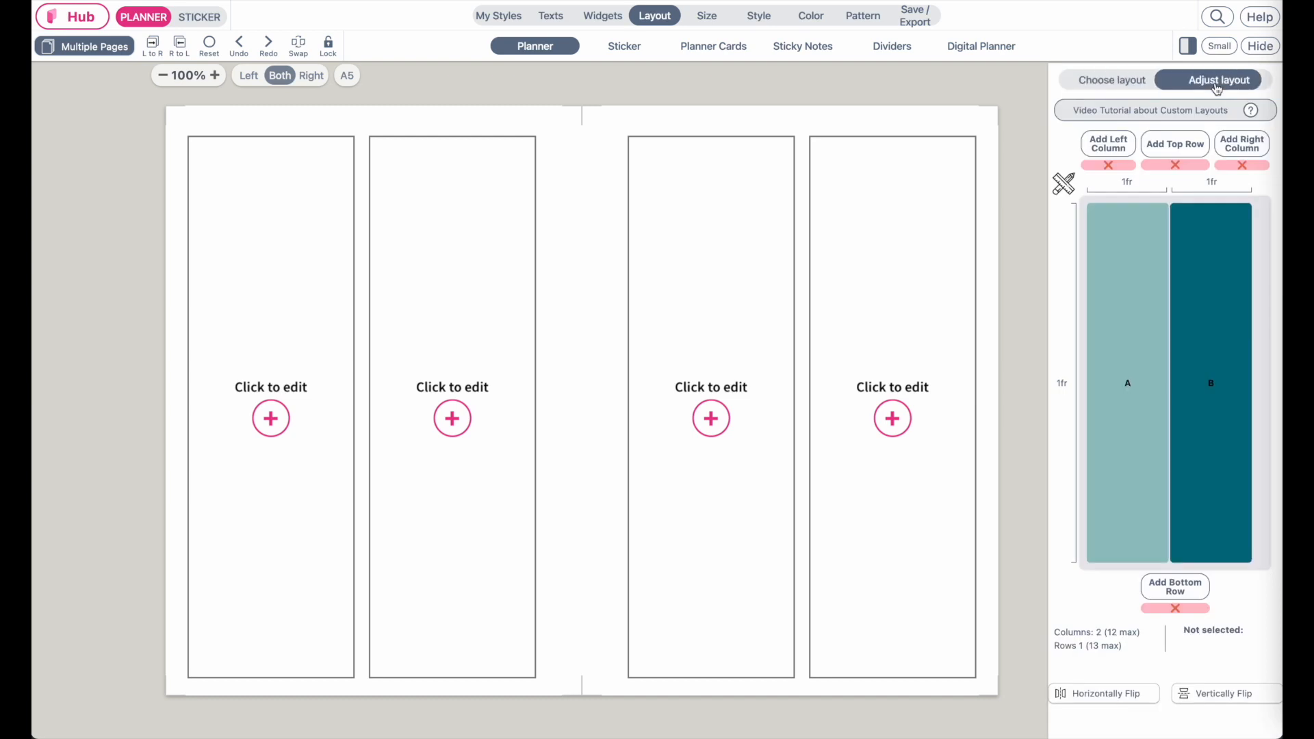
mouse_move(1106, 404)
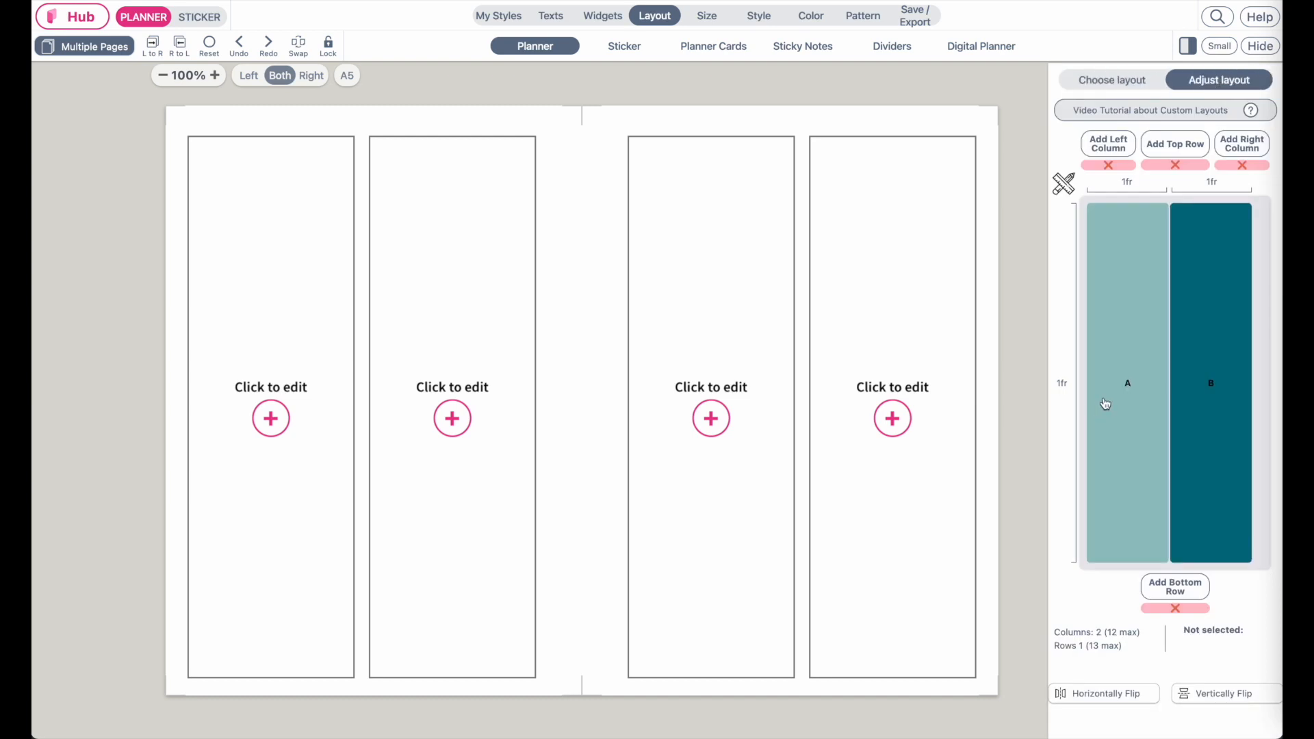
click(1126, 384)
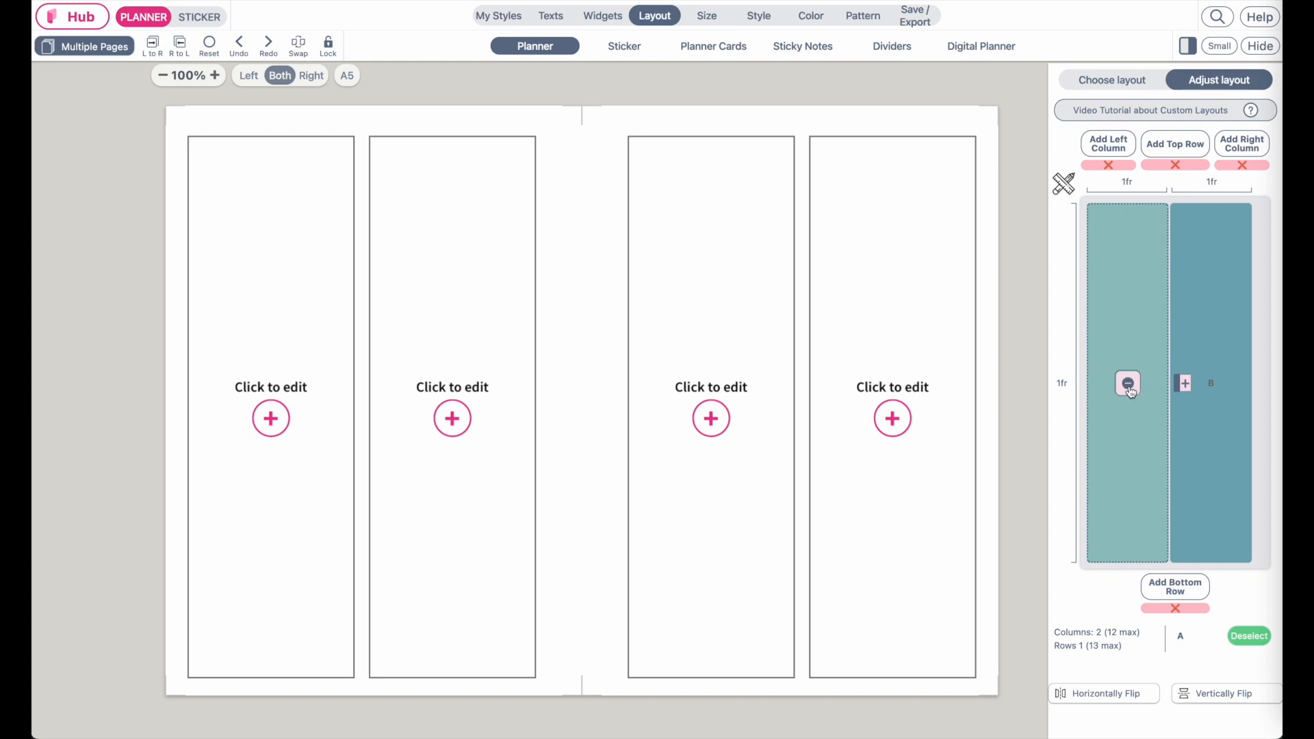
click(1127, 383)
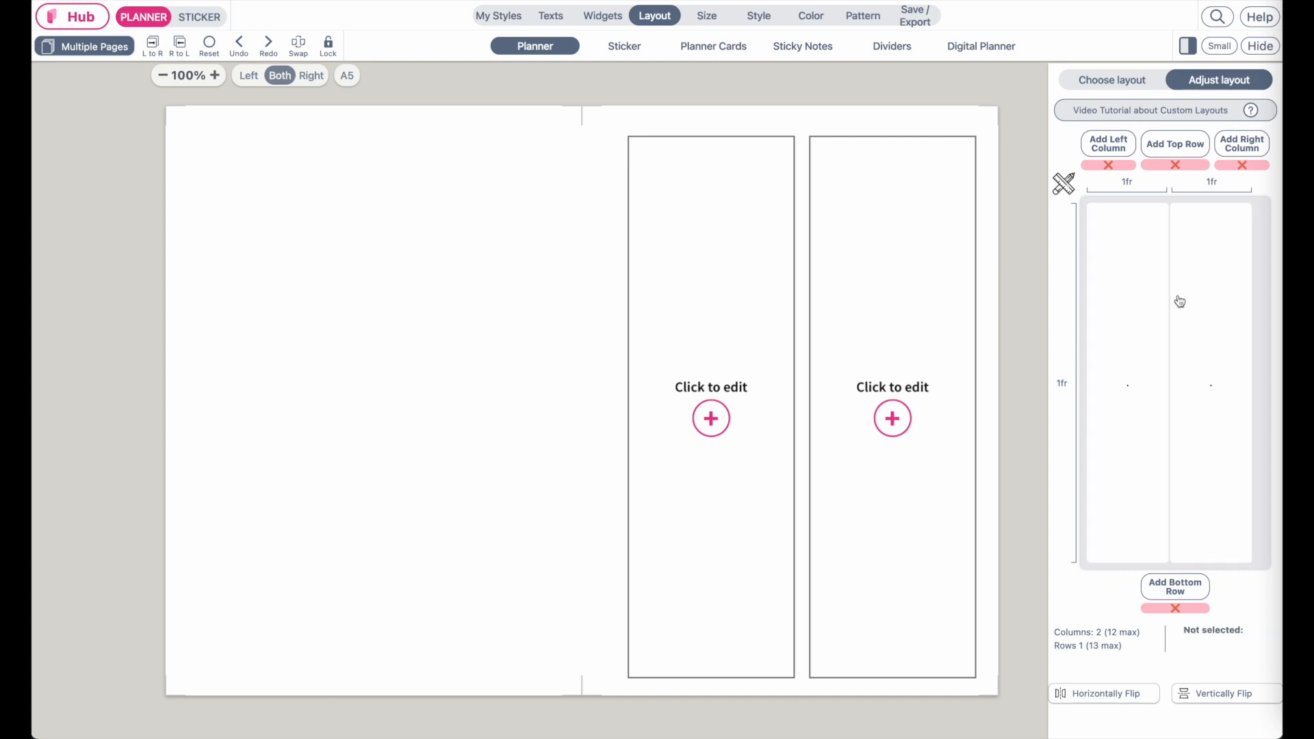
mouse_move(679, 130)
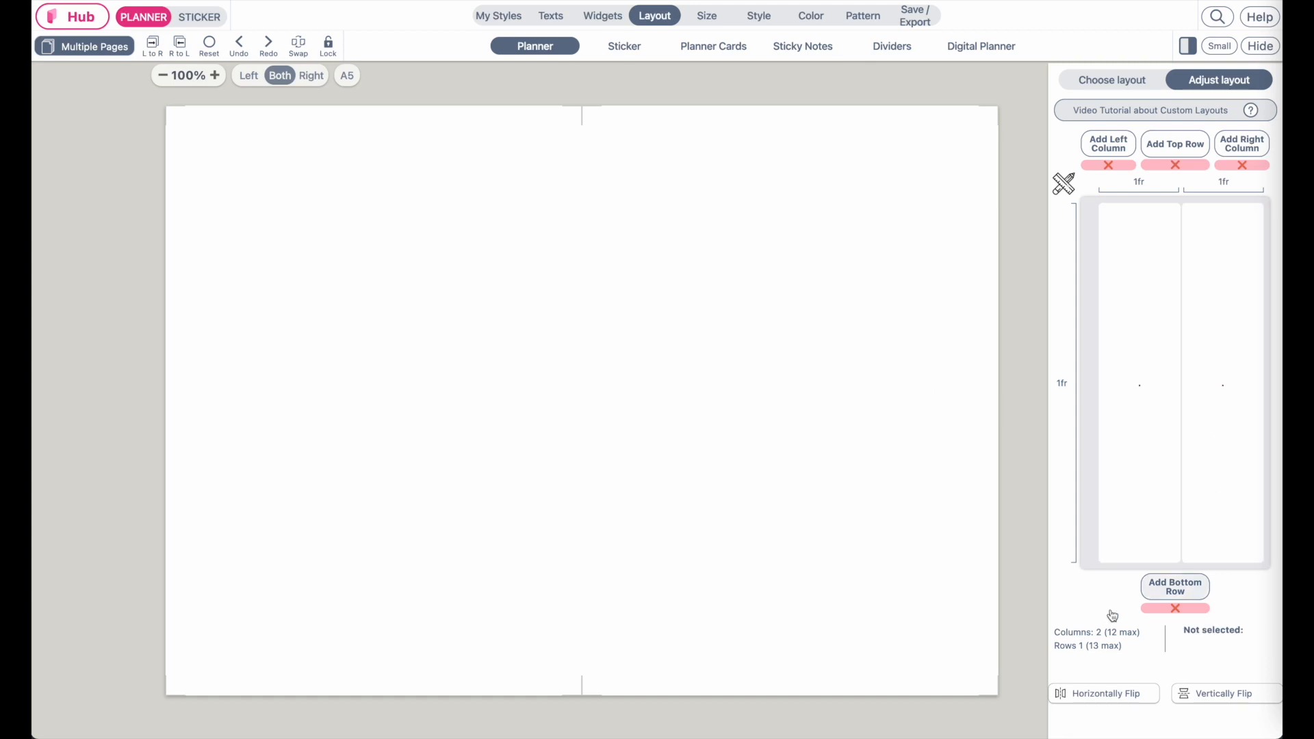
click(861, 15)
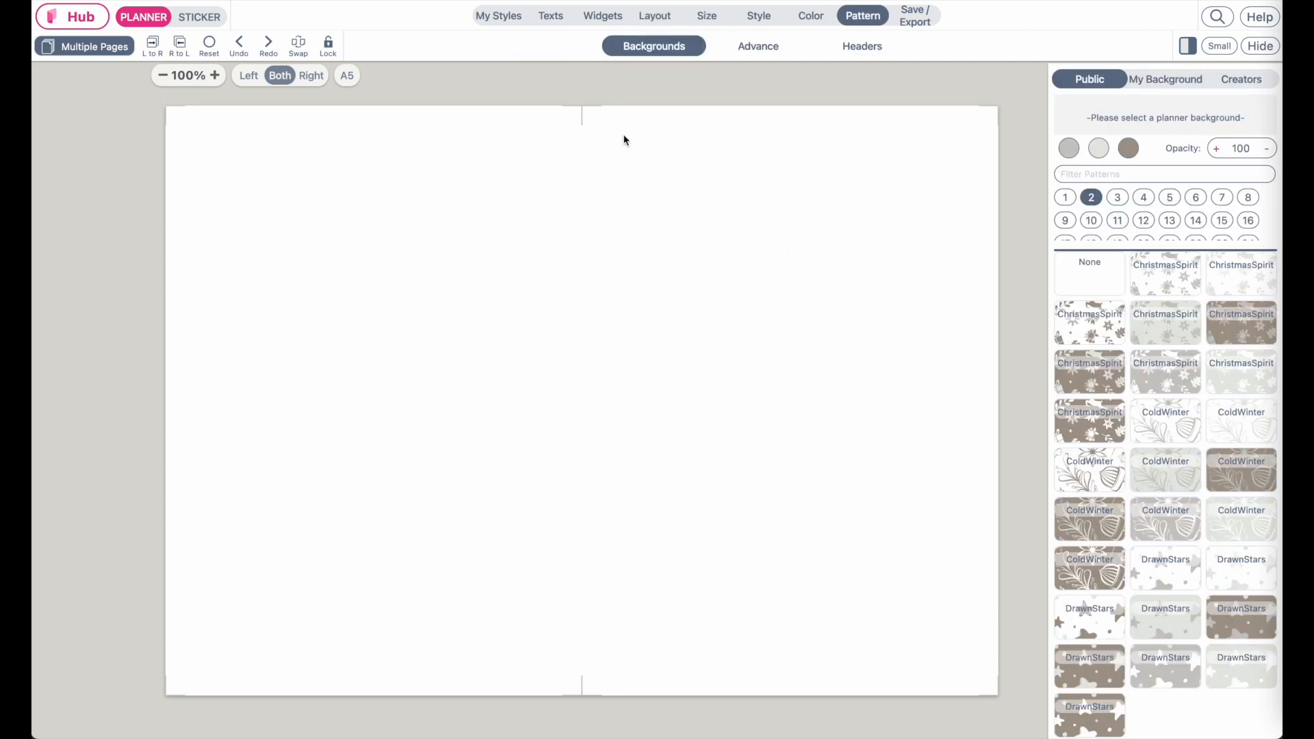
mouse_move(887, 524)
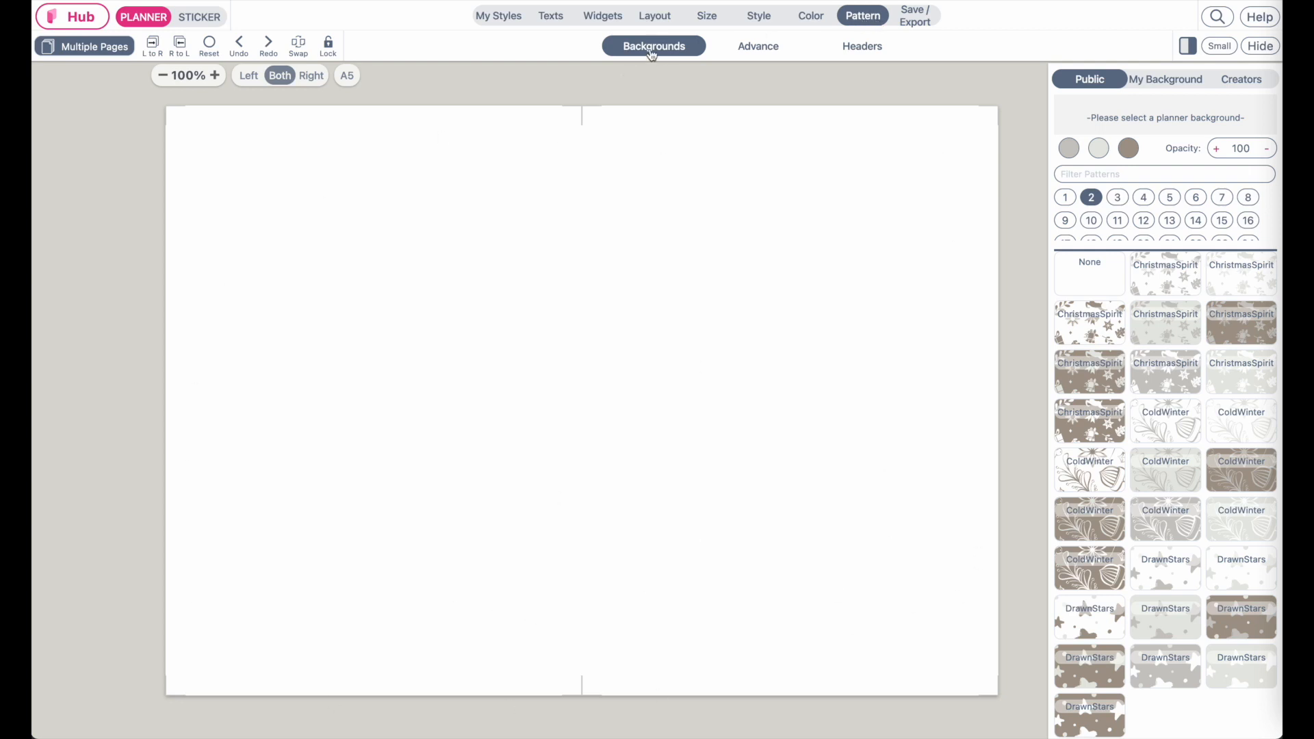
Upload the KDP template PNG into My Background from the Backgrounds gallery.
click(1165, 80)
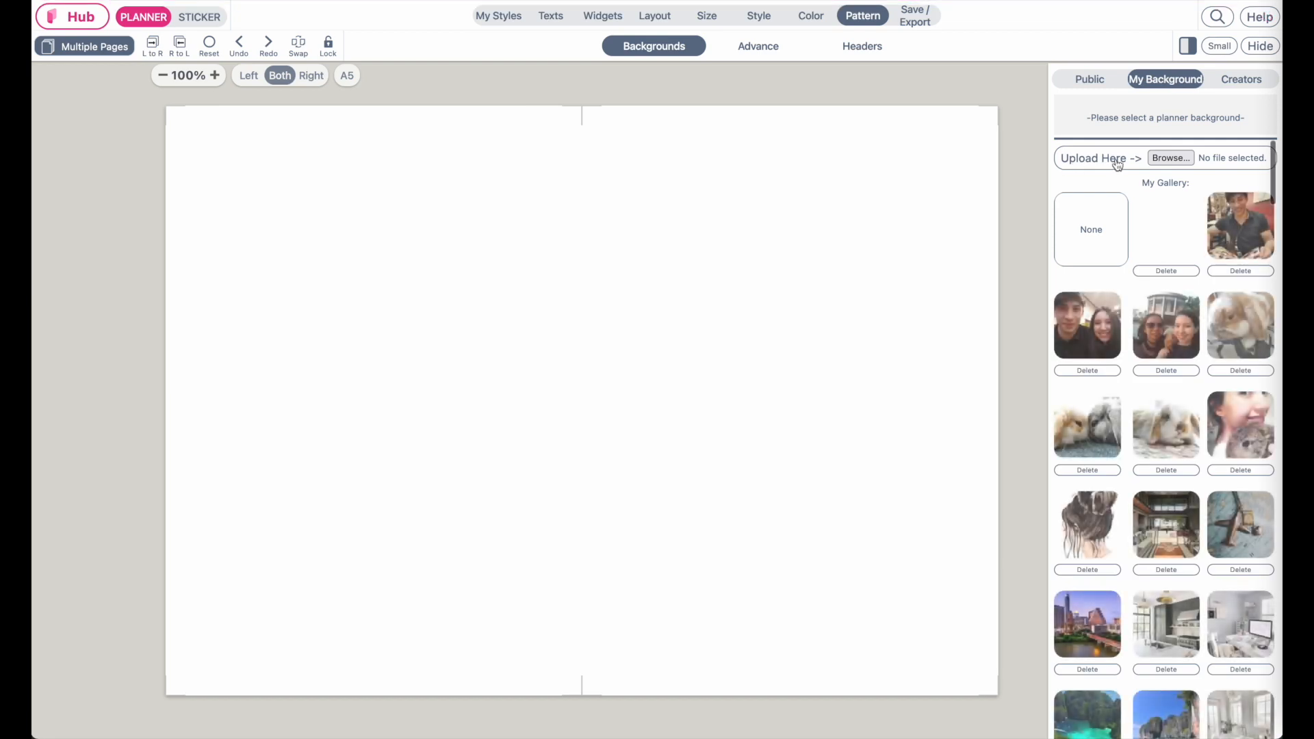
click(1170, 157)
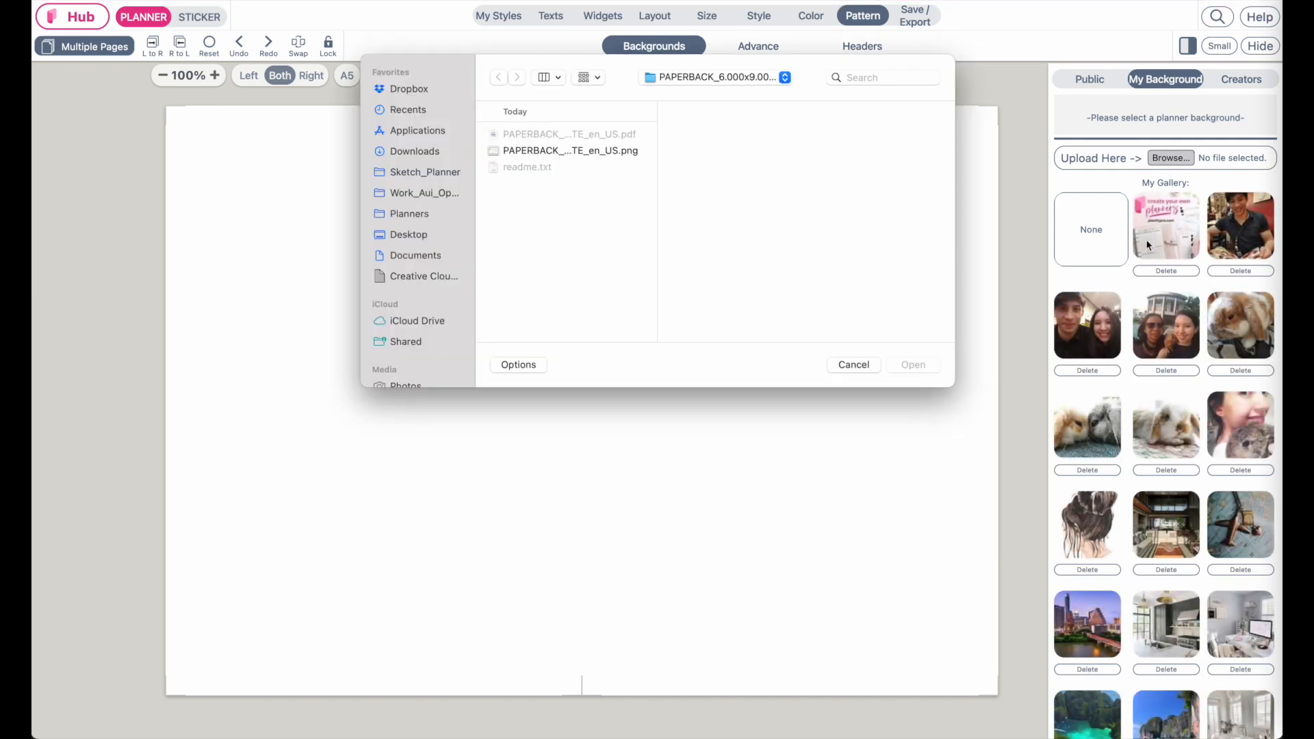
click(571, 151)
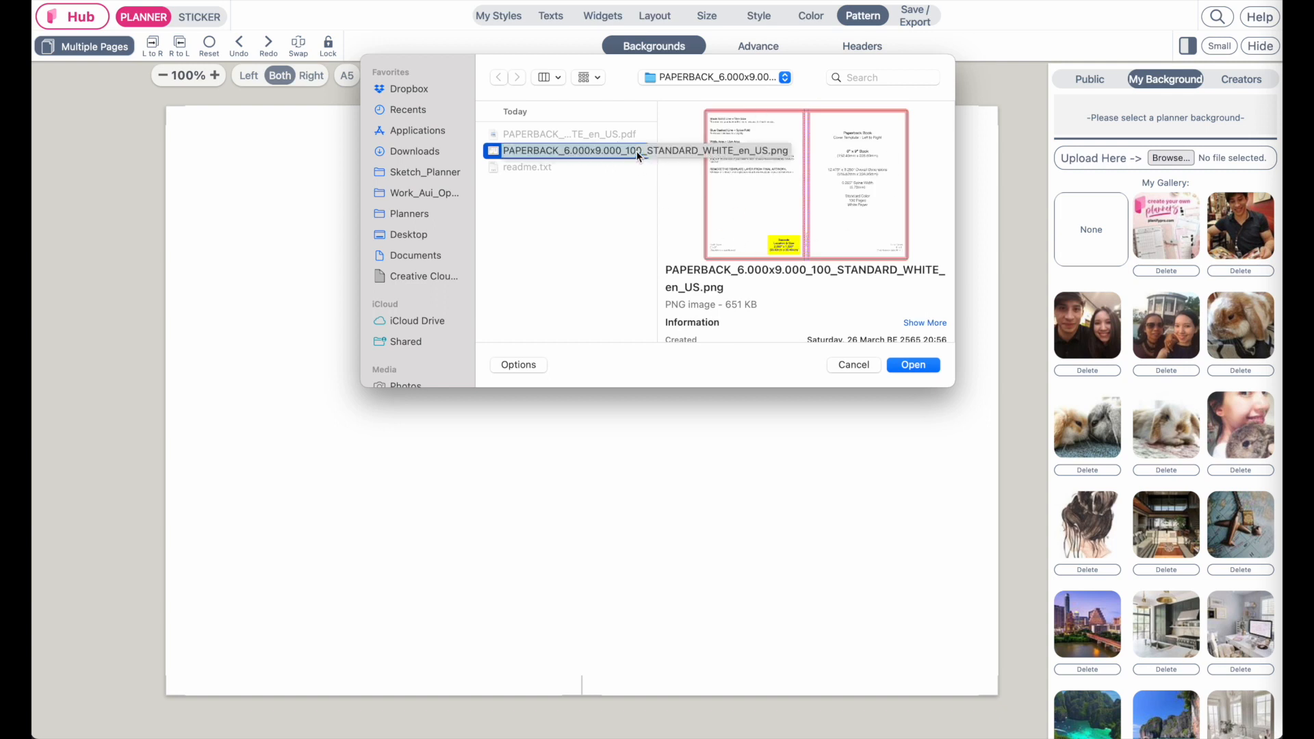
click(913, 364)
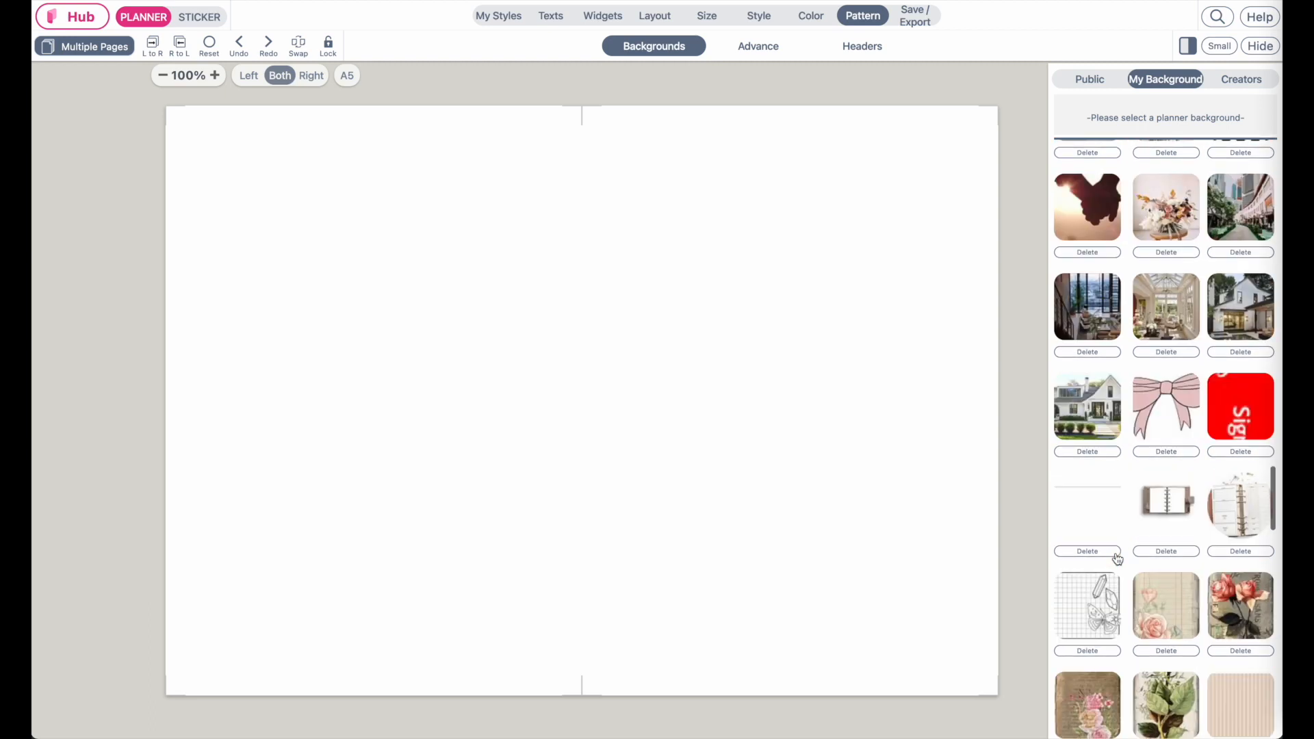
scroll(down, 3)
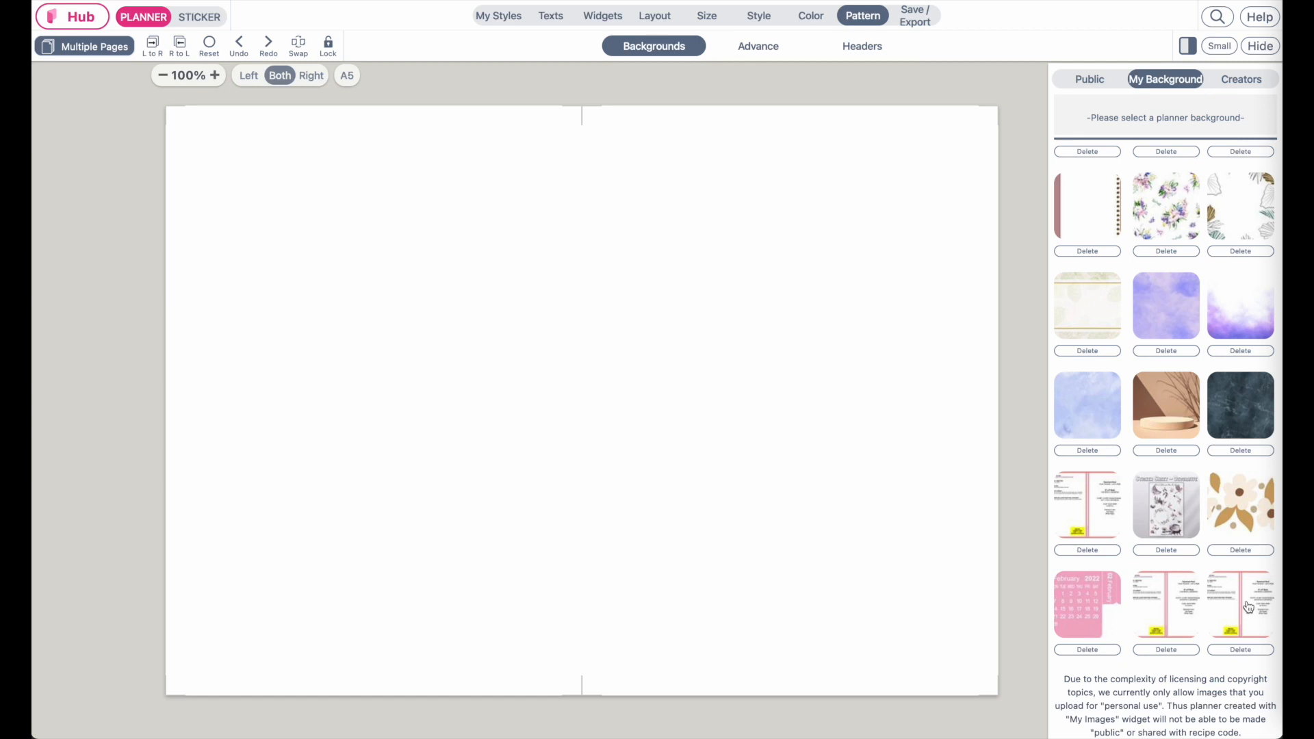
click(1166, 79)
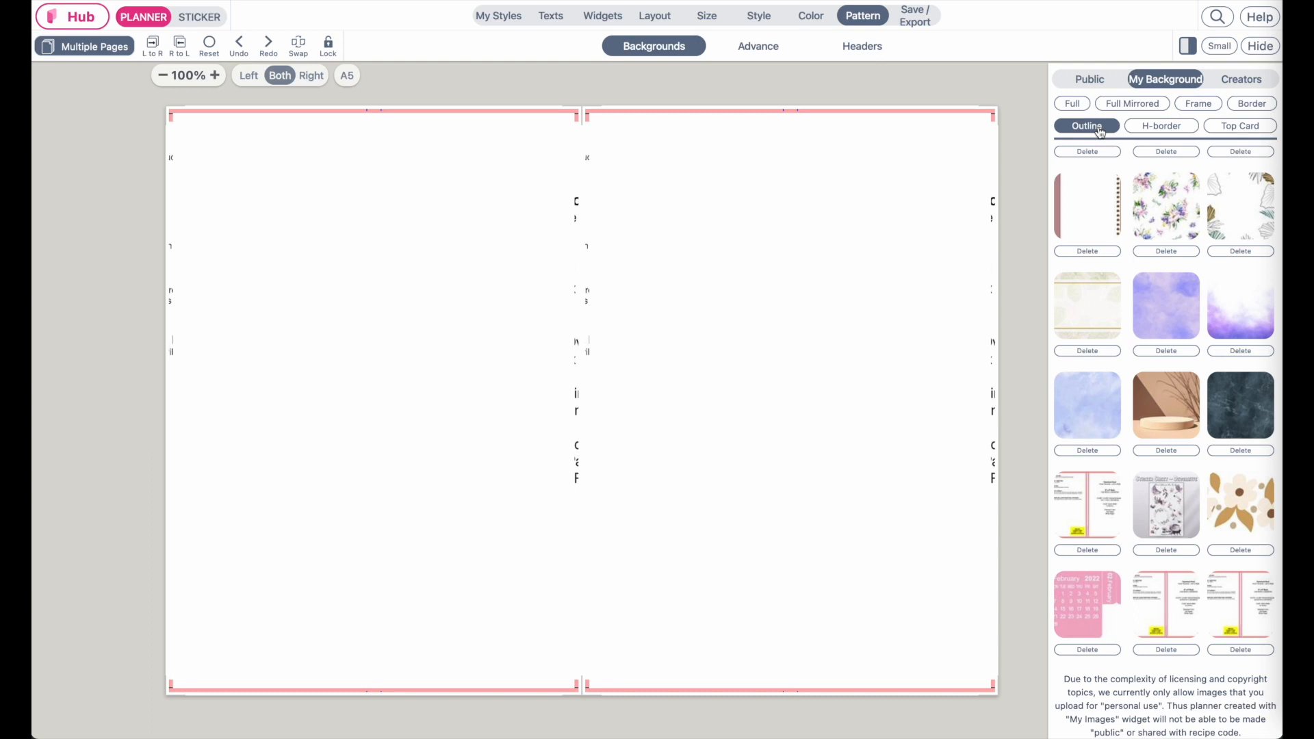
mouse_move(1098, 132)
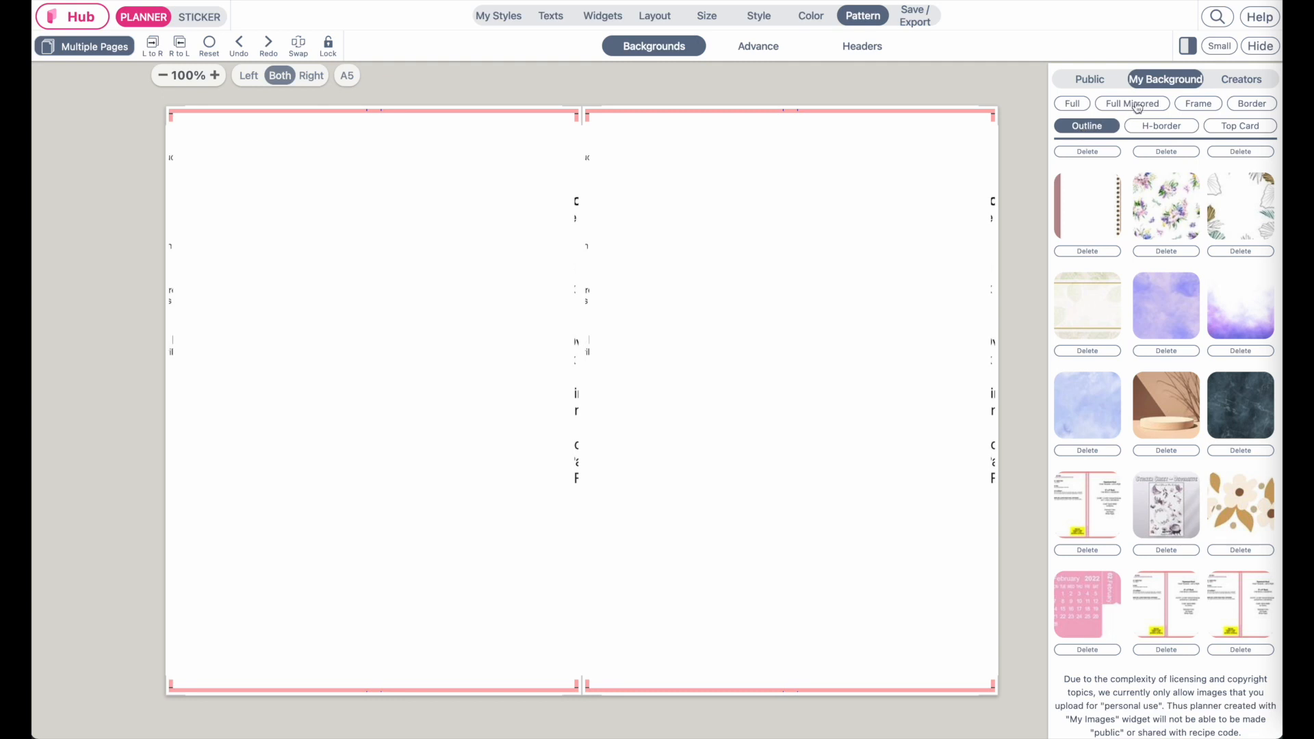
click(1131, 103)
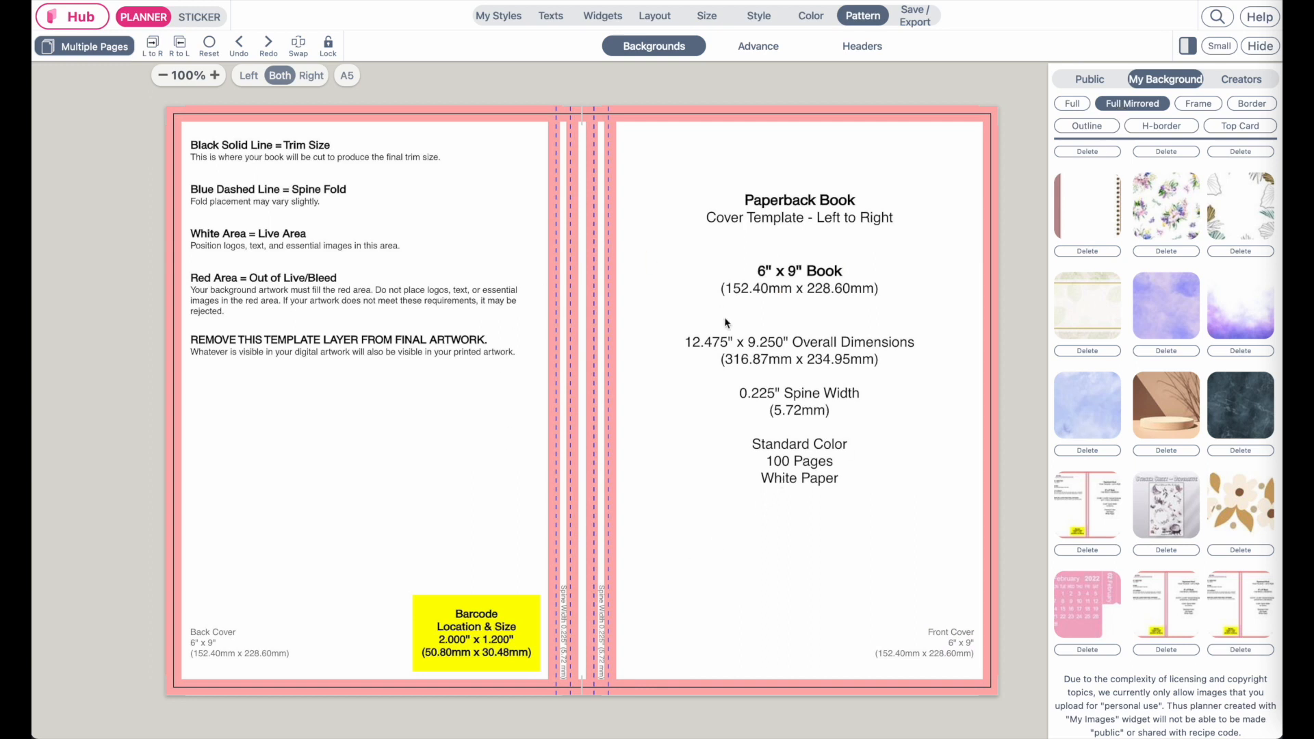
mouse_move(709, 364)
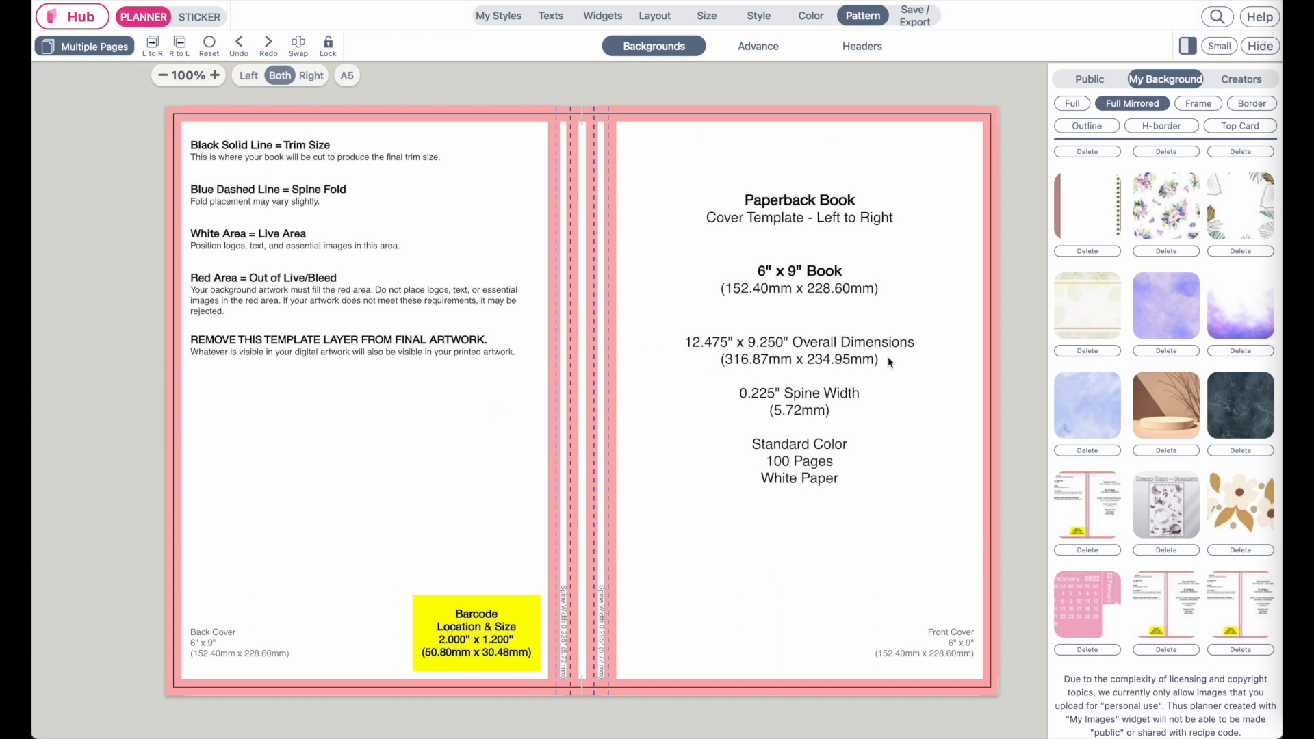
click(214, 75)
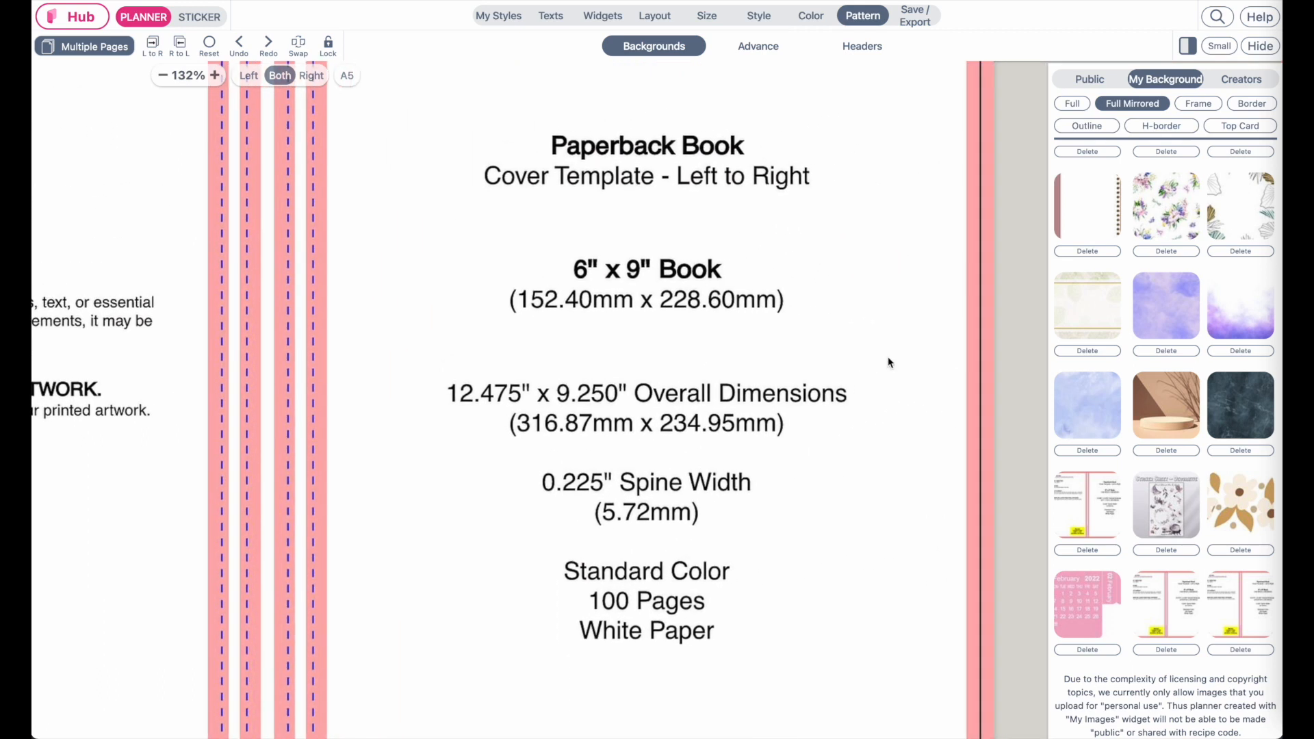
mouse_move(499, 403)
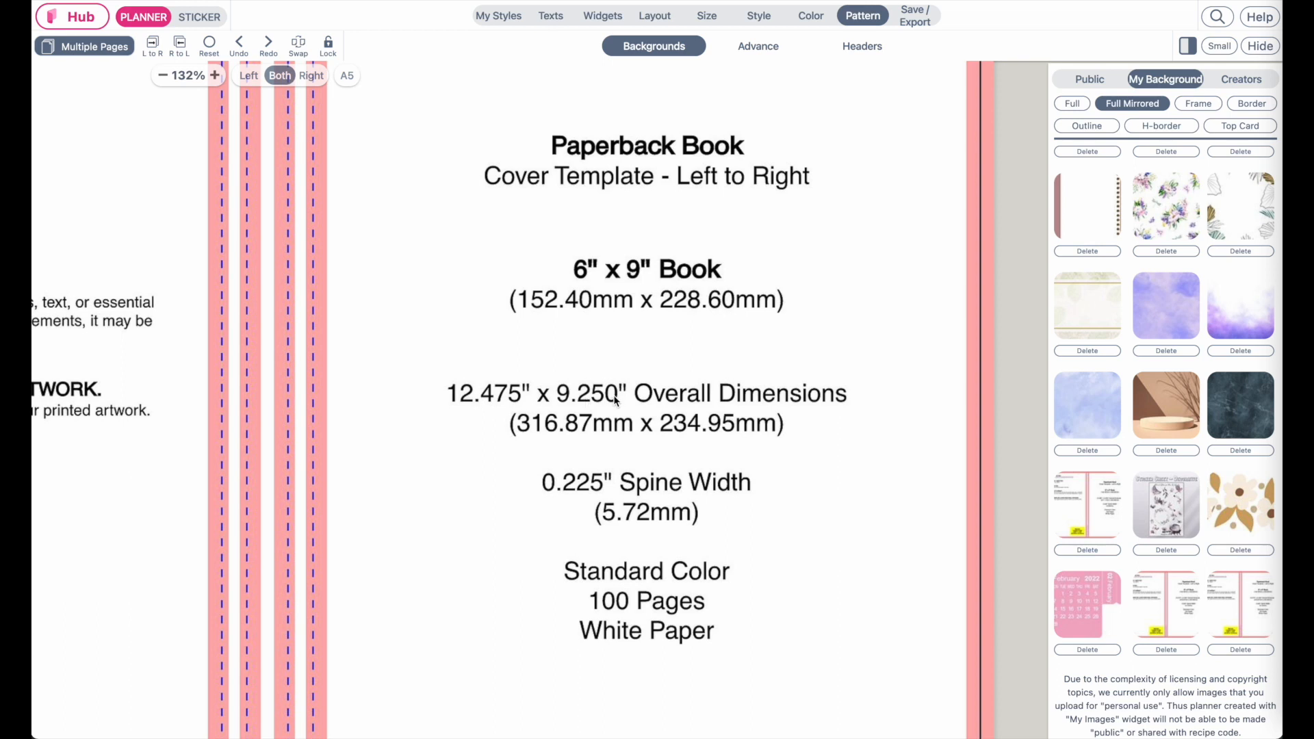
click(163, 76)
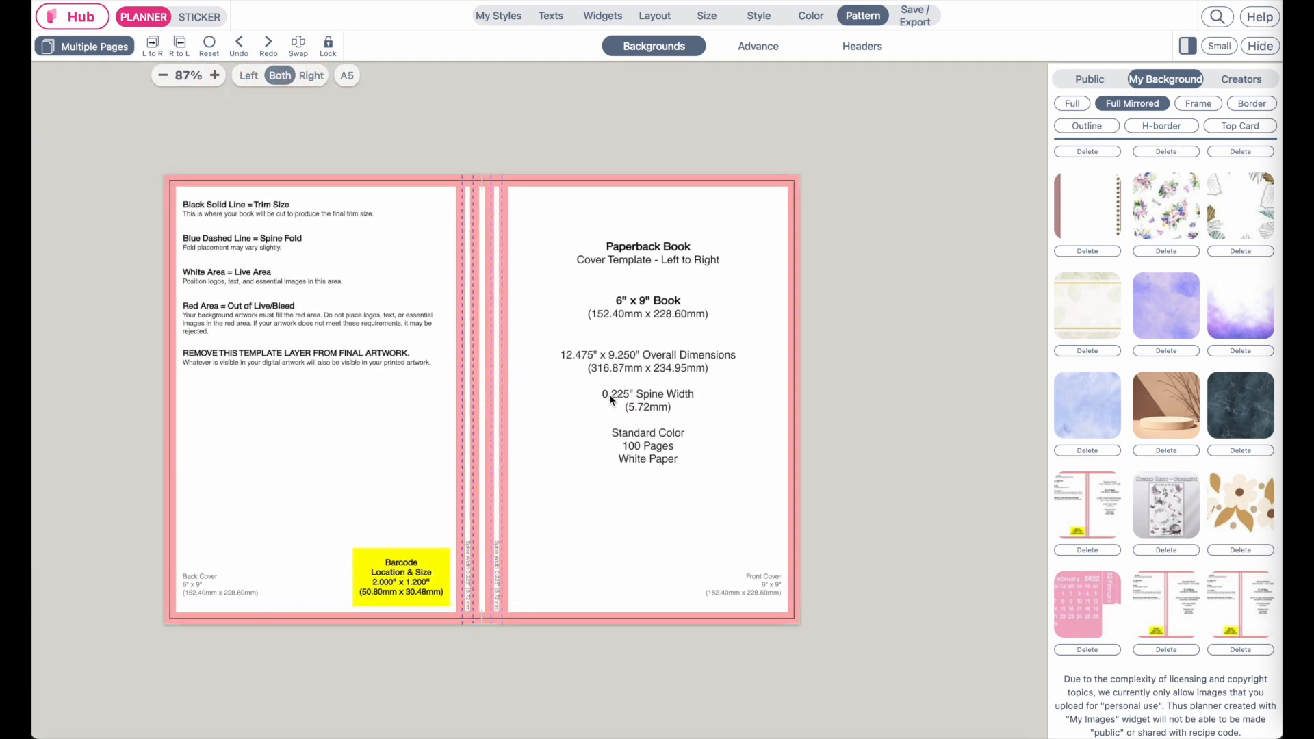
Add a new custom size named 'Custom KDP Cover 6x9' and select its width value for editing.
click(706, 15)
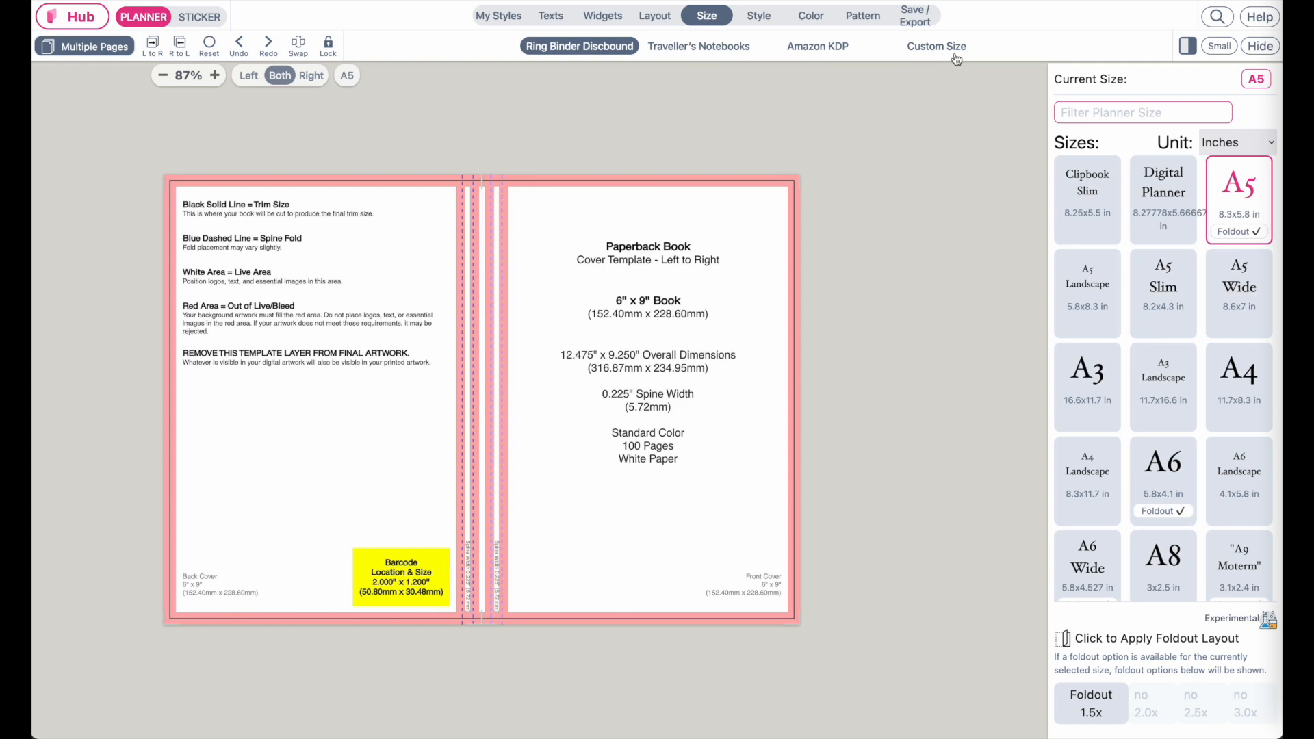
click(936, 46)
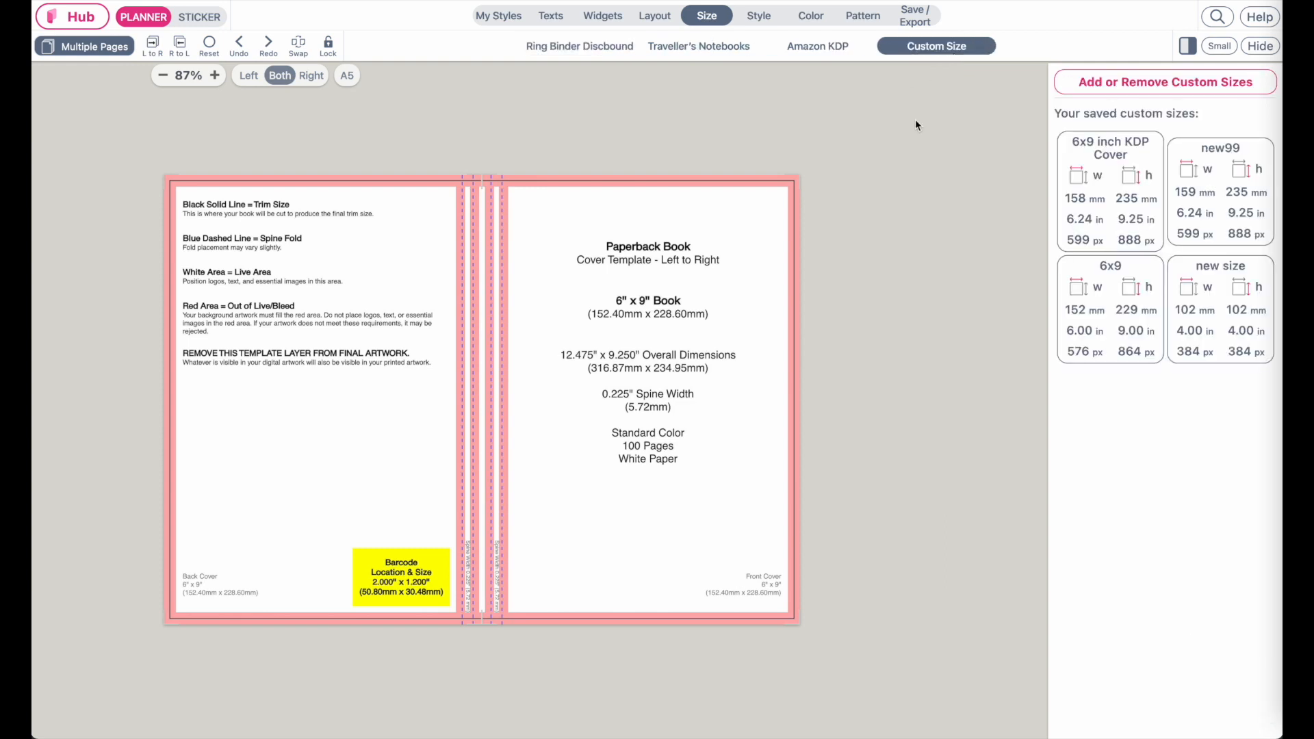
mouse_move(1207, 90)
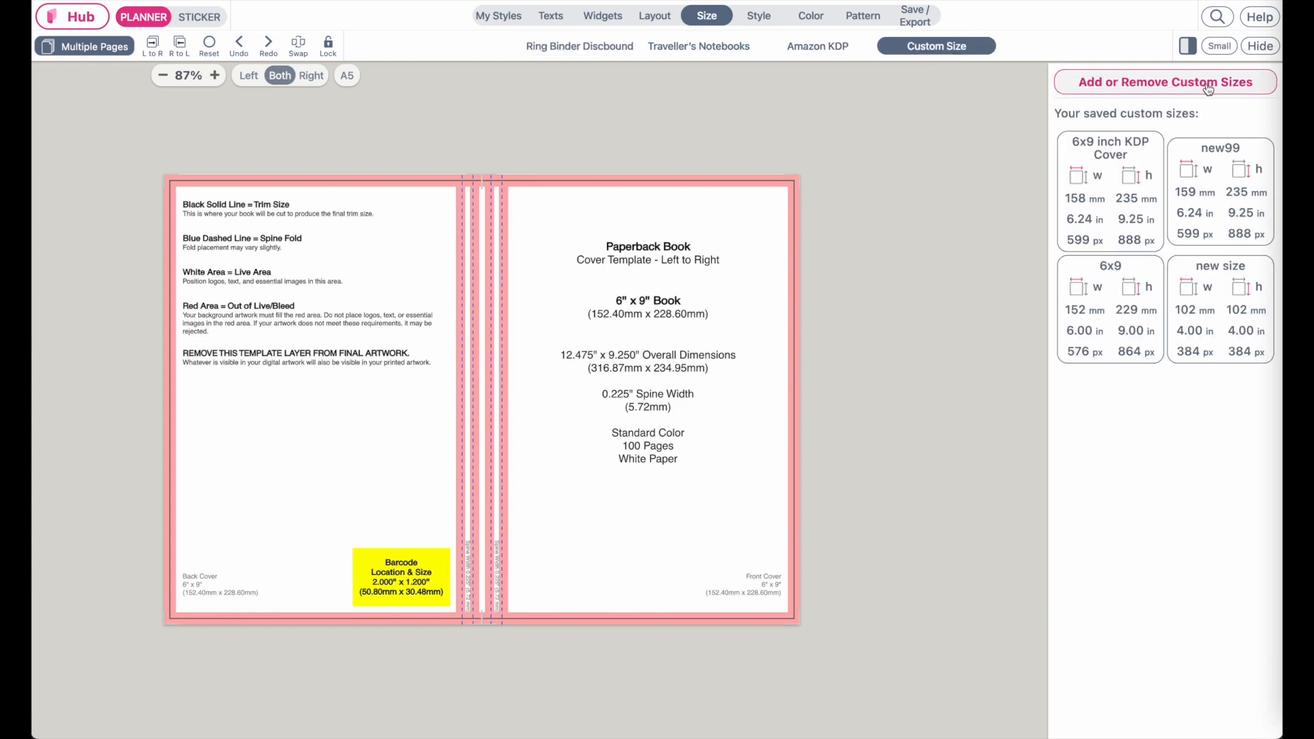
click(1163, 82)
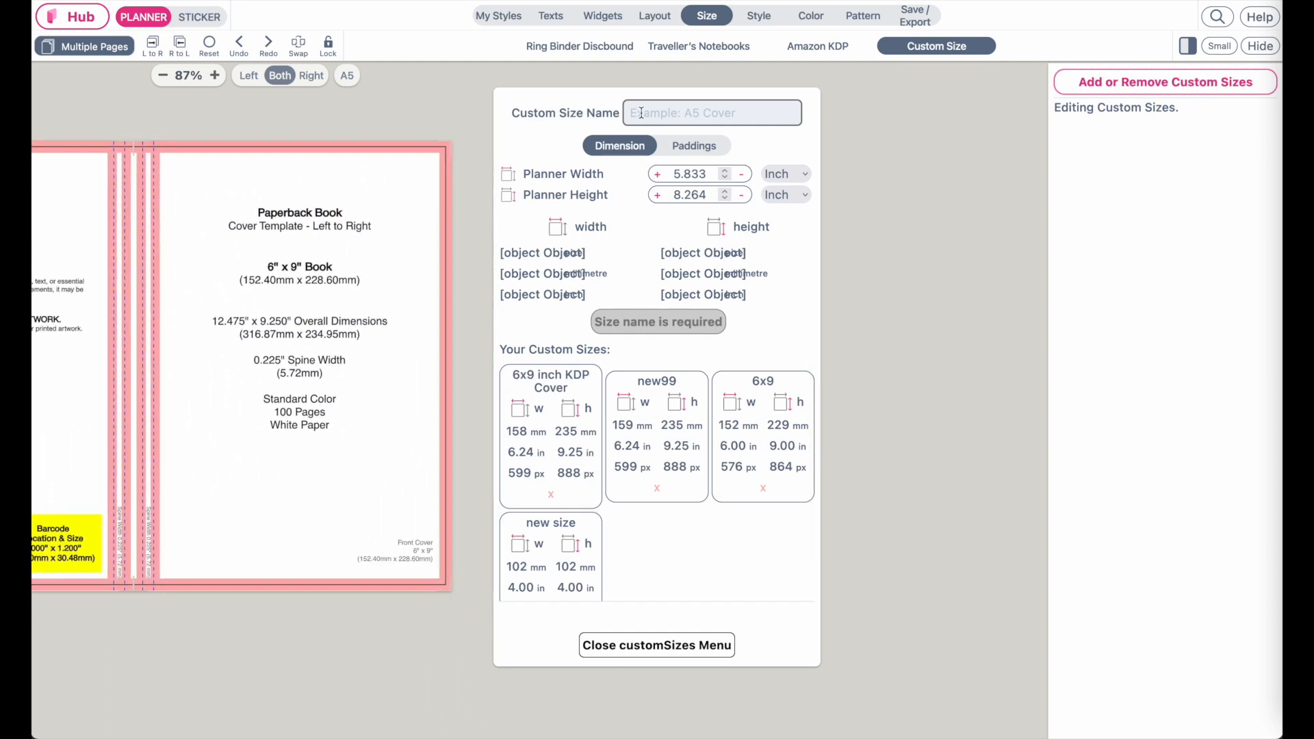
click(711, 112)
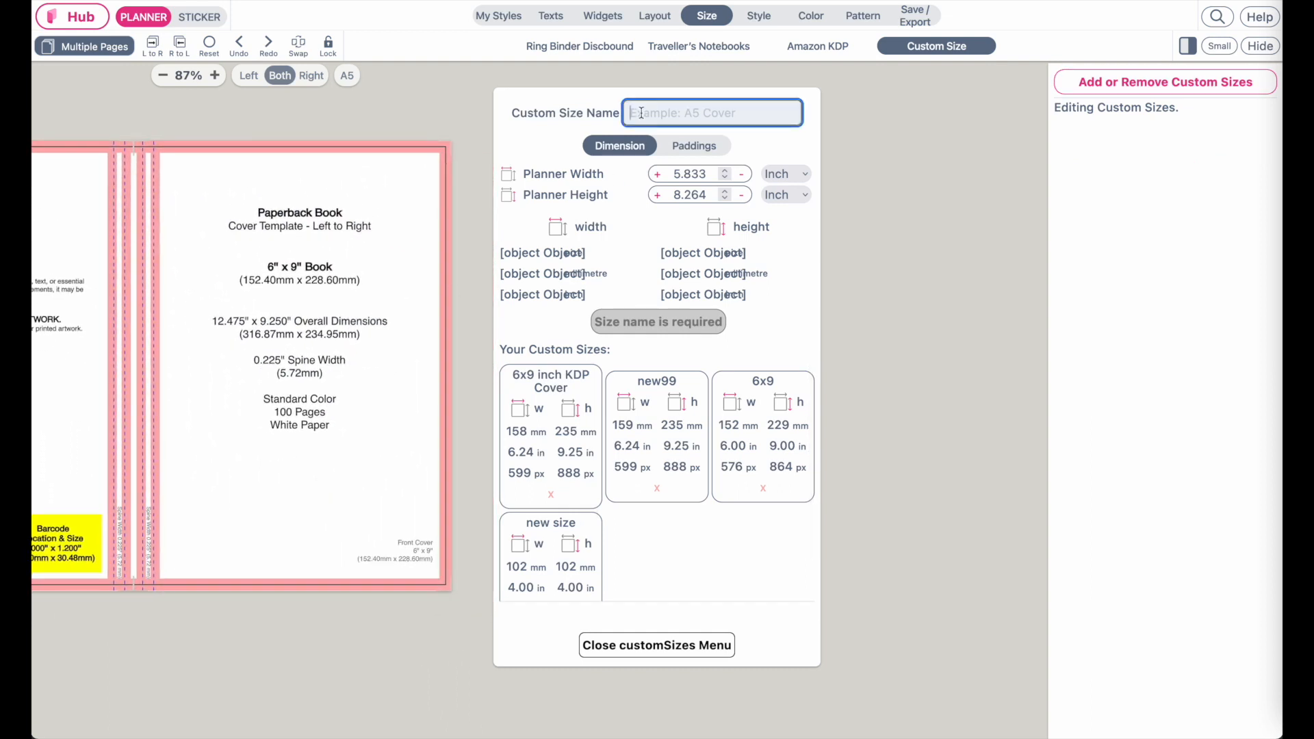
text(Custom KDP Cover 6x9)
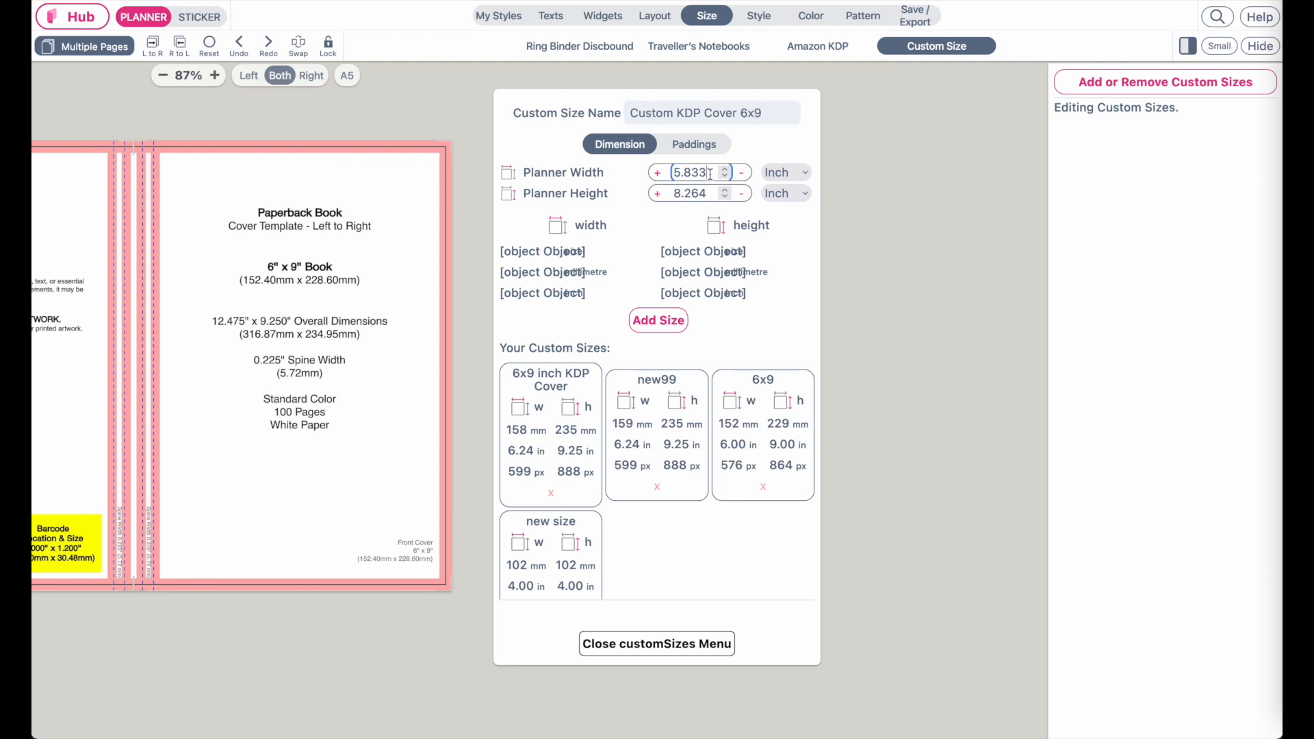
triple_click(695, 172)
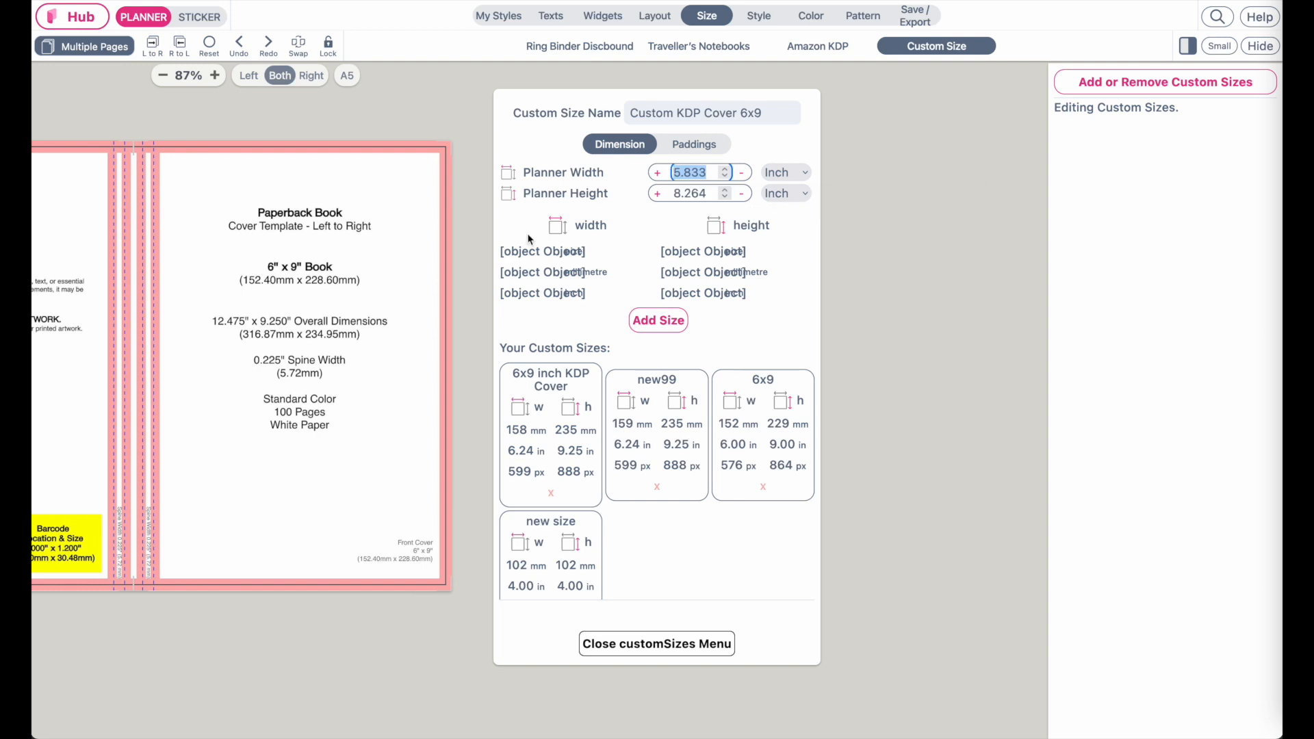
click(215, 75)
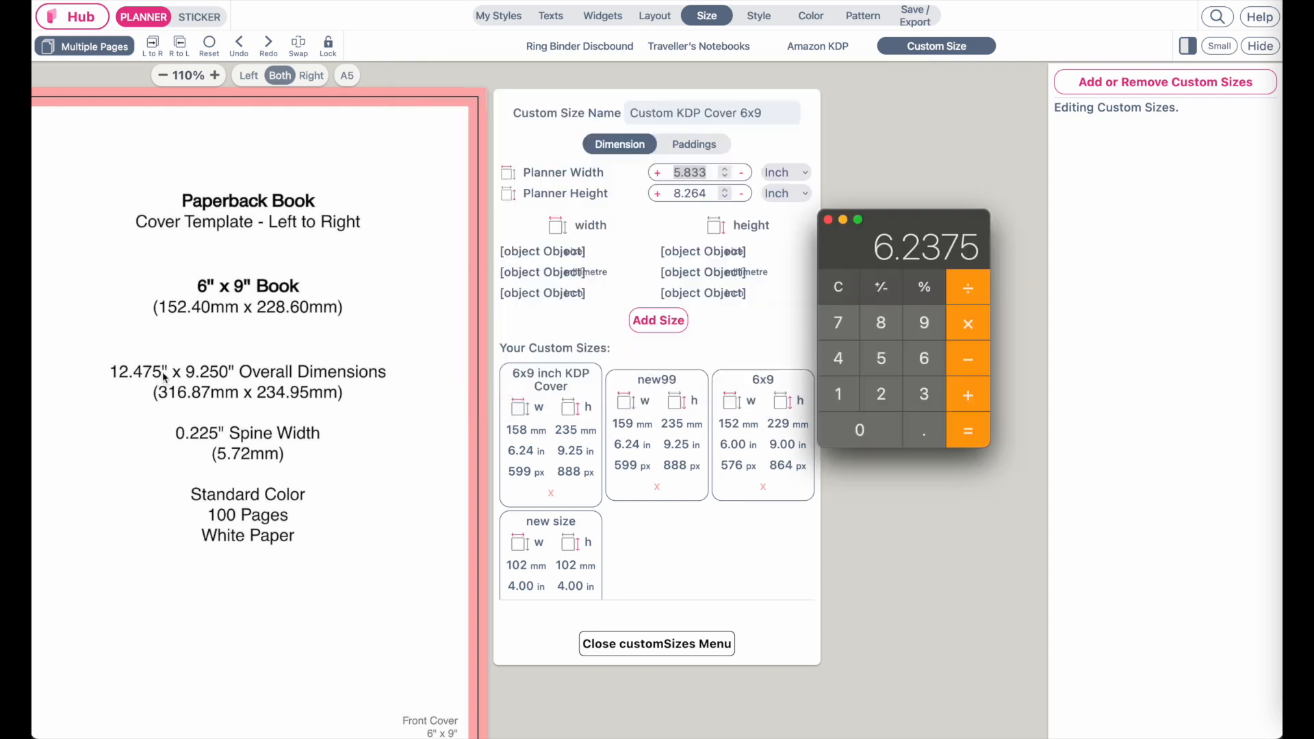
Compute 12.475 ÷ 2 = 6.2375 in Calculator for the half cover width.
click(838, 287)
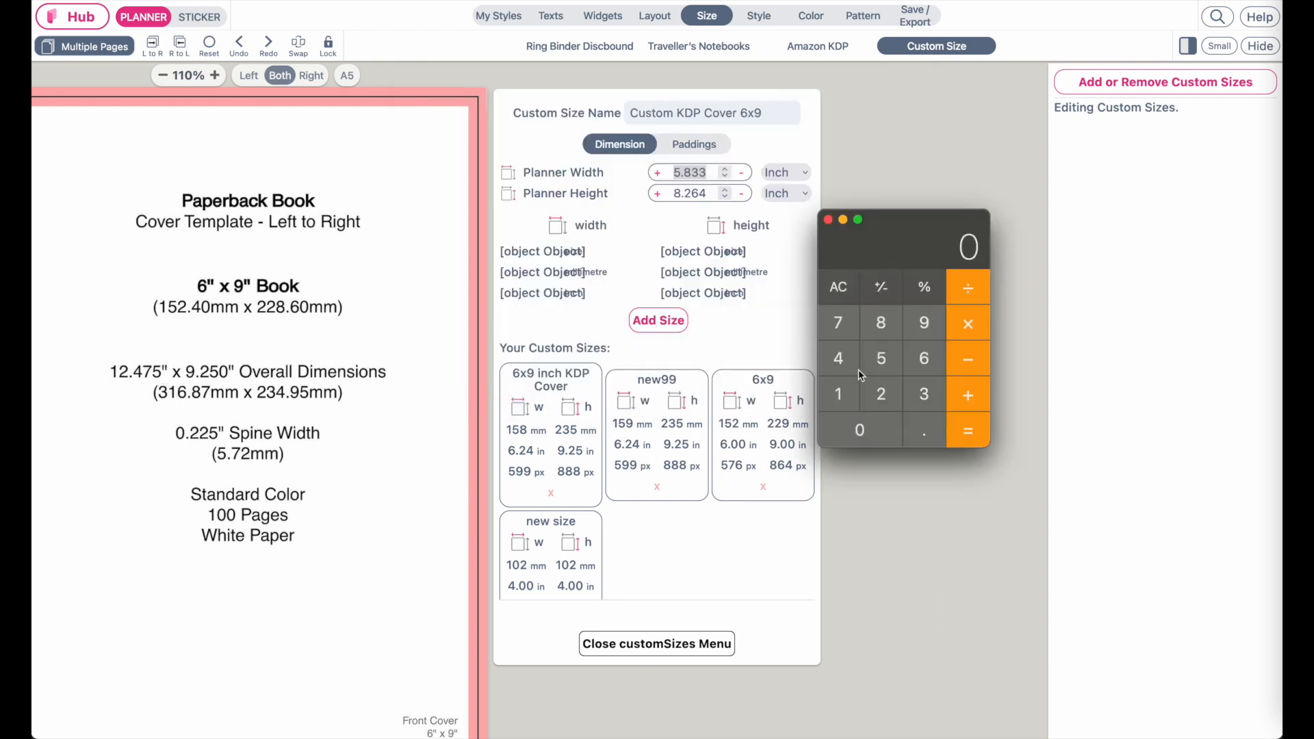
click(837, 394)
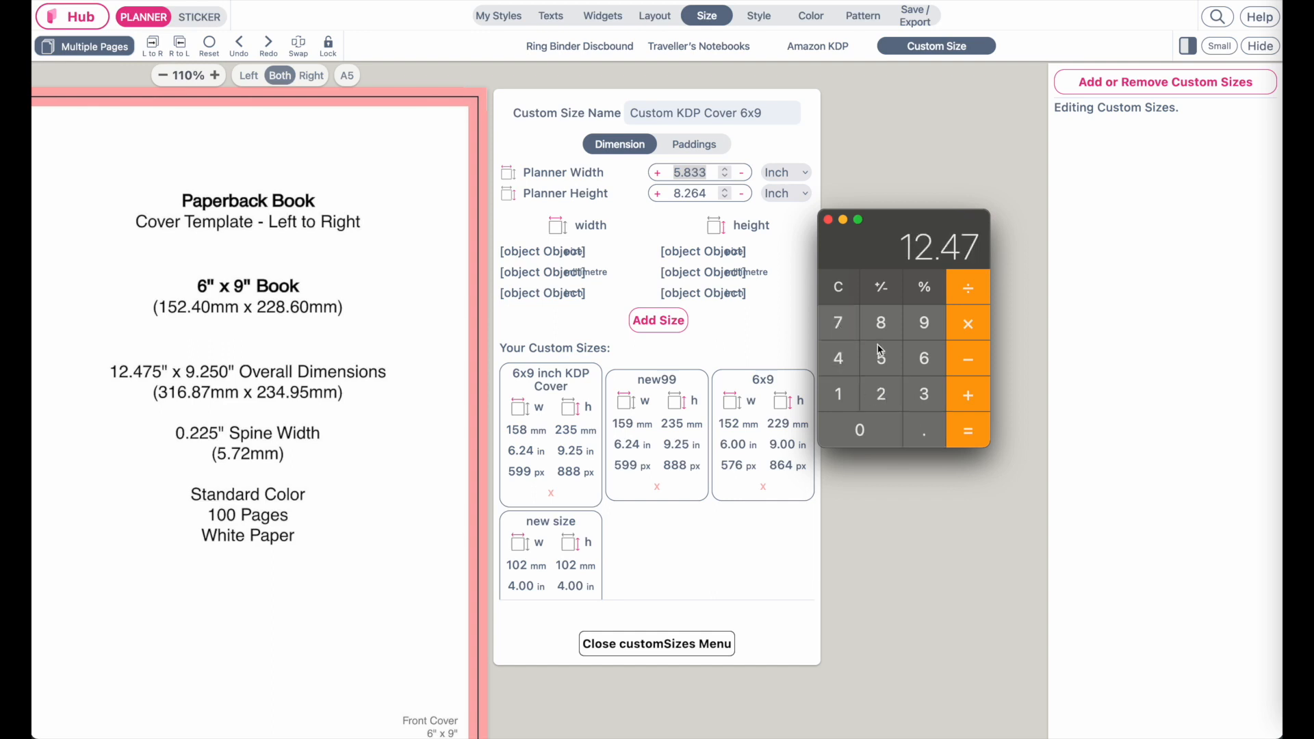
click(967, 430)
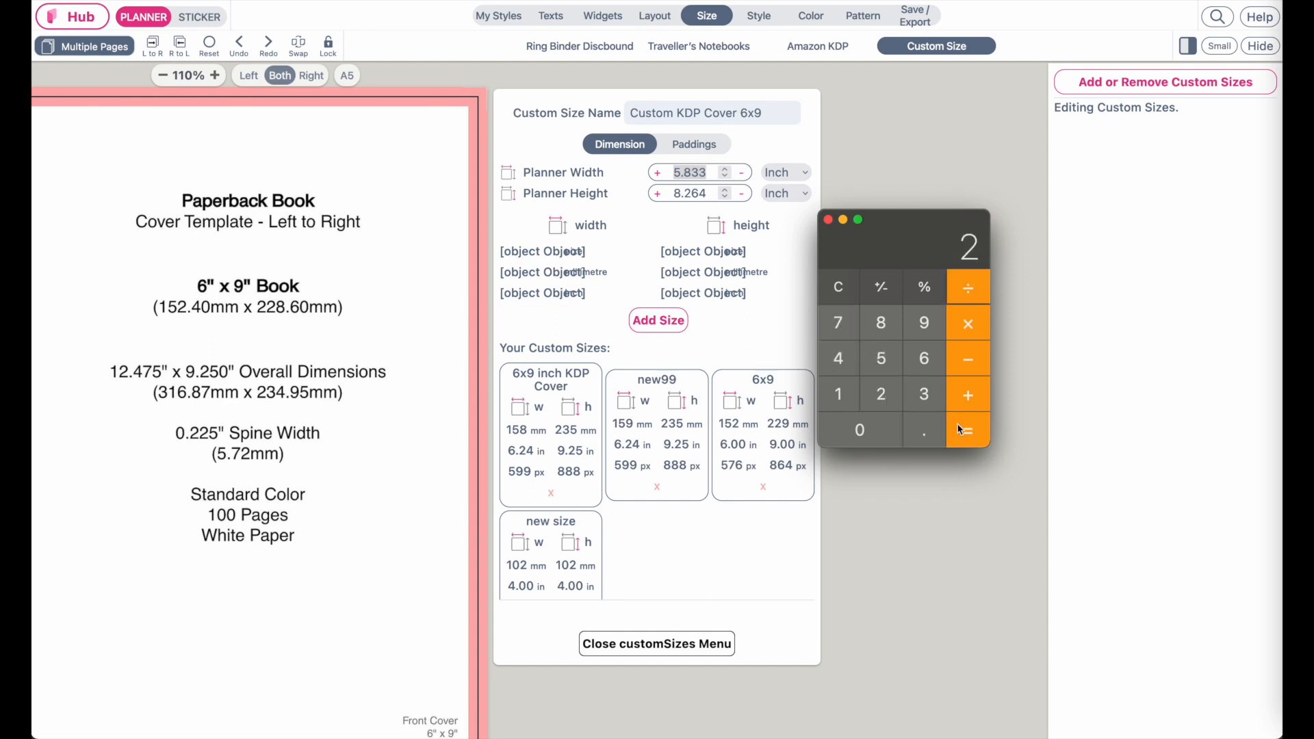
click(968, 429)
text(6.23)
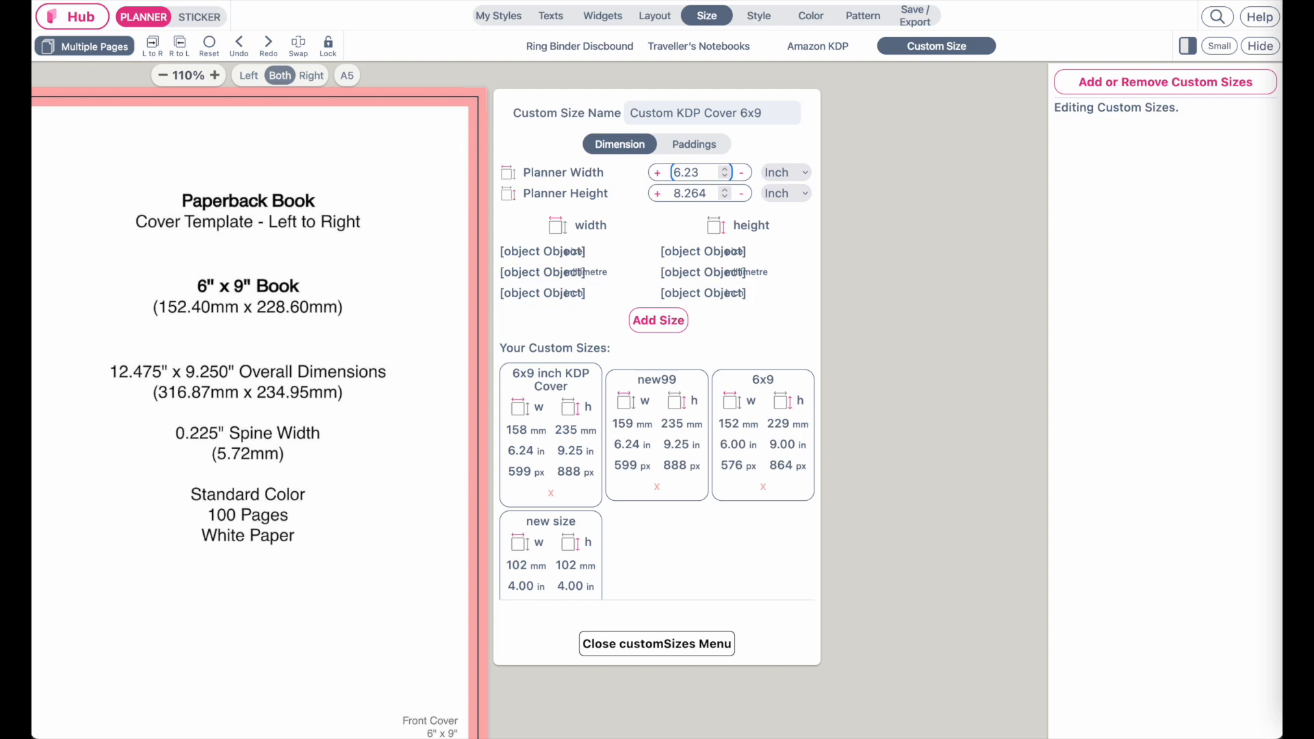
Set height 9.250, save 'Custom KDP Cover 6x9' (6.237 x 9.25 in) and apply it to the spread.
click(725, 169)
text(7)
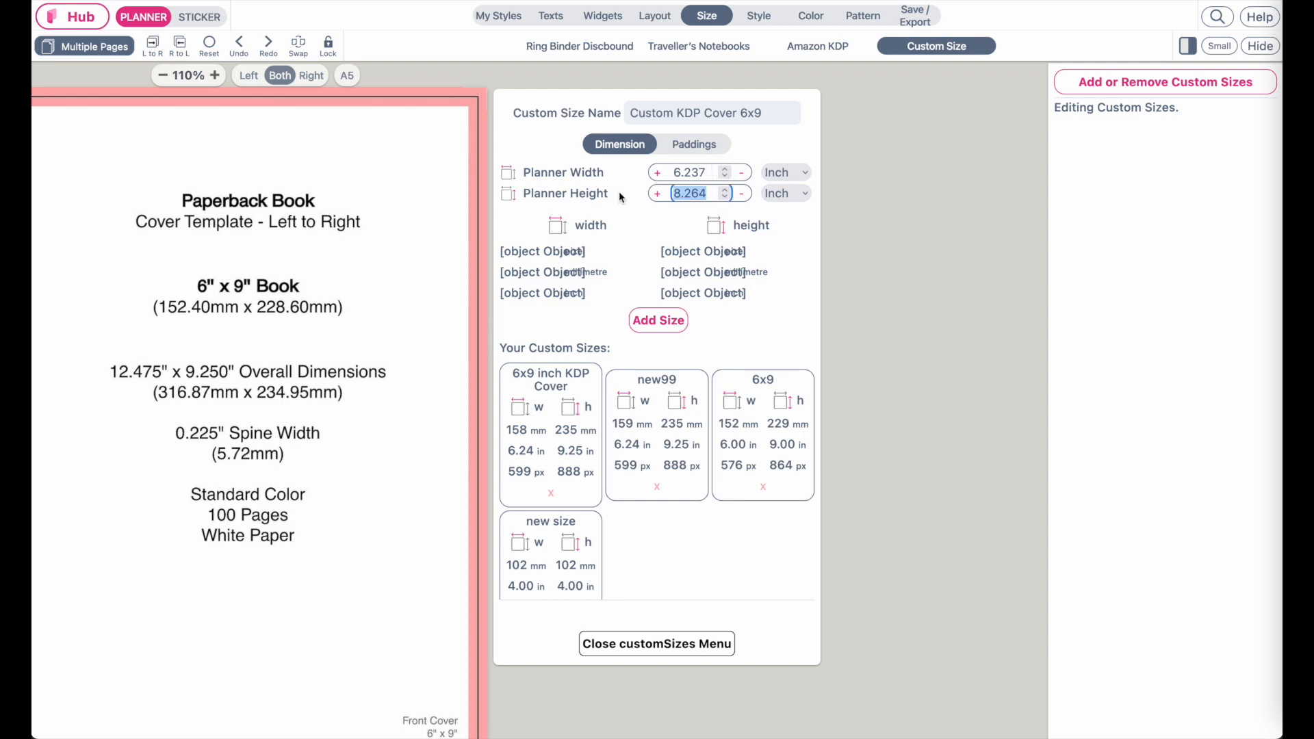
text(9.250)
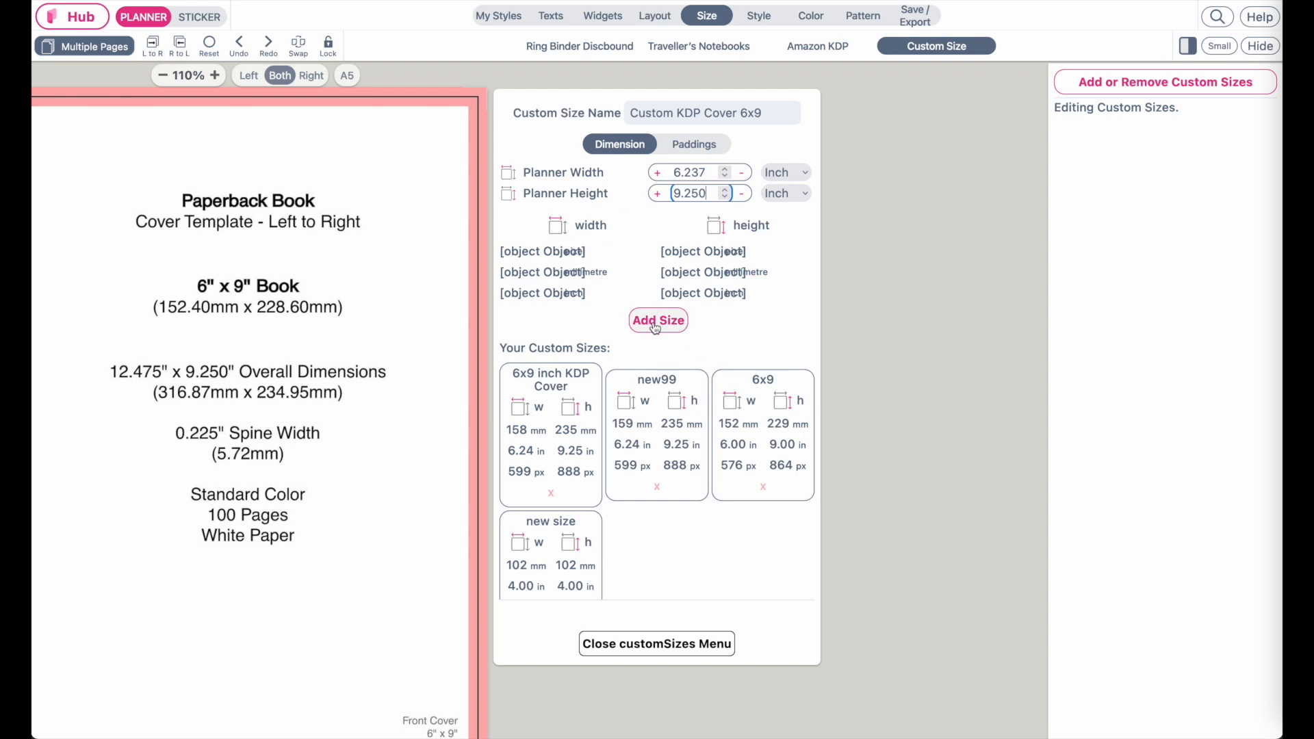
click(659, 321)
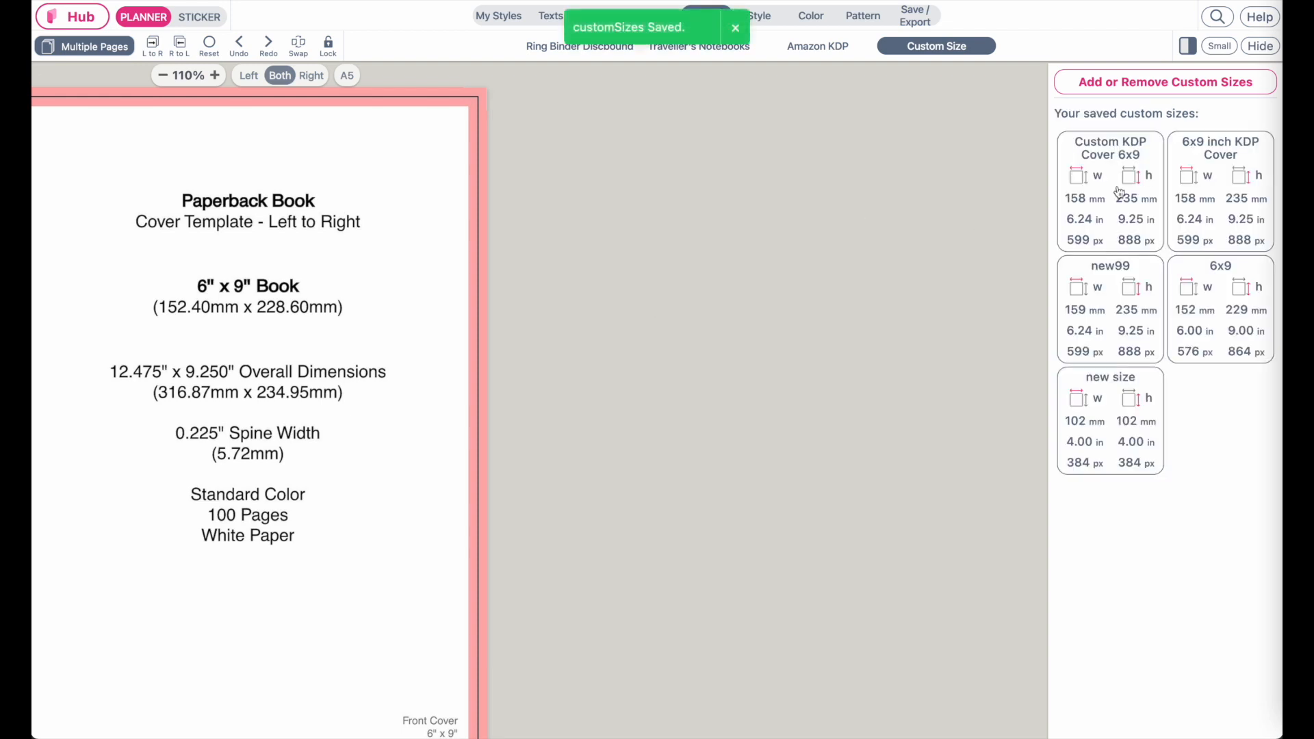
click(707, 16)
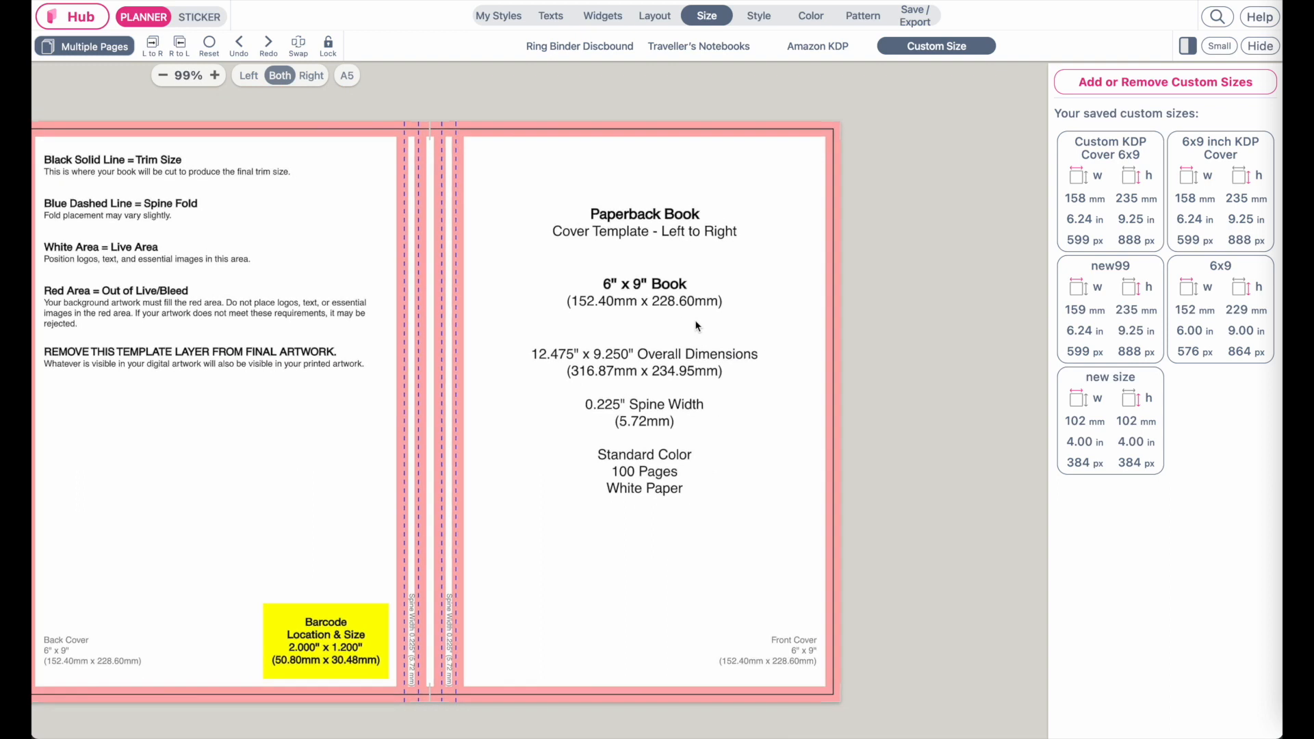
click(215, 77)
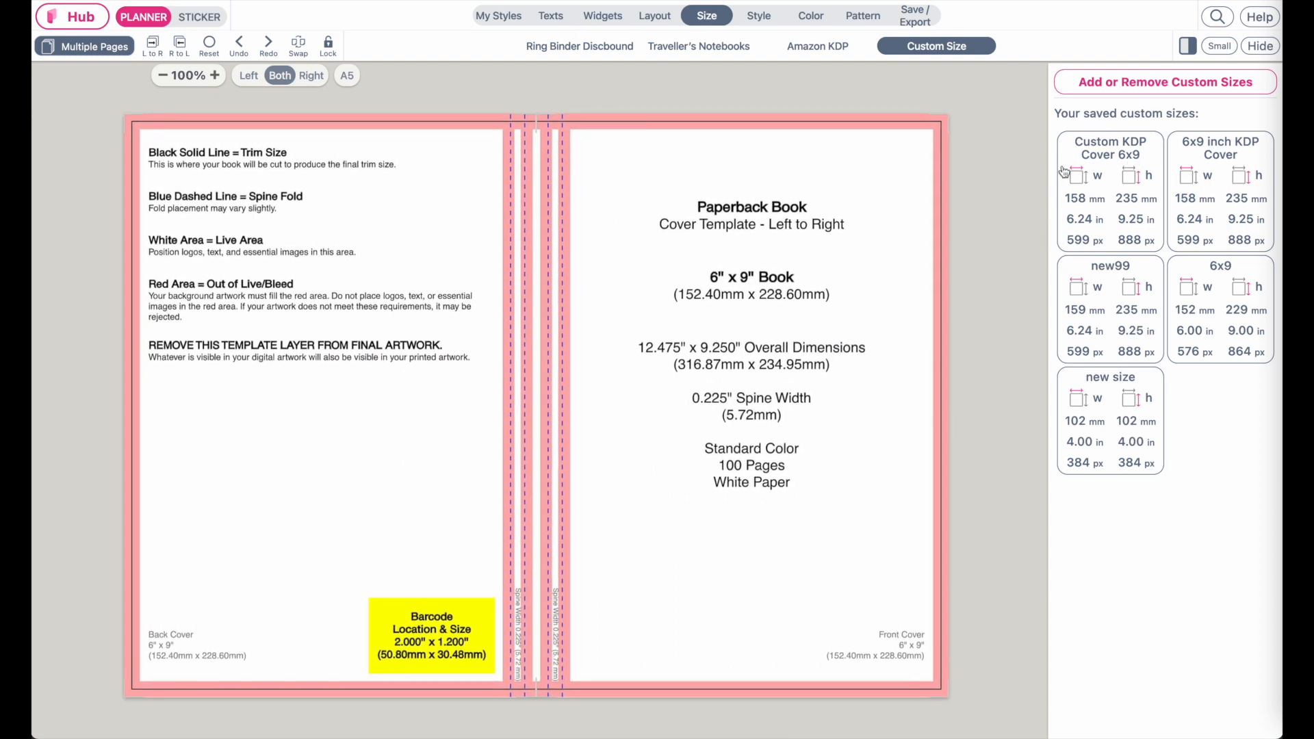
mouse_move(1121, 210)
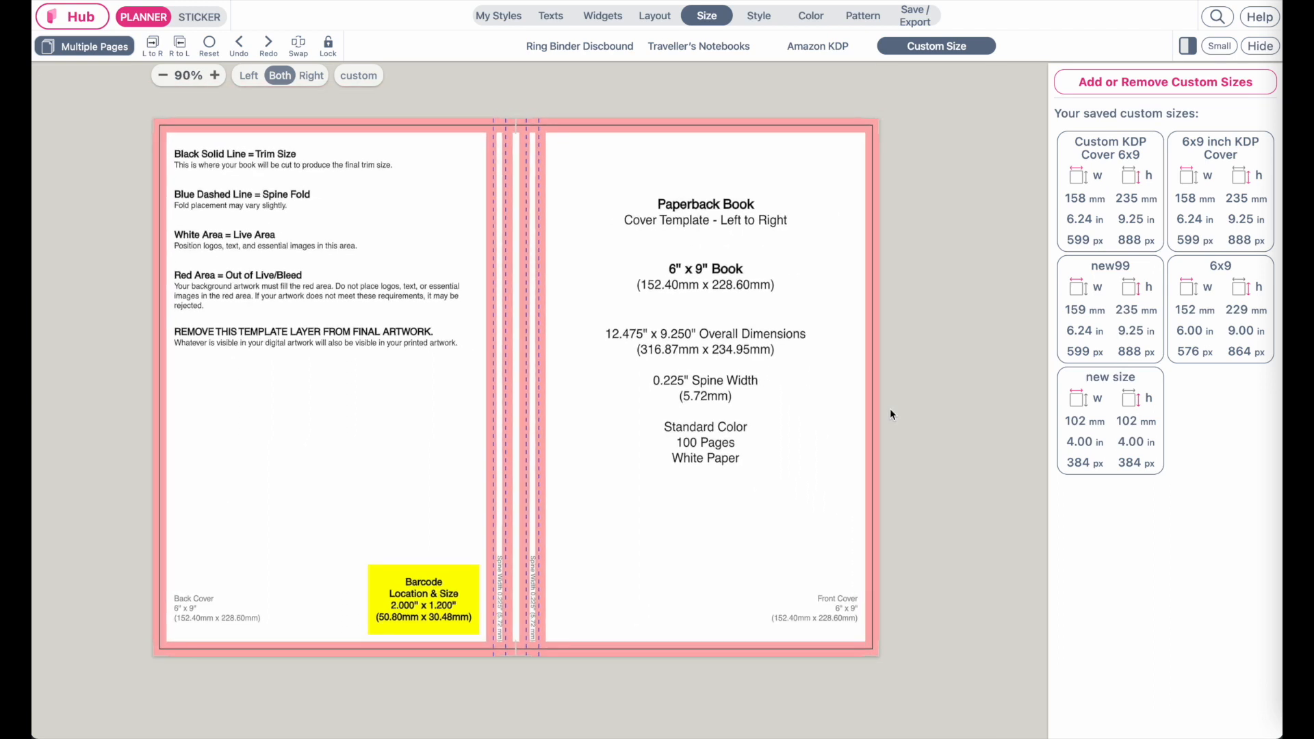
click(215, 76)
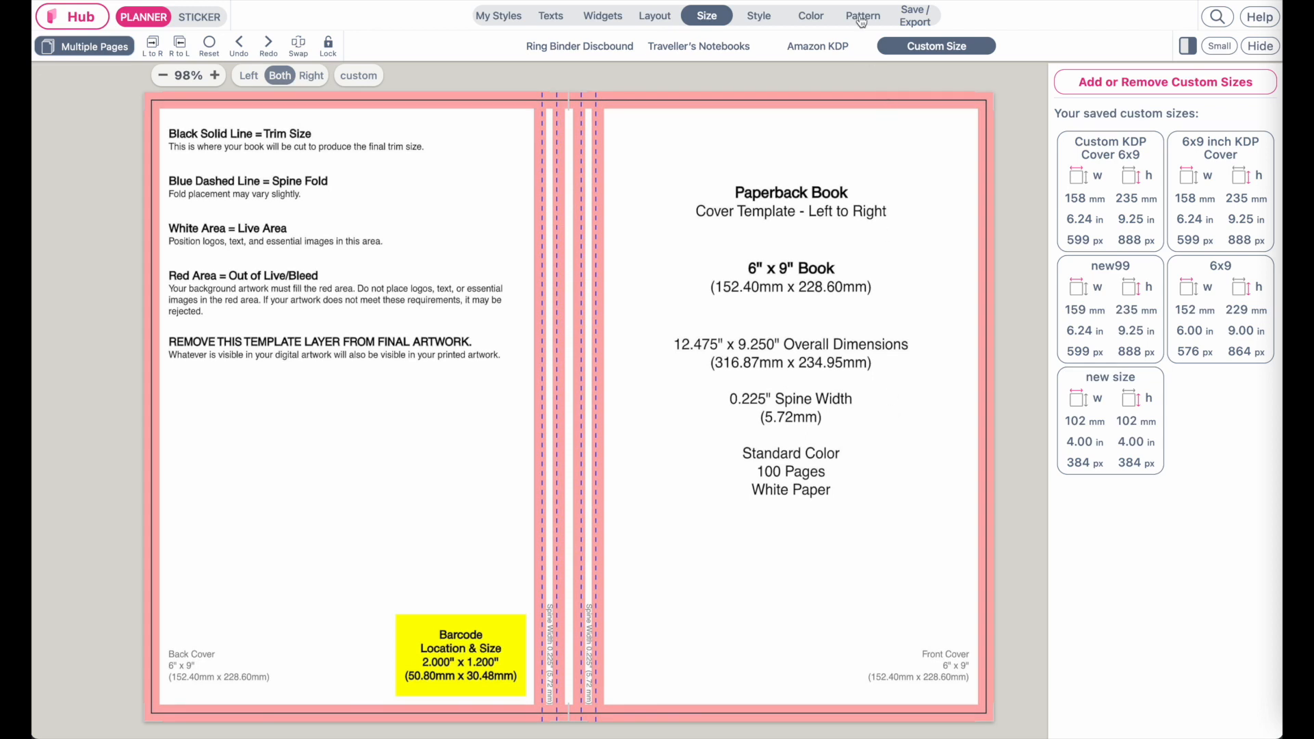
click(863, 15)
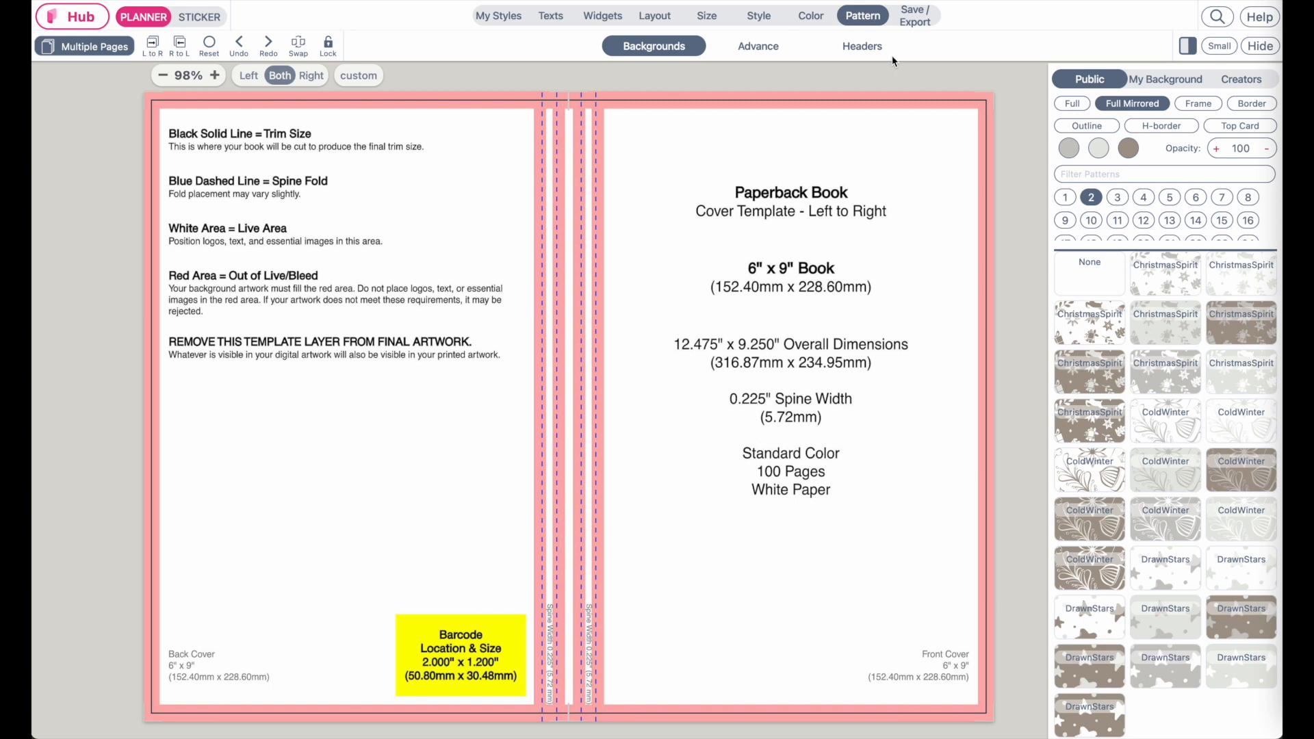
click(1164, 79)
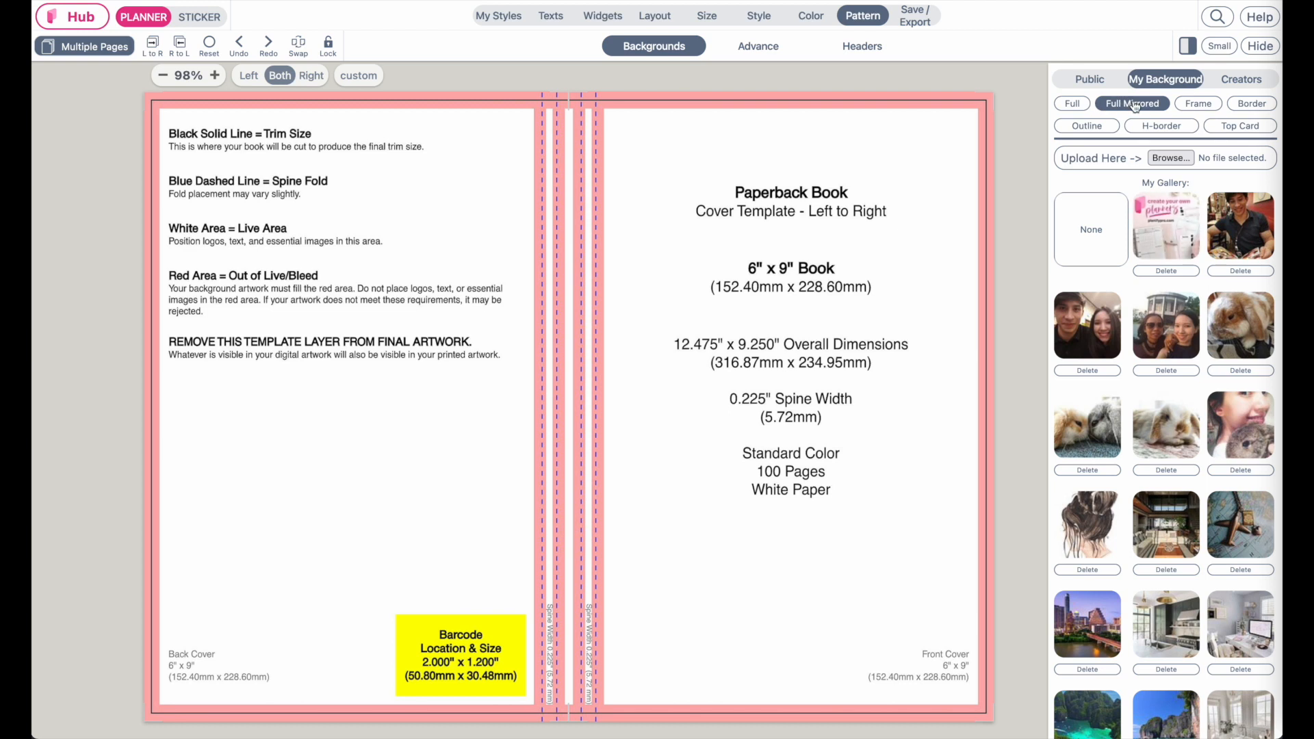
click(1070, 103)
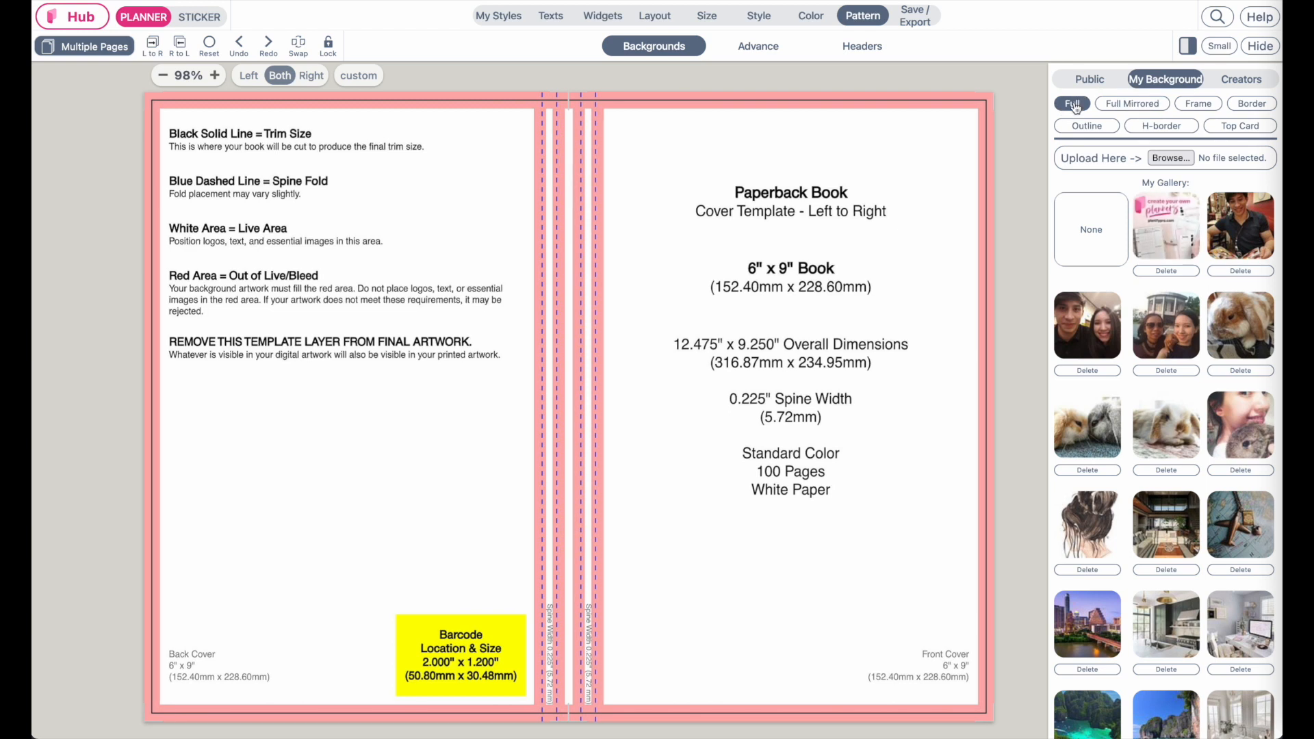
click(1130, 102)
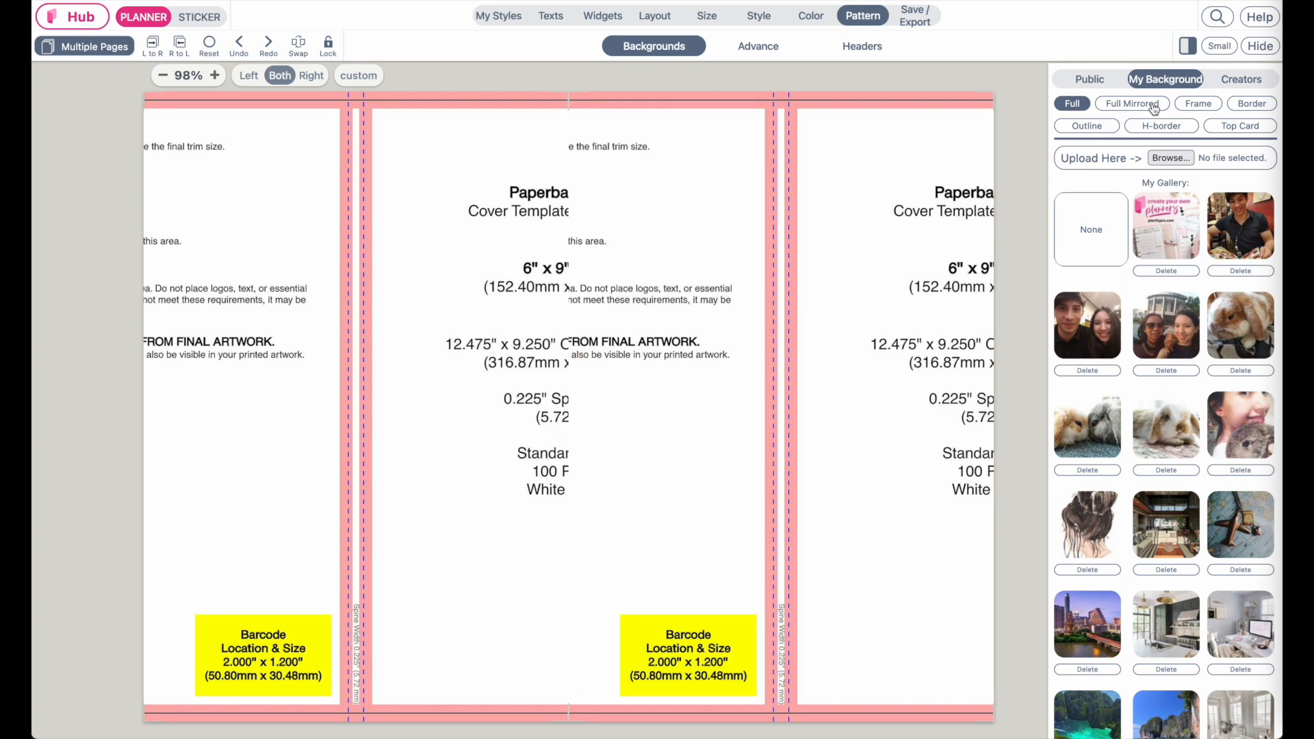
click(1130, 103)
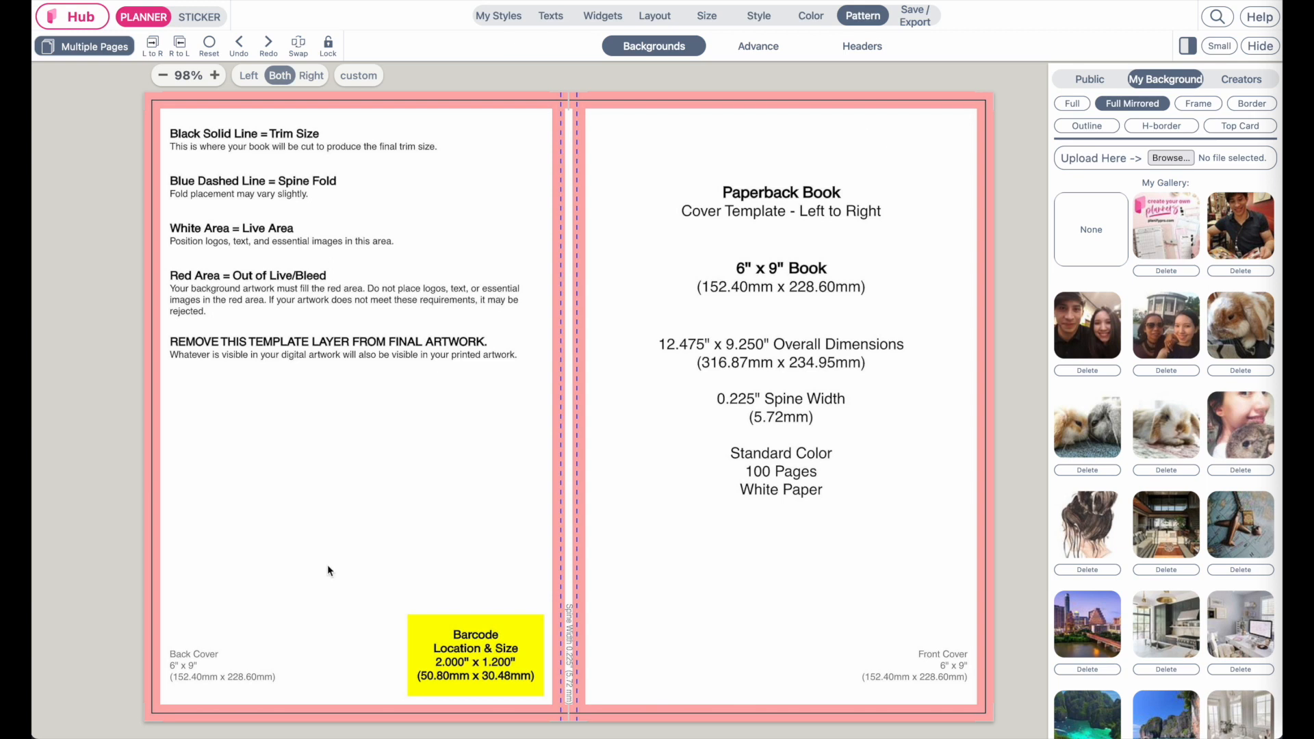
mouse_move(700, 667)
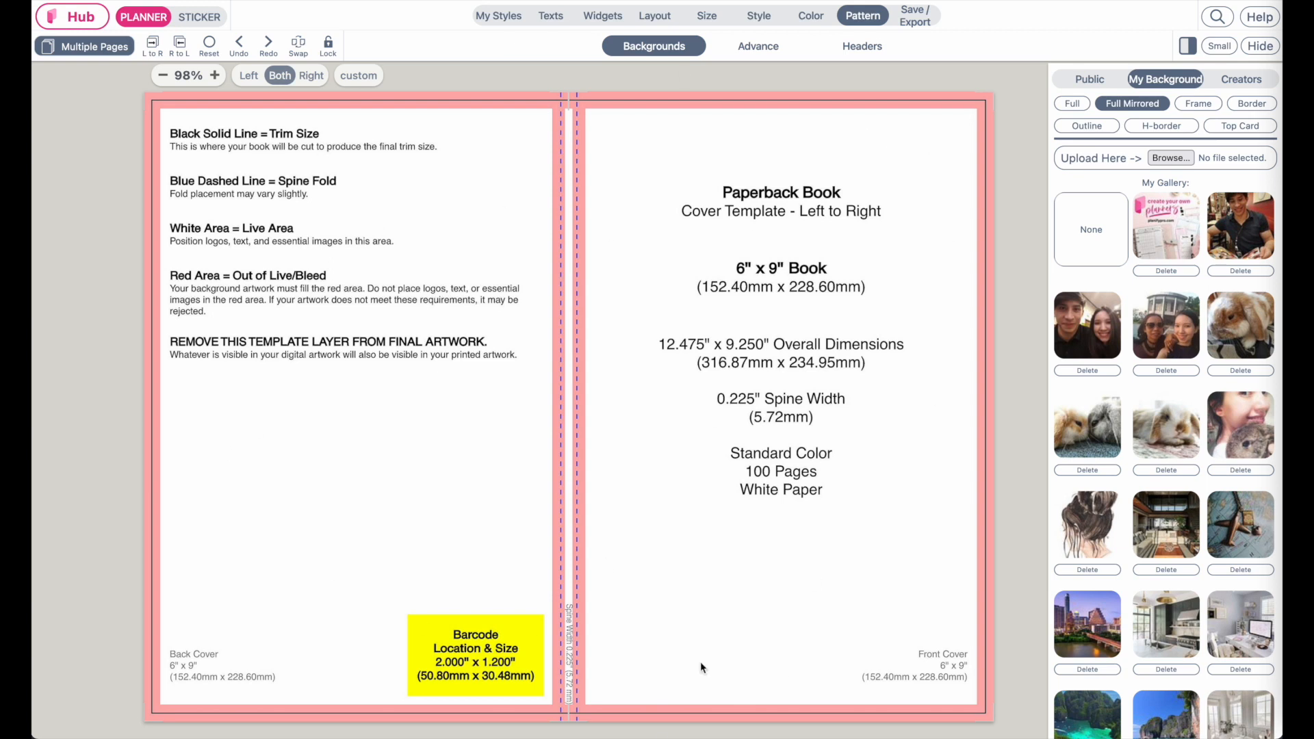
mouse_move(536, 523)
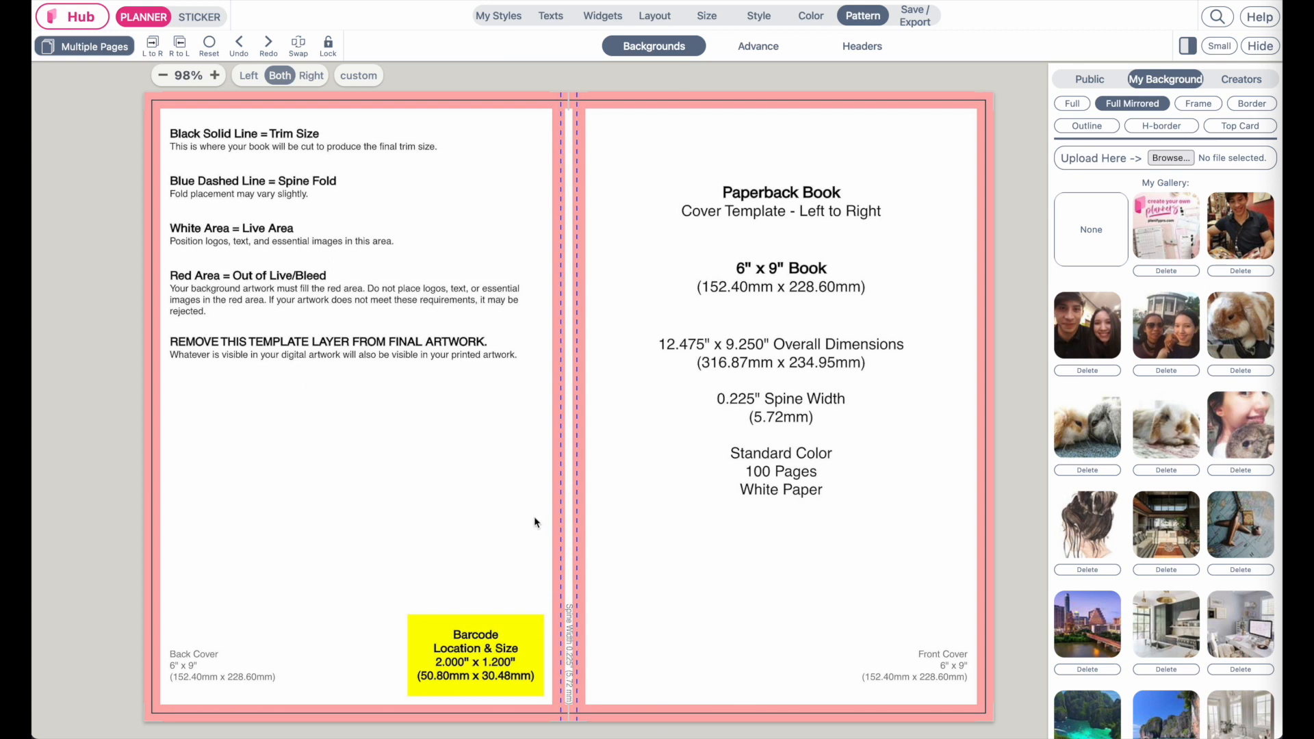
mouse_move(569, 615)
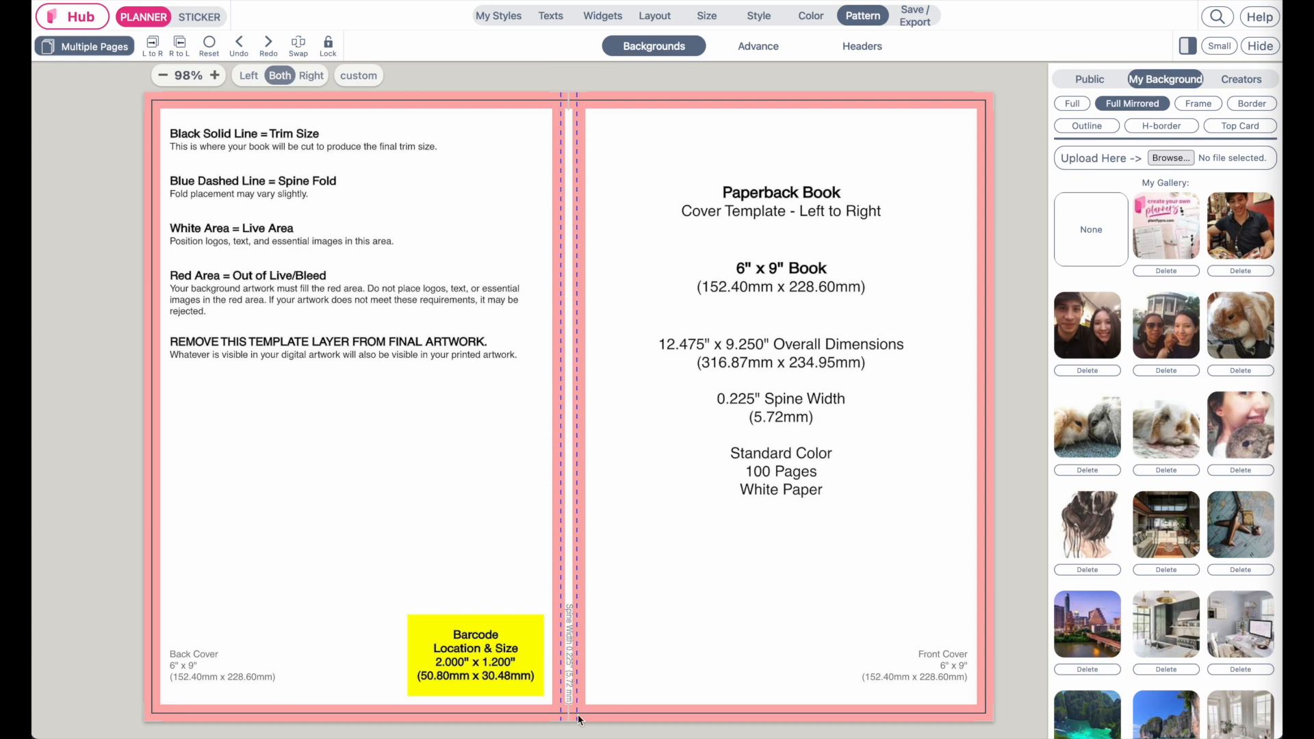
click(163, 75)
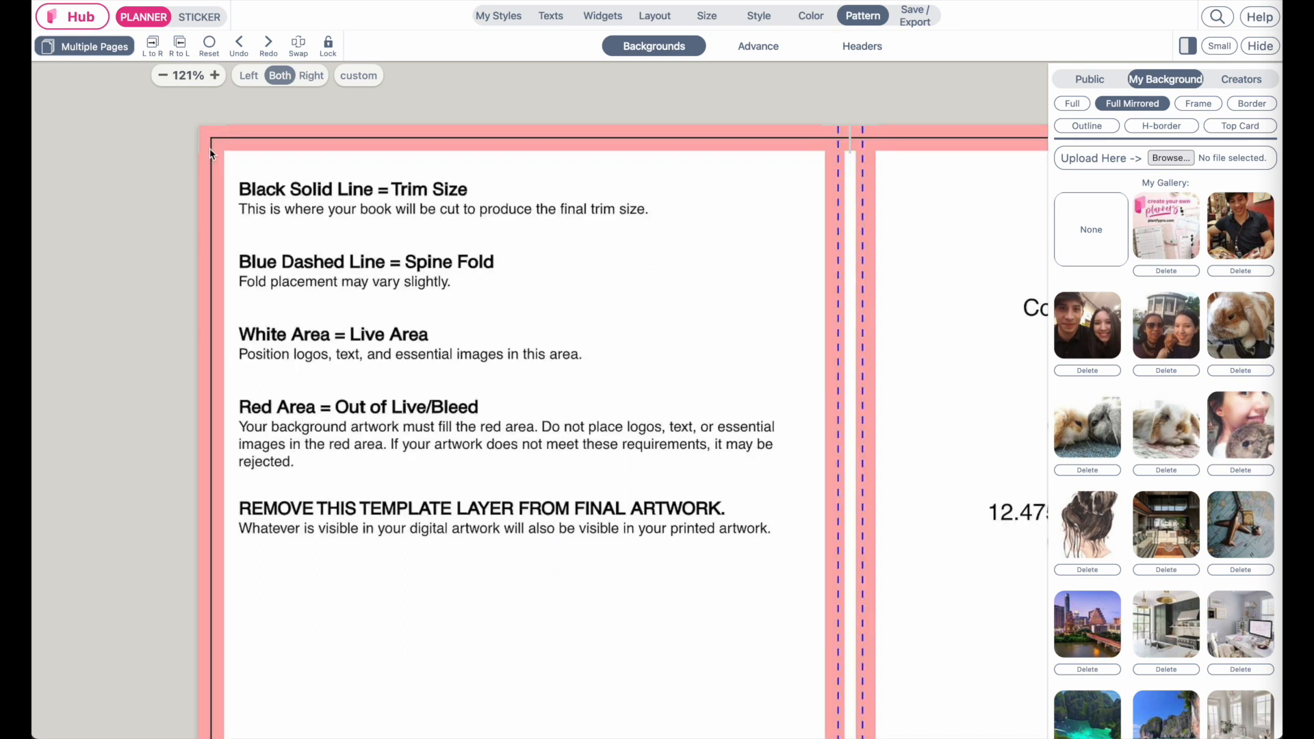
mouse_move(413, 132)
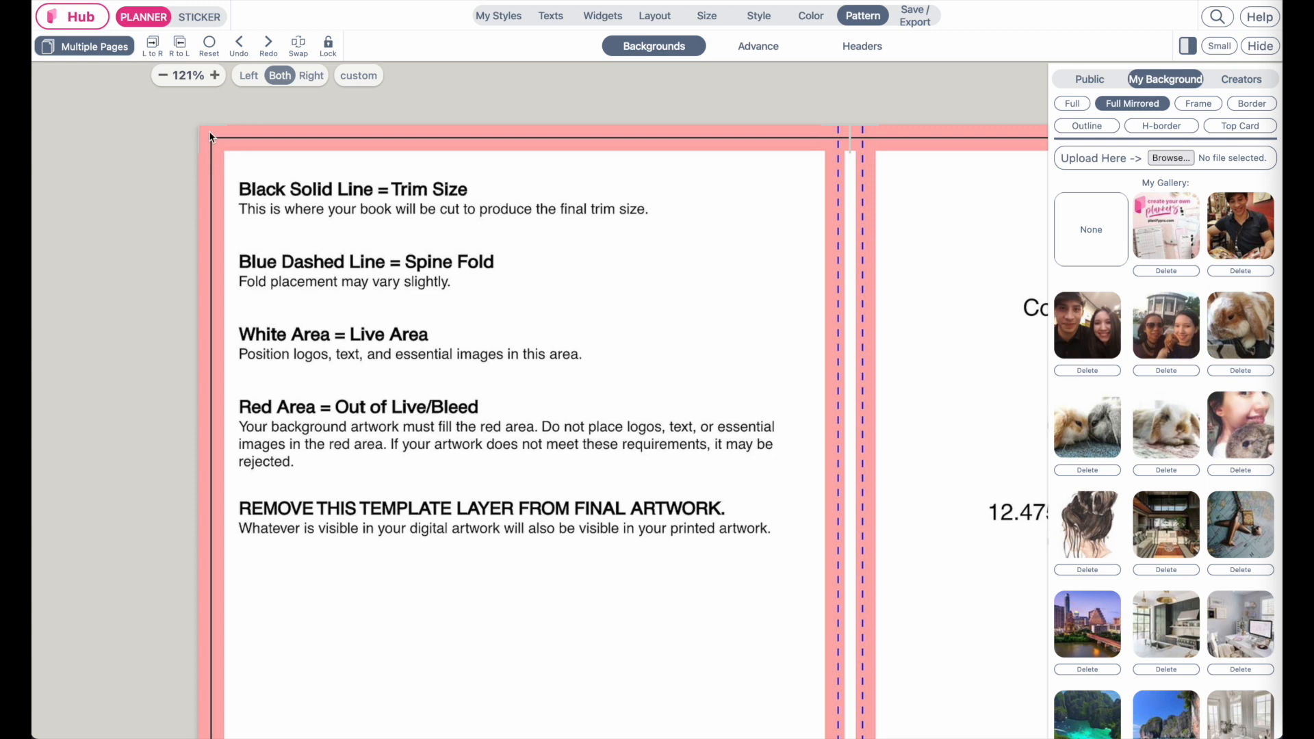
scroll(down, 3)
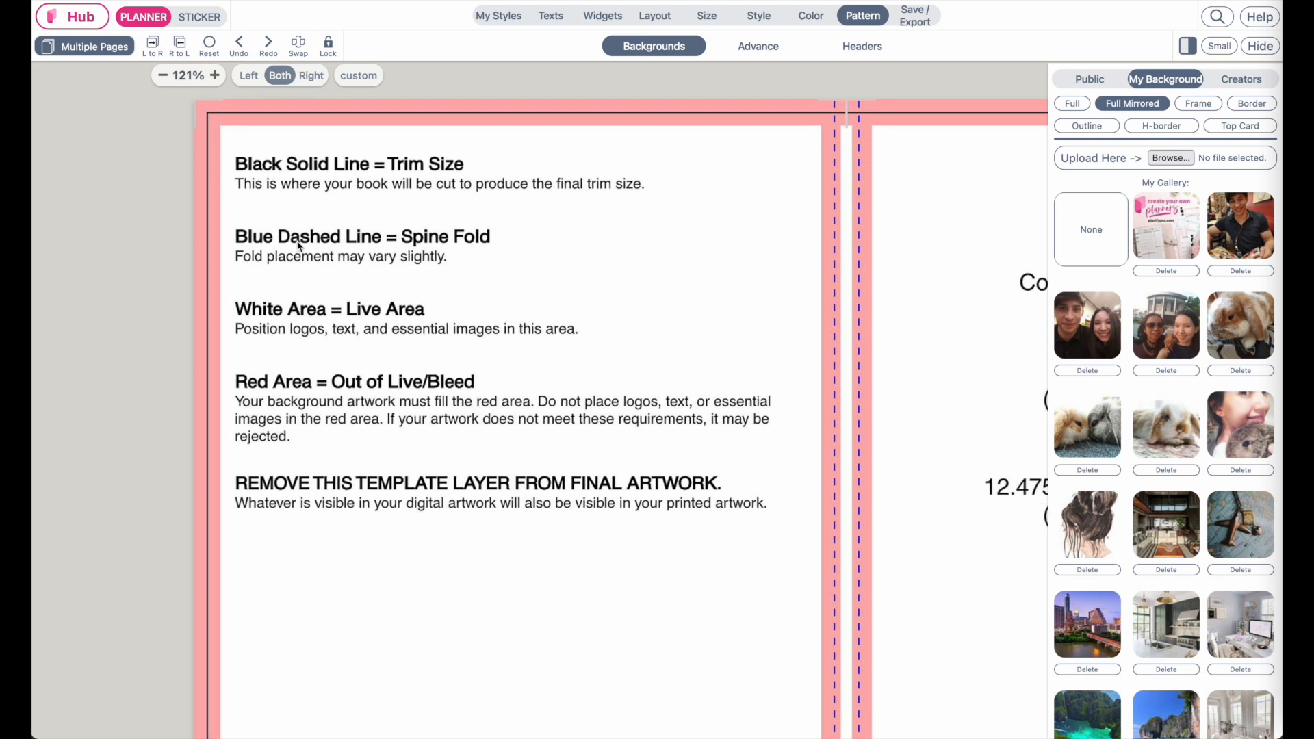
mouse_move(832, 249)
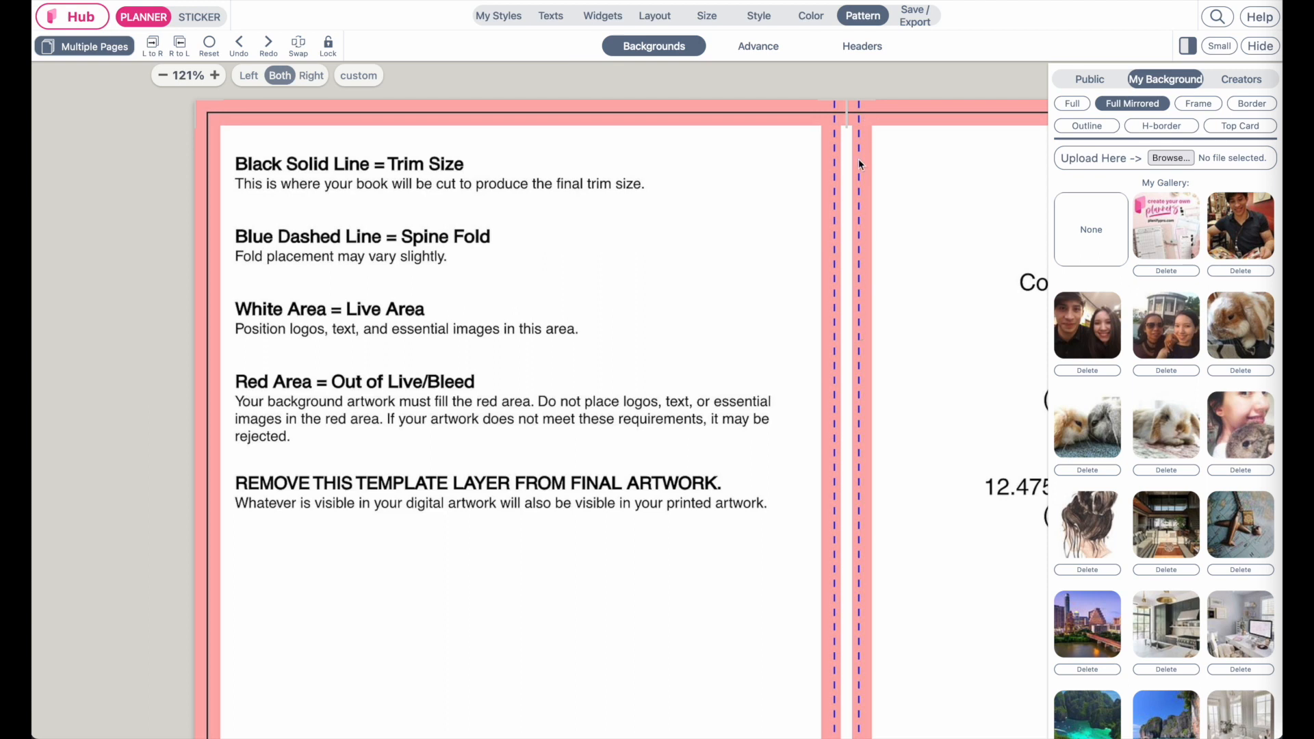
mouse_move(357, 437)
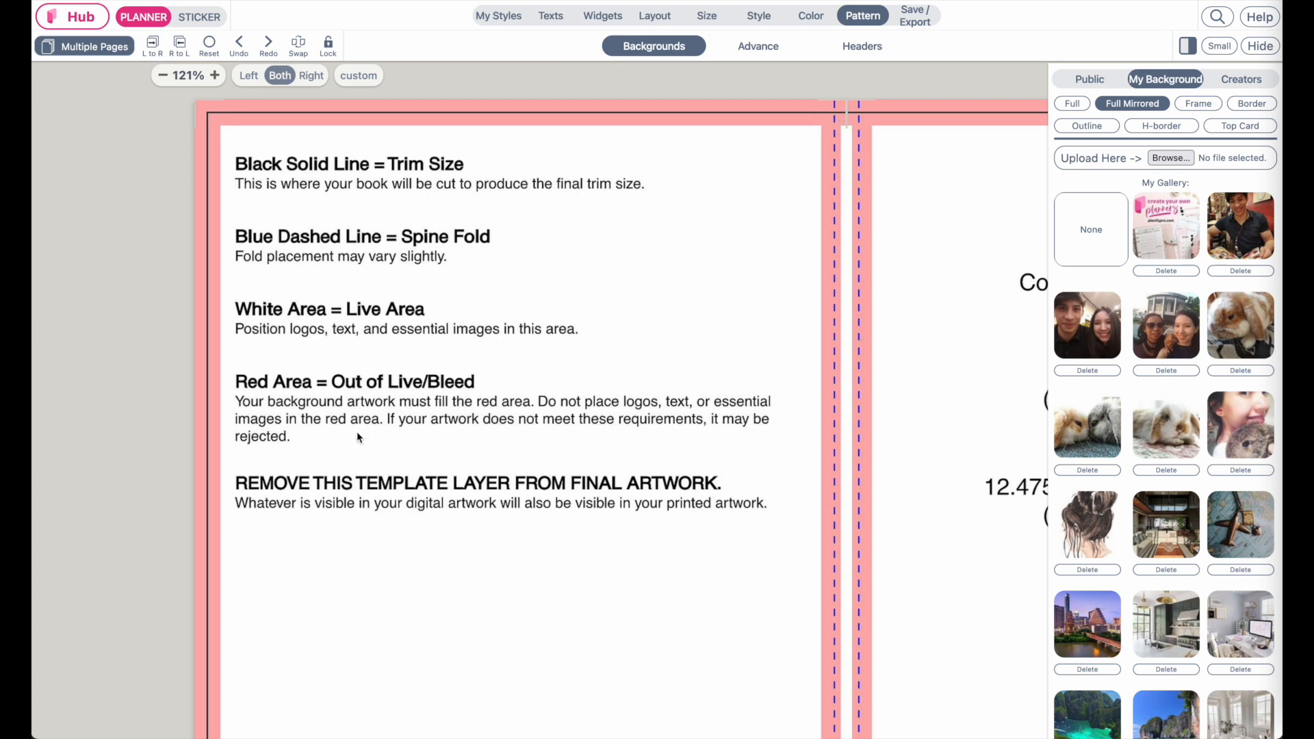
mouse_move(500, 483)
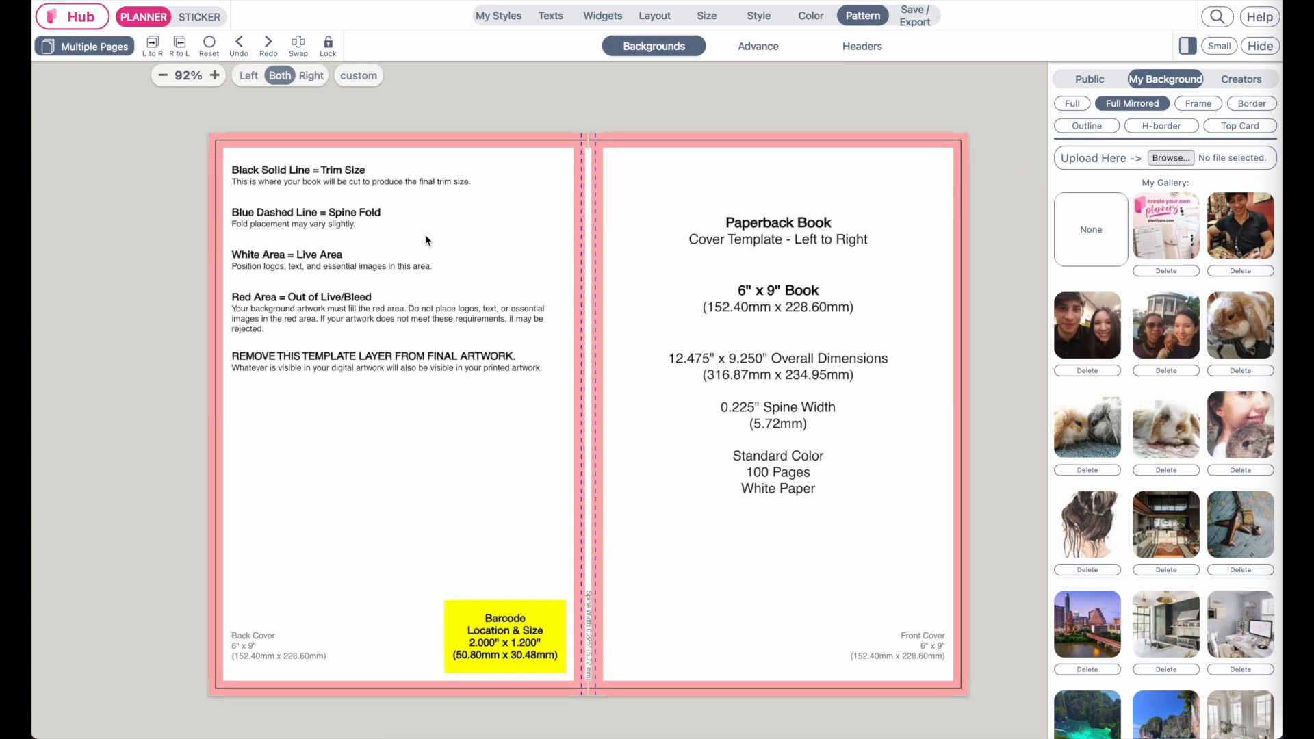
mouse_move(559, 280)
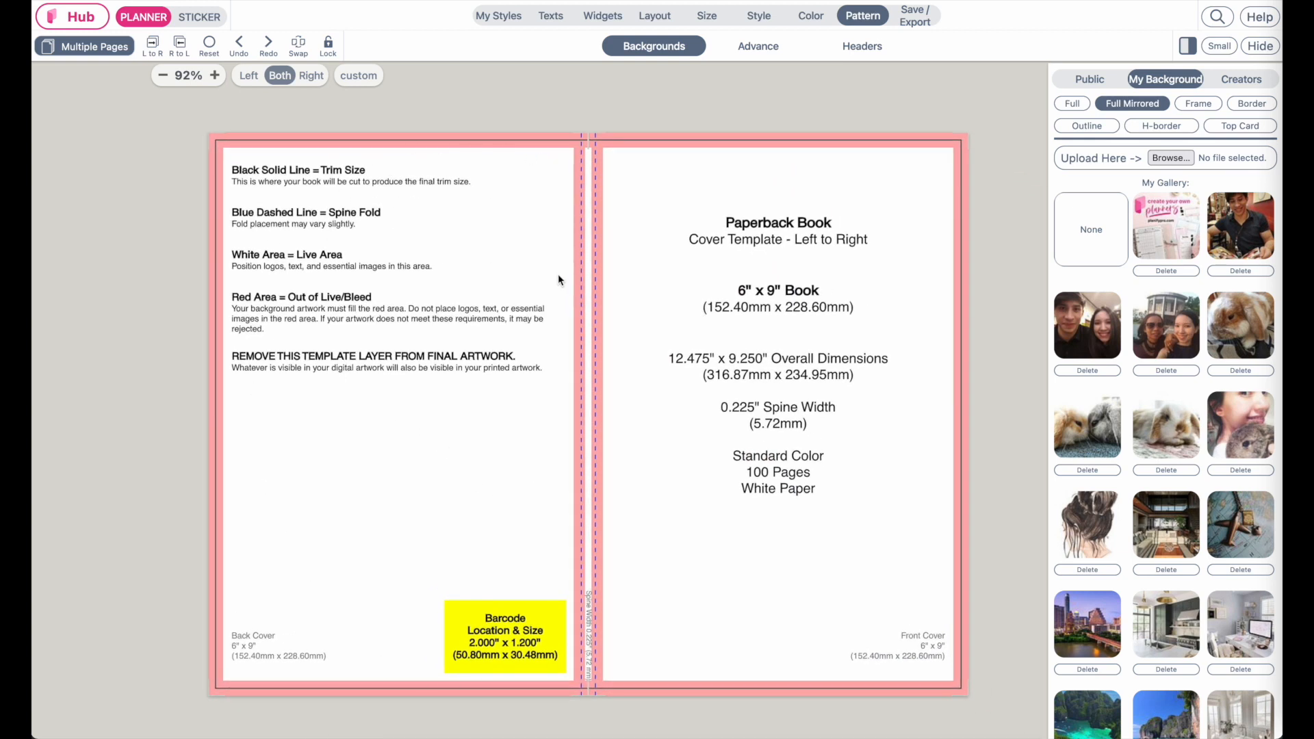
mouse_move(230, 517)
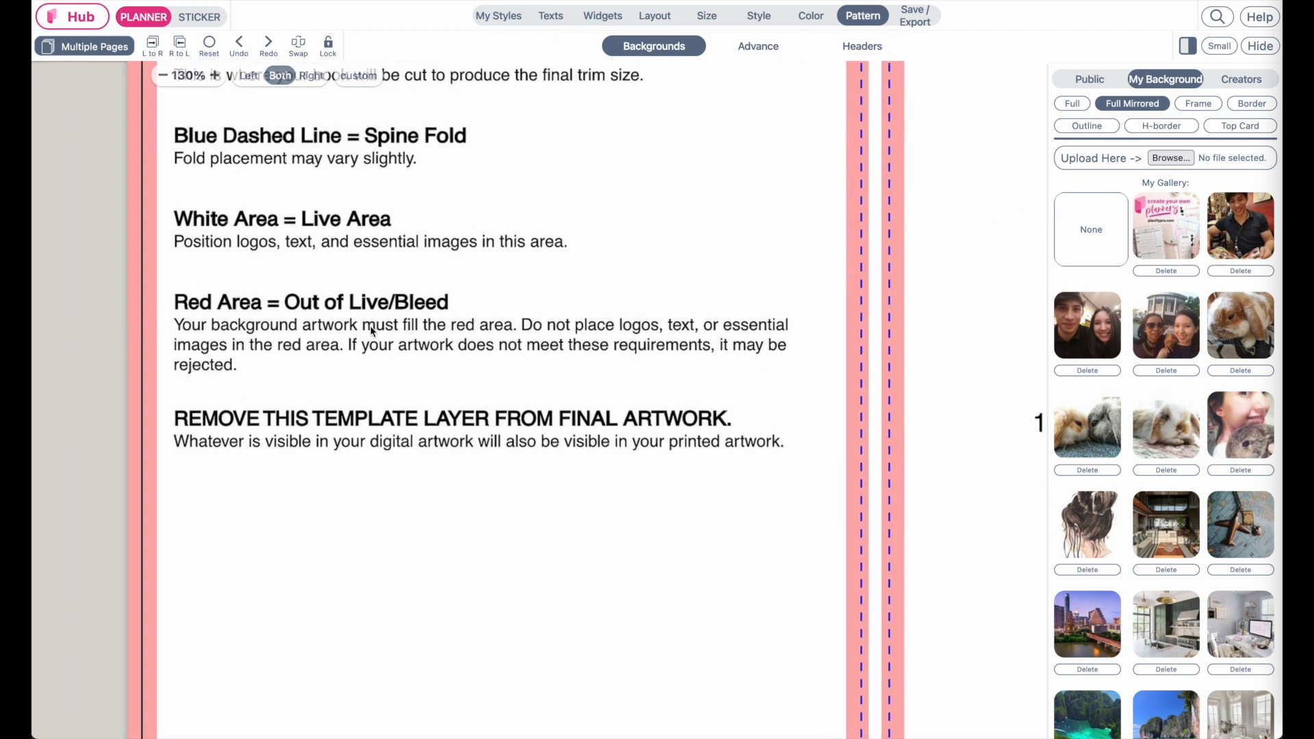
mouse_move(525, 333)
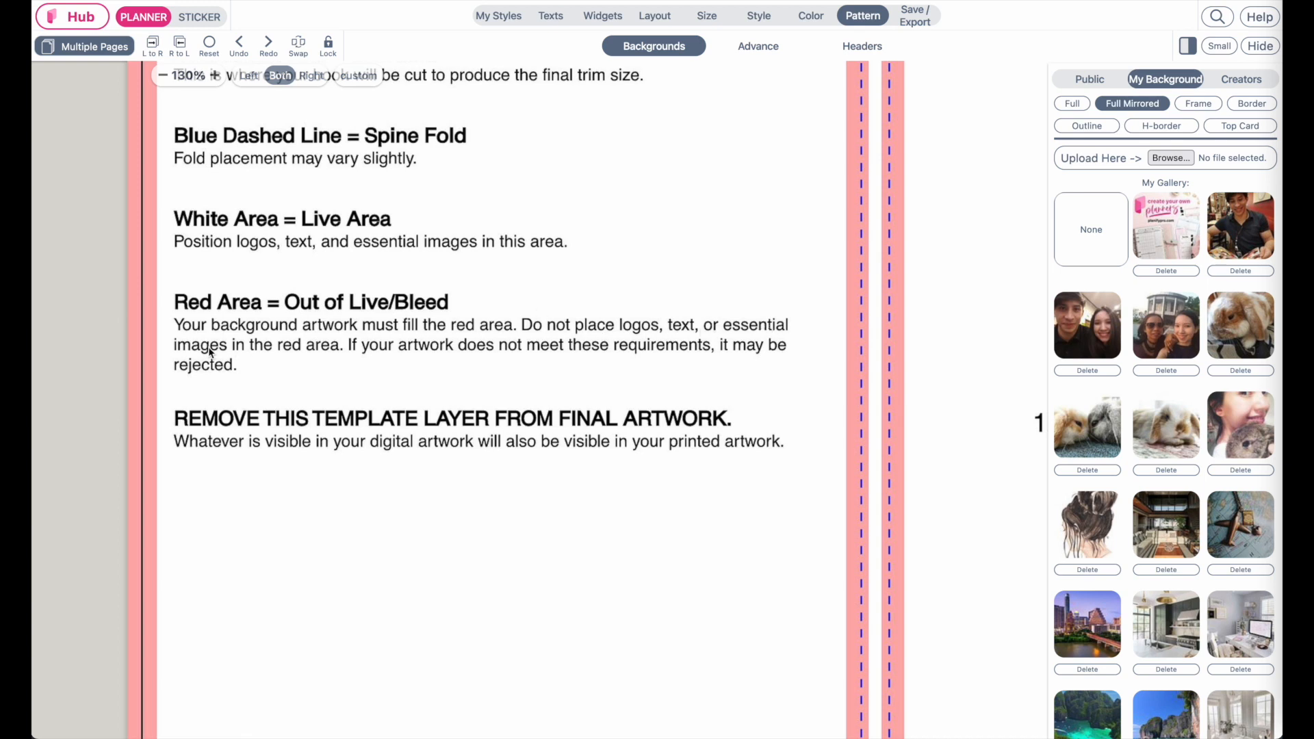
mouse_move(348, 356)
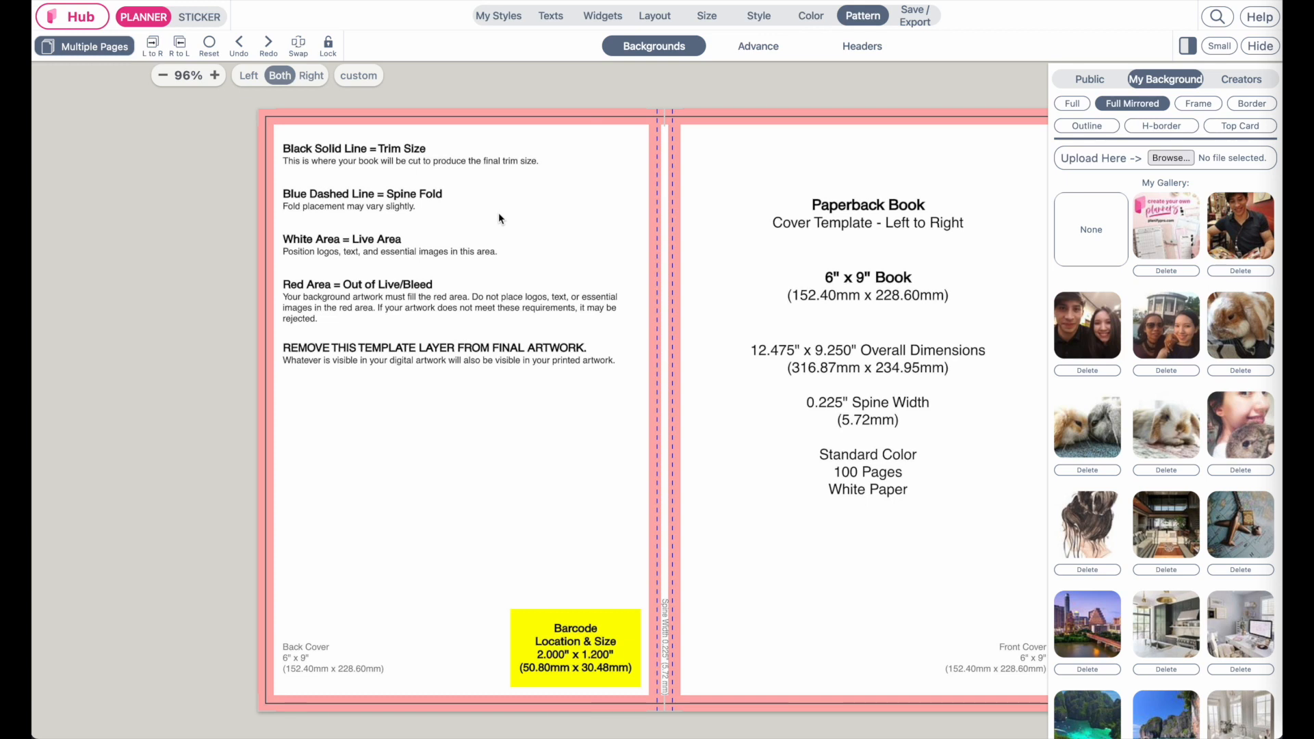
mouse_move(163, 177)
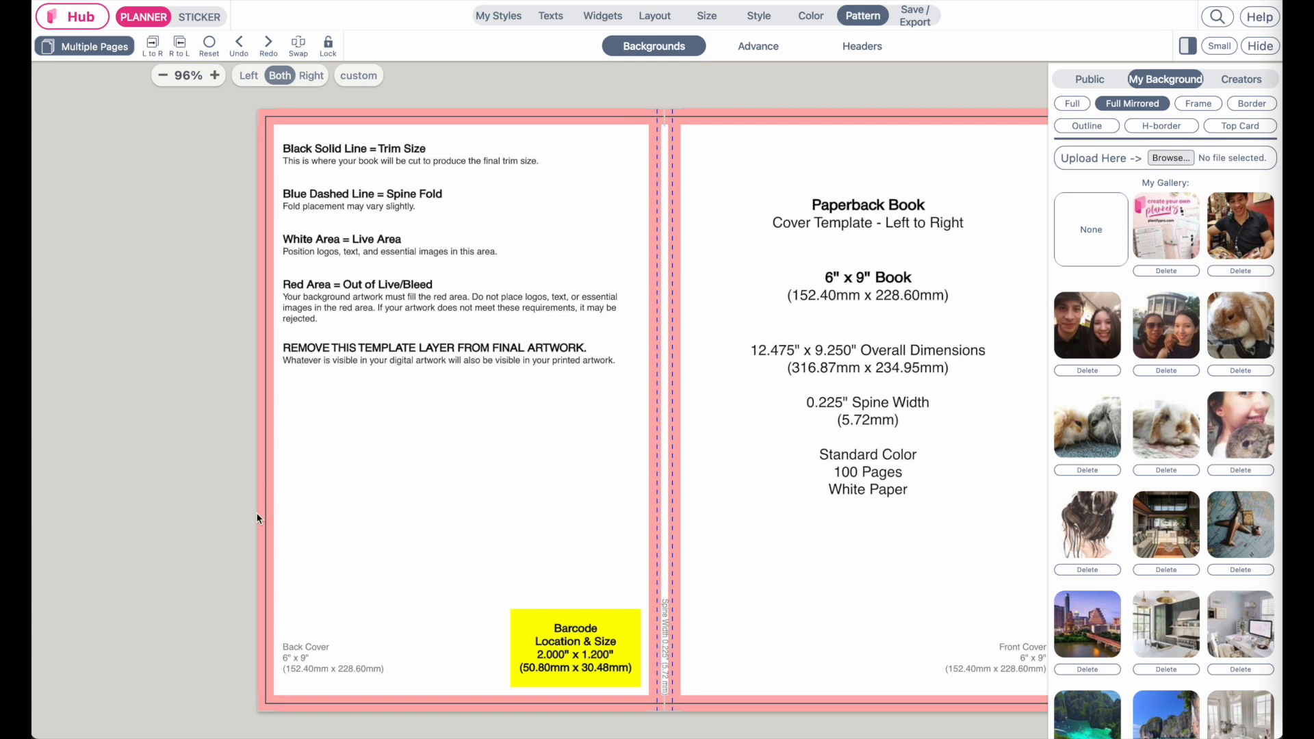
mouse_move(270, 516)
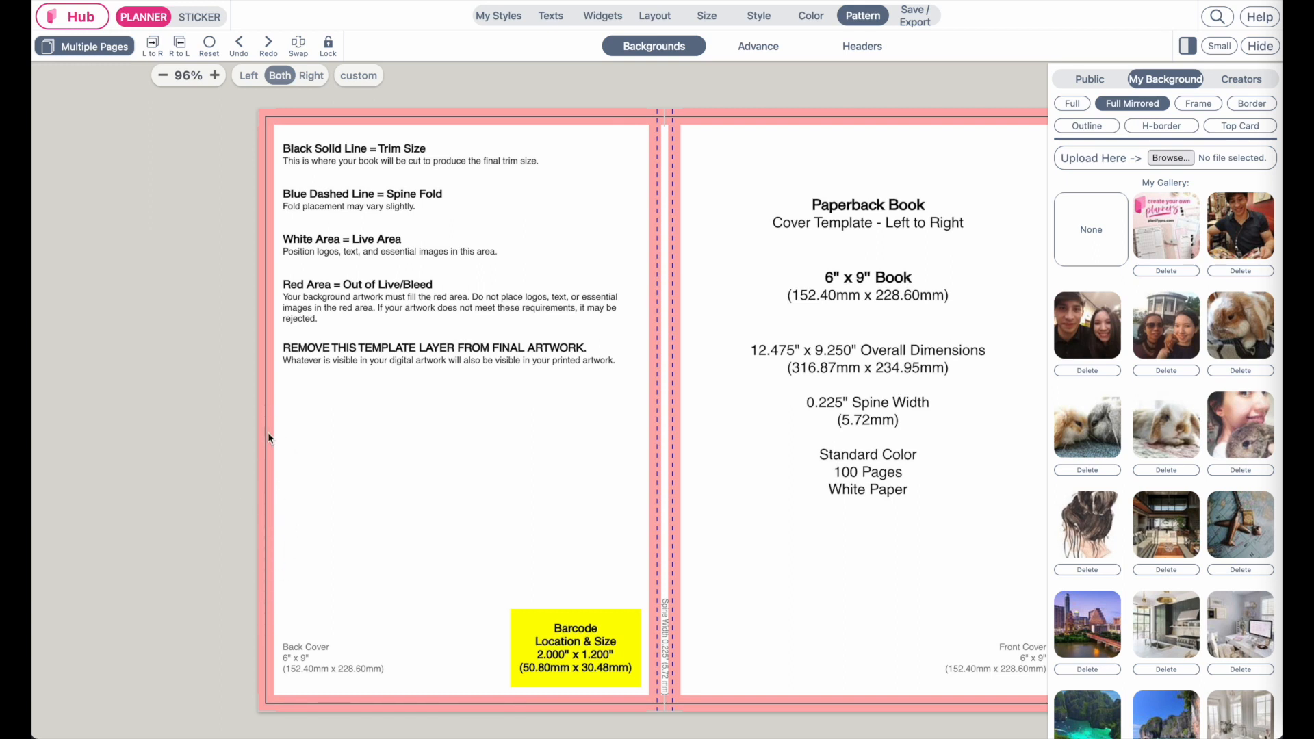
mouse_move(673, 475)
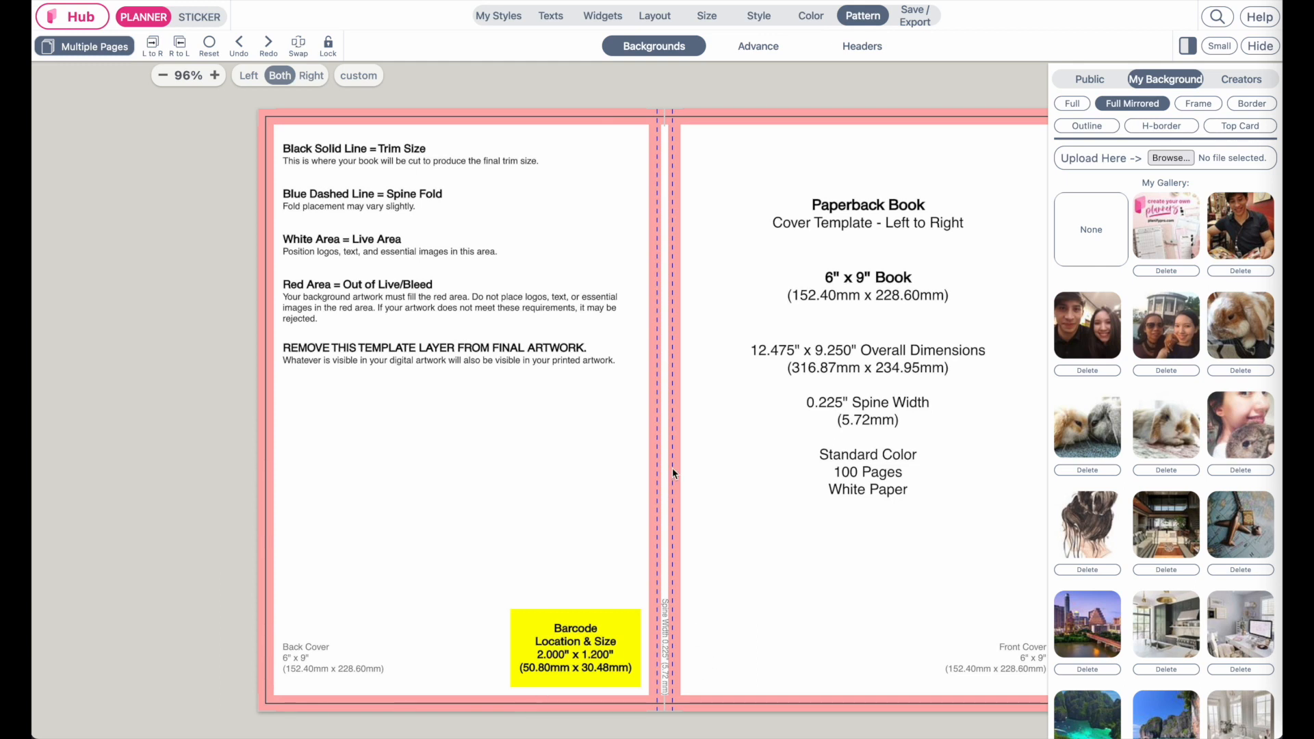
click(215, 75)
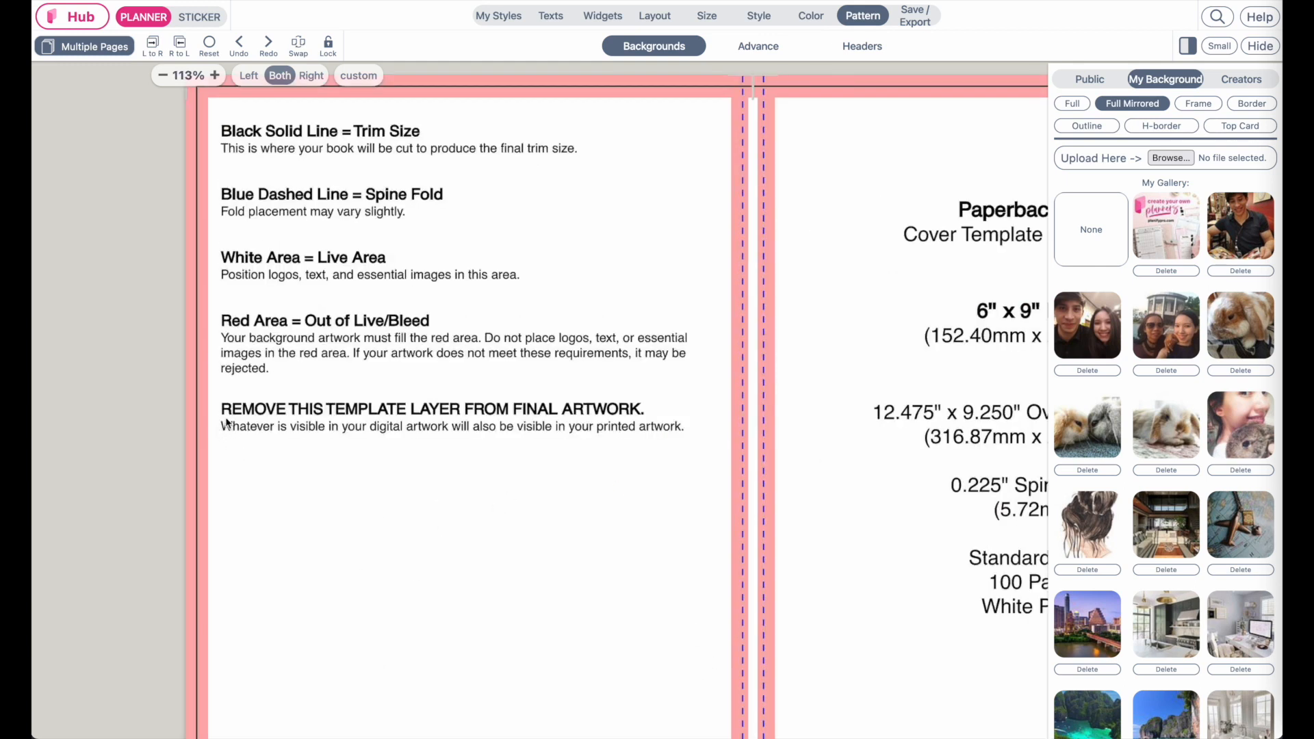
mouse_move(482, 421)
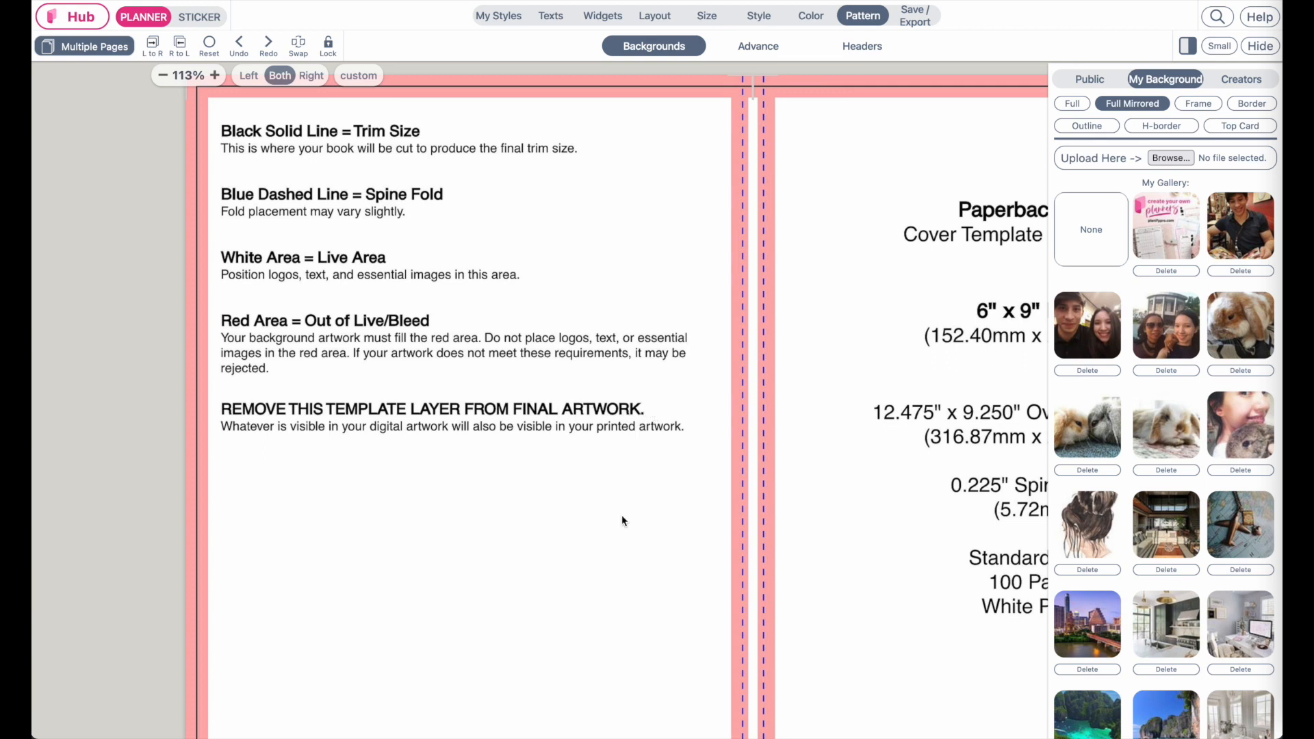
mouse_move(402, 433)
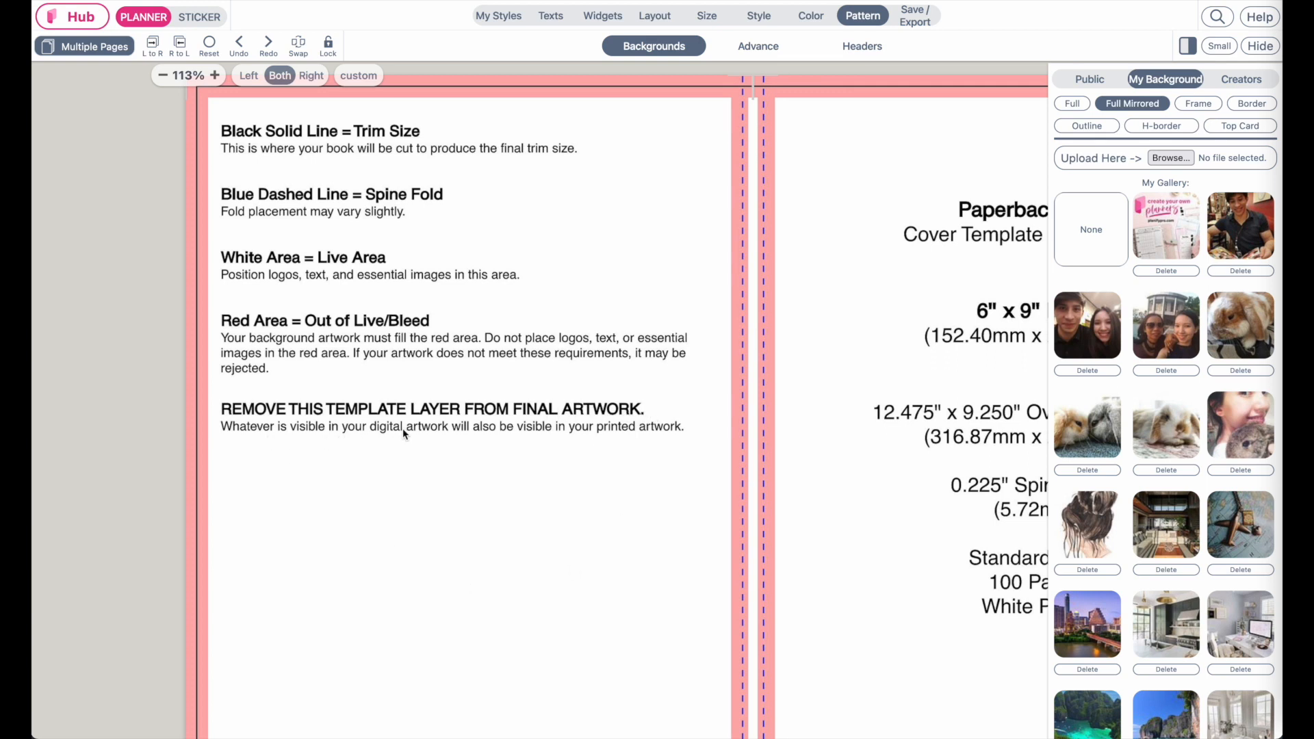
mouse_move(668, 442)
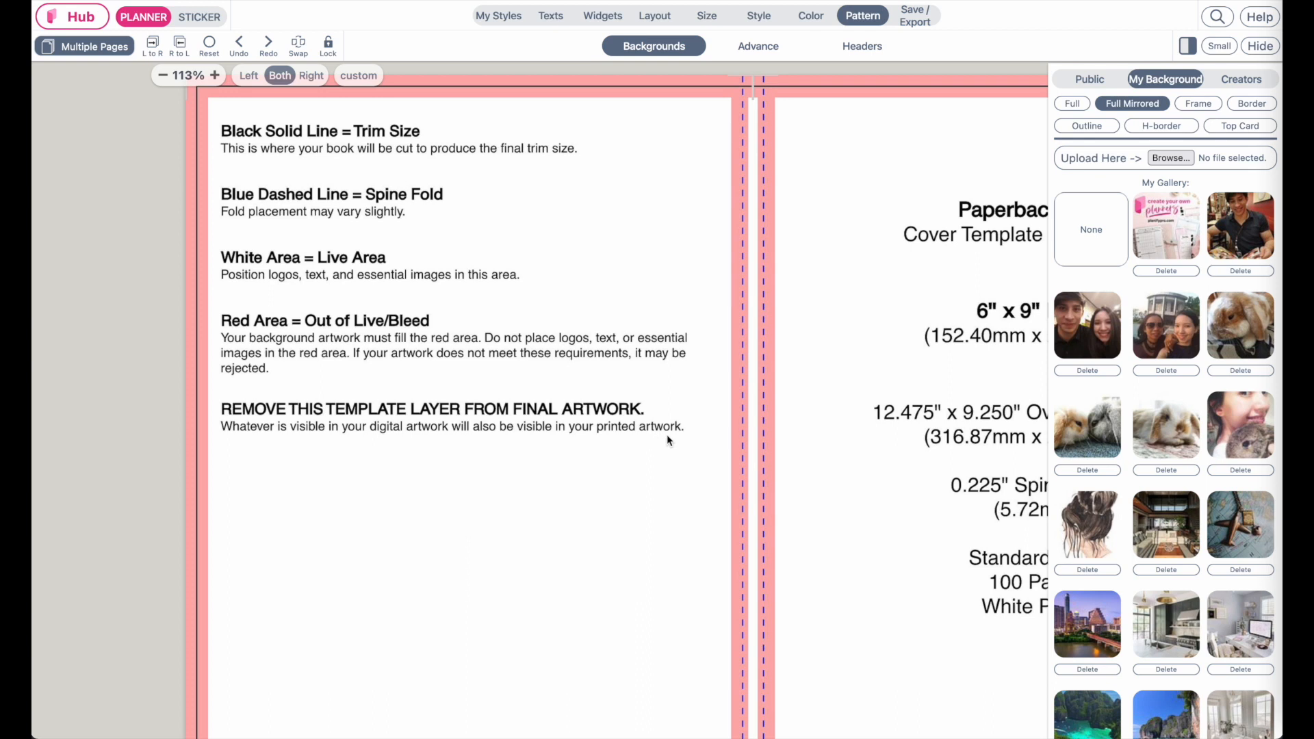
click(163, 76)
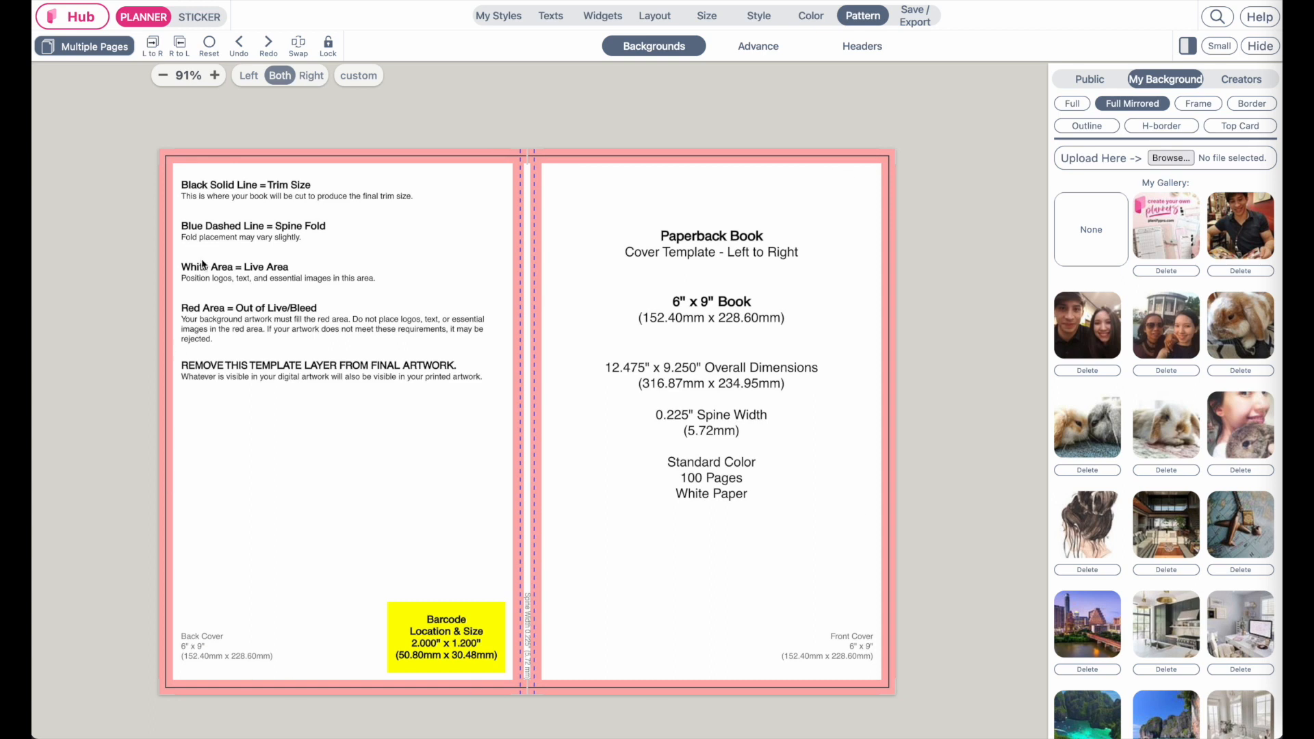
Add a Custom Text widget to the front cover in Sticker mode.
click(655, 15)
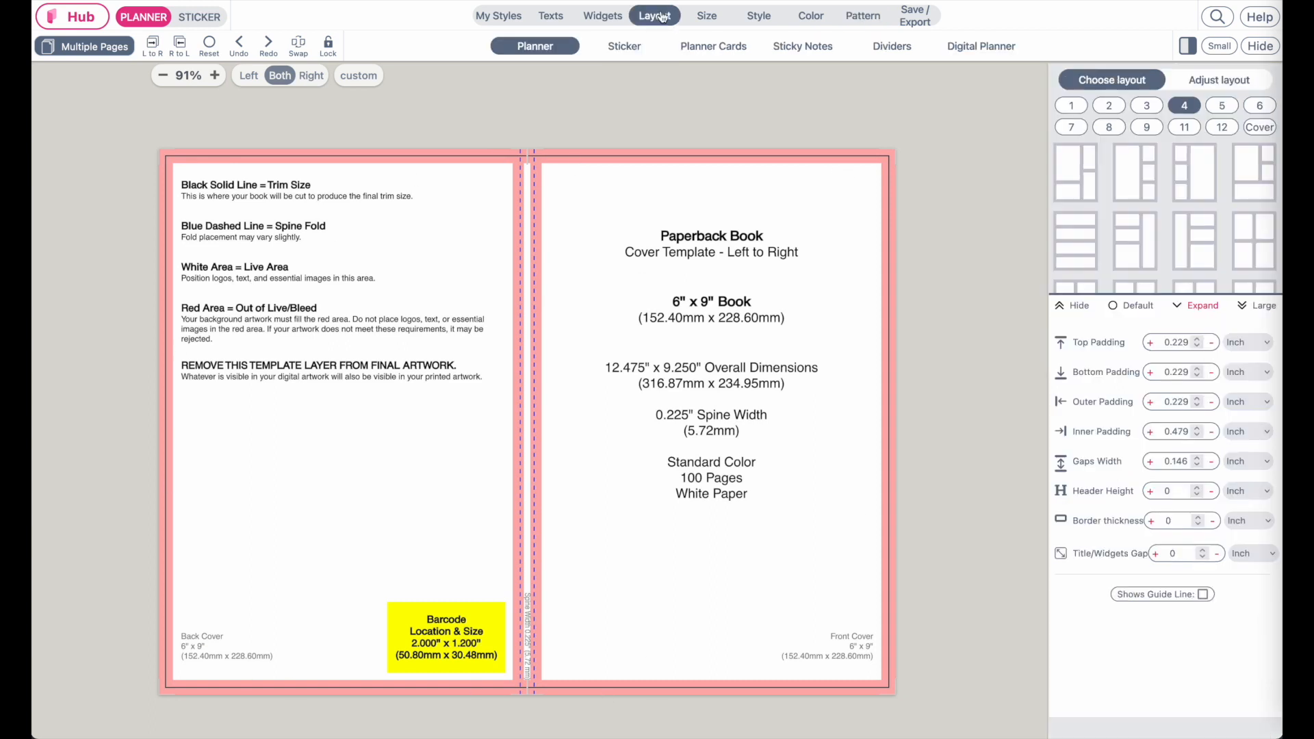
mouse_move(155, 60)
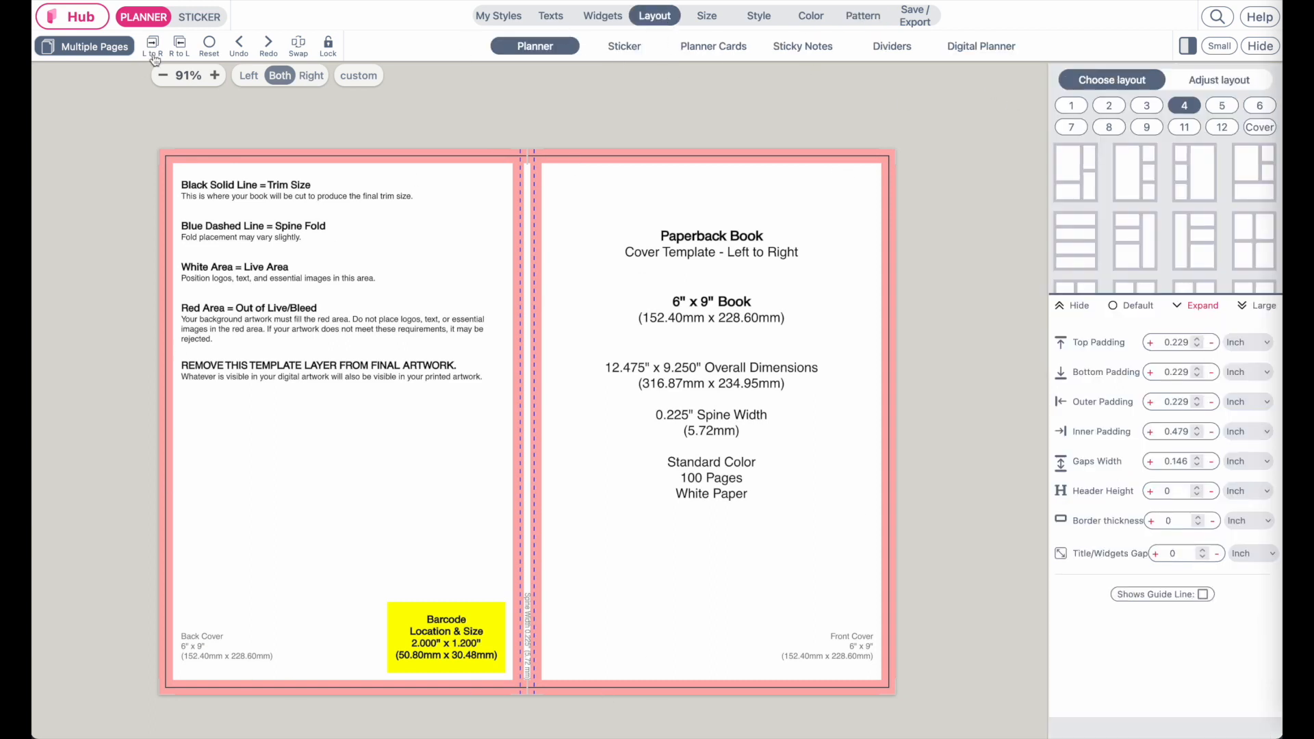
click(198, 16)
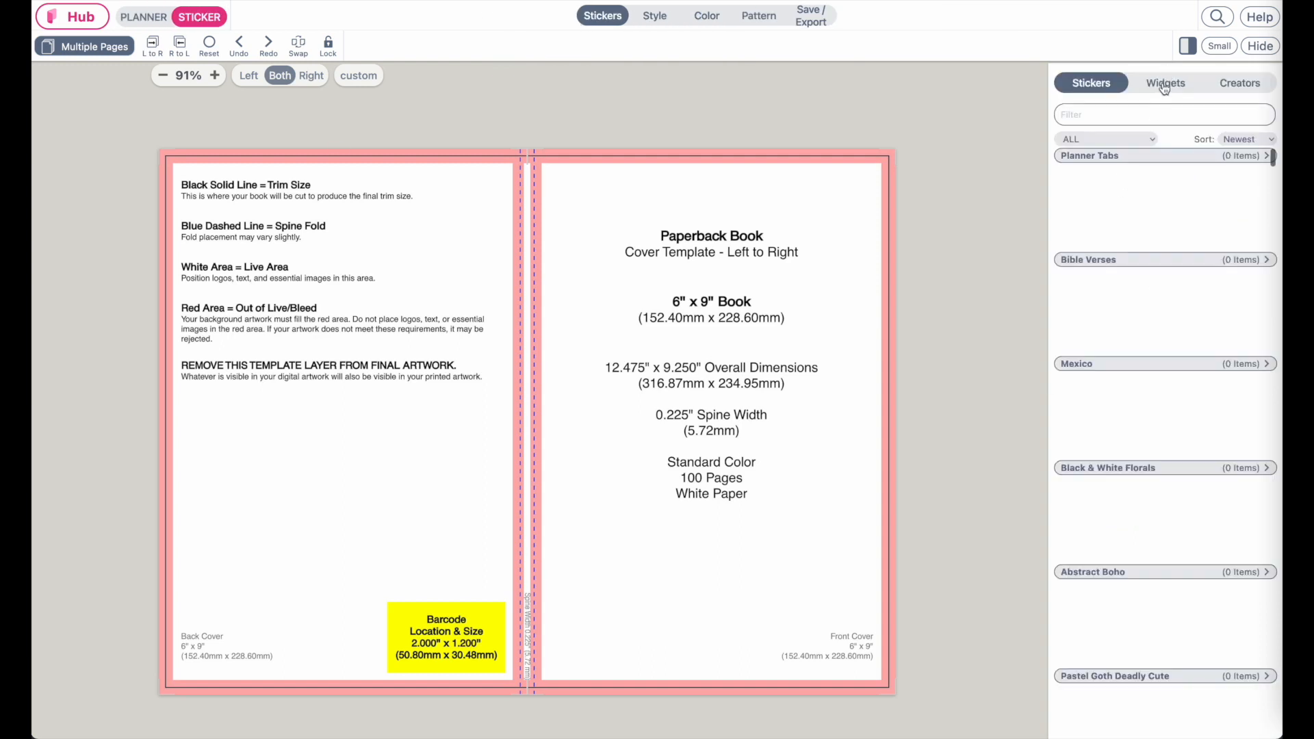
click(1166, 83)
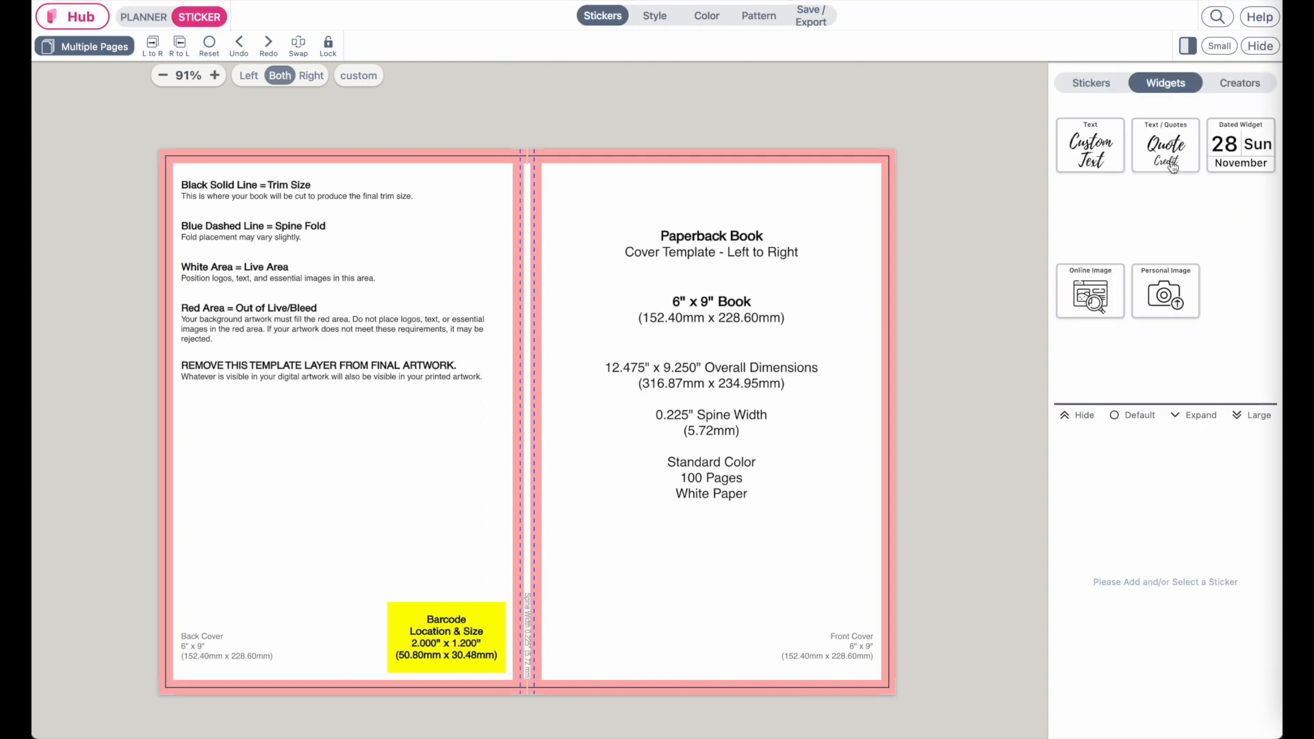
click(1091, 145)
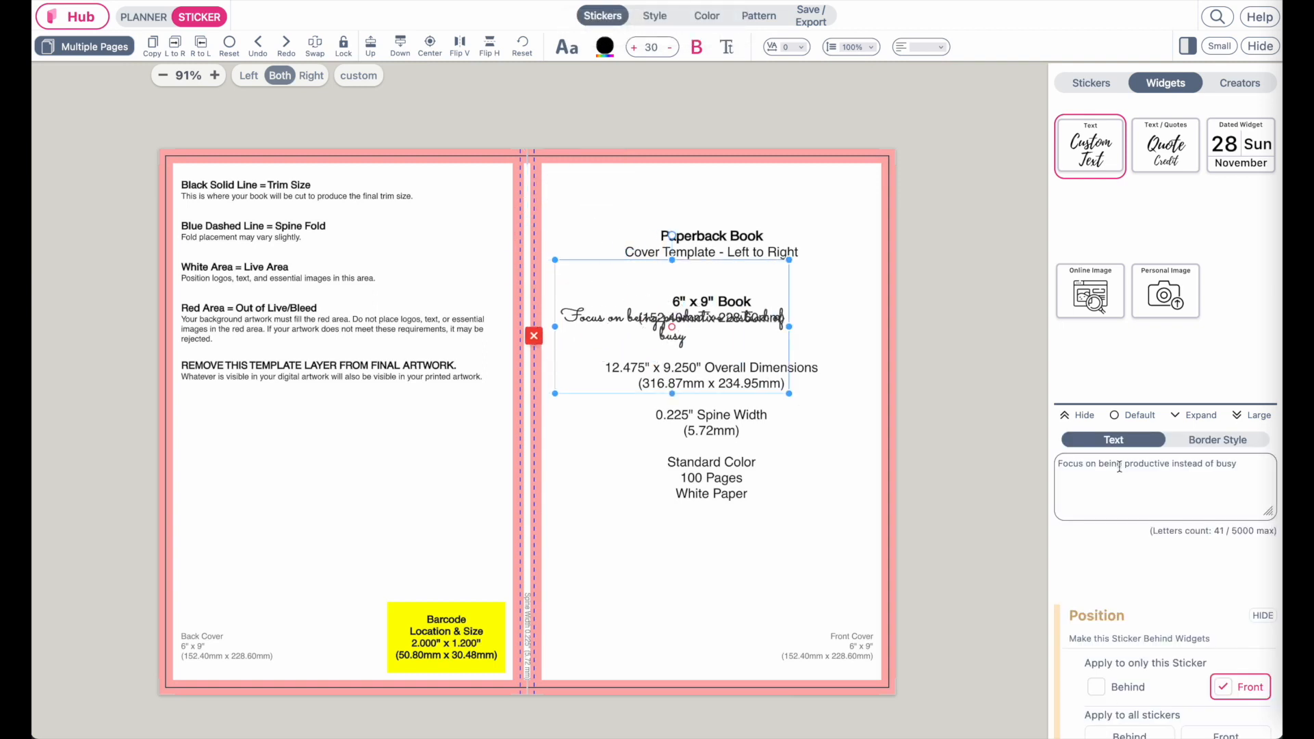
Enter the title 'Cover Name' and enlarge it to font size 60.
text(Cover Na)
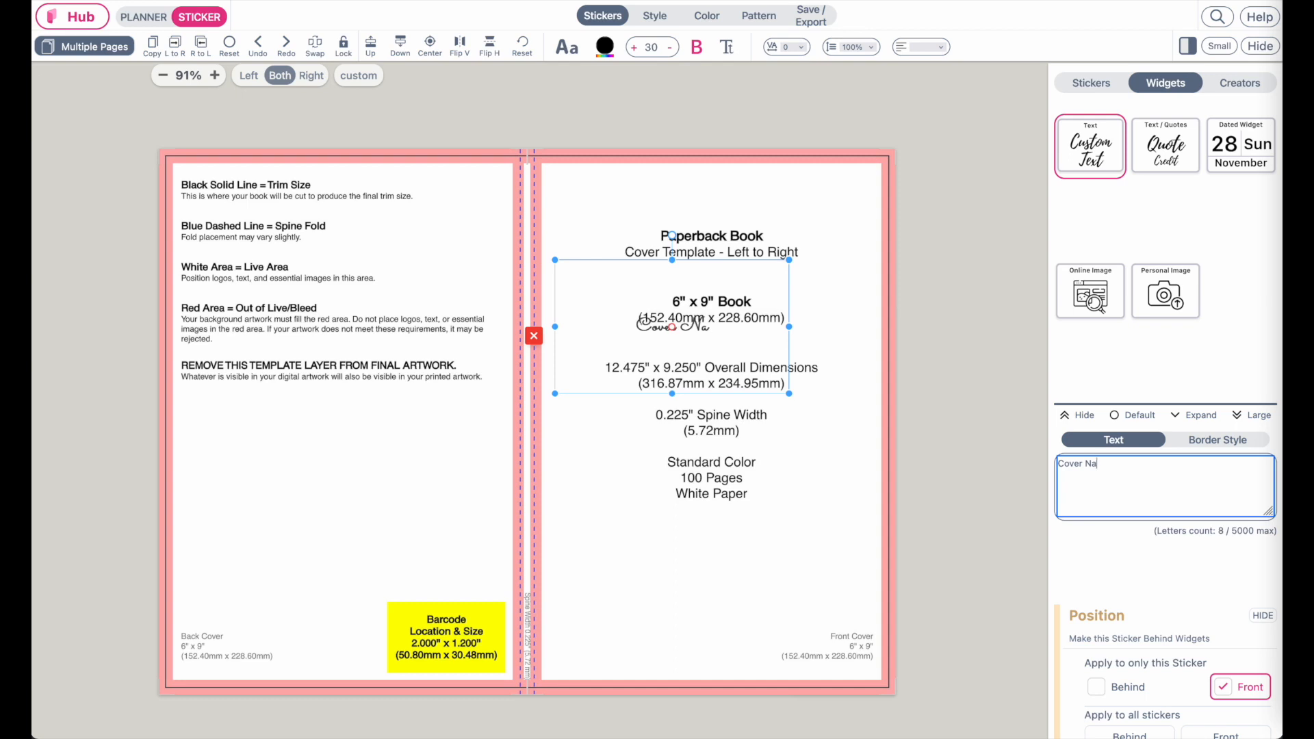
text(me)
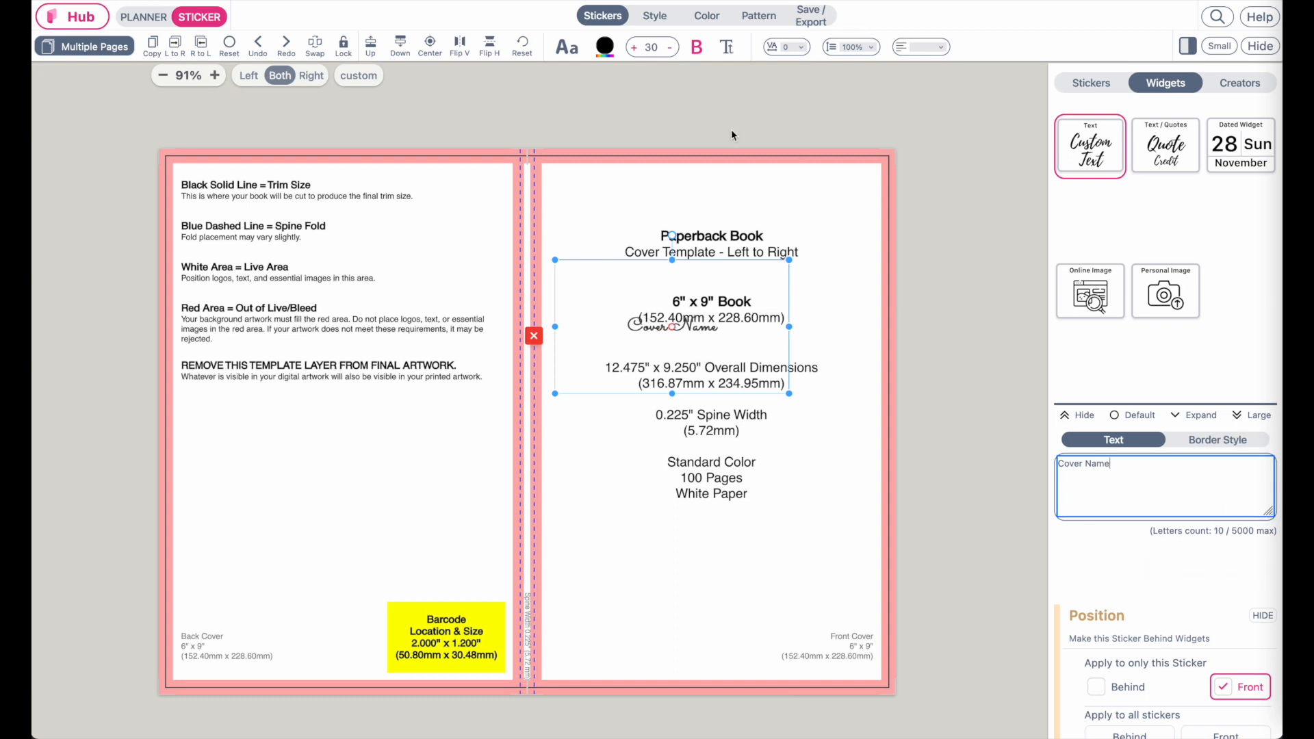
click(650, 46)
text(60)
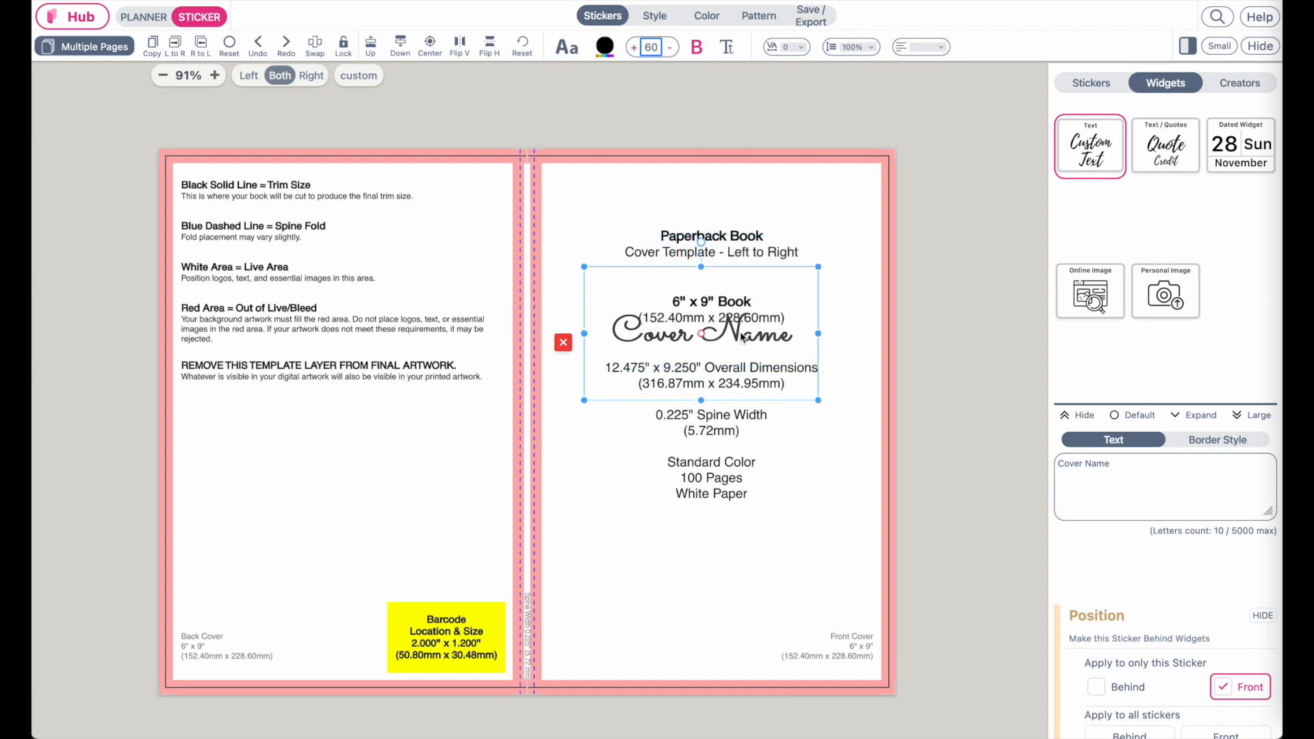
Change the Cover Name font, trying Raleway and settling on Folk-Outline.
click(567, 46)
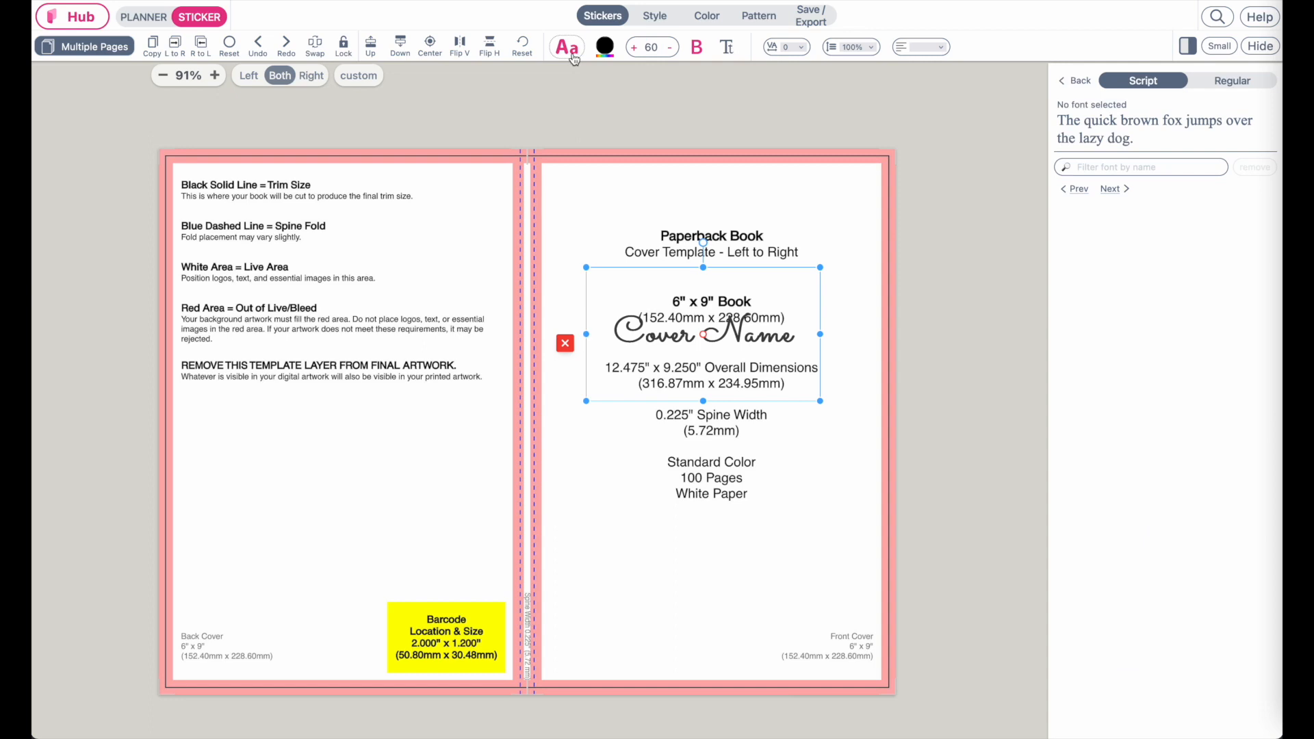
click(567, 46)
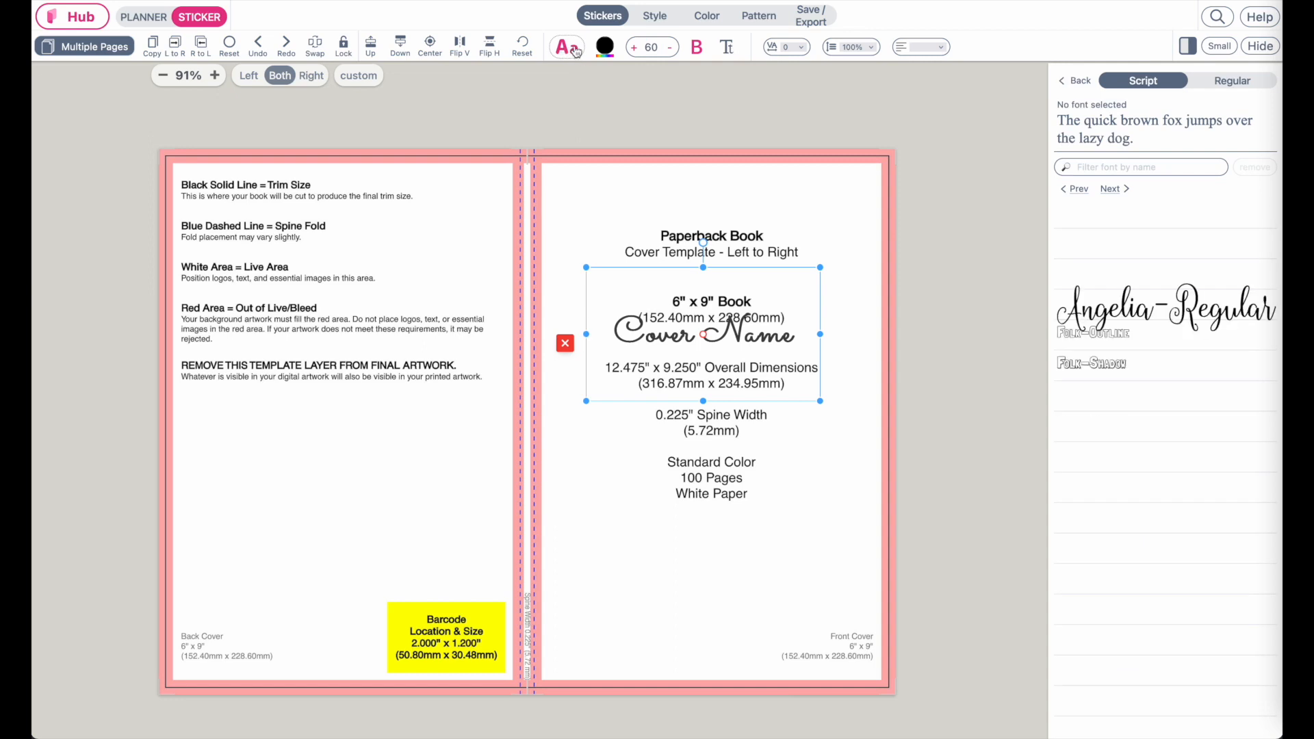
click(1162, 244)
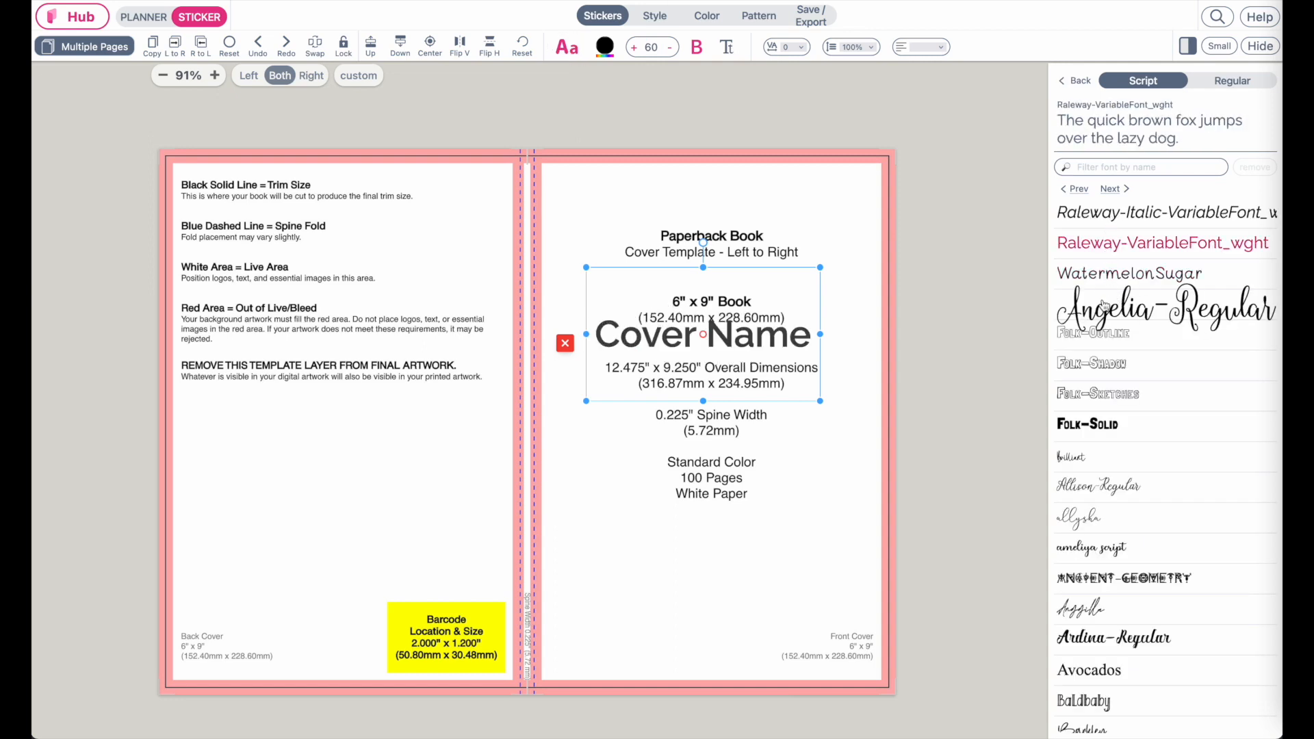
click(1091, 362)
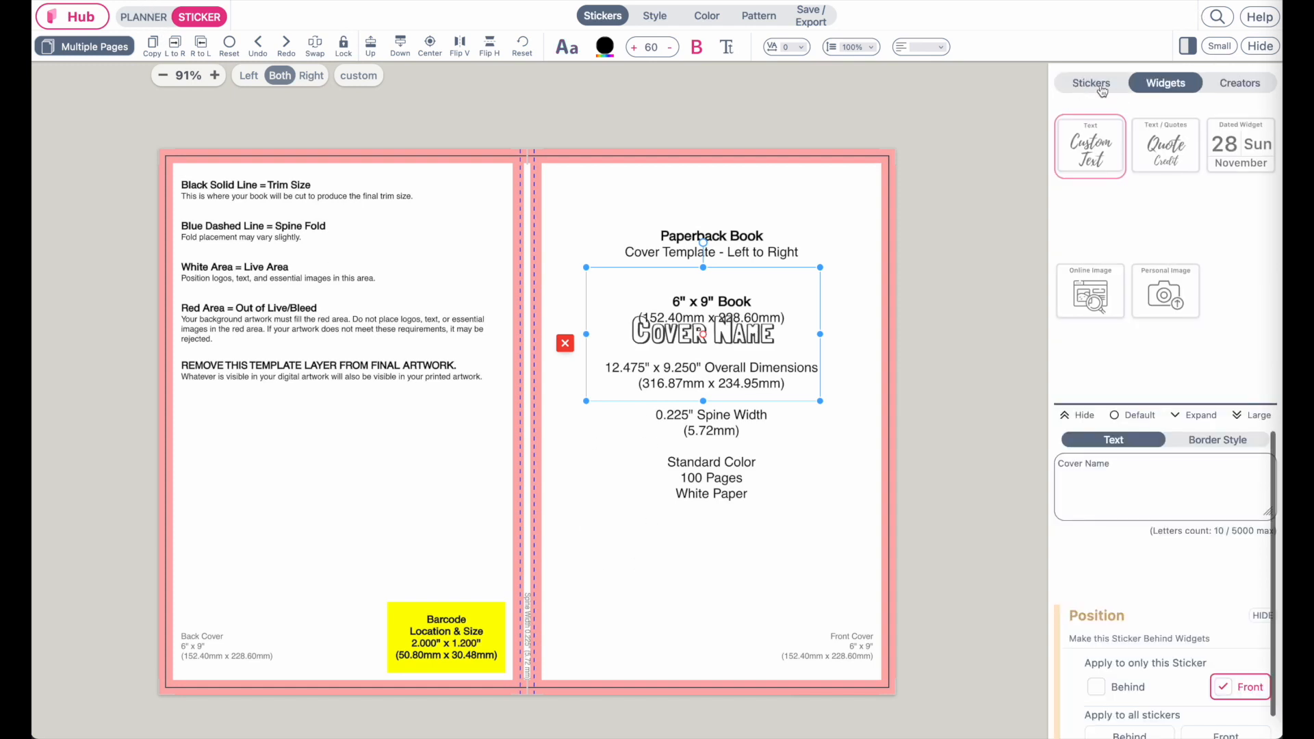
Place a Romantic Florals wreath and cluster on the front cover and raise their layer order.
click(1091, 82)
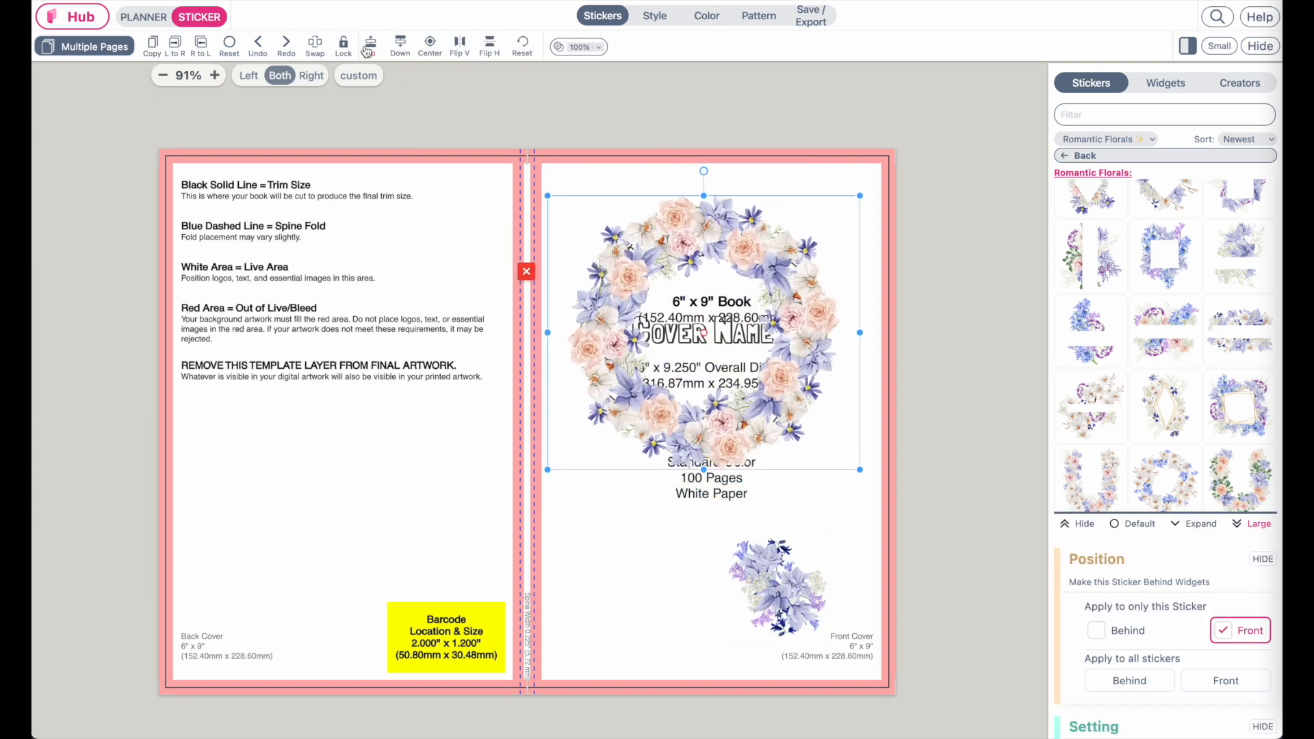
click(711, 334)
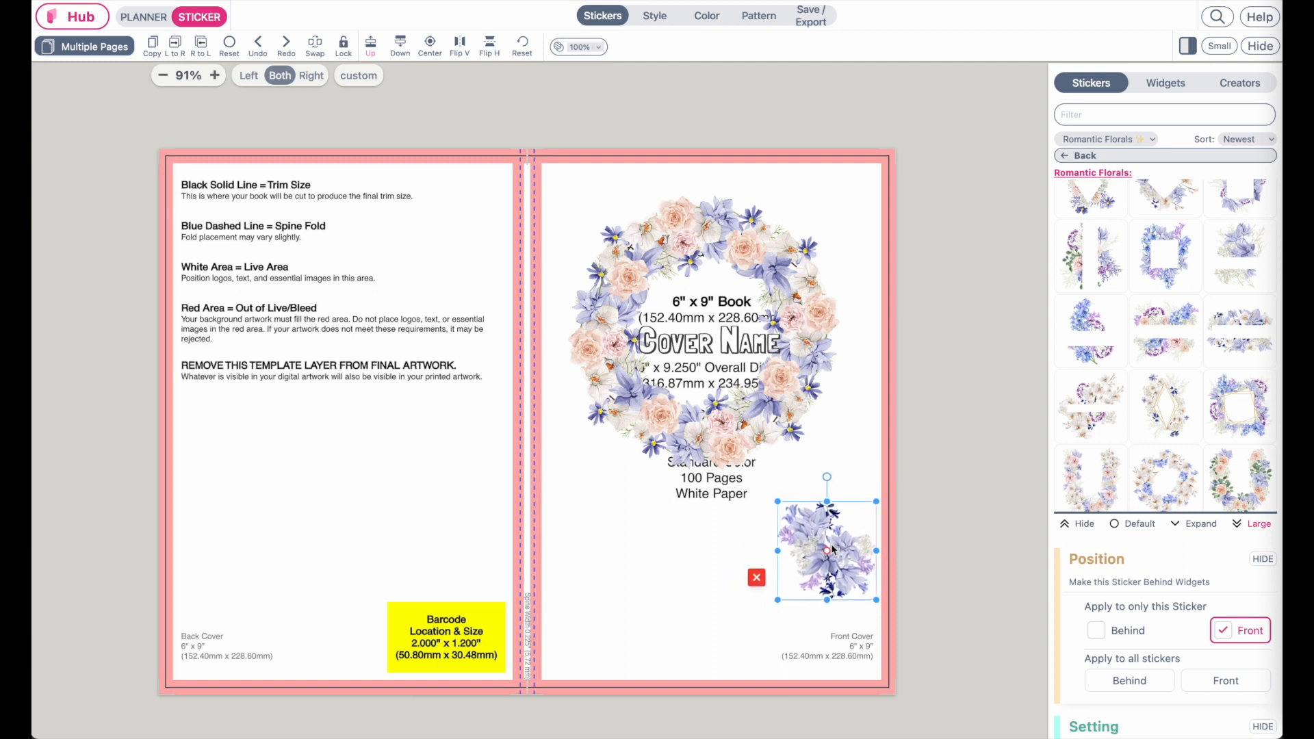
mouse_move(613, 87)
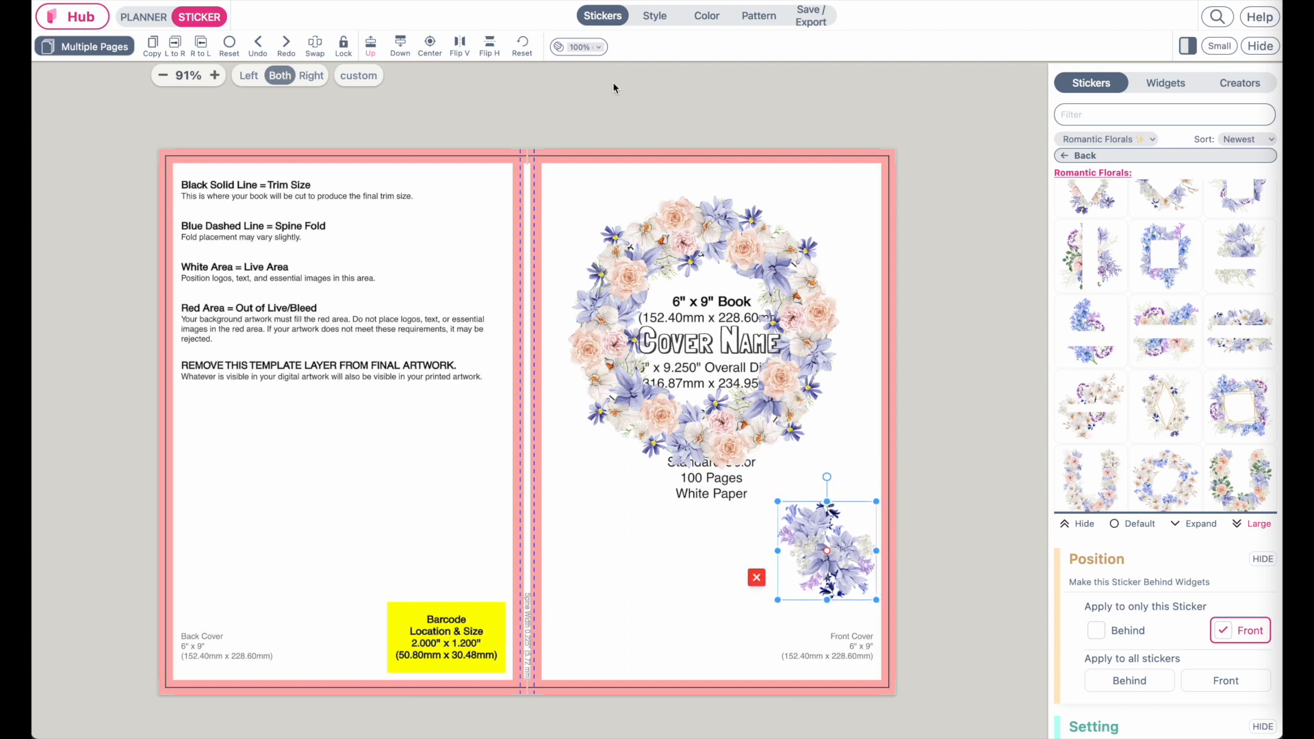
click(757, 15)
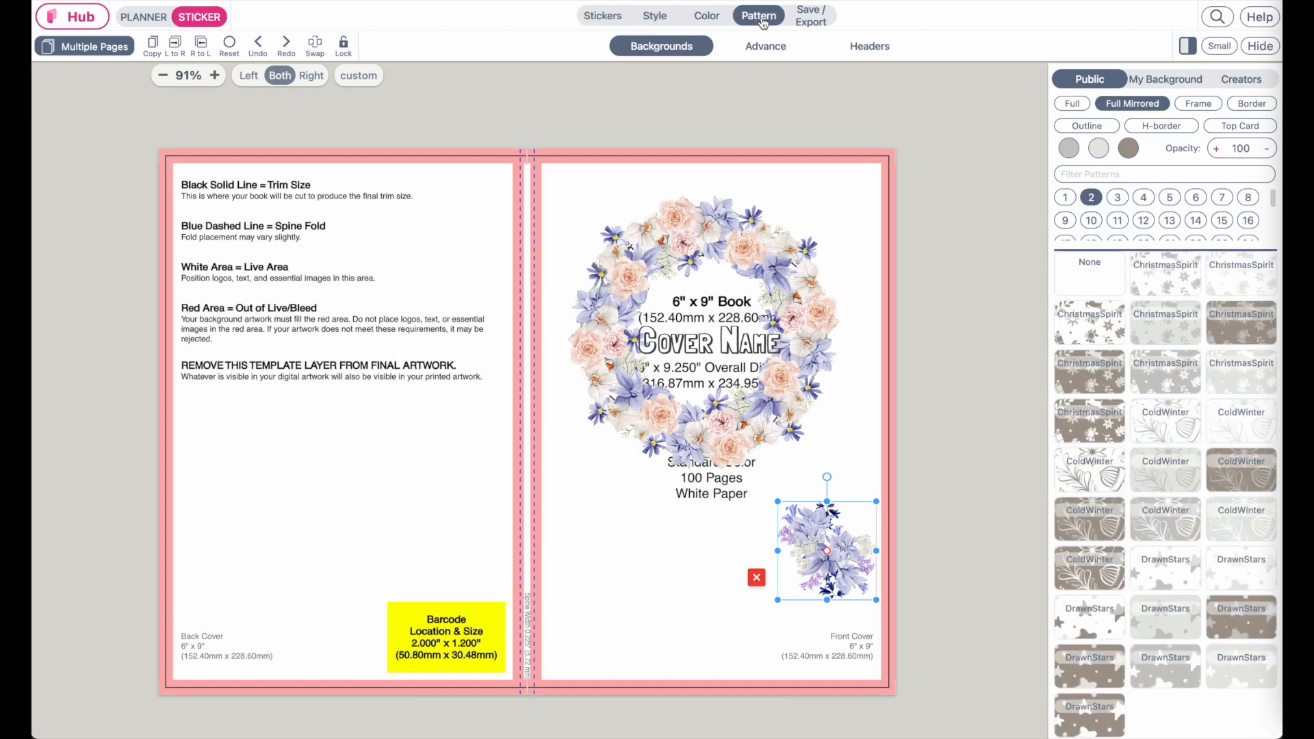
mouse_move(1070, 223)
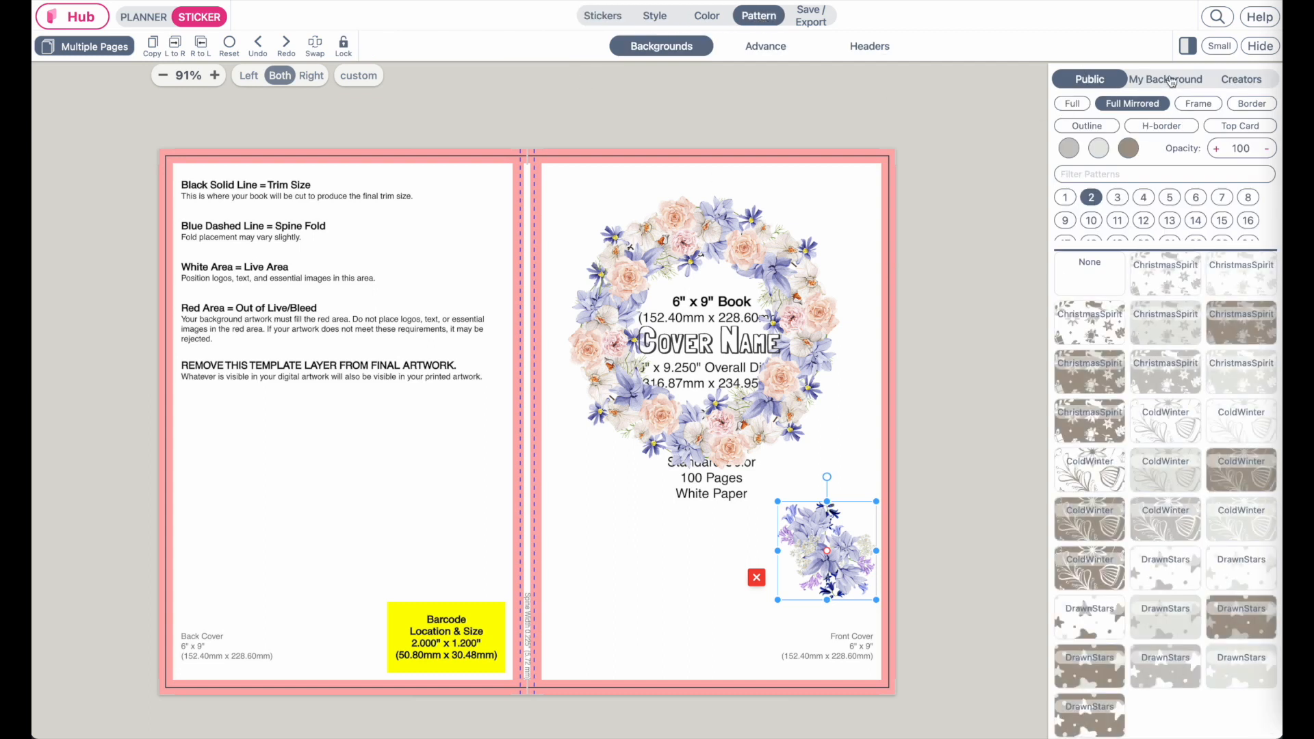
click(1165, 80)
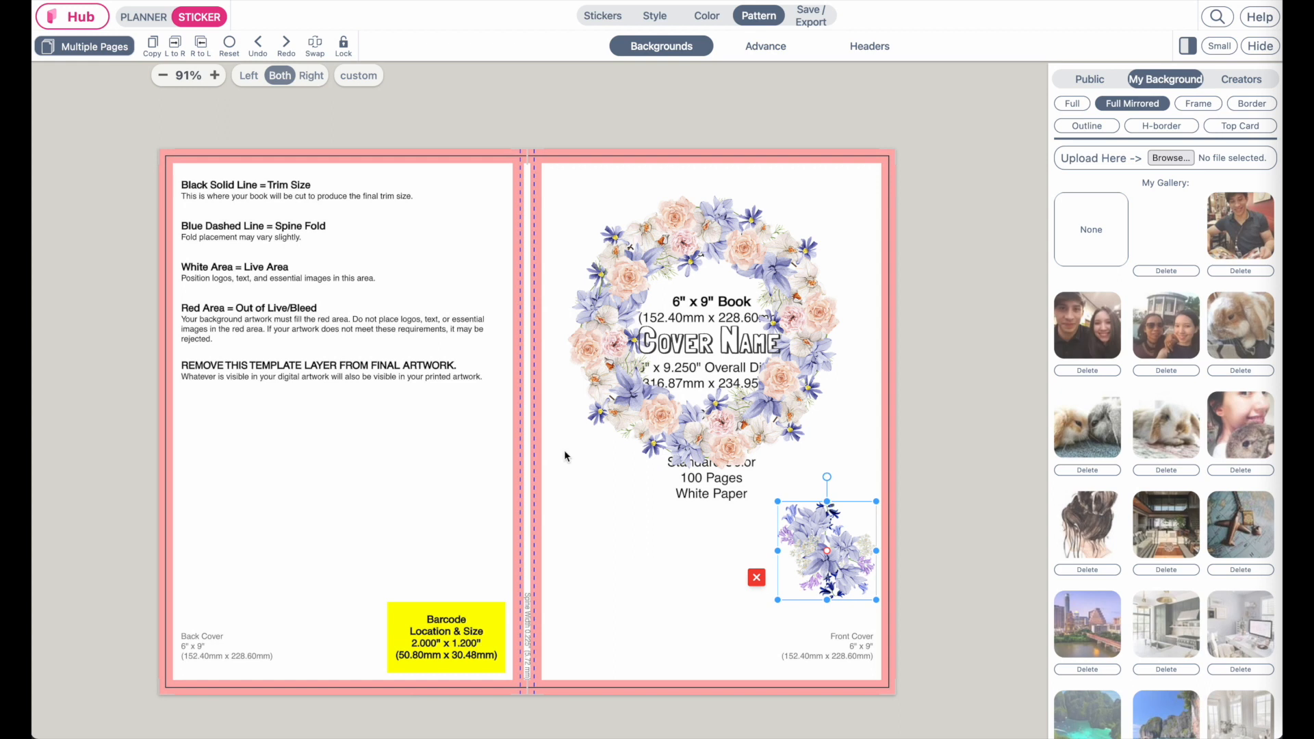
click(1089, 79)
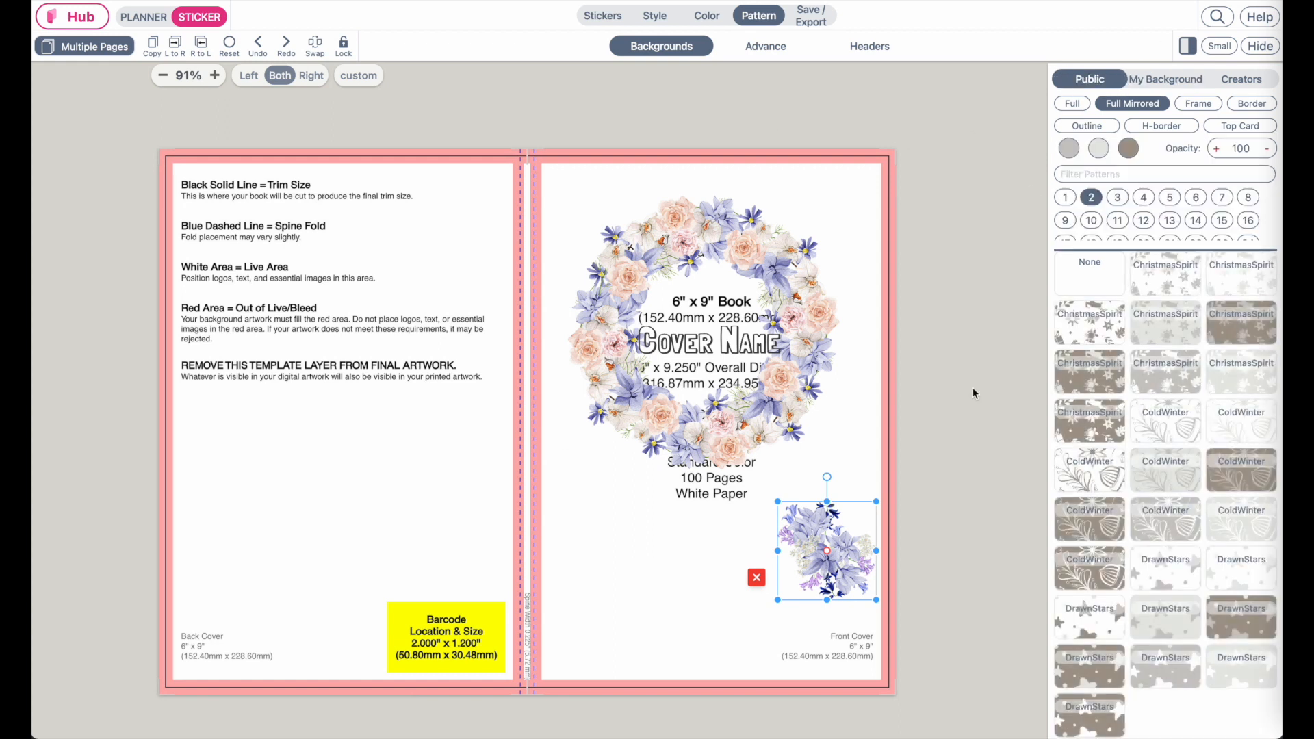
mouse_move(1170, 533)
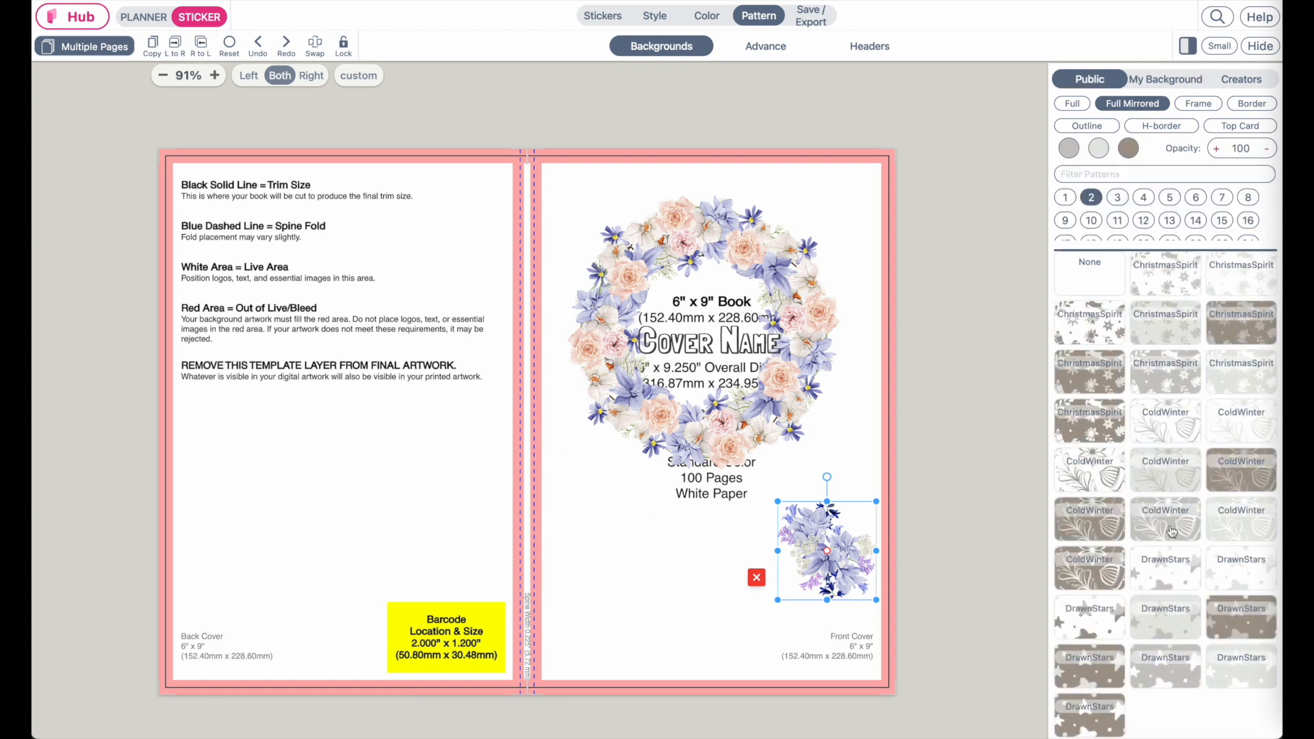
text(s)
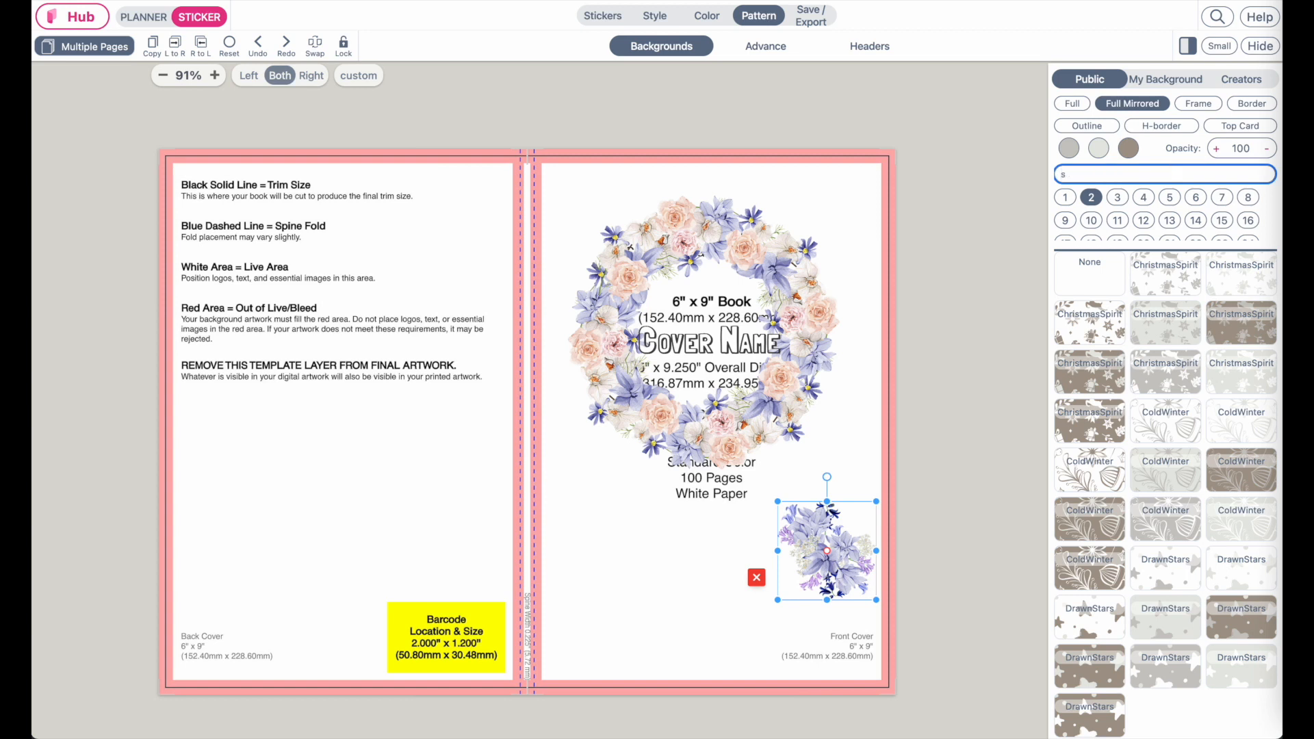
text(stripe)
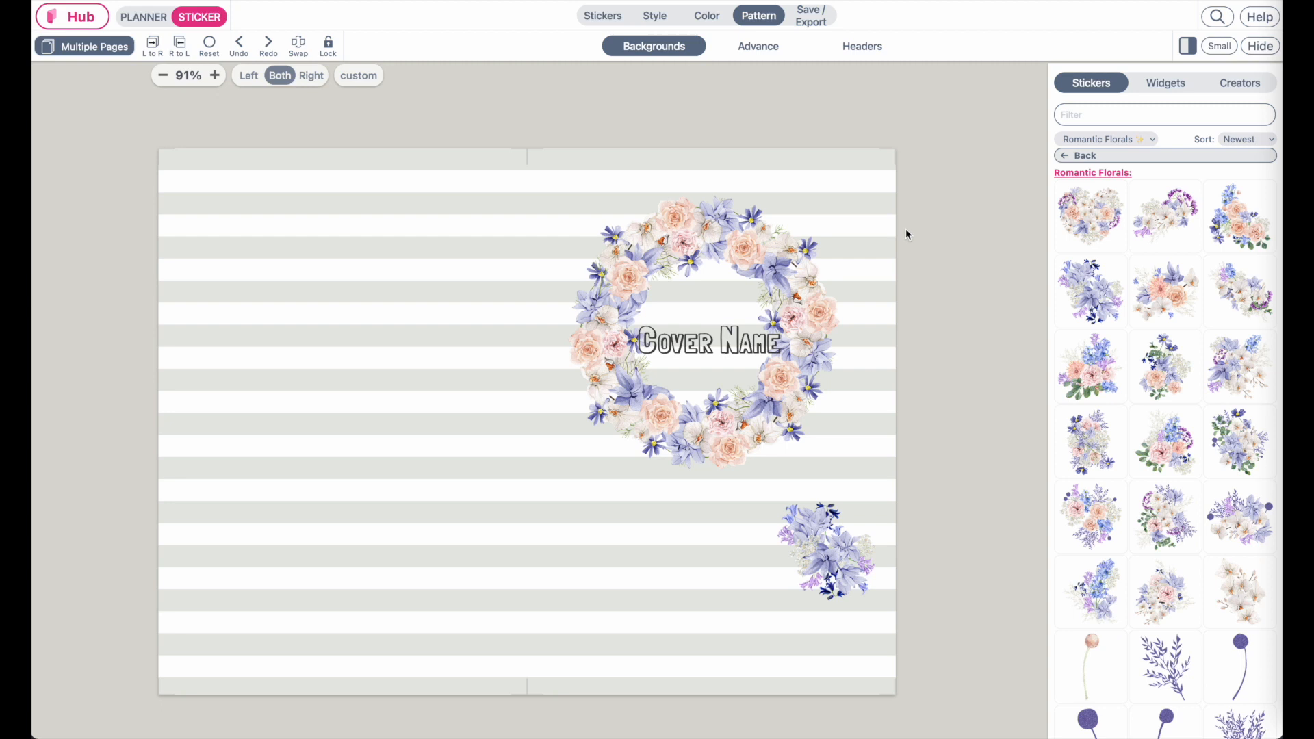
mouse_move(902, 213)
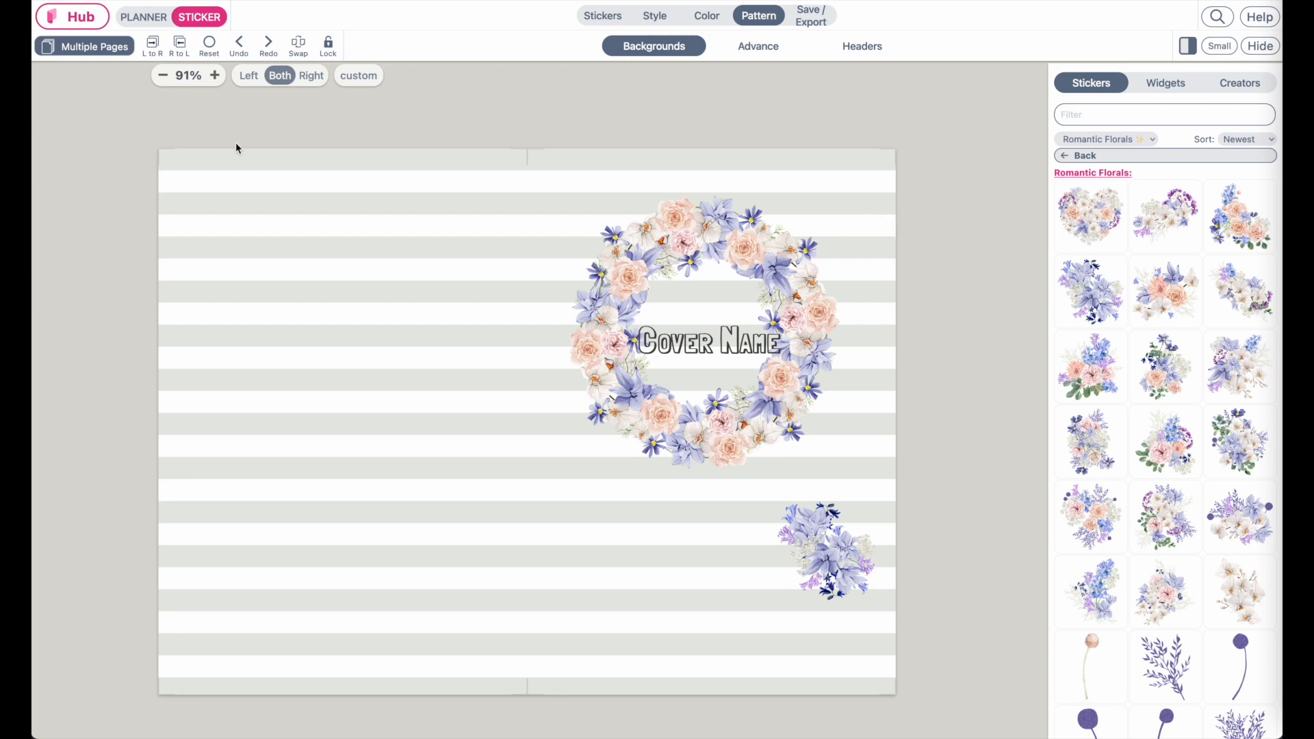
mouse_move(178, 178)
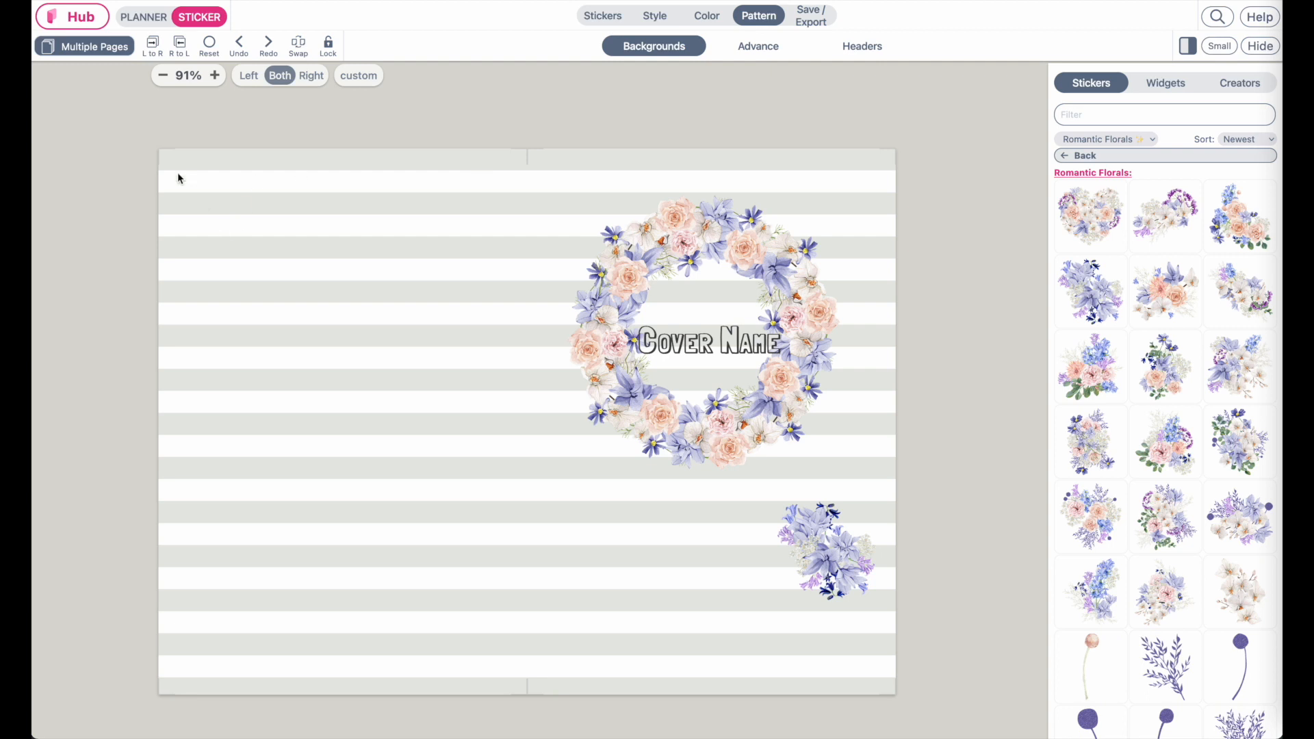
mouse_move(150, 181)
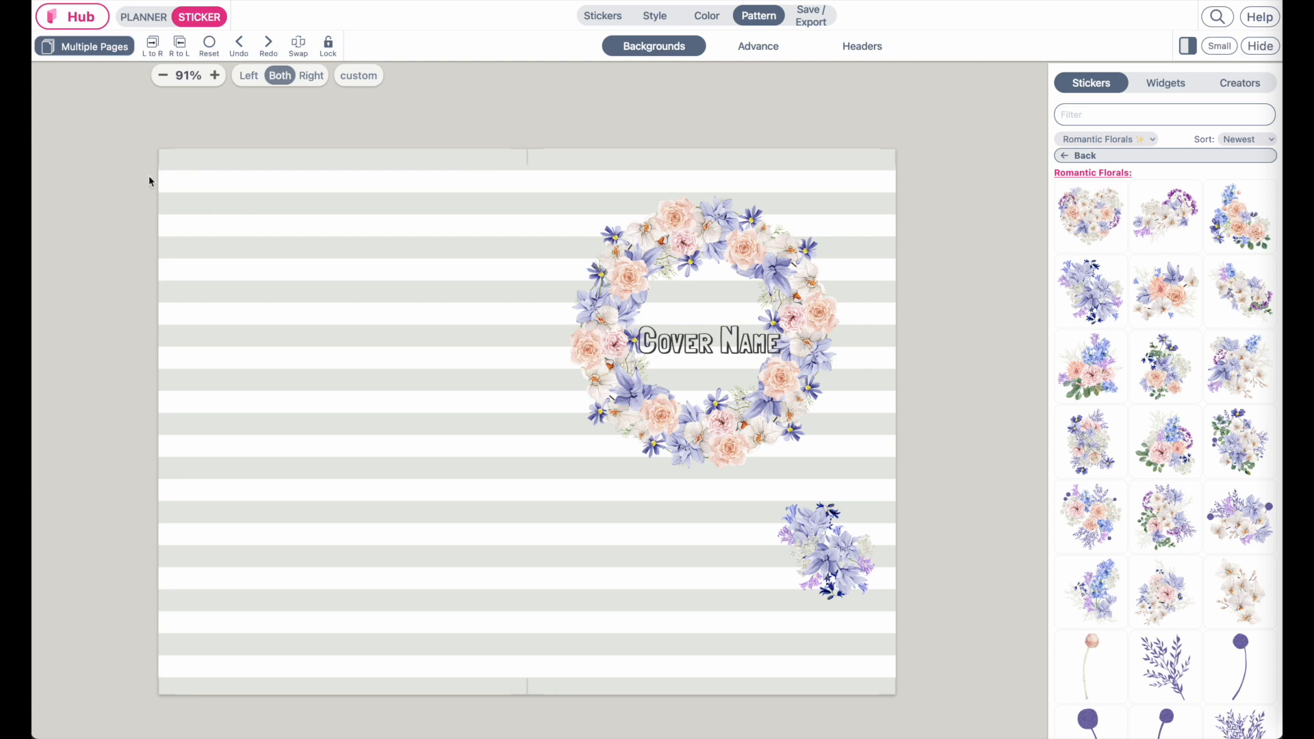
mouse_move(770, 580)
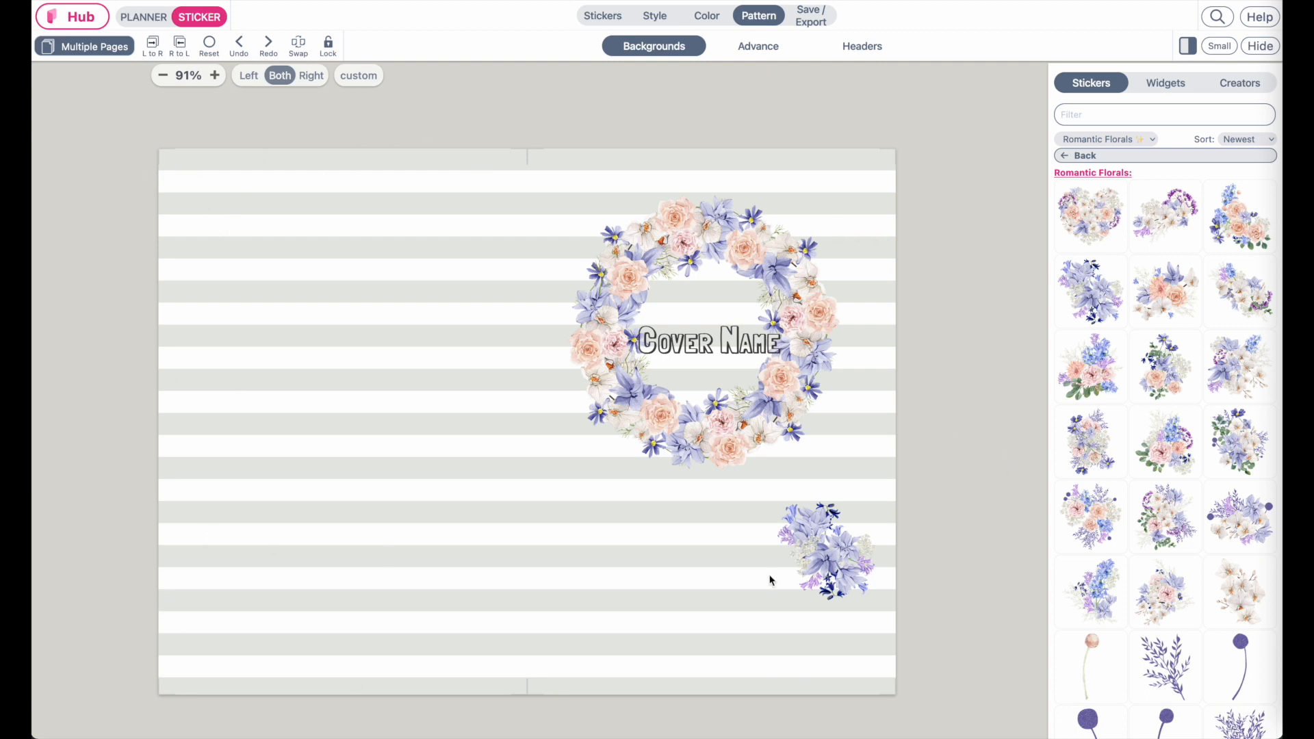
mouse_move(695, 632)
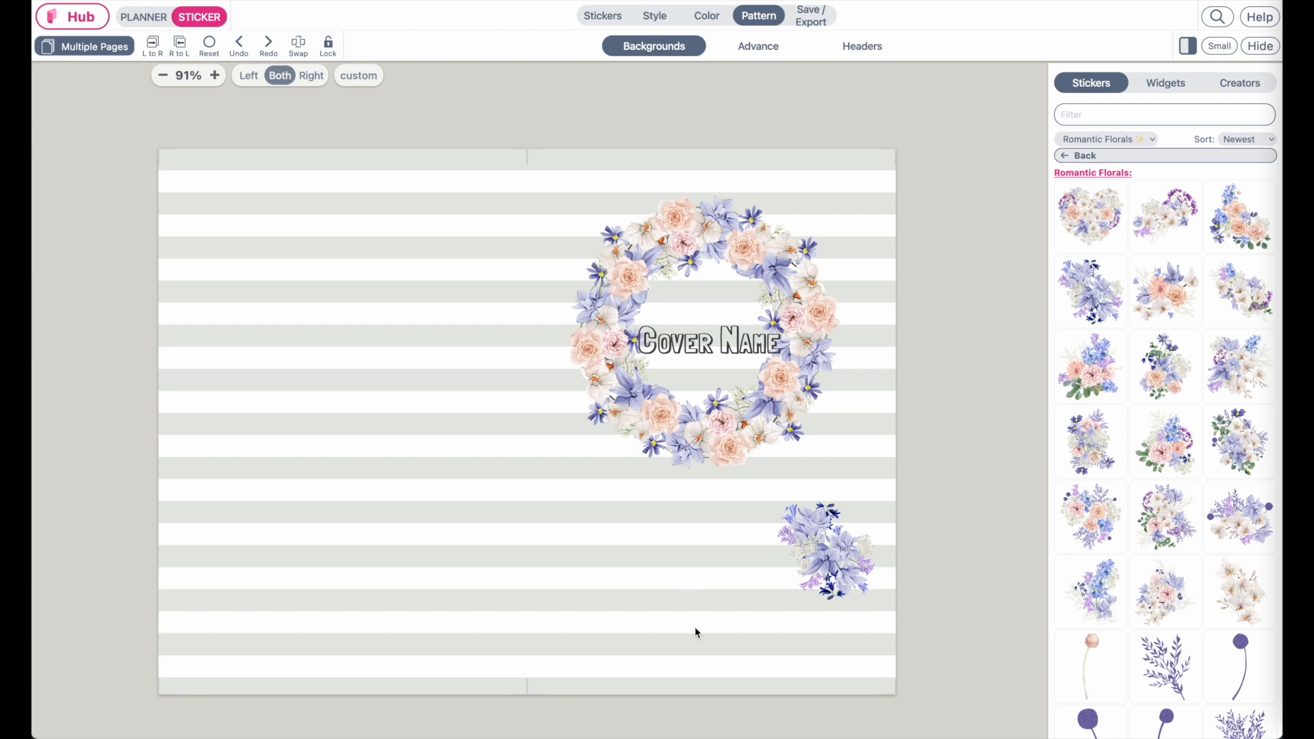
mouse_move(649, 634)
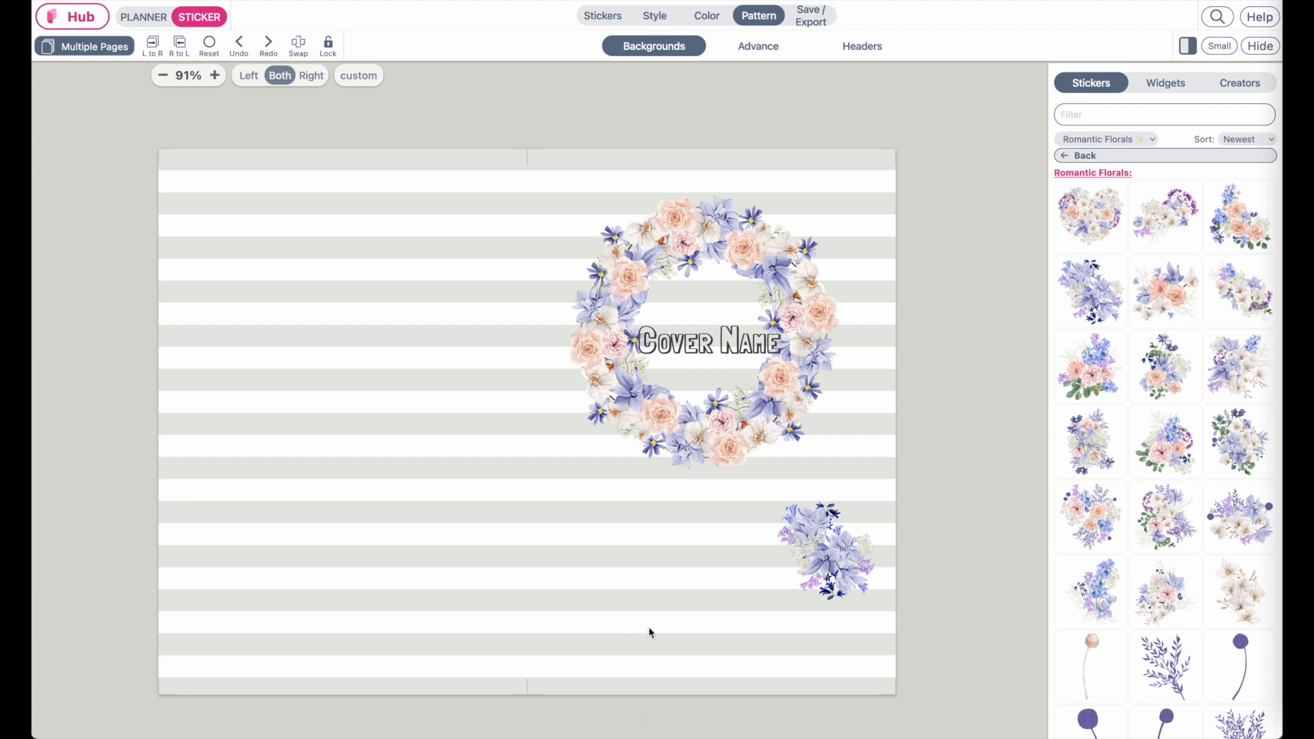
mouse_move(737, 509)
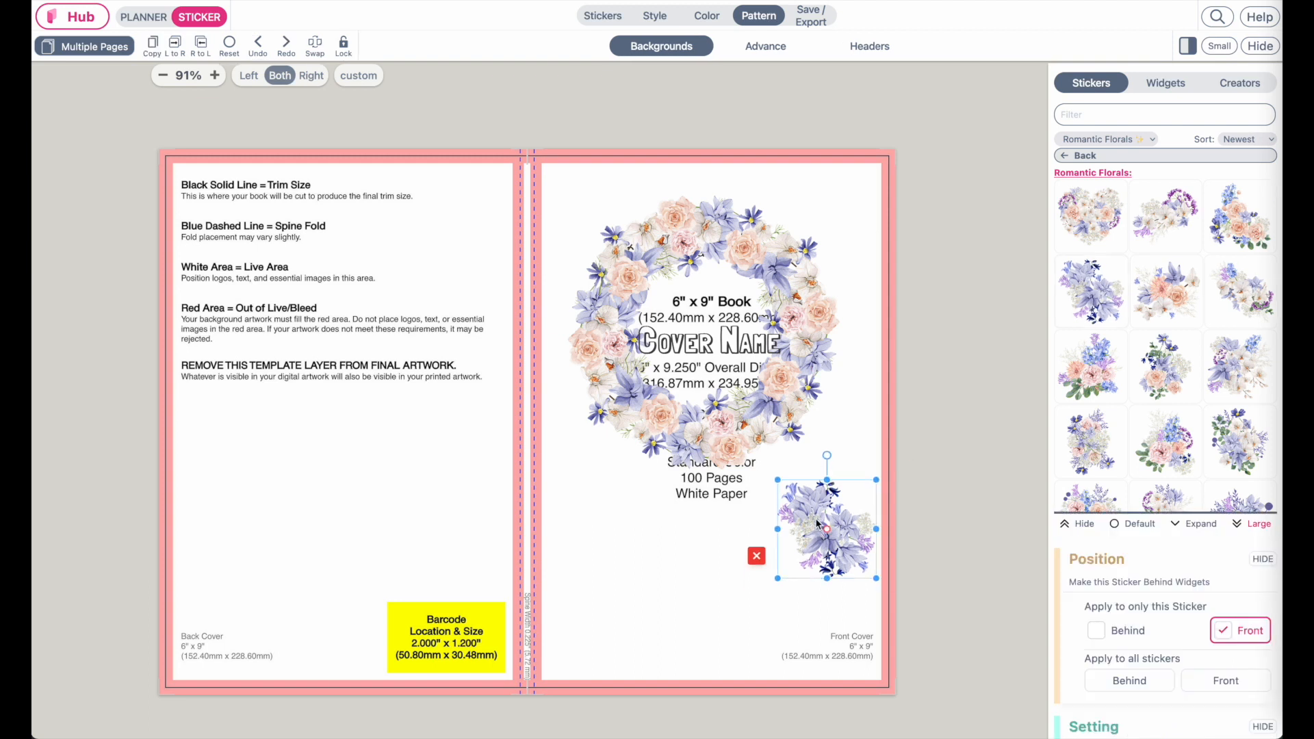
Enlarge the purple floral cluster and settle it against the front cover's right edge.
drag(827, 525, 812, 525)
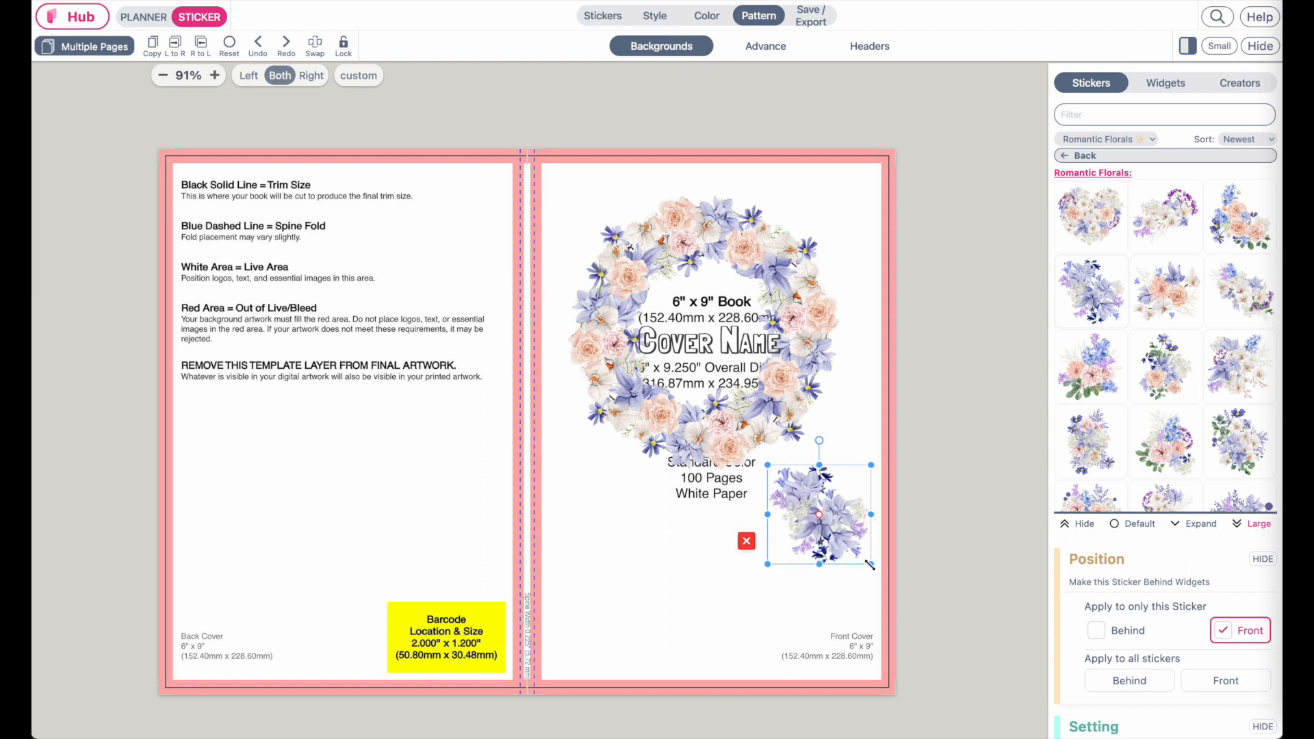
drag(819, 507, 833, 532)
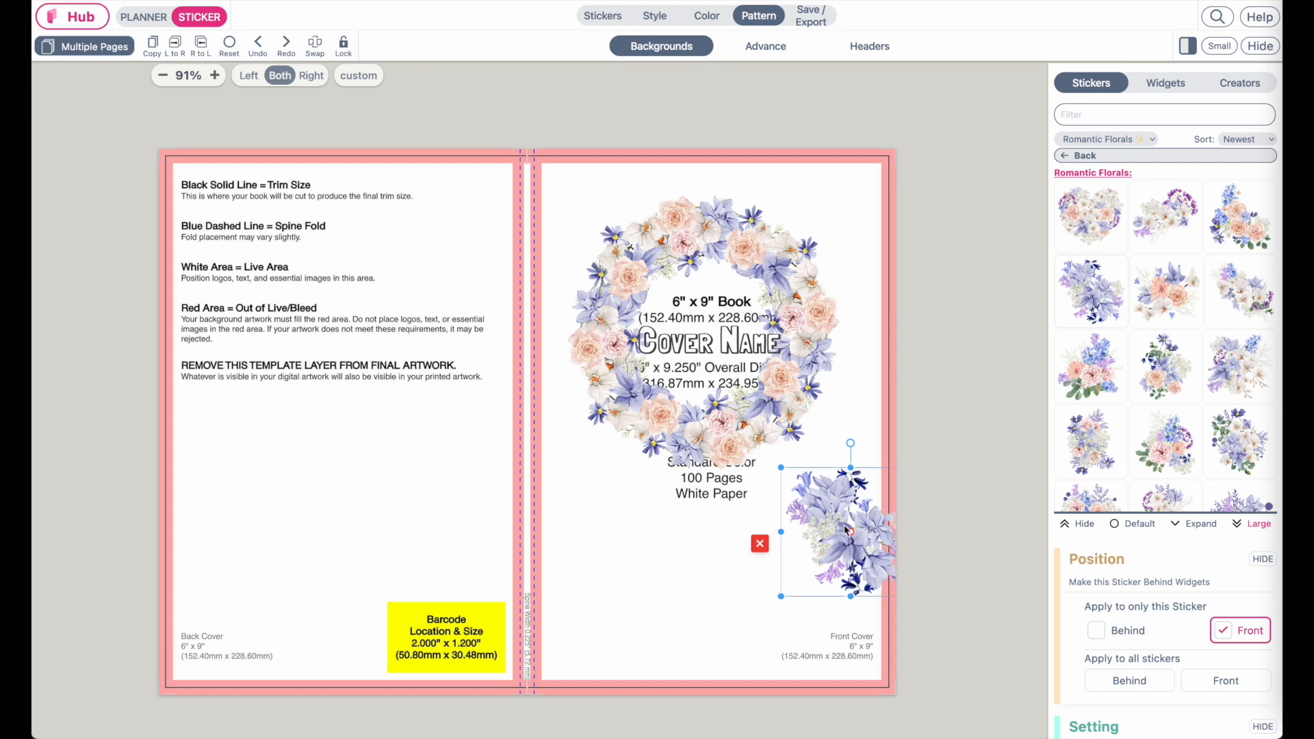
drag(838, 529, 837, 545)
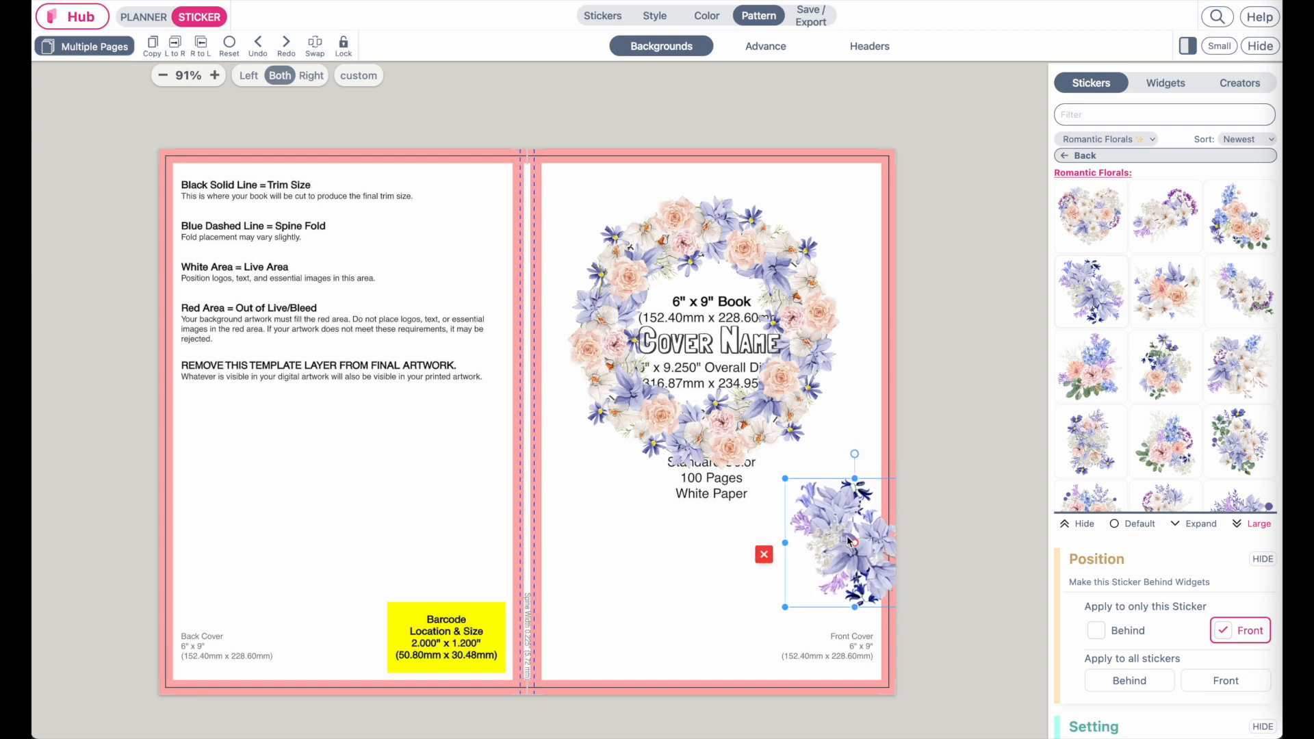
drag(846, 540, 577, 197)
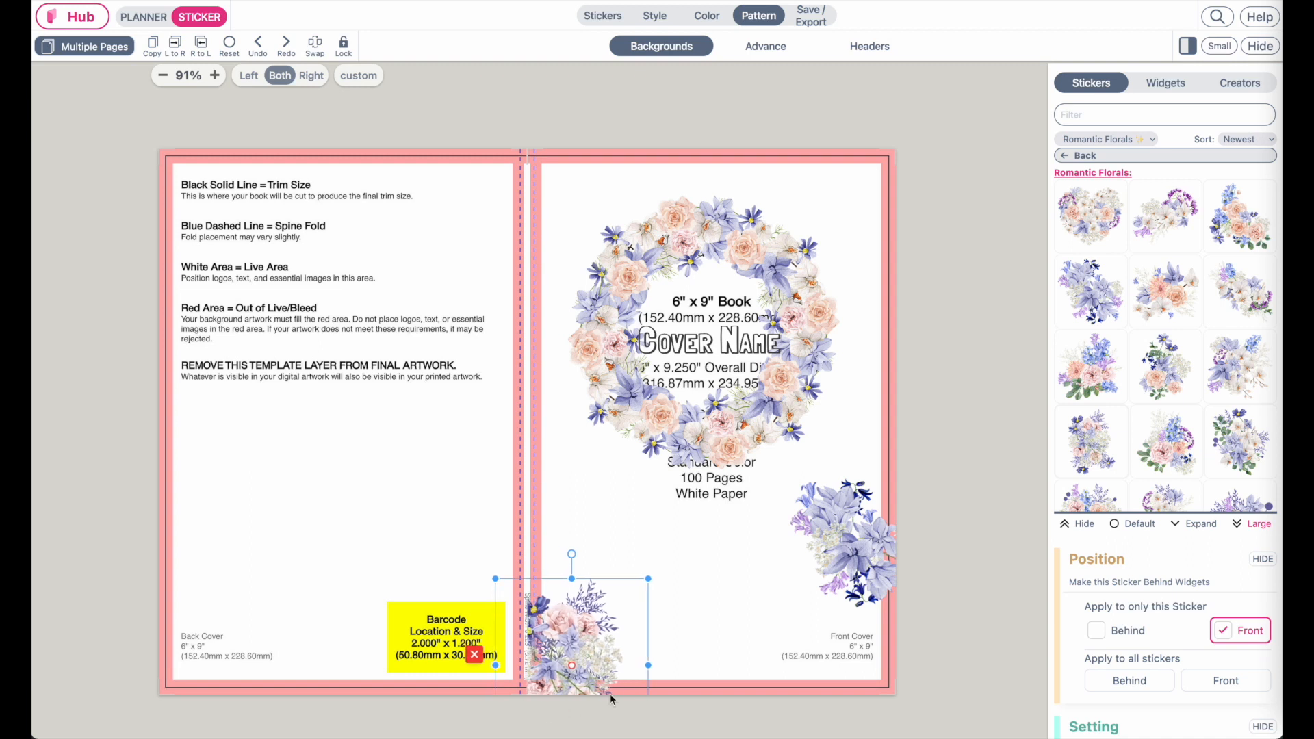
mouse_move(1089, 367)
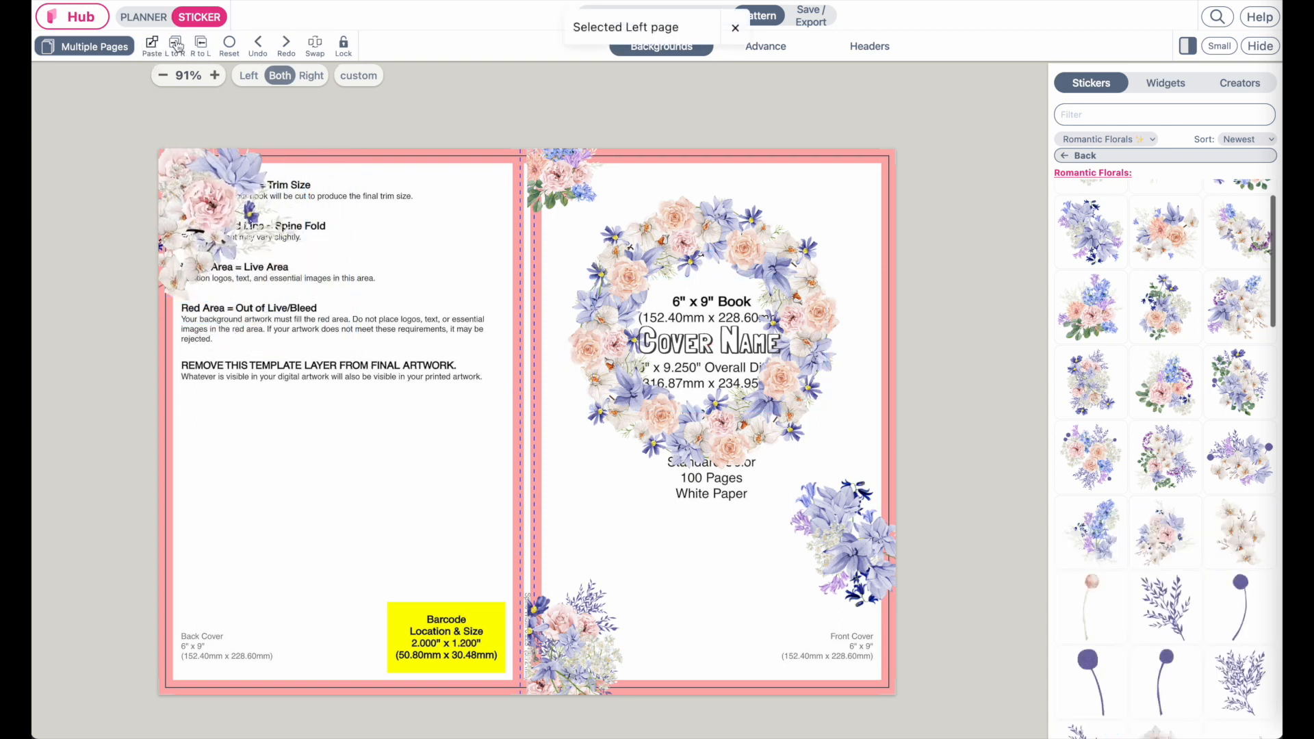
Paste a Cover Name copy onto the back cover and drag it to the lower left.
click(434, 541)
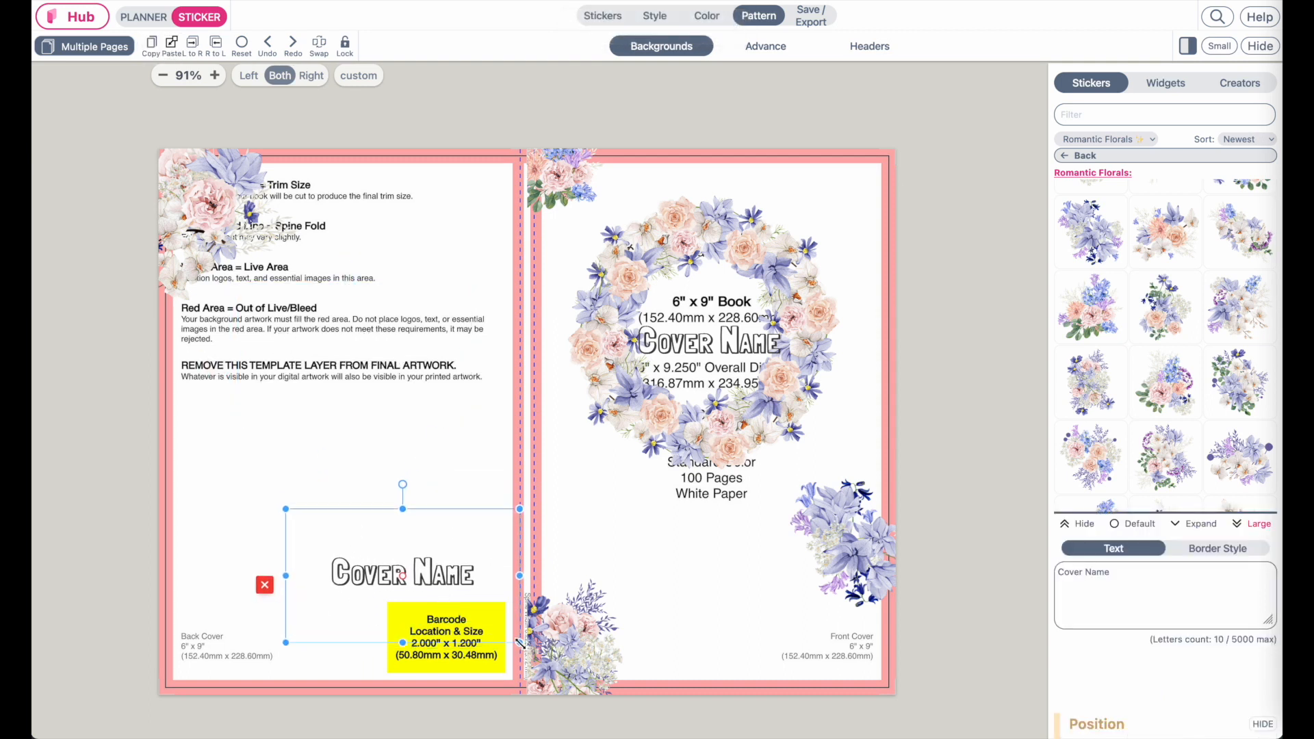
drag(402, 573, 234, 667)
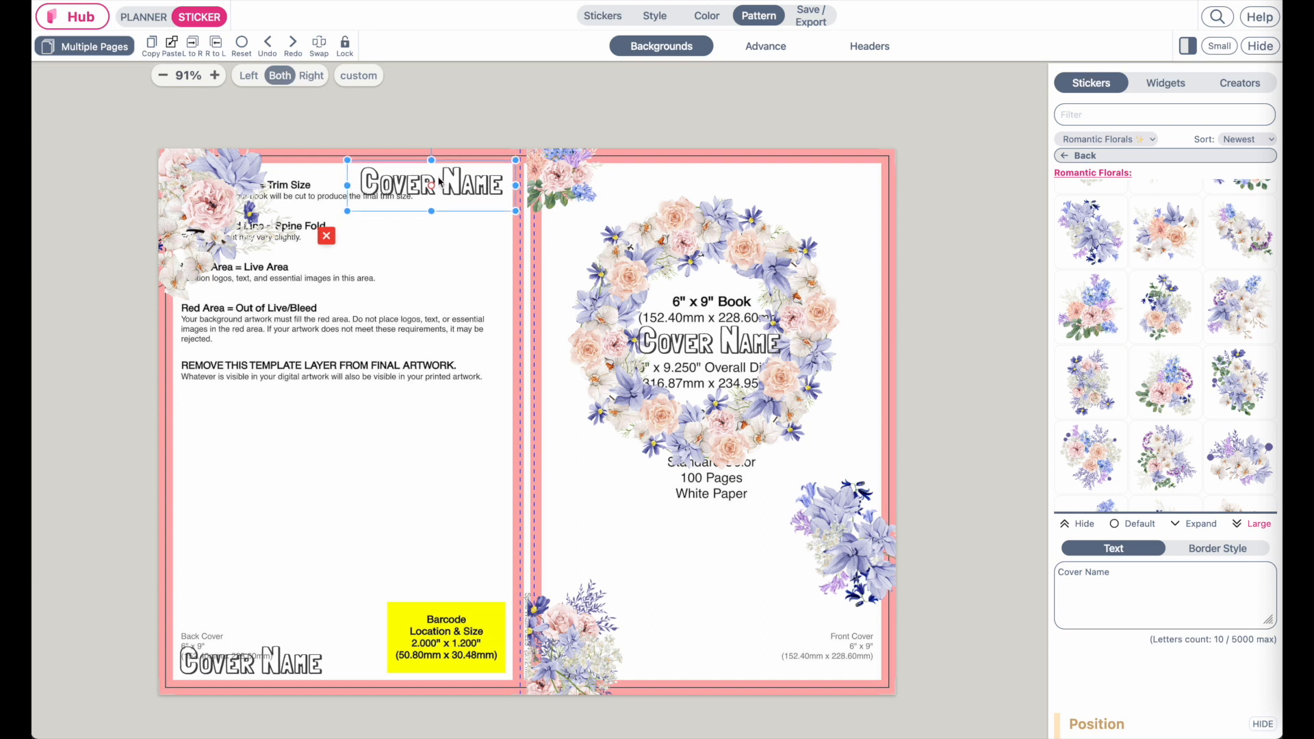
mouse_move(413, 59)
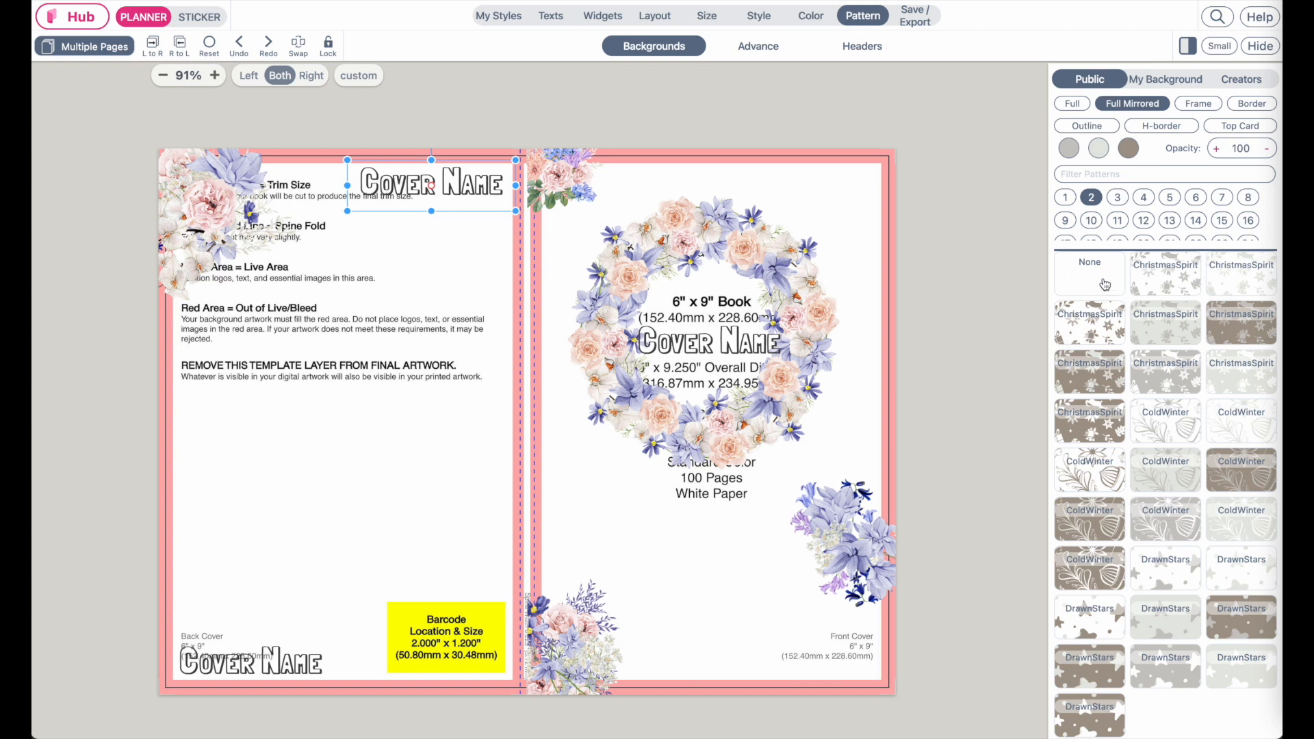
Remove the cover template background and return to the Widgets area.
click(1088, 268)
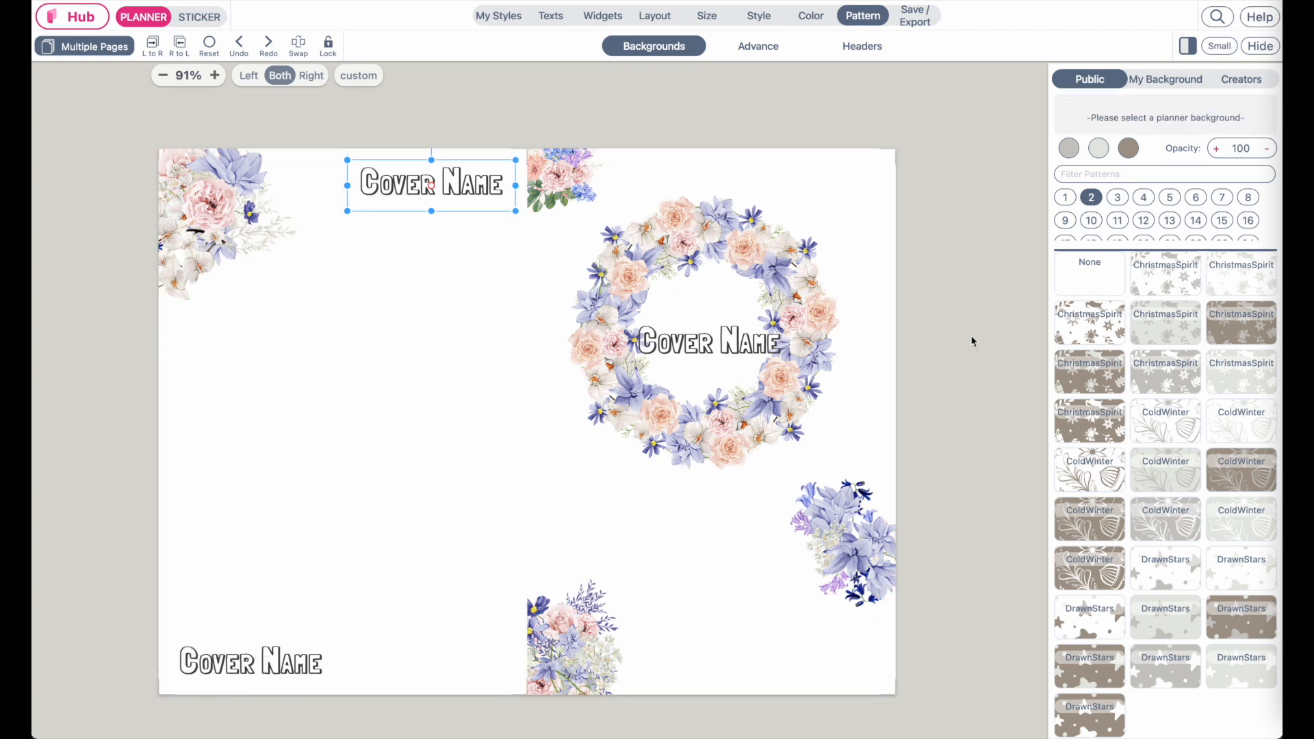
mouse_move(742, 103)
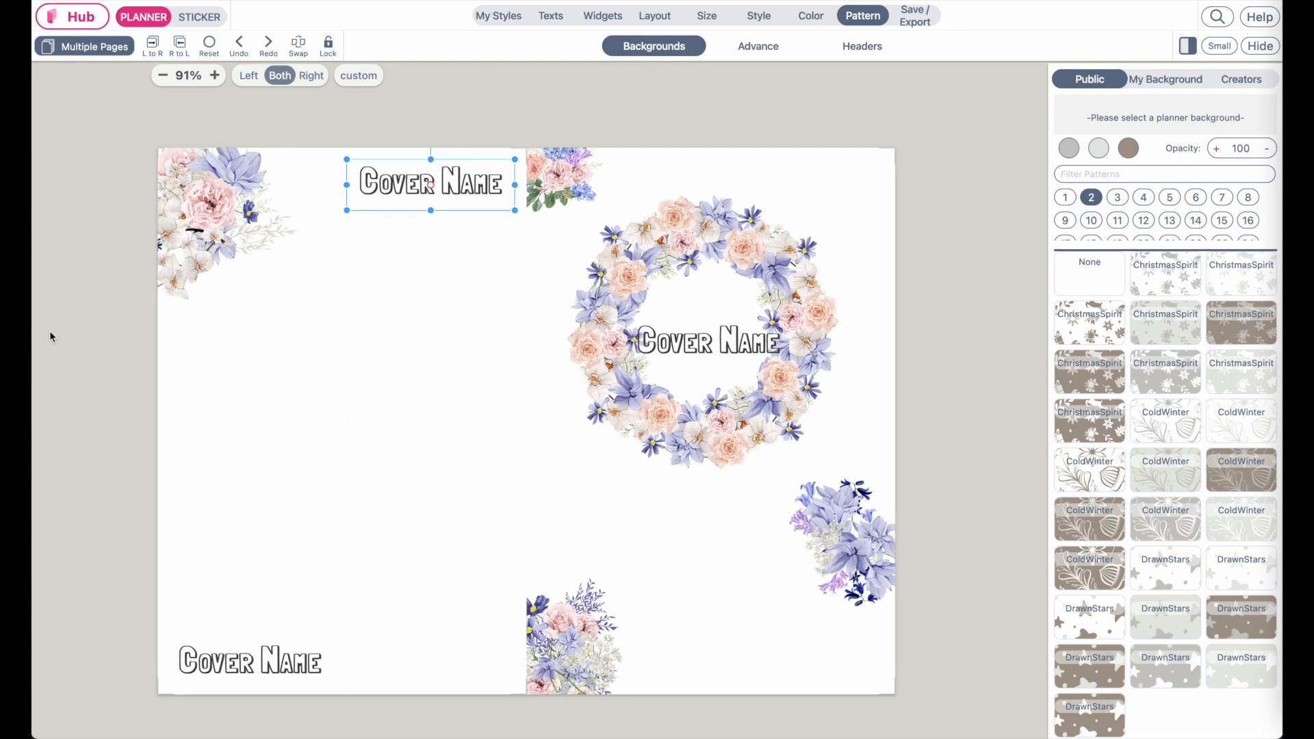
click(602, 15)
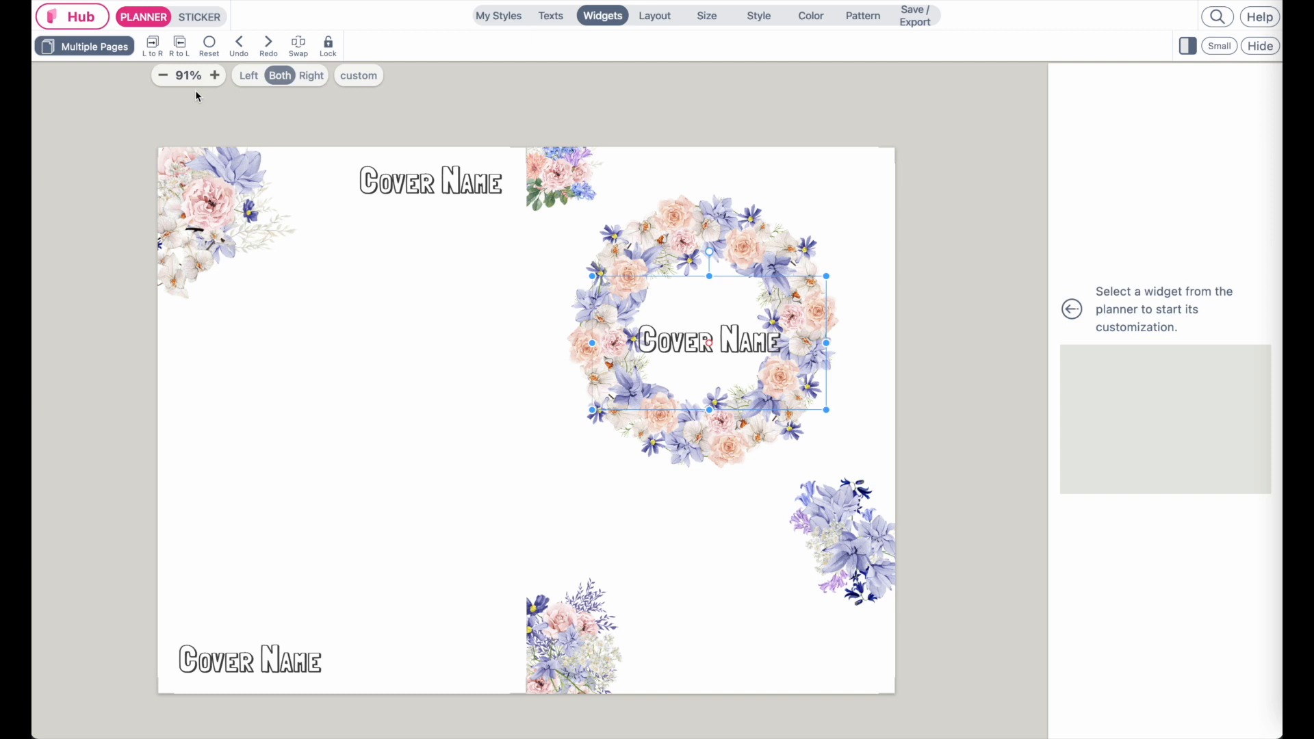
mouse_move(920, 23)
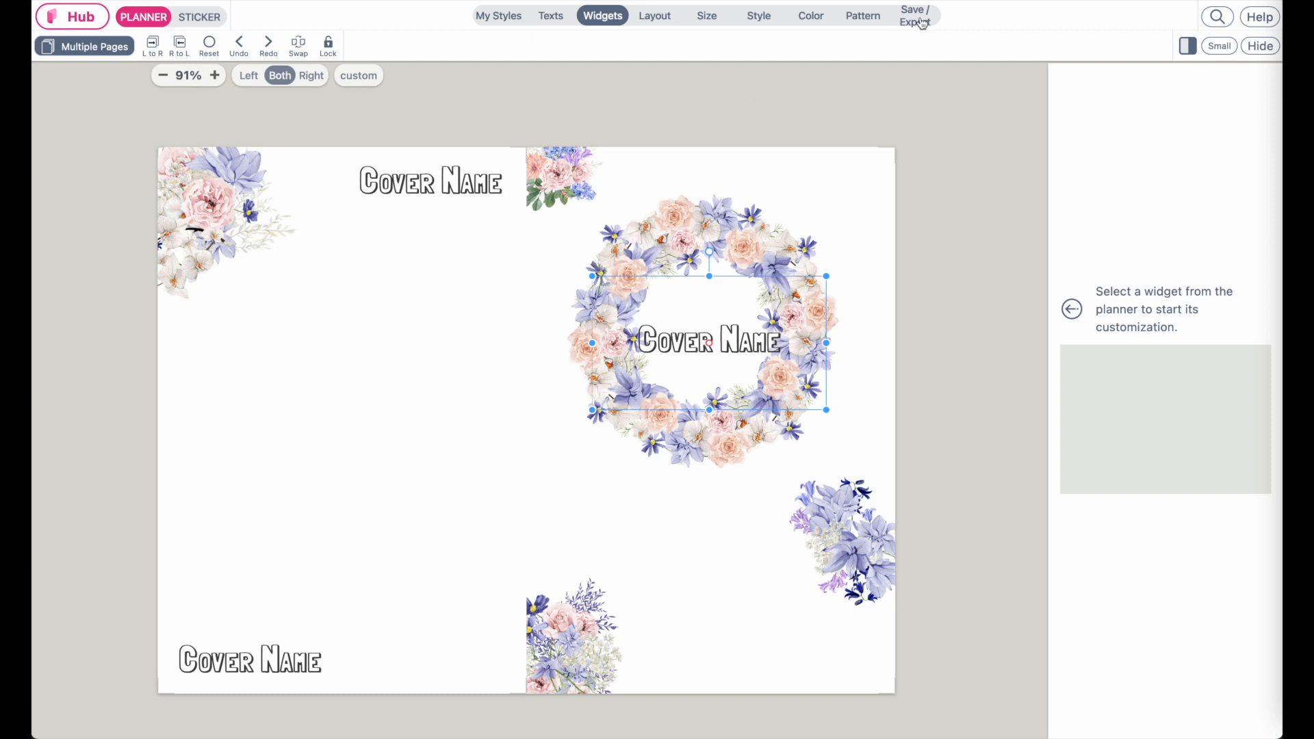
mouse_move(917, 18)
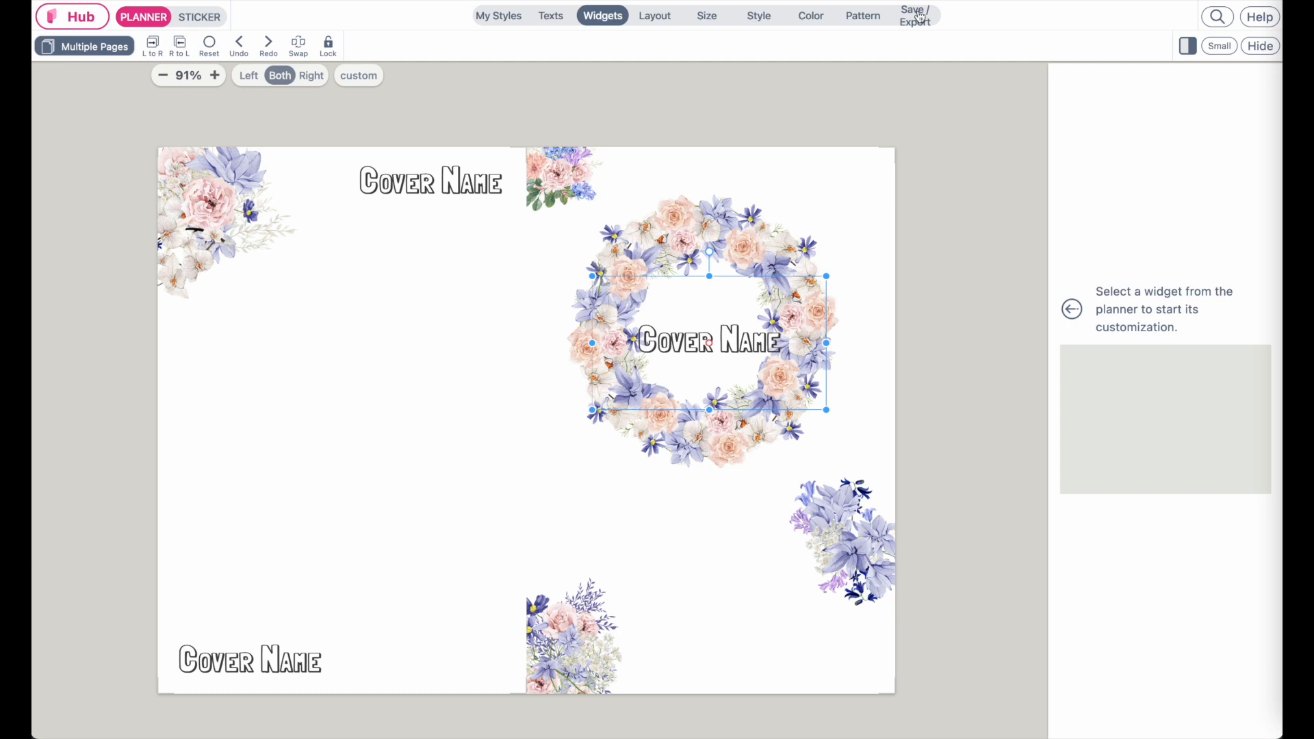
Export the cover as a KDP Cover PDF and start its download.
click(913, 15)
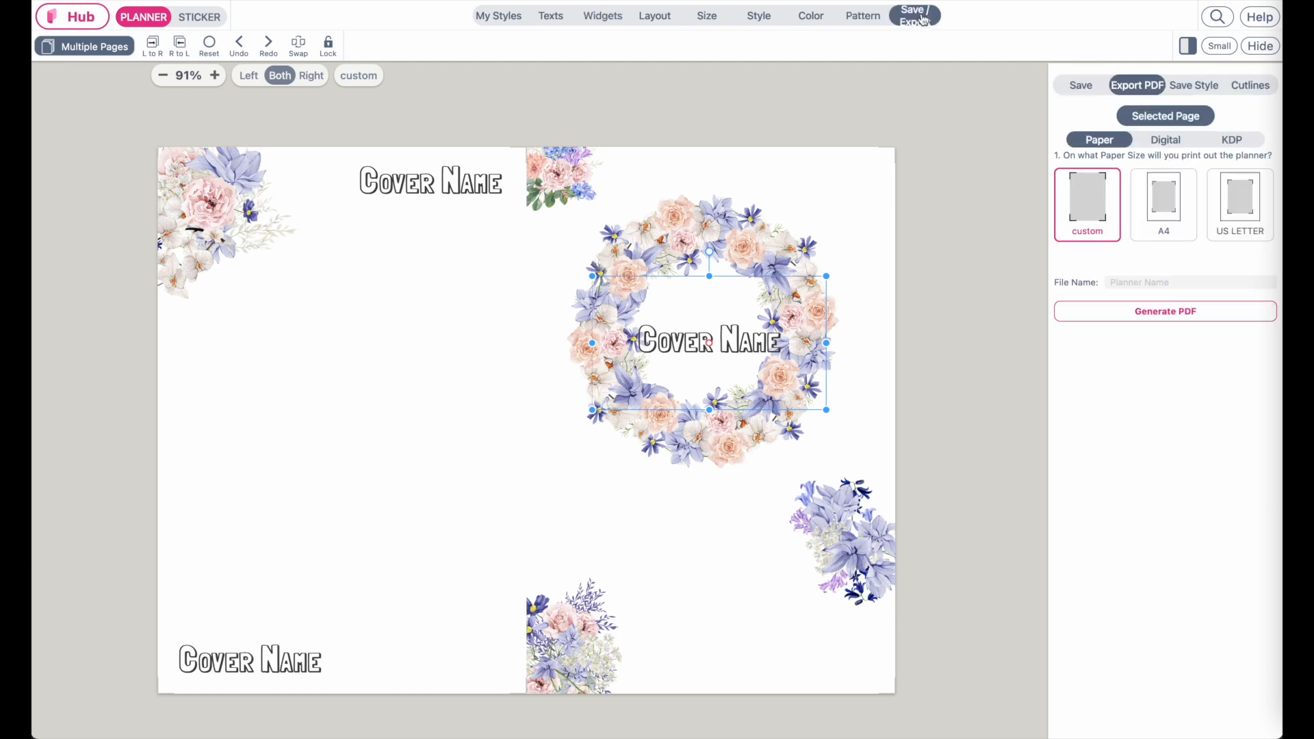
click(1231, 140)
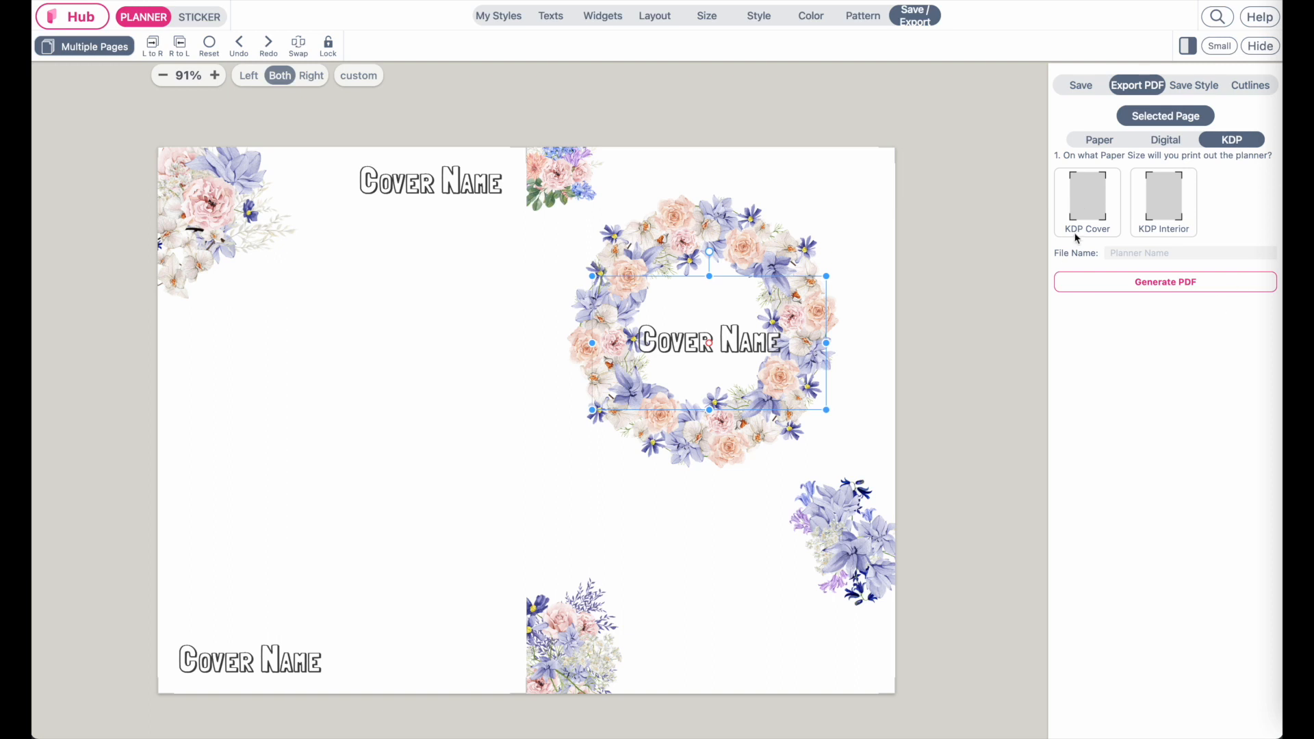
click(1087, 201)
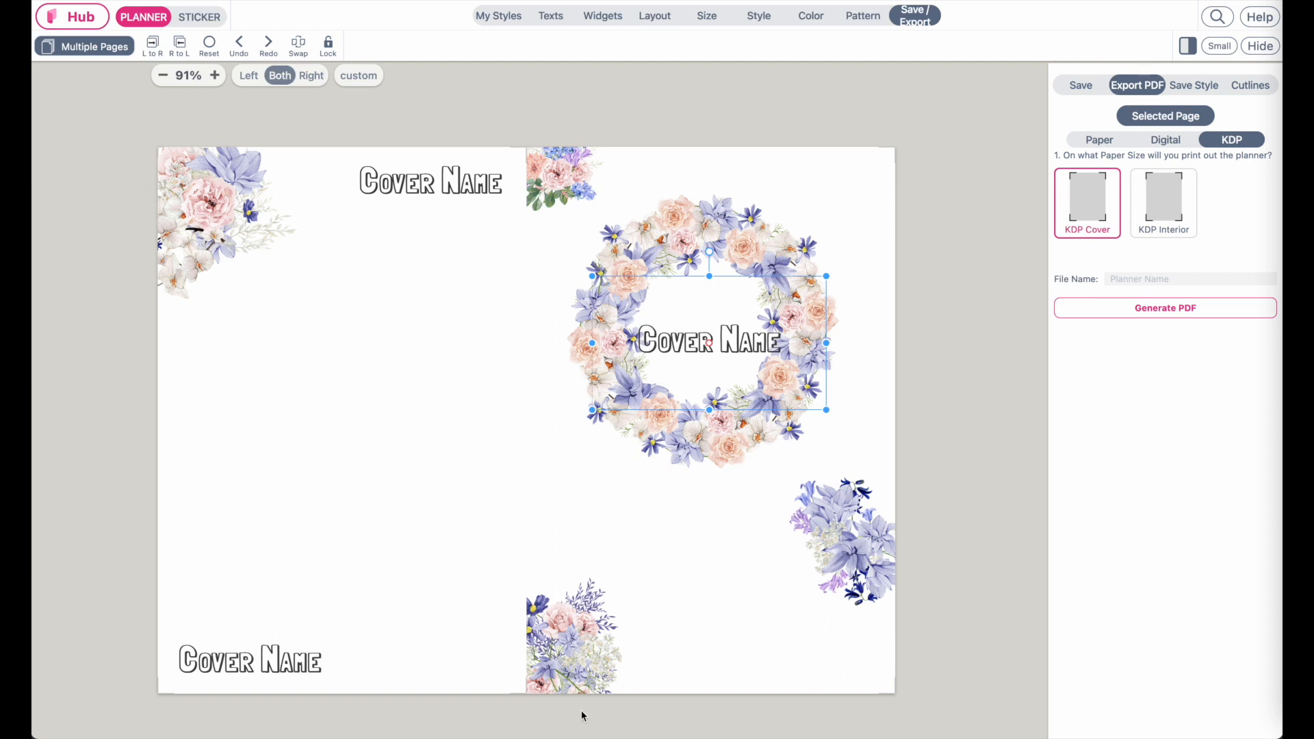
mouse_move(345, 586)
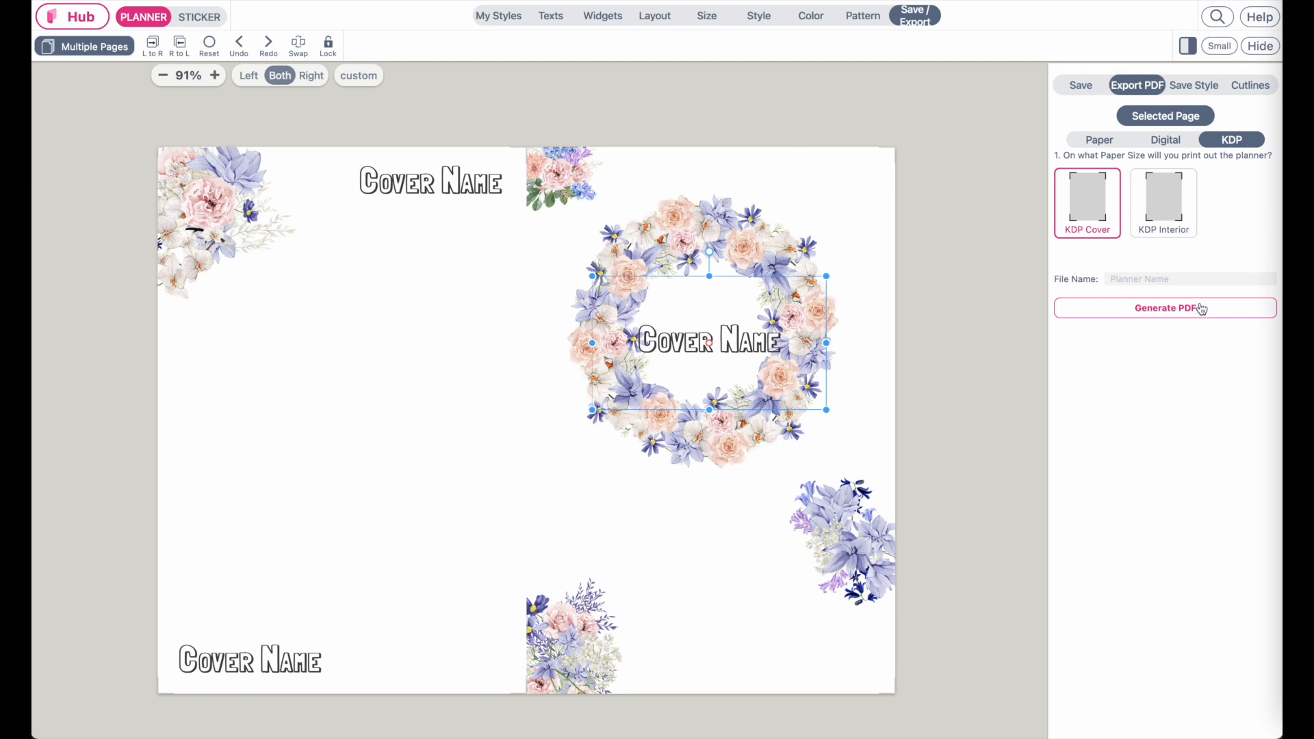
click(1163, 308)
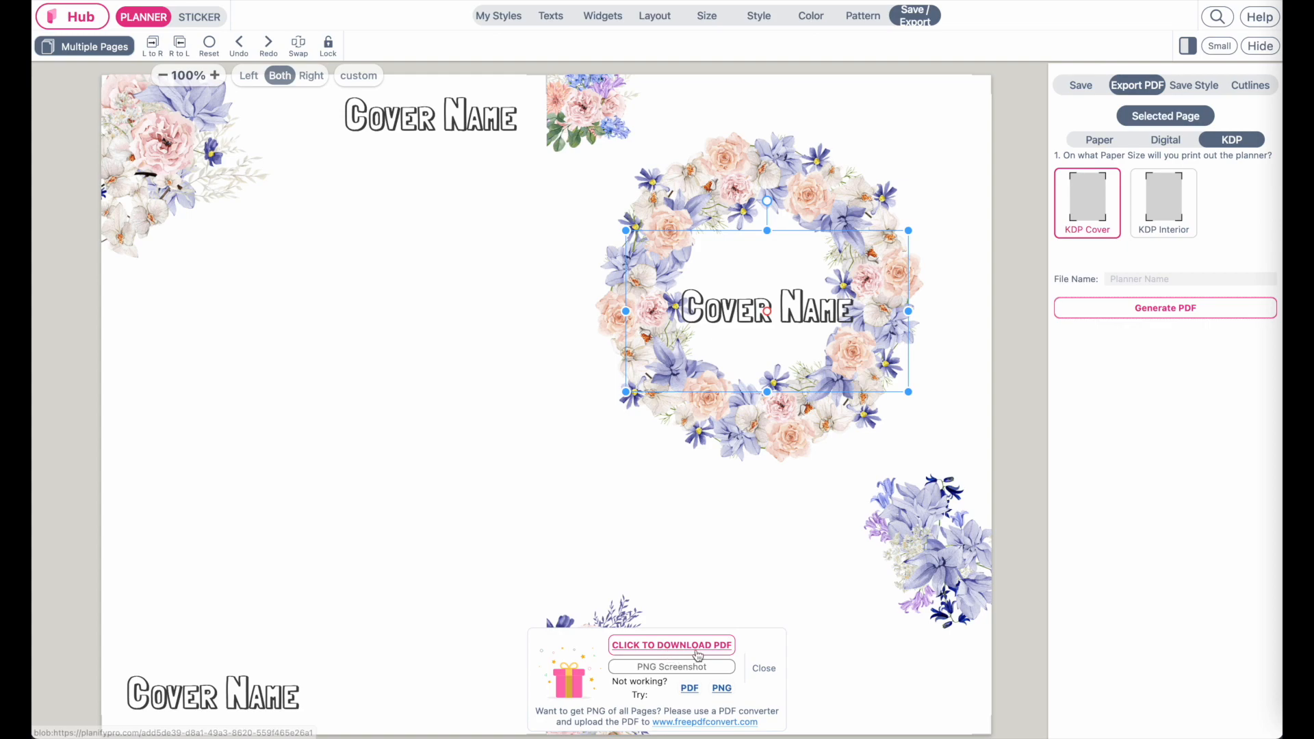
click(671, 644)
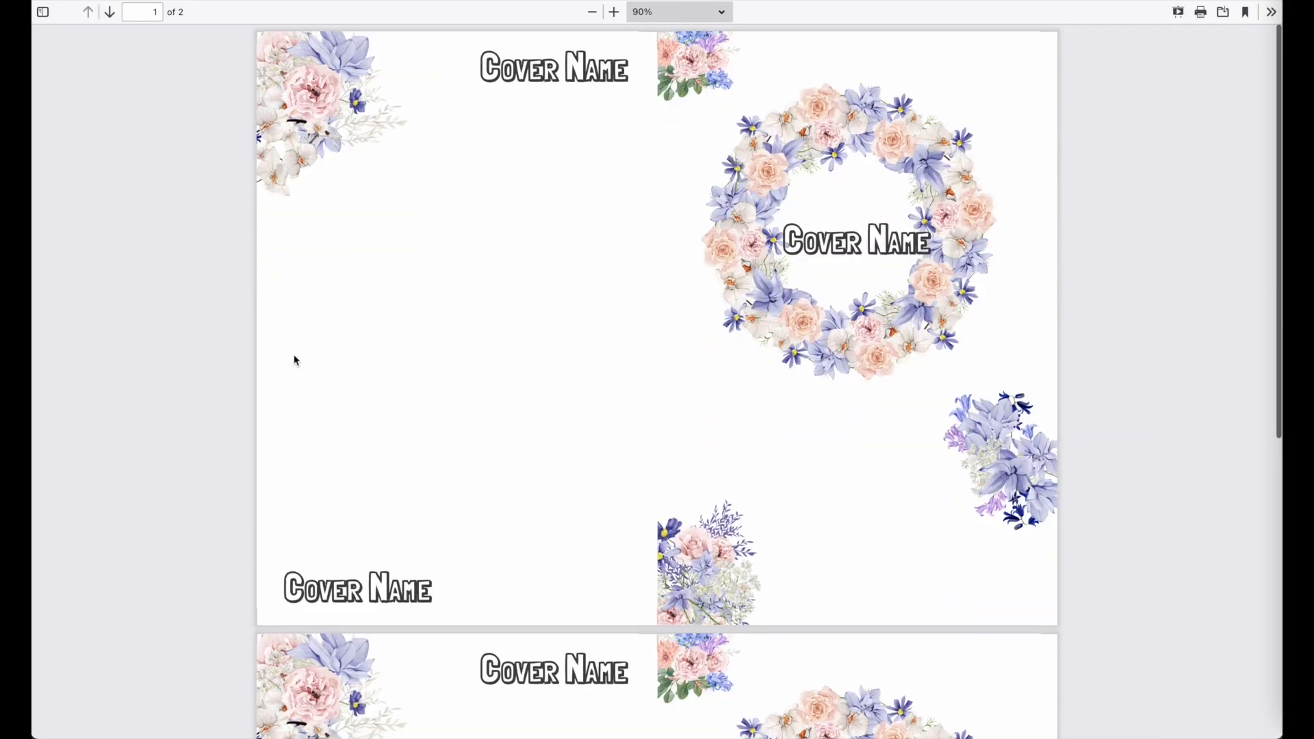
mouse_move(246, 63)
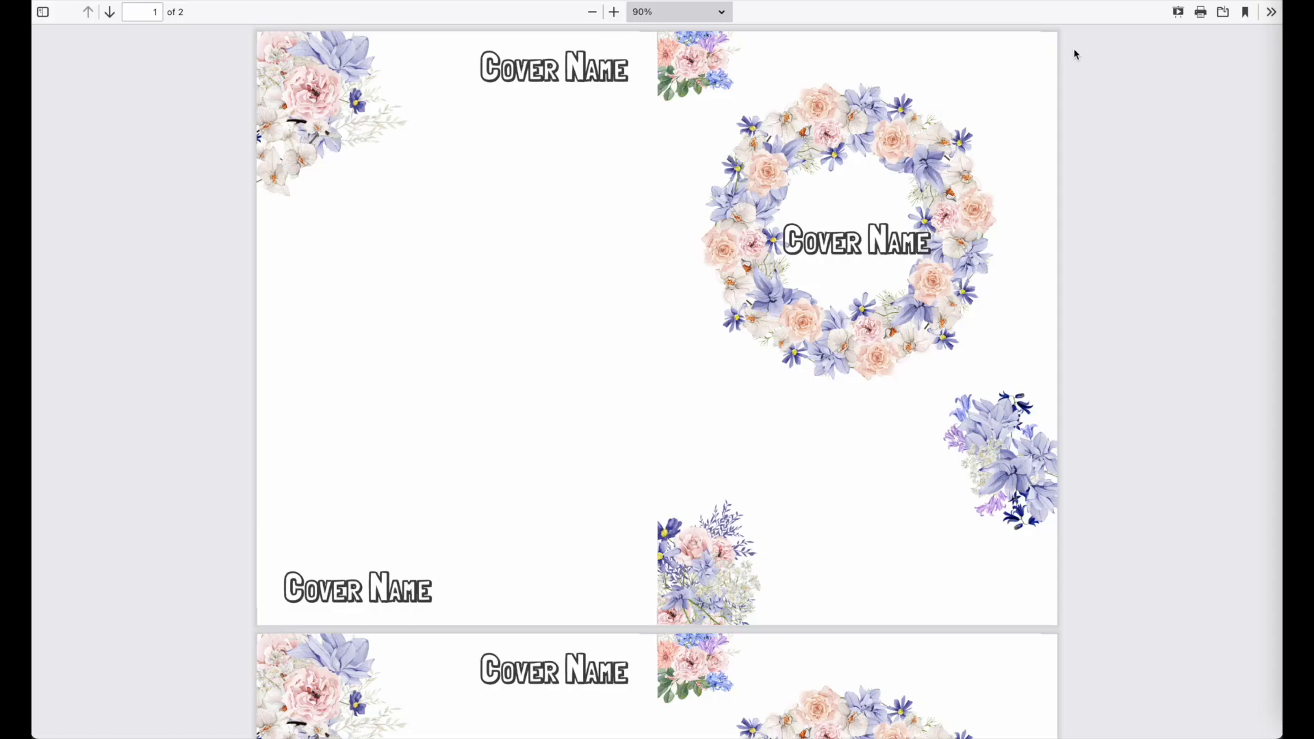
mouse_move(381, 575)
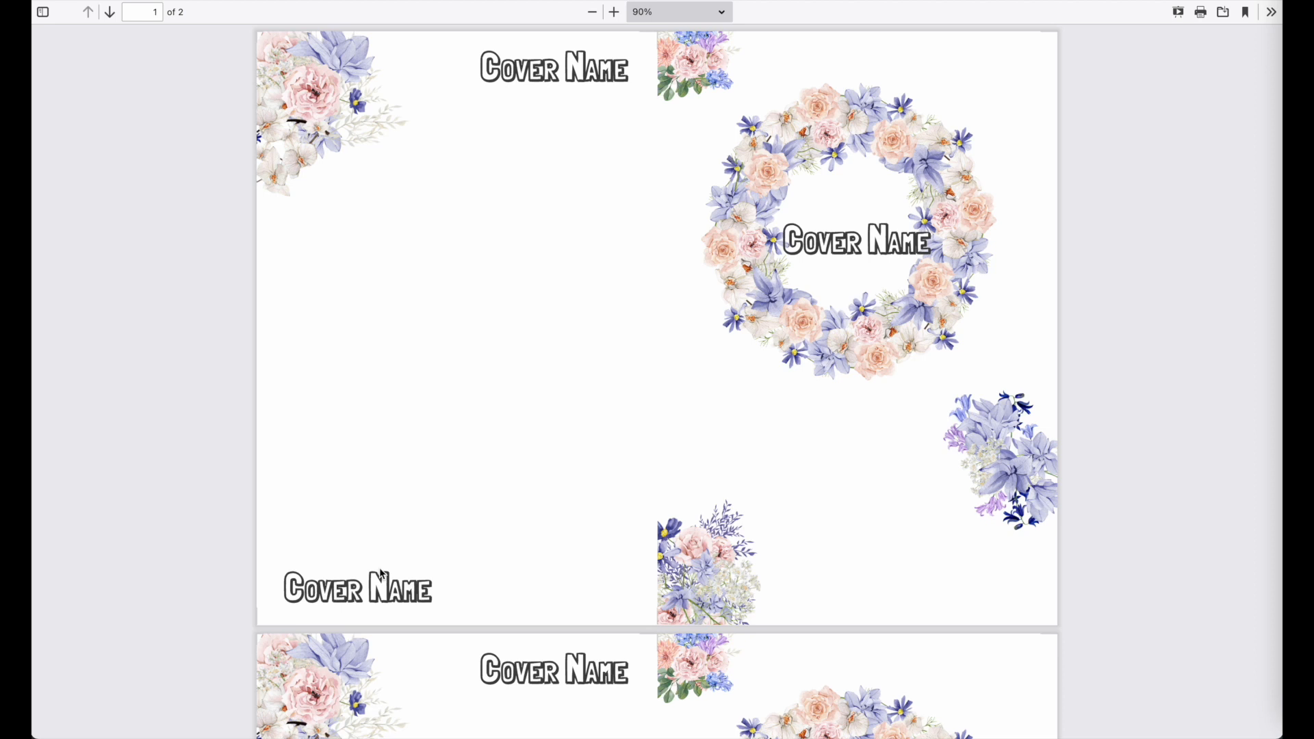
Save the cover PDF to Downloads with a 'kdpco' file name.
scroll(down, 3)
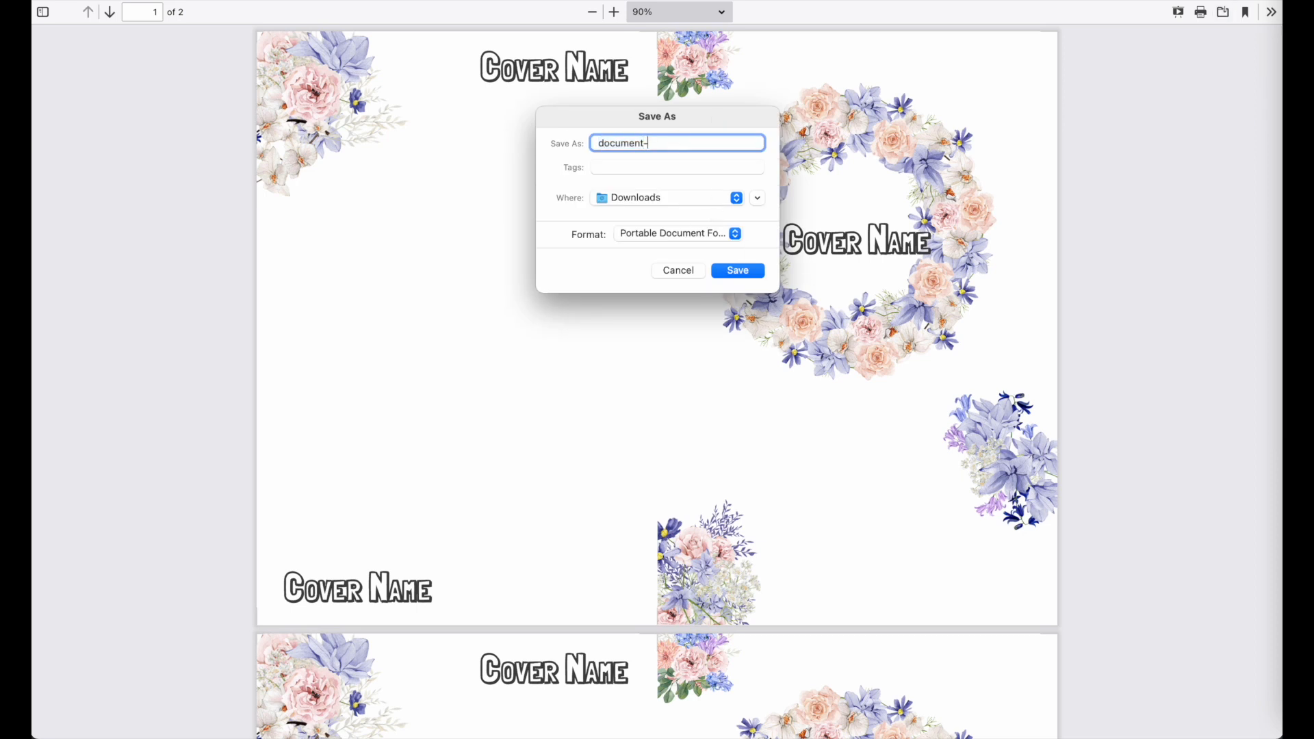
text(kdpco)
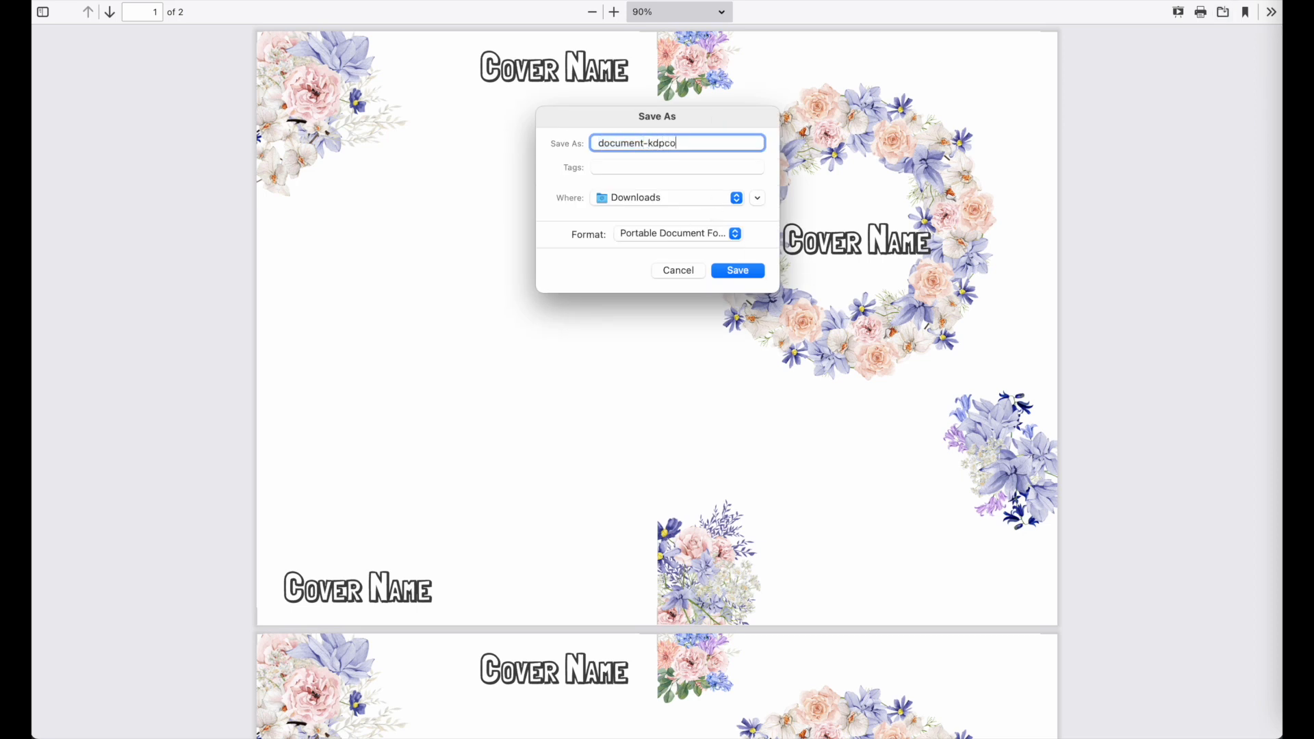
click(737, 270)
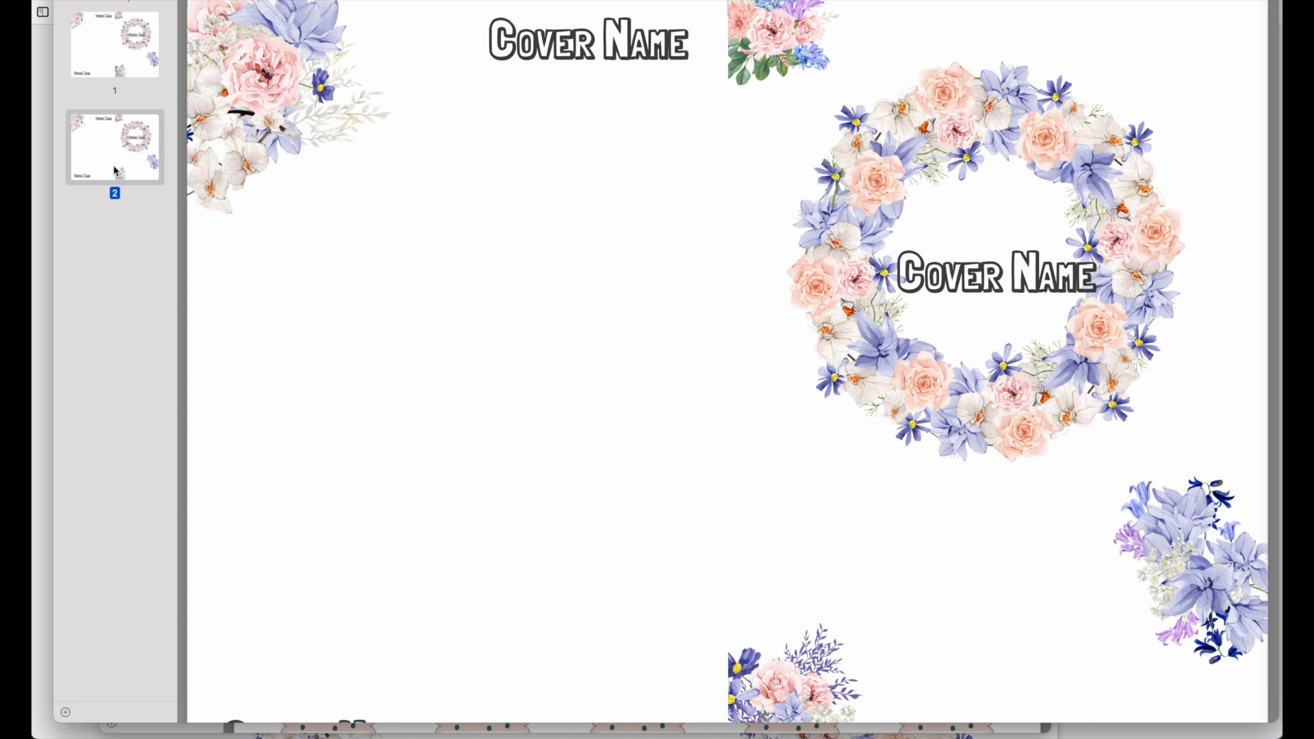
mouse_move(100, 152)
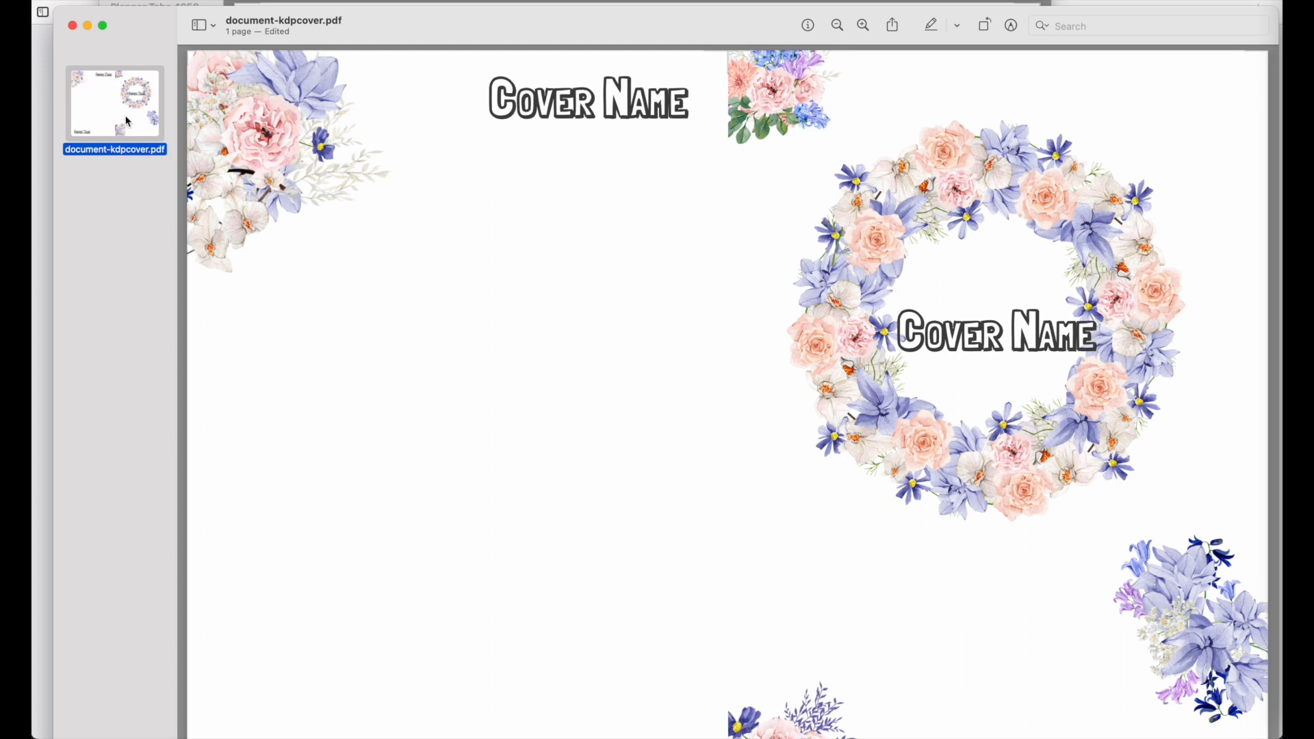
mouse_move(148, 95)
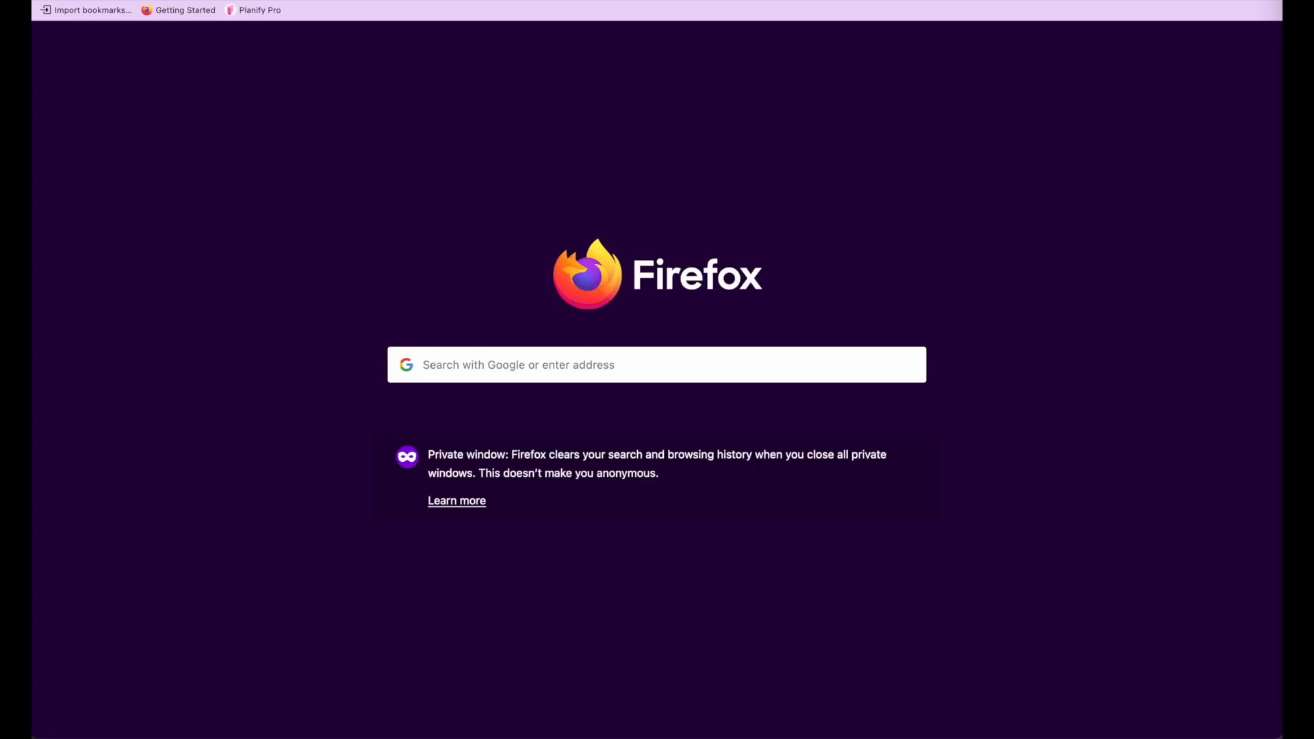
Search YouTube in a private window for 'how to upload cover kdp'.
text(you)
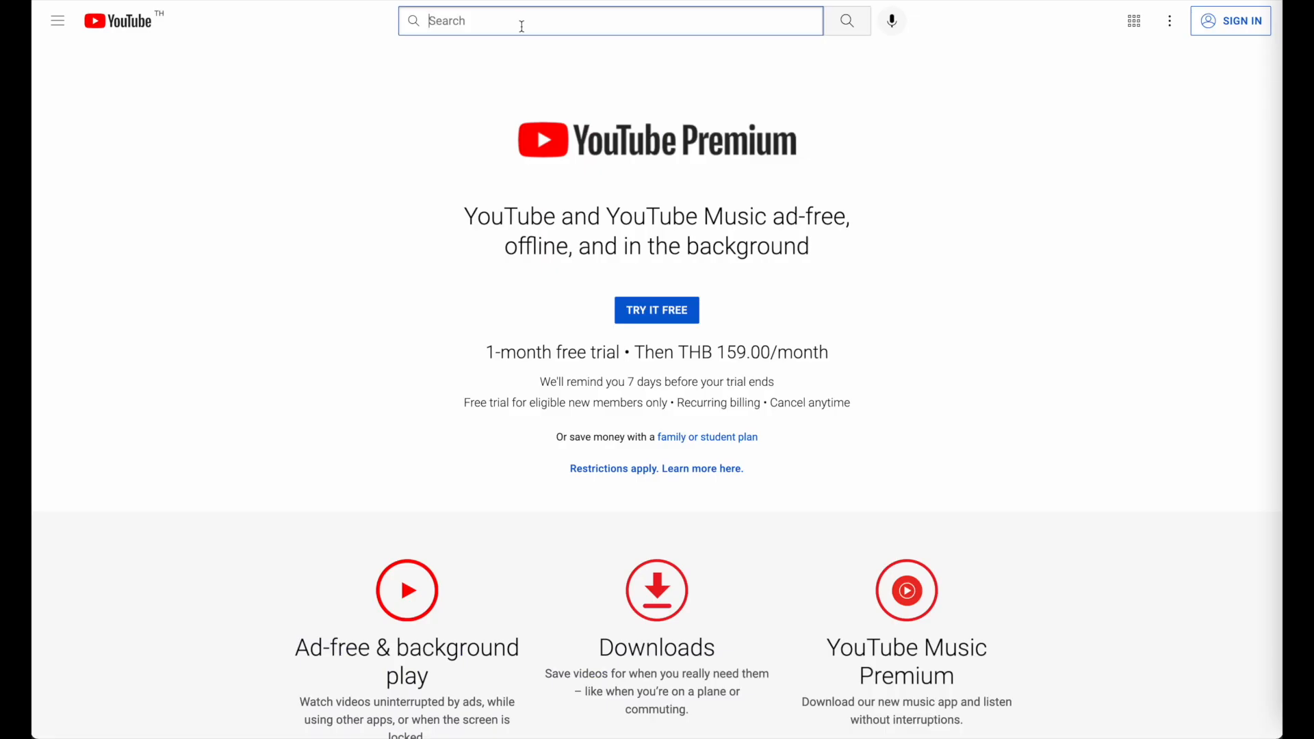
text(kdp co)
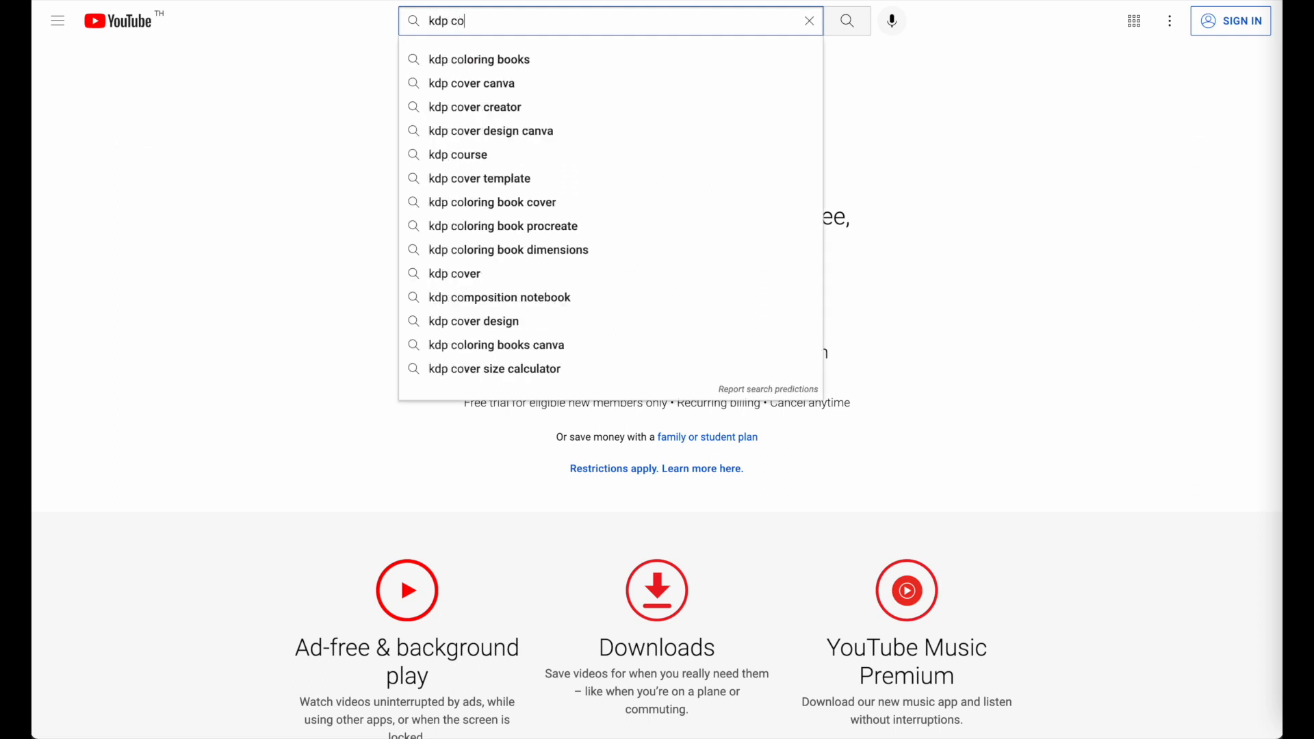
text(how to upload cover)
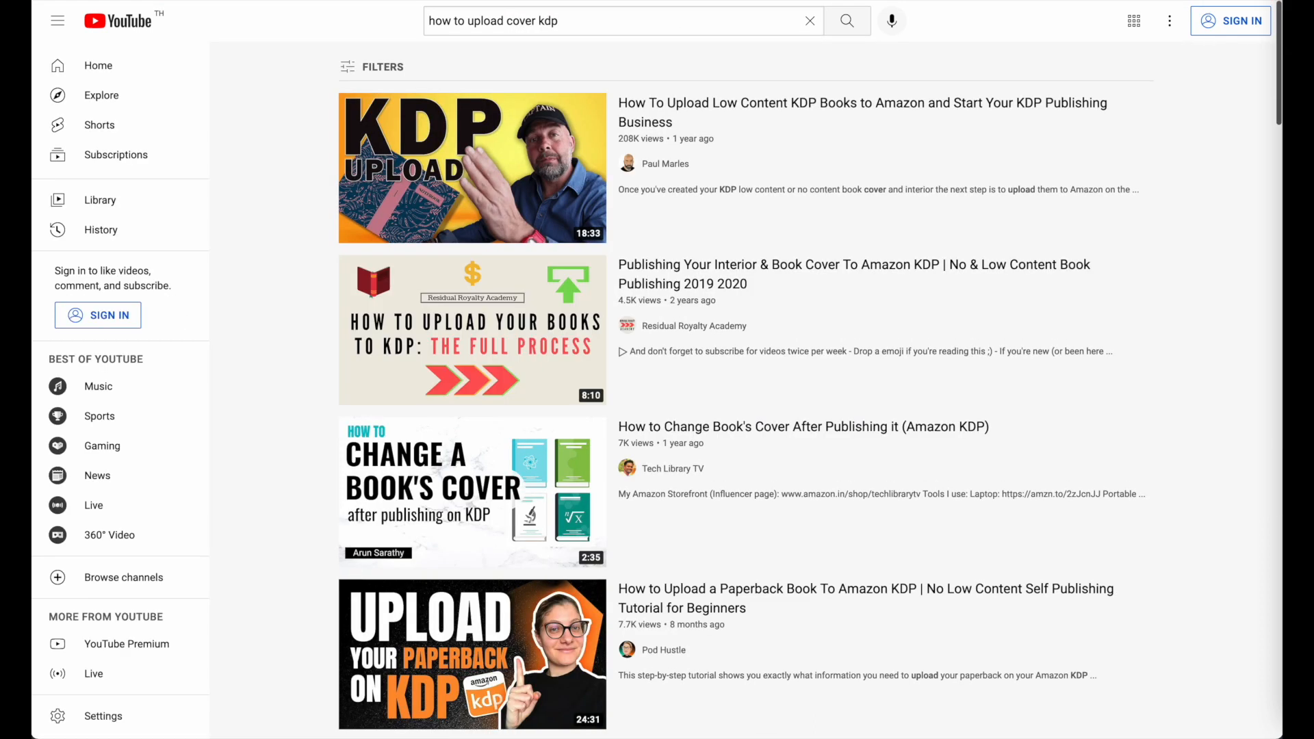
Scroll through the KDP cover tutorial search results.
scroll(down, 3)
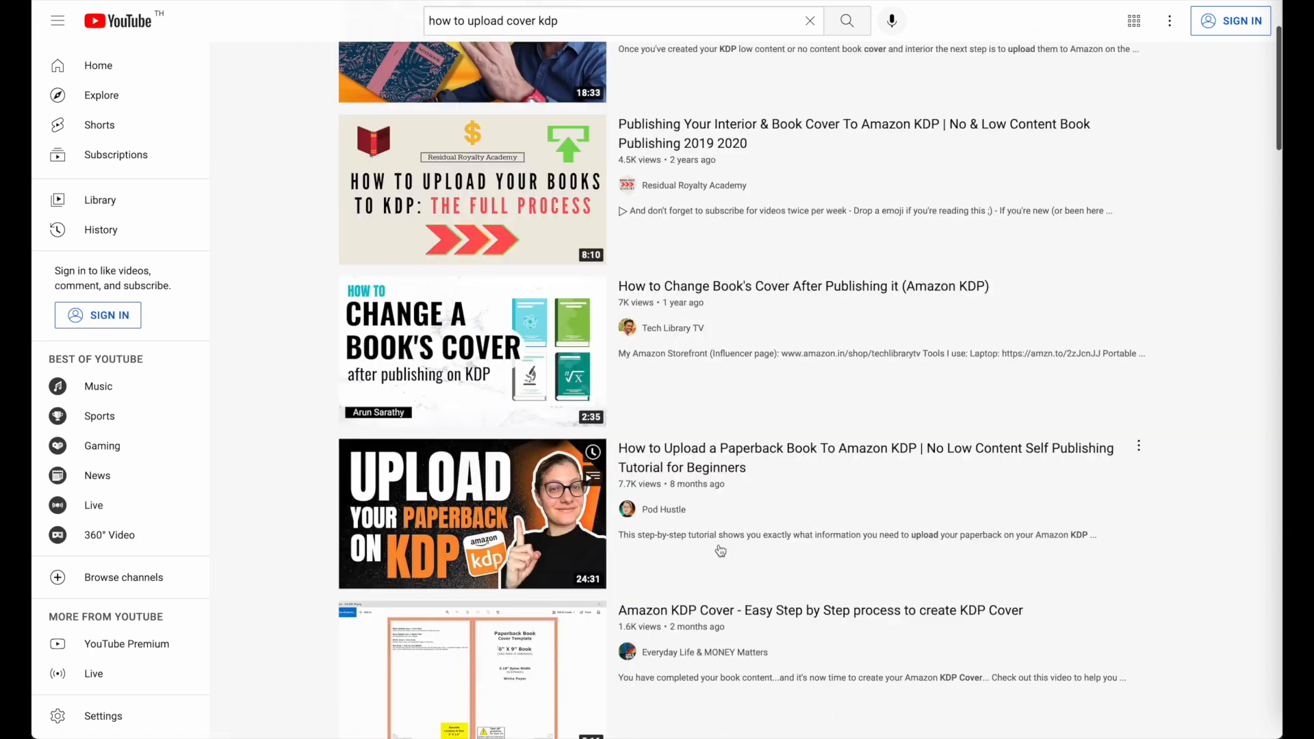
scroll(down, 3)
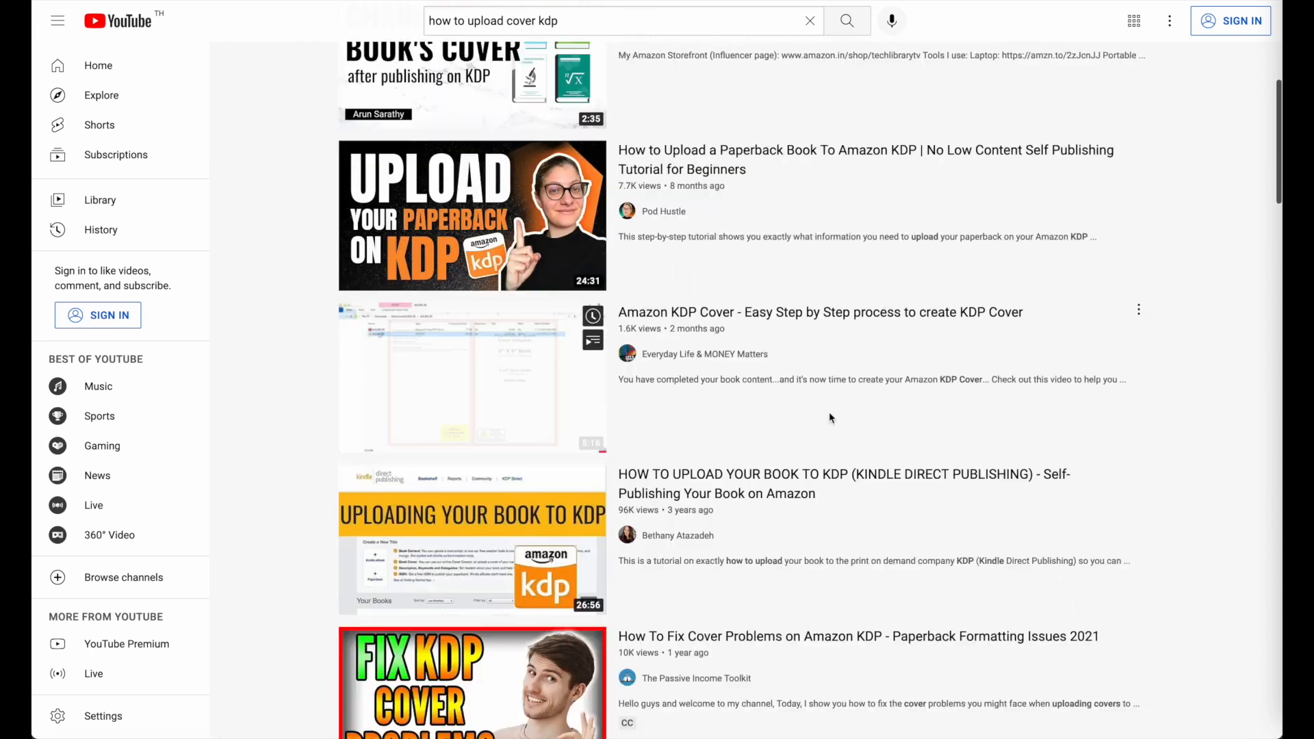
scroll(down, 3)
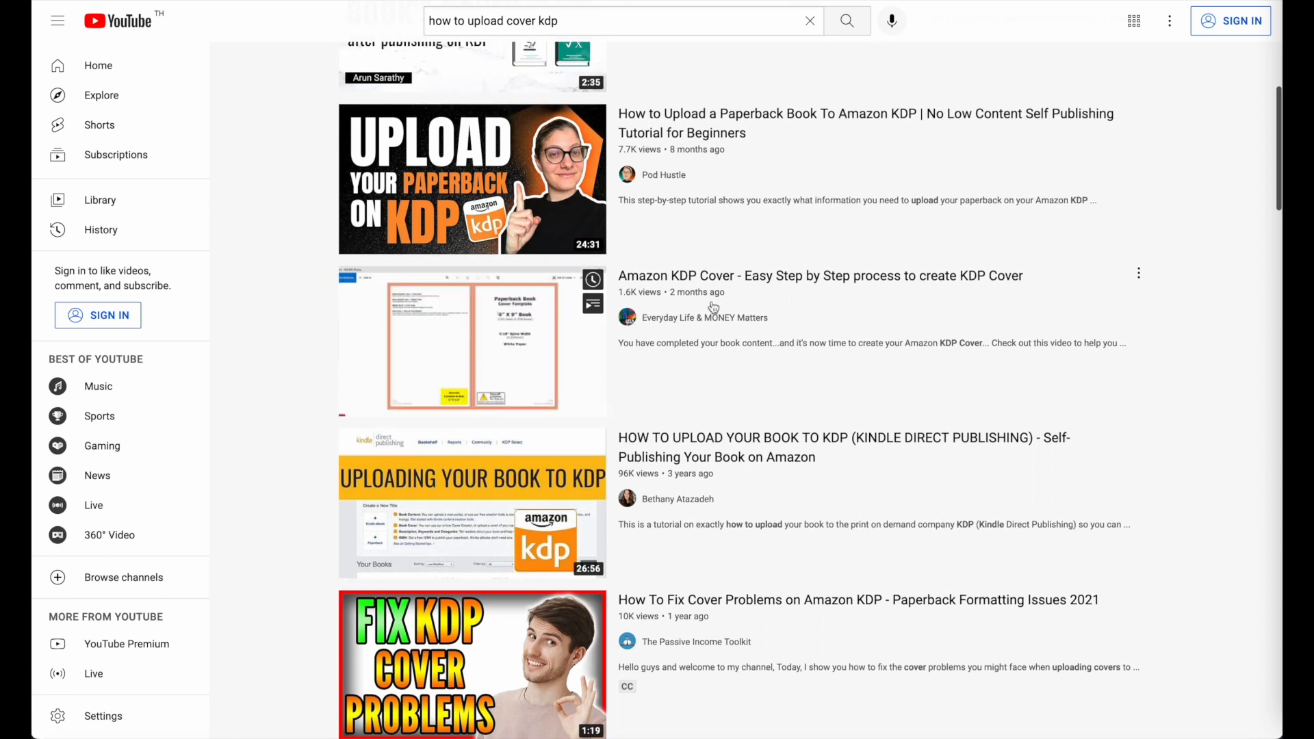
scroll(down, 3)
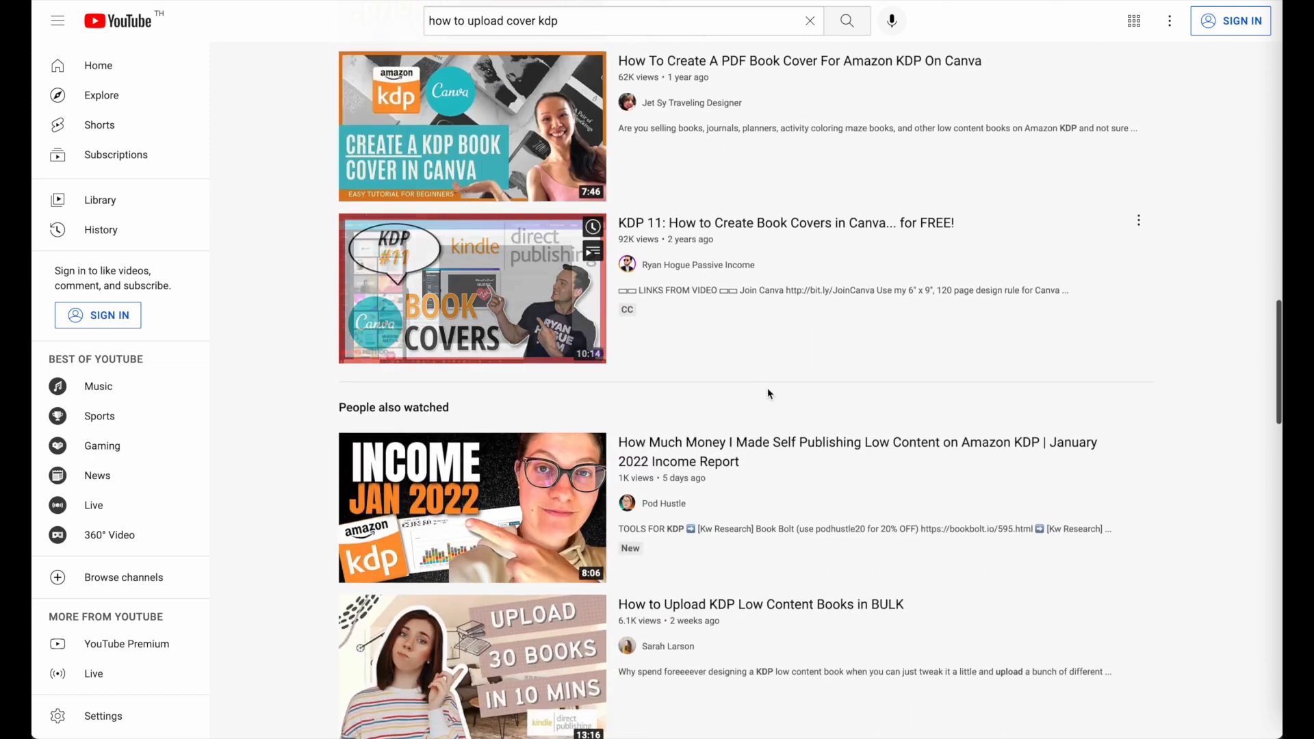
scroll(down, 3)
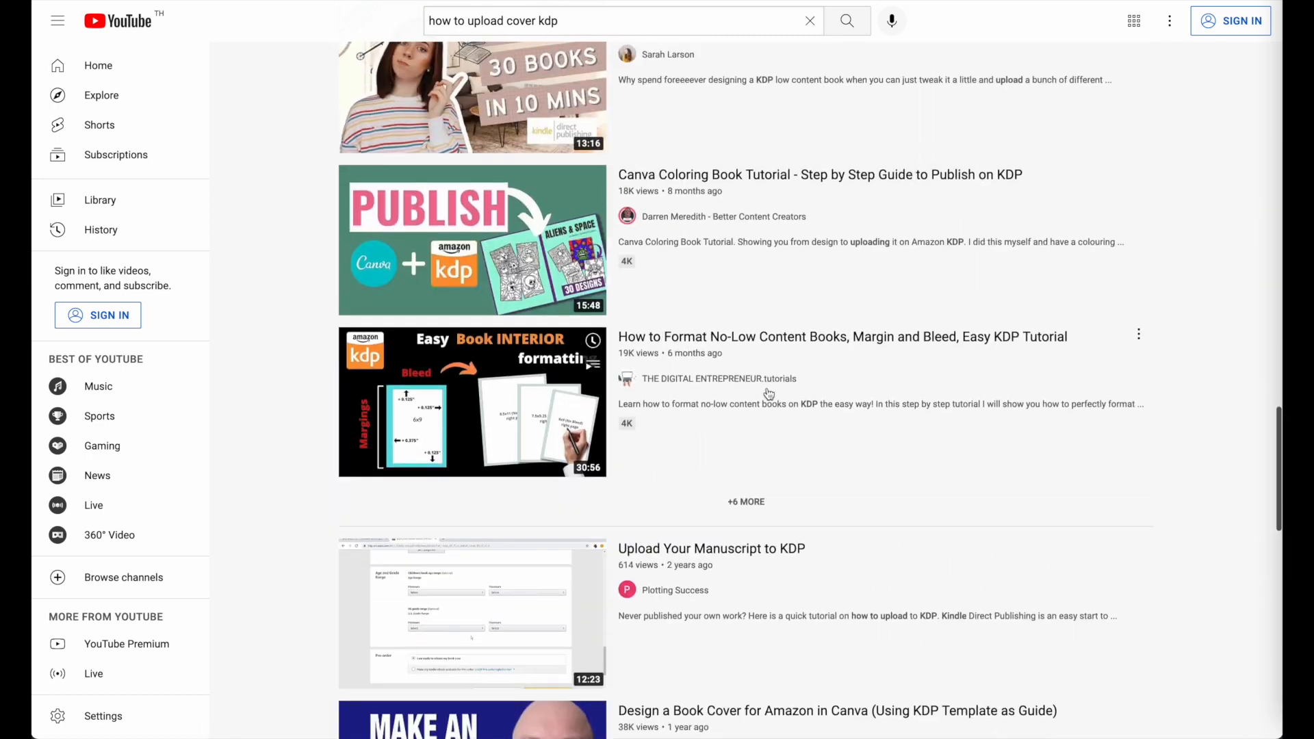
scroll(down, 3)
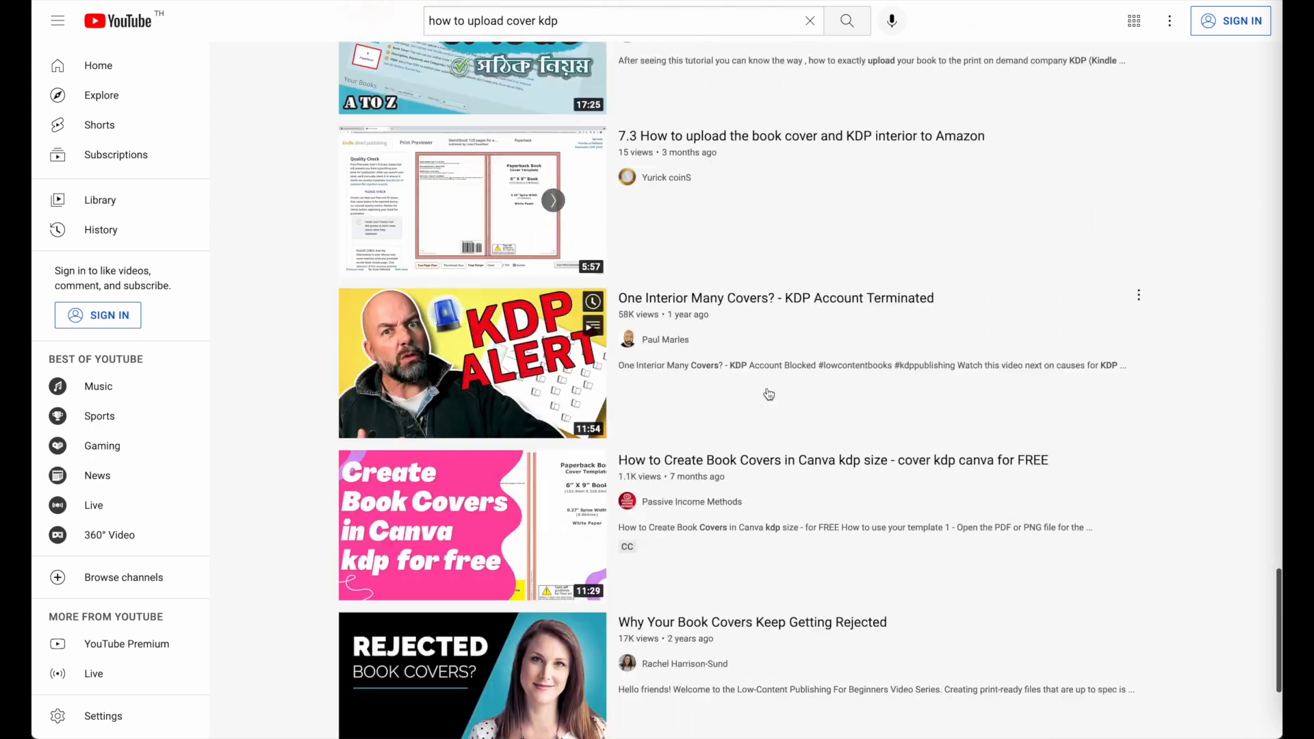
scroll(down, 3)
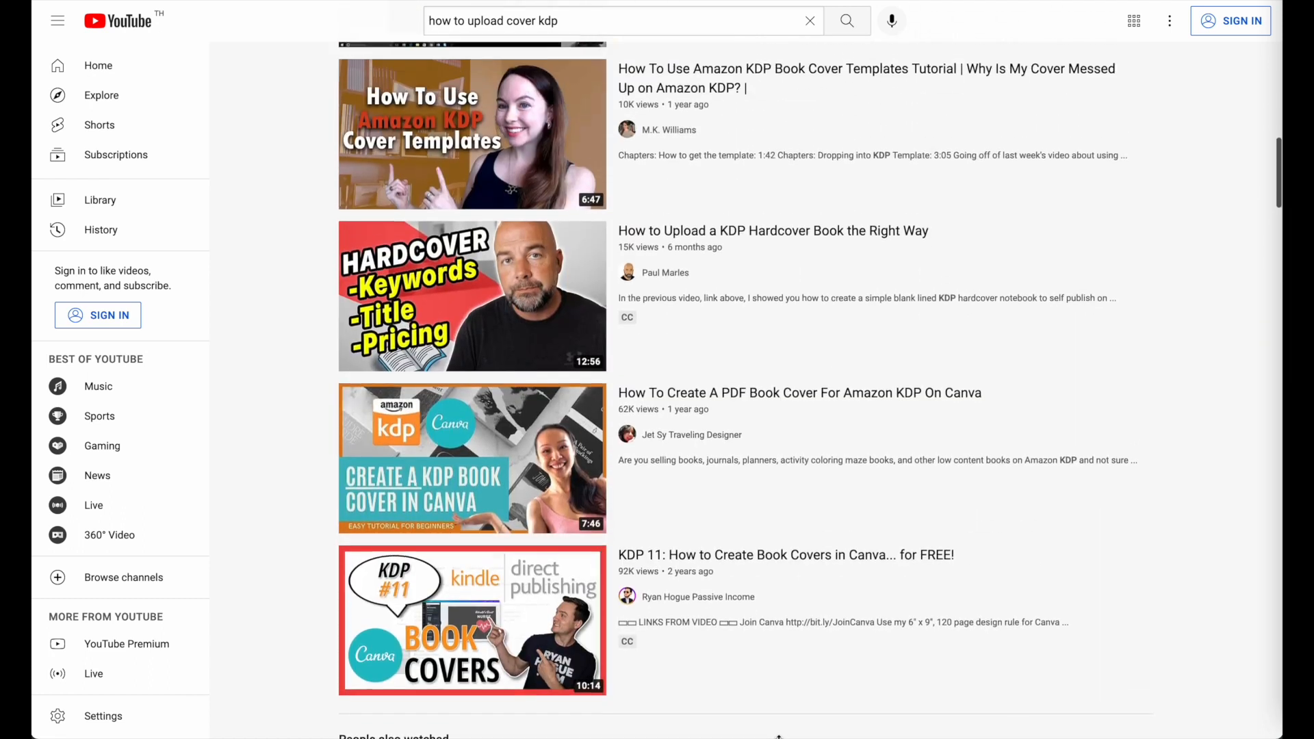
scroll(down, 3)
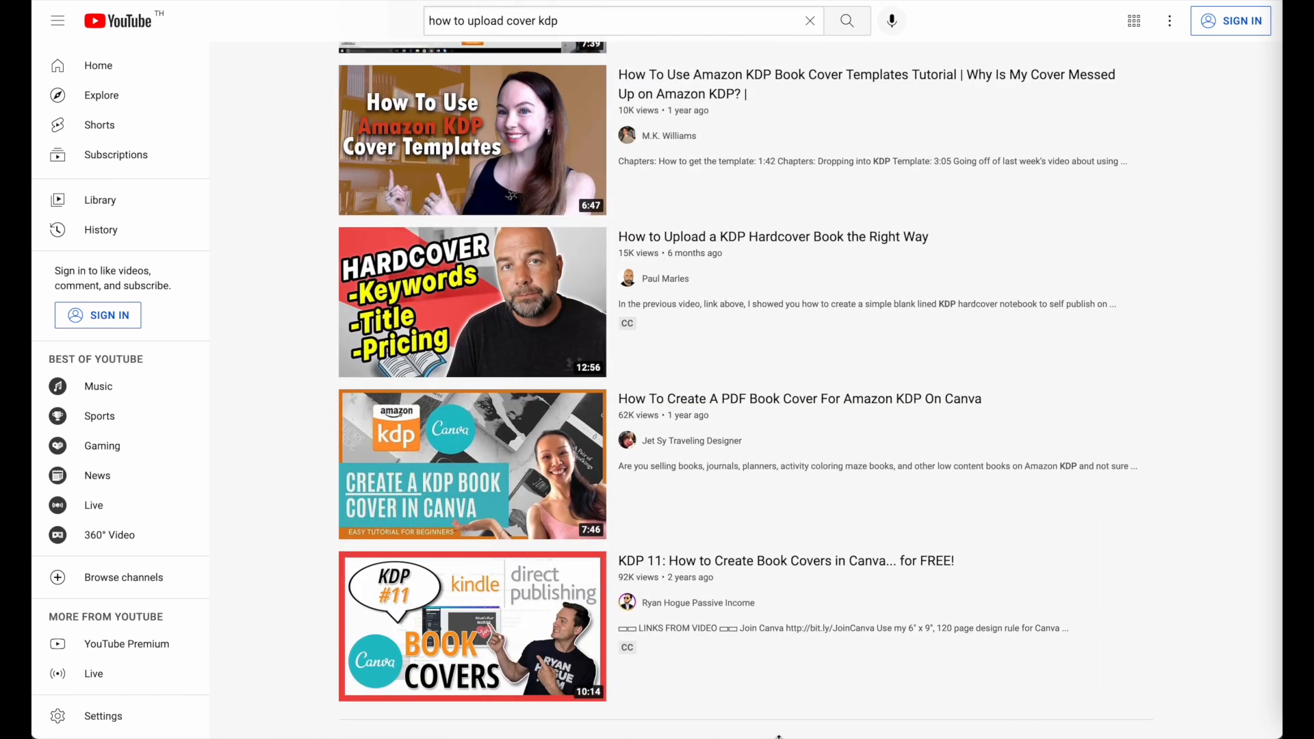